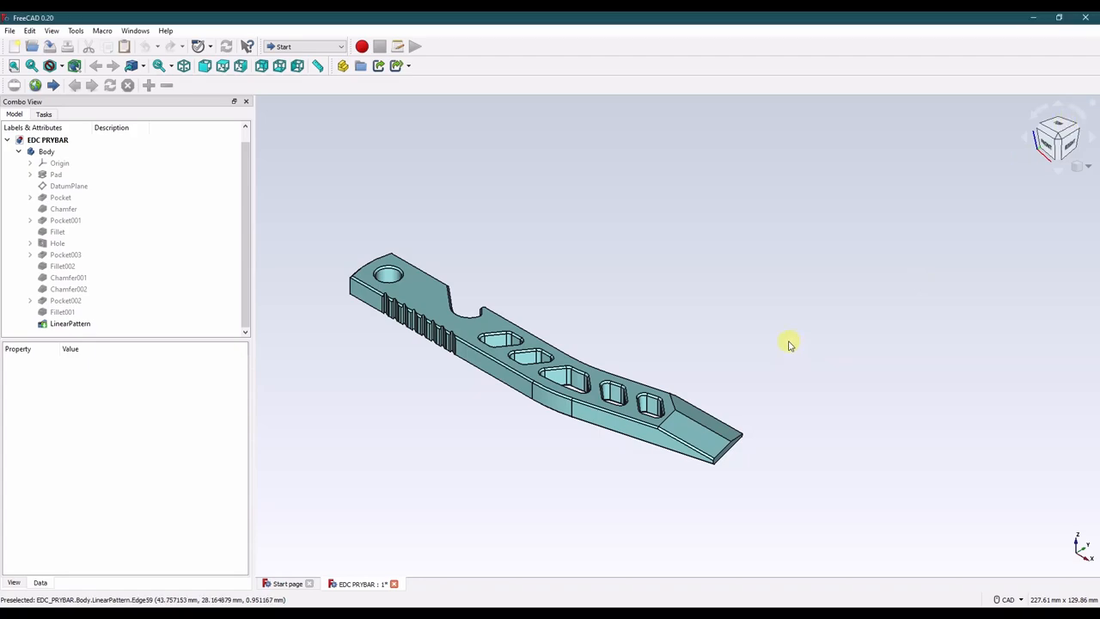
{"action": "mouse_move", "coordinate": [1057, 129]}
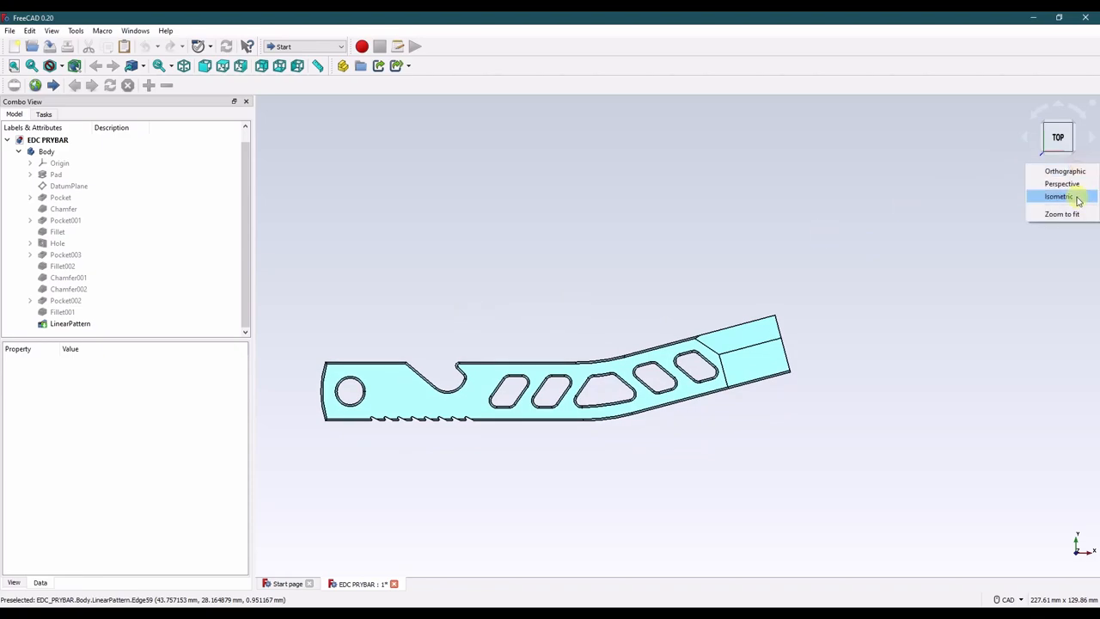
In the Part Design workbench, create a new body and start a sketch in it.
{"action": "left_click", "coordinate": [1059, 195]}
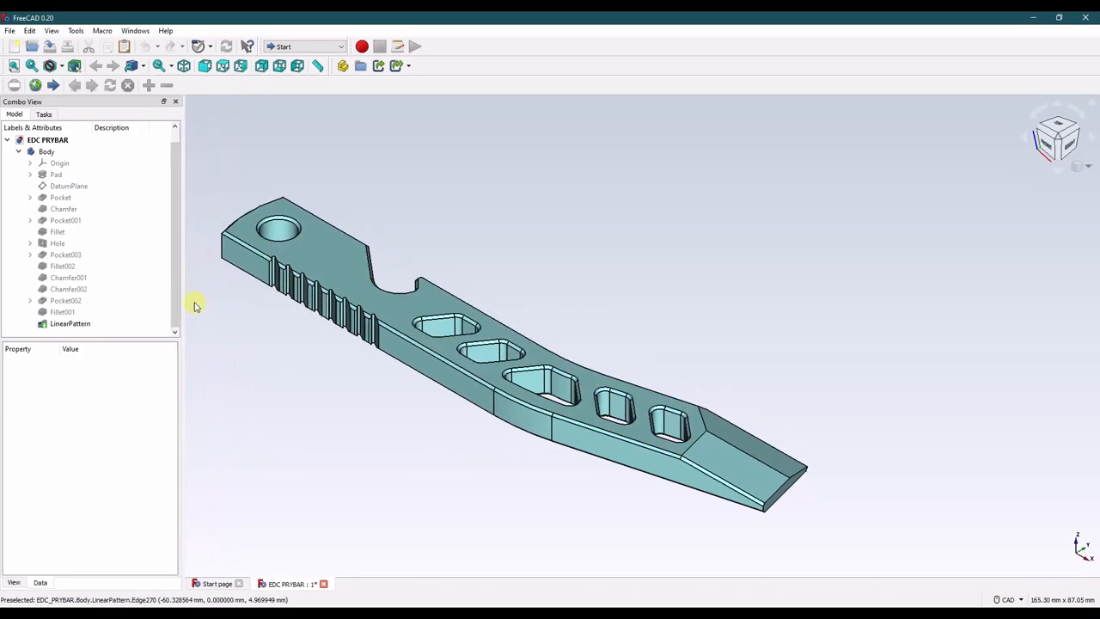
{"action": "mouse_move", "coordinate": [554, 273]}
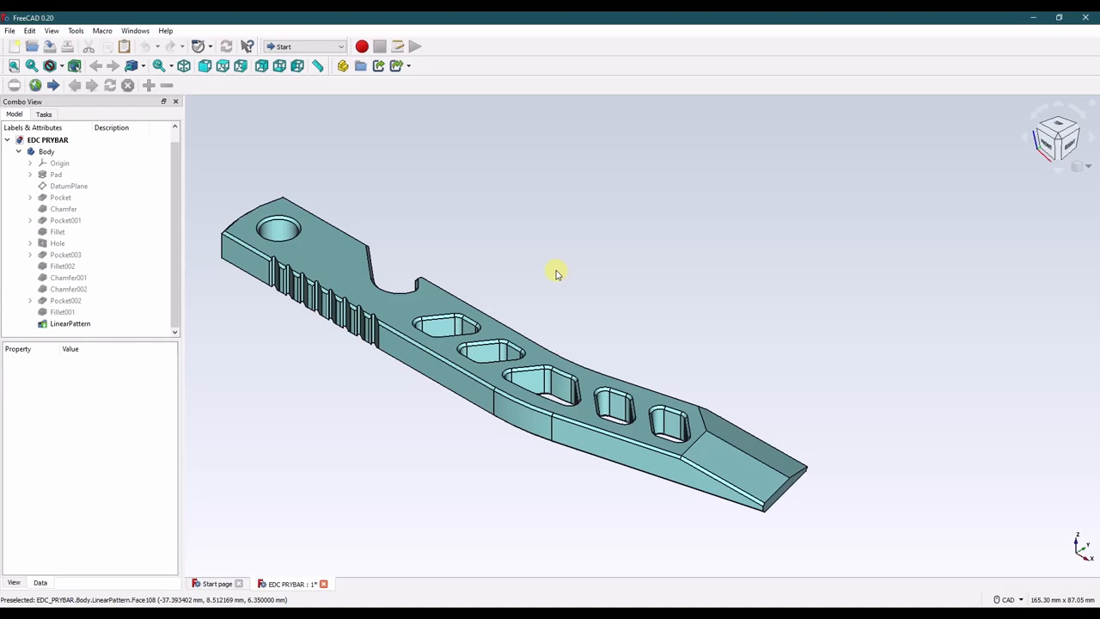
{"action": "mouse_move", "coordinate": [456, 203]}
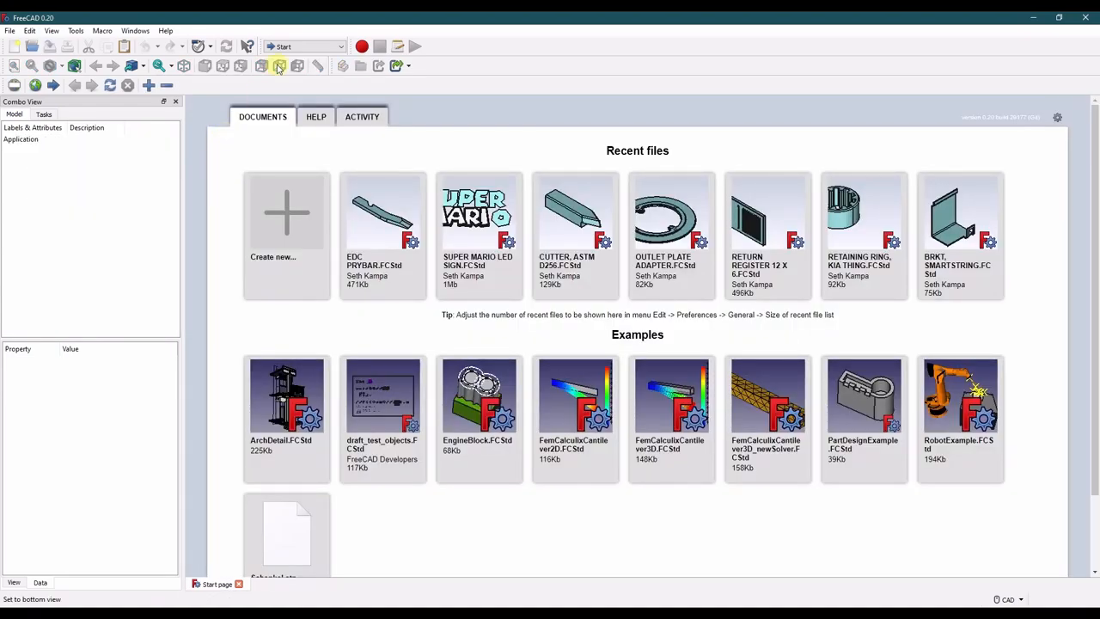
{"action": "mouse_move", "coordinate": [286, 213]}
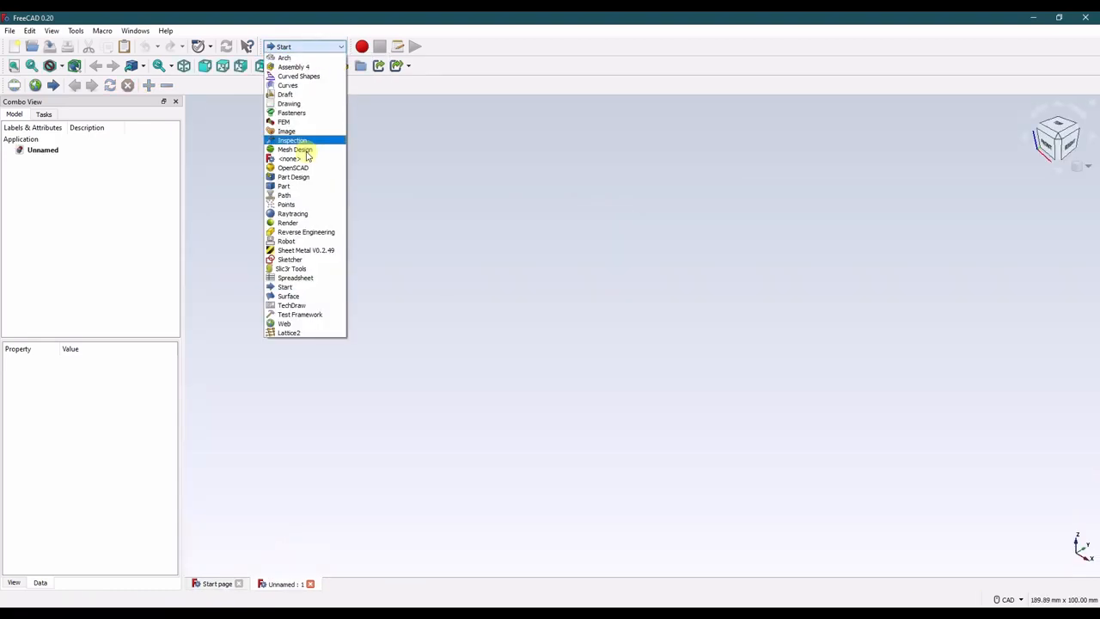
{"action": "left_click", "coordinate": [292, 177]}
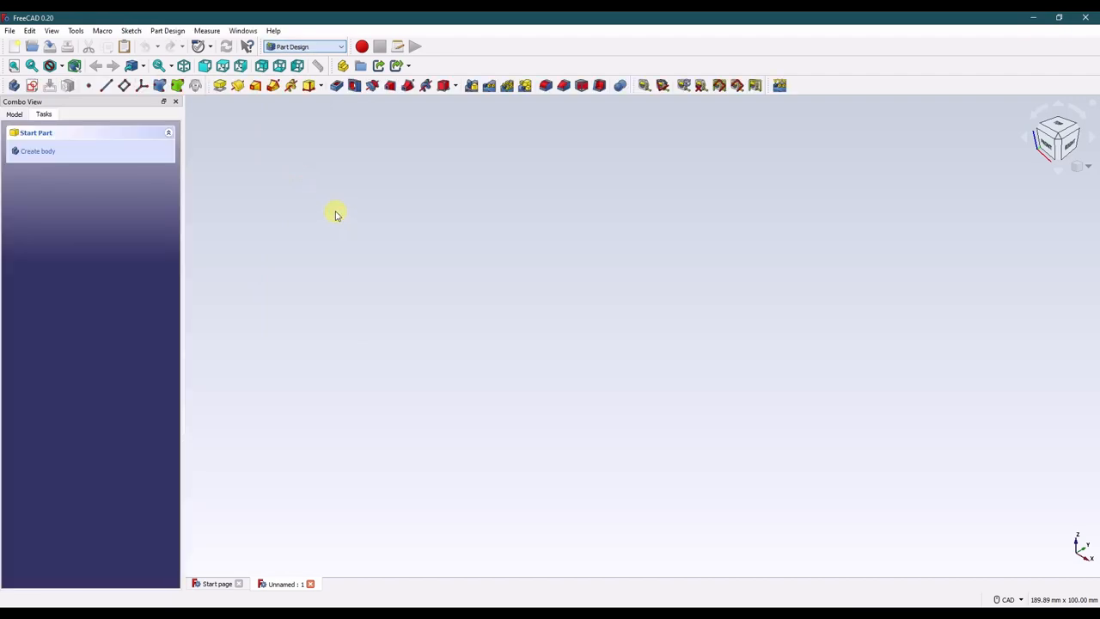
{"action": "left_click", "coordinate": [37, 151]}
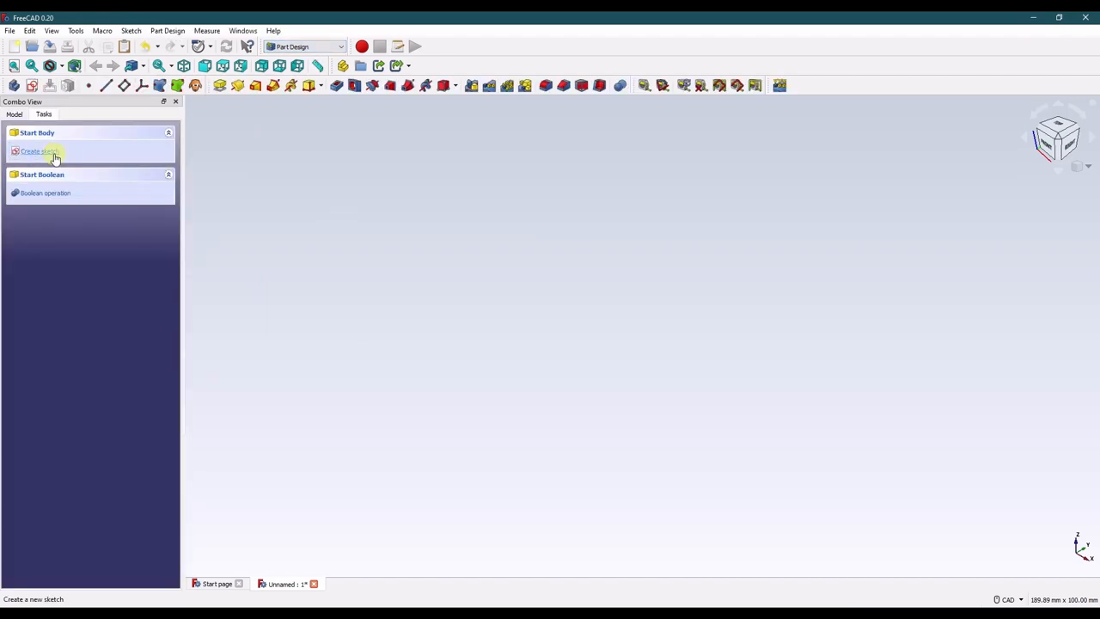
{"action": "left_click", "coordinate": [38, 151]}
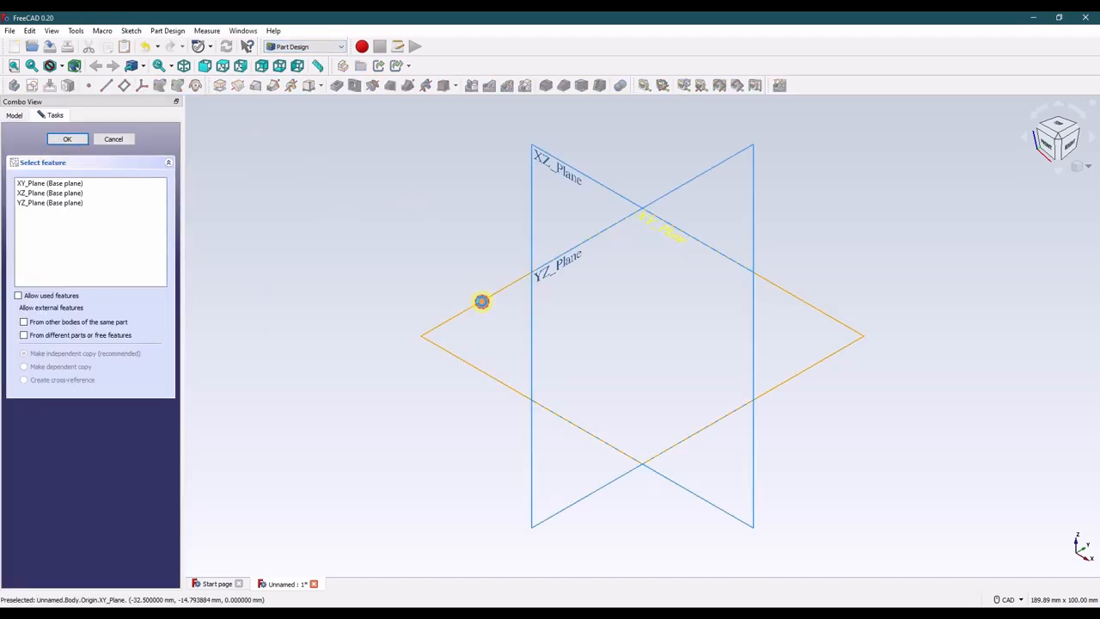
Place the new sketch on the XY plane.
{"action": "left_click", "coordinate": [67, 138]}
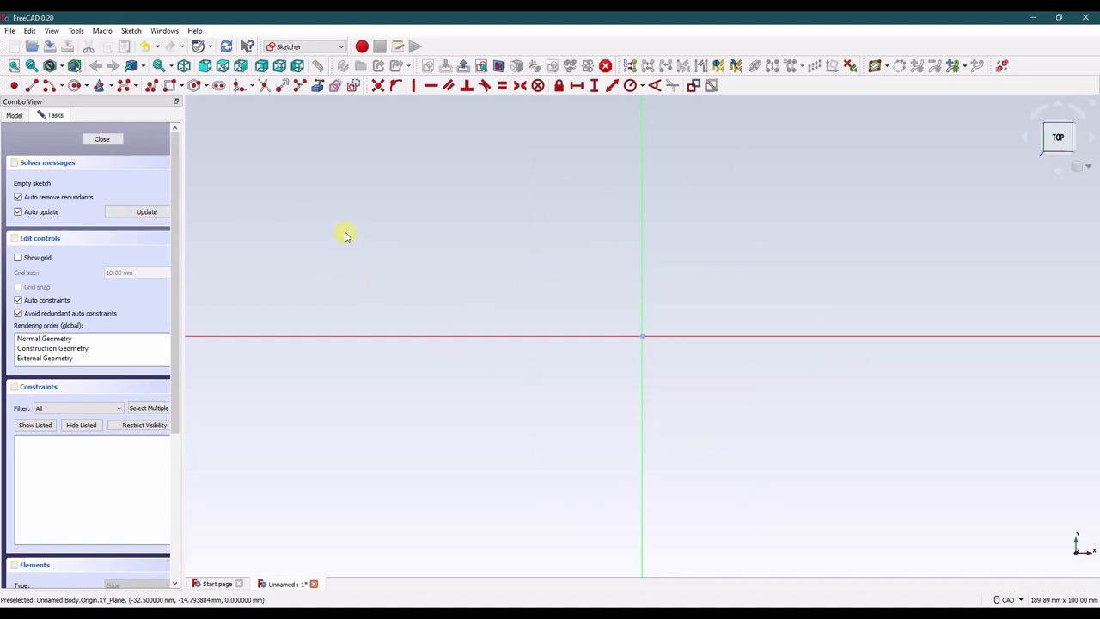
{"action": "mouse_move", "coordinate": [875, 334]}
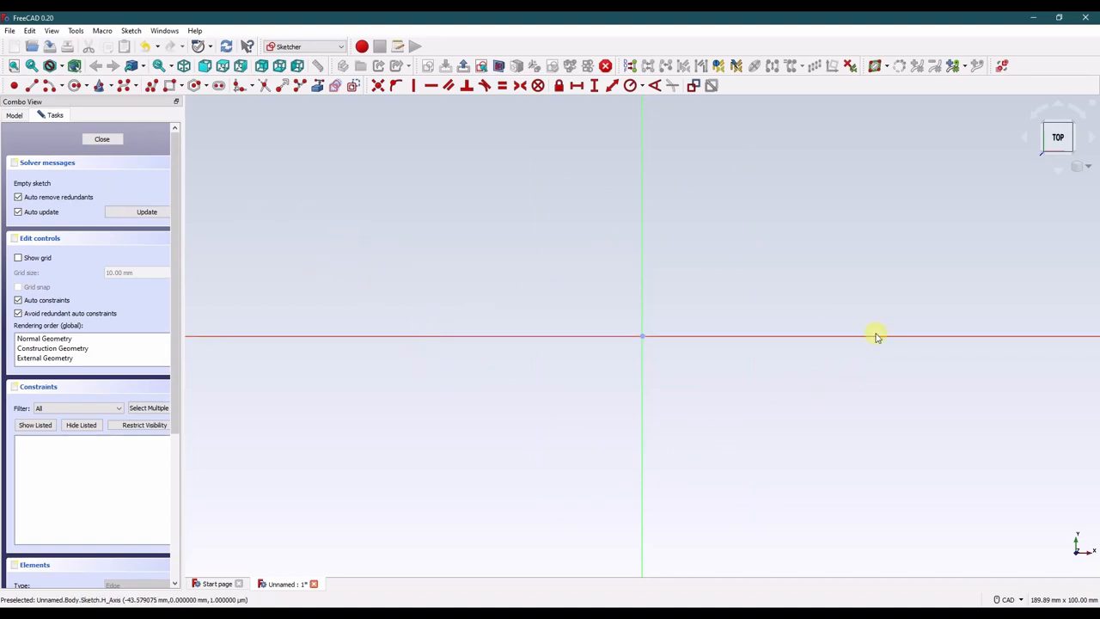
{"action": "mouse_move", "coordinate": [726, 381]}
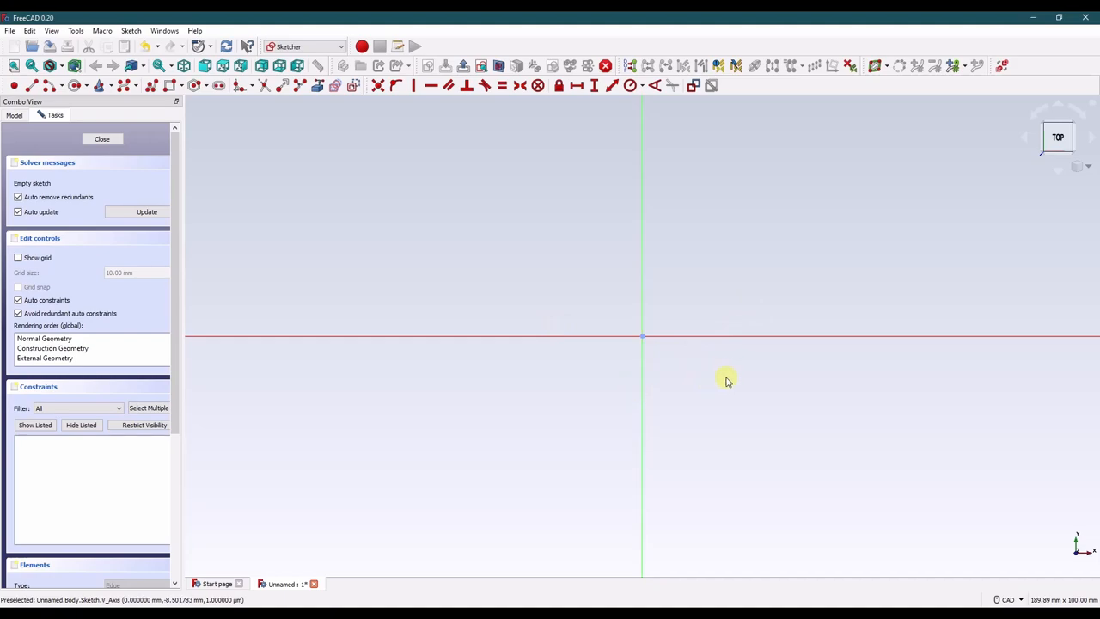
{"action": "mouse_move", "coordinate": [730, 380]}
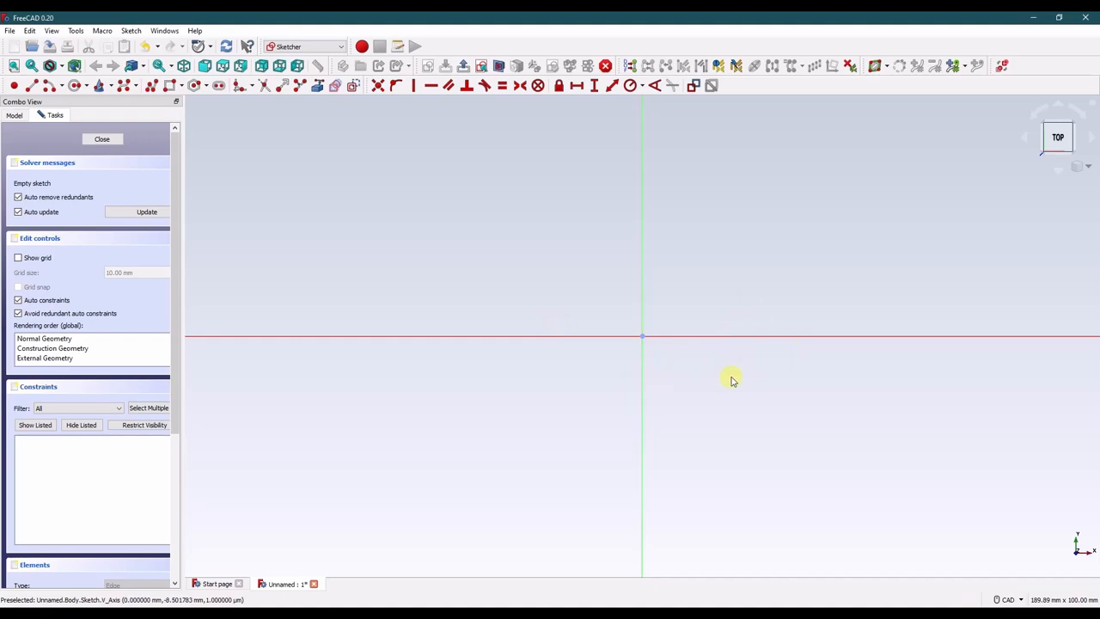
{"action": "mouse_move", "coordinate": [736, 375]}
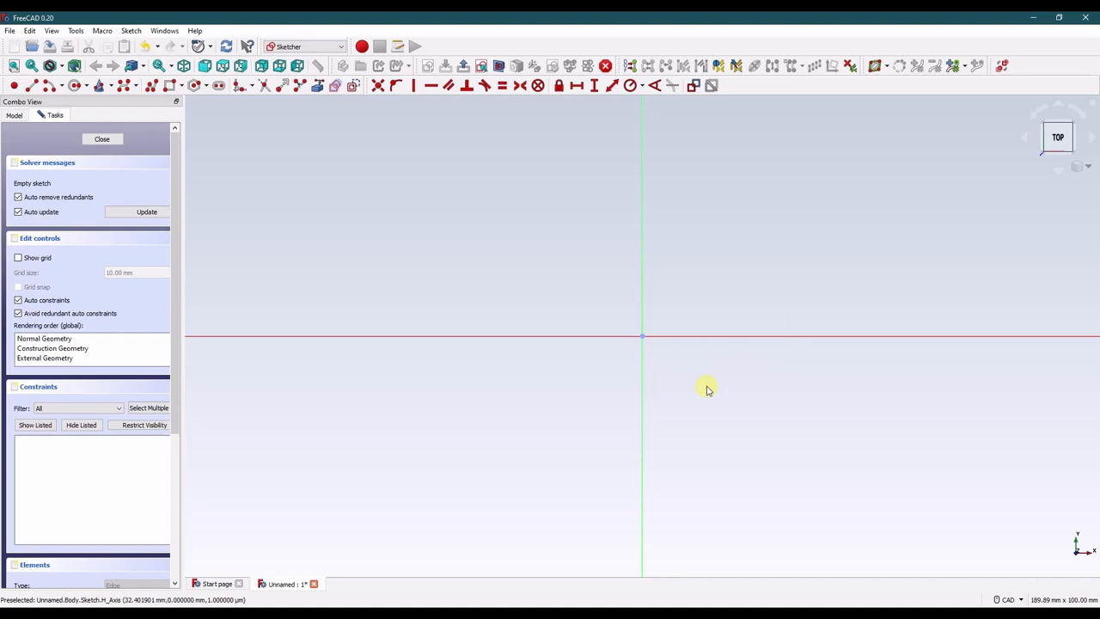
{"action": "mouse_move", "coordinate": [673, 389]}
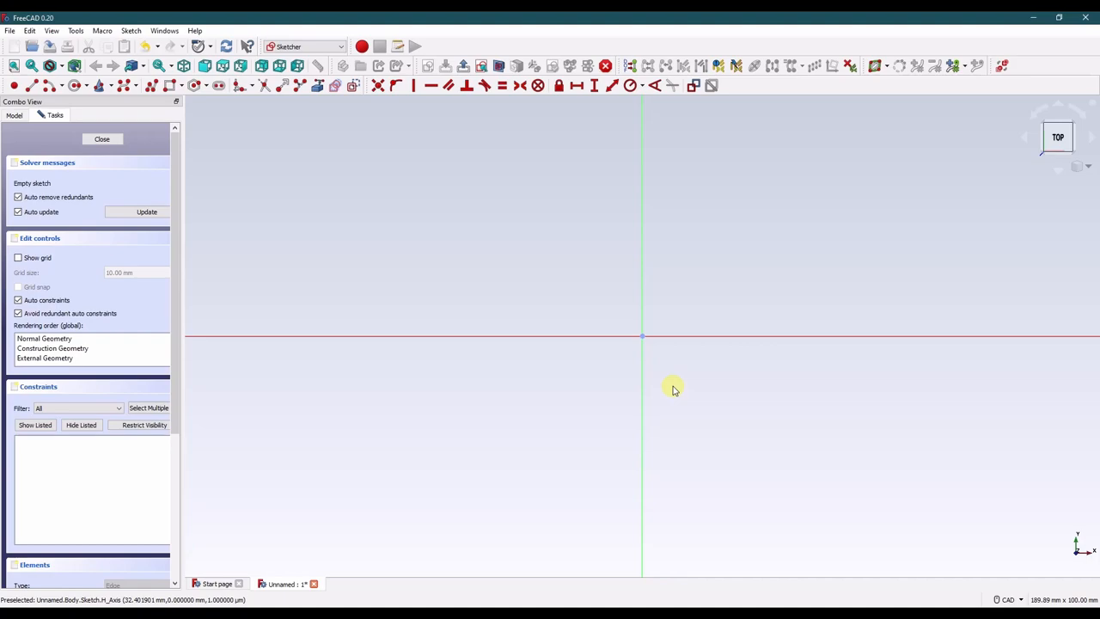
{"action": "mouse_move", "coordinate": [543, 388]}
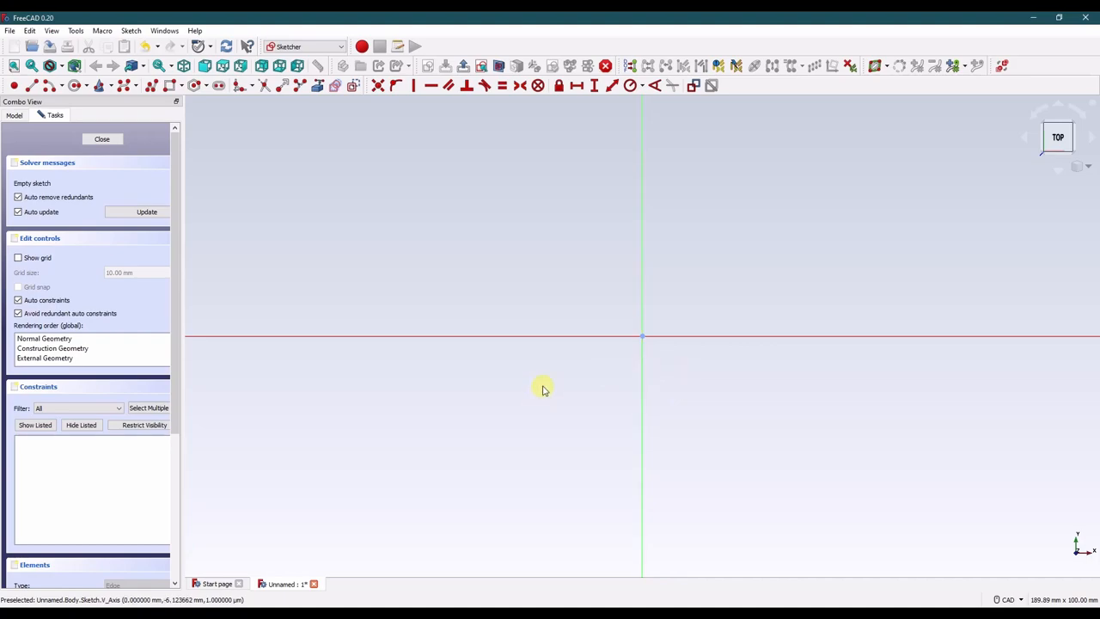
{"action": "mouse_move", "coordinate": [317, 185]}
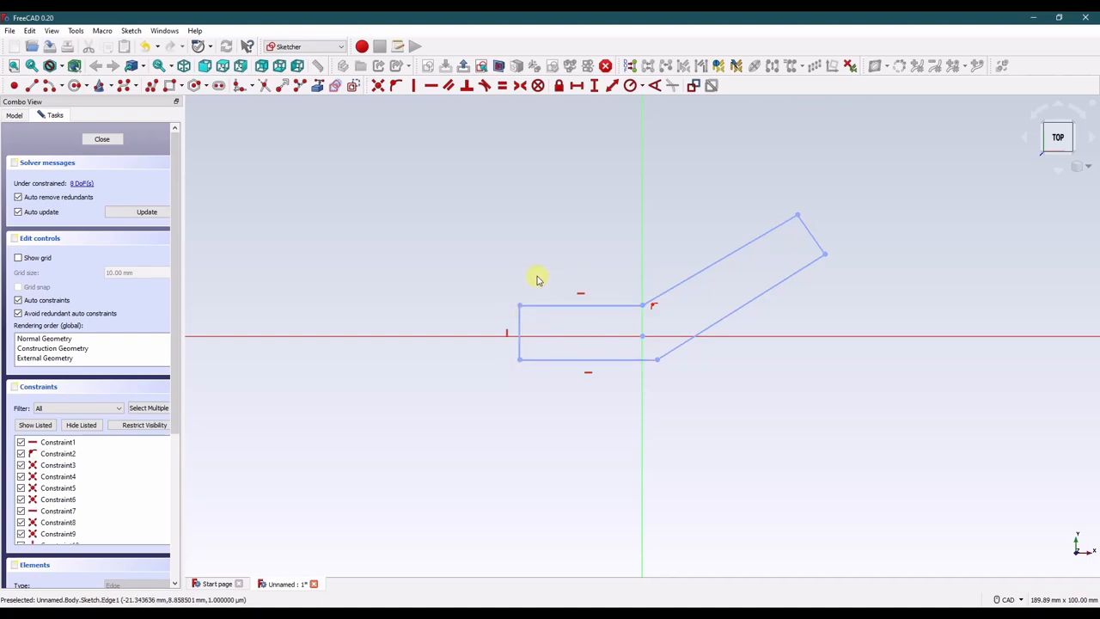
{"action": "mouse_move", "coordinate": [532, 265]}
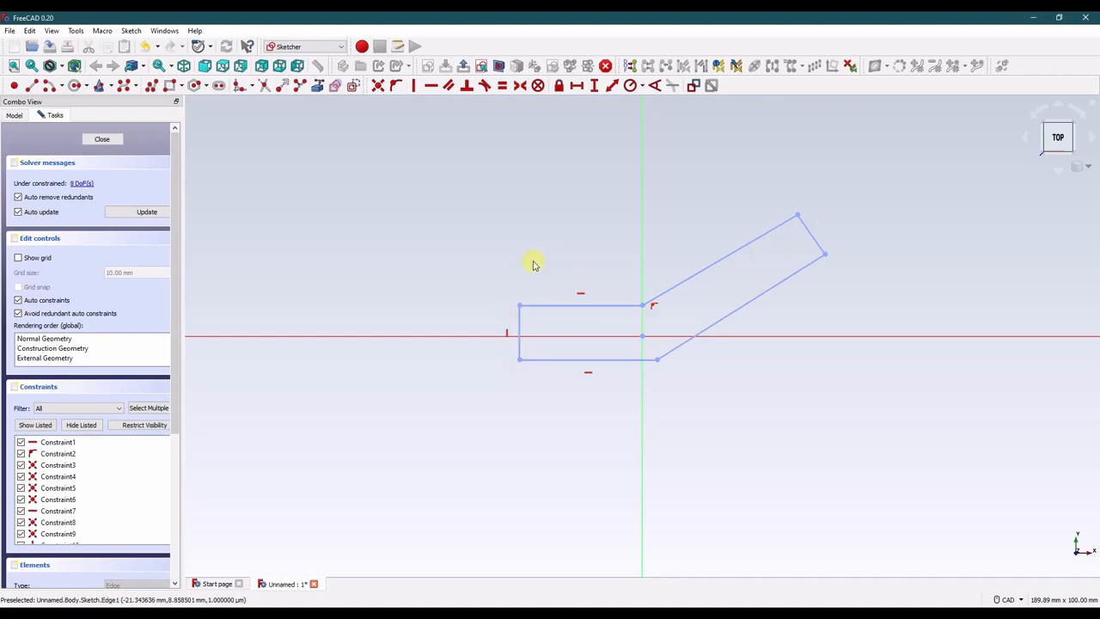
{"action": "mouse_move", "coordinate": [531, 361]}
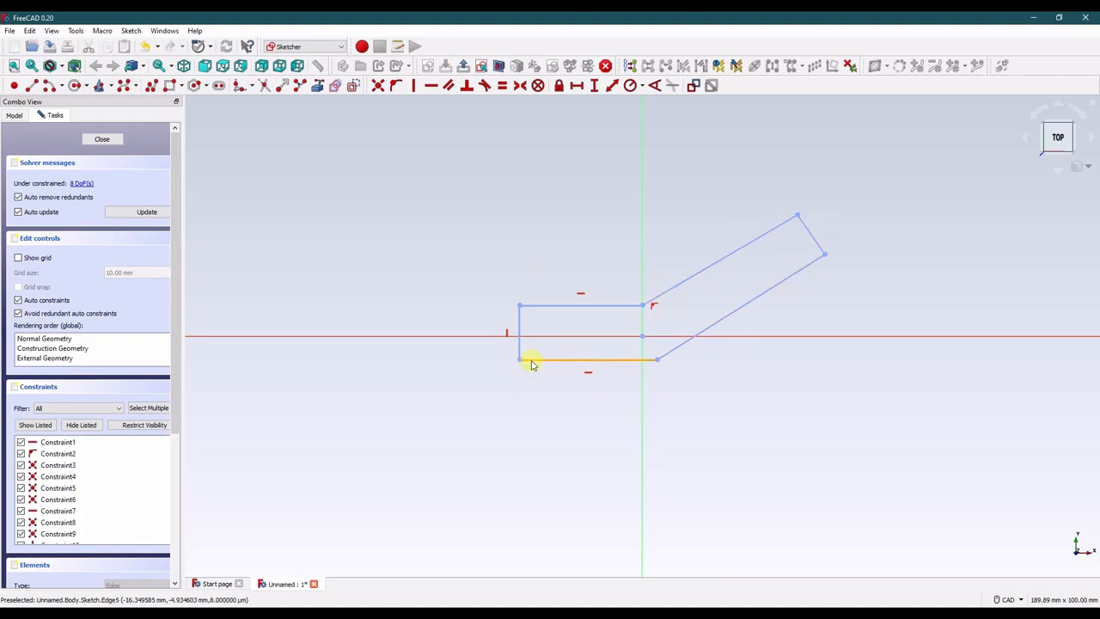
{"action": "mouse_move", "coordinate": [729, 357]}
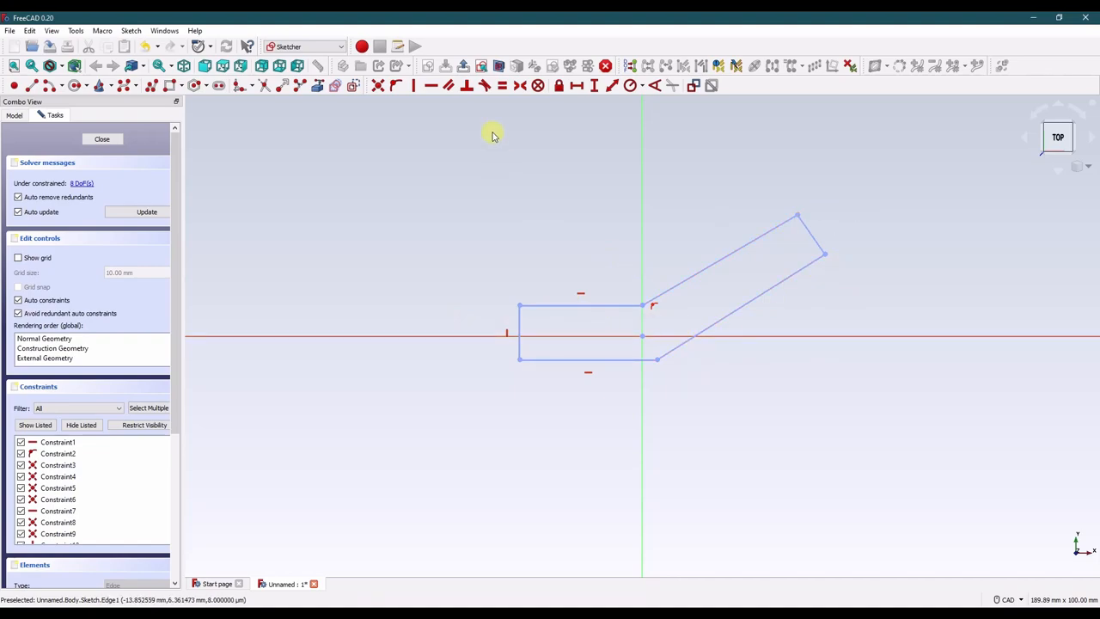
{"action": "mouse_move", "coordinate": [574, 275]}
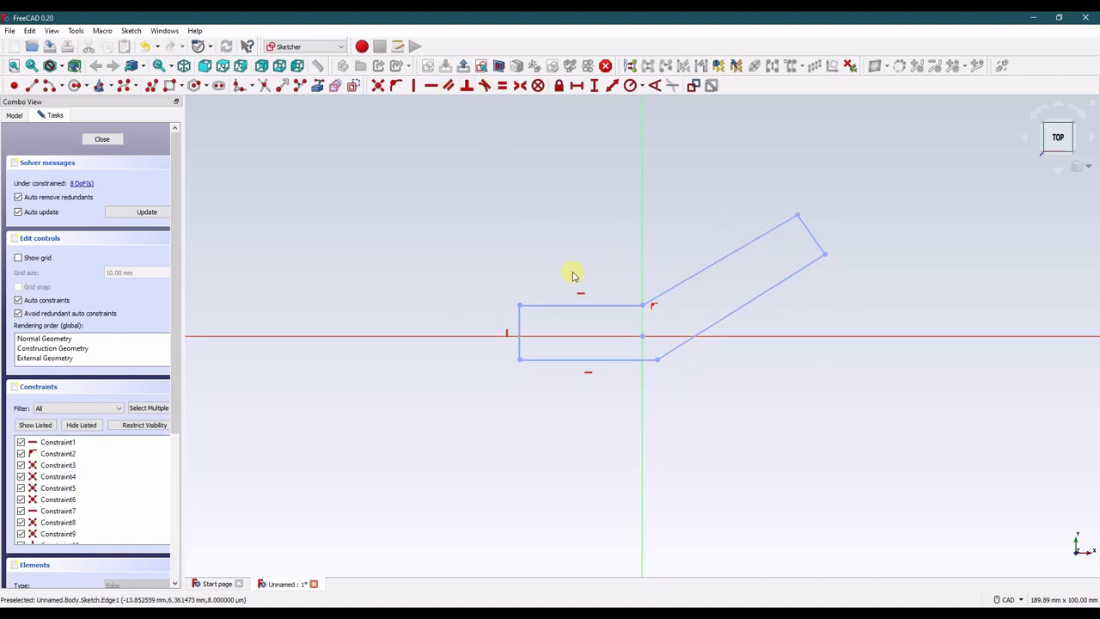
{"action": "mouse_move", "coordinate": [512, 322]}
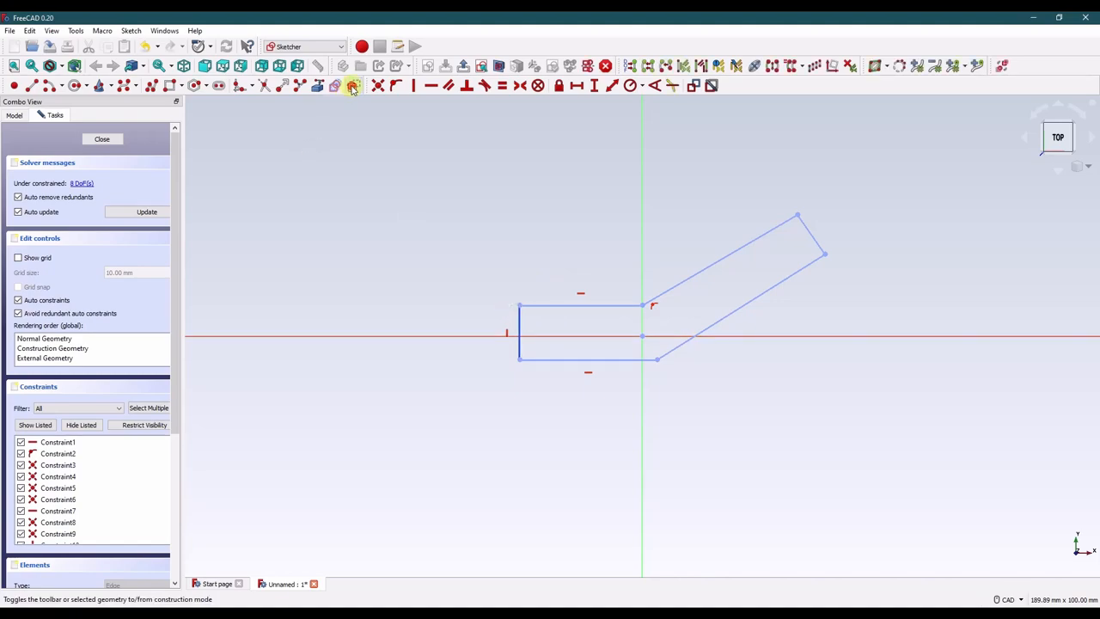
{"action": "mouse_move", "coordinate": [646, 334]}
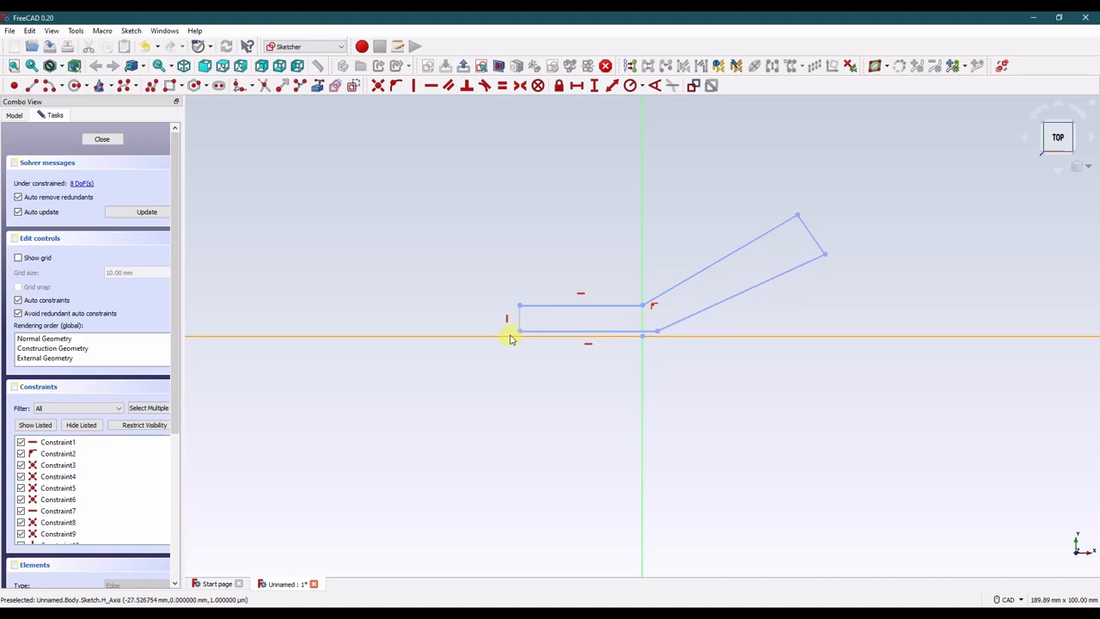
Constrain the outline against the horizontal axis and select an angled-section edge for equality.
{"action": "left_click", "coordinate": [592, 306]}
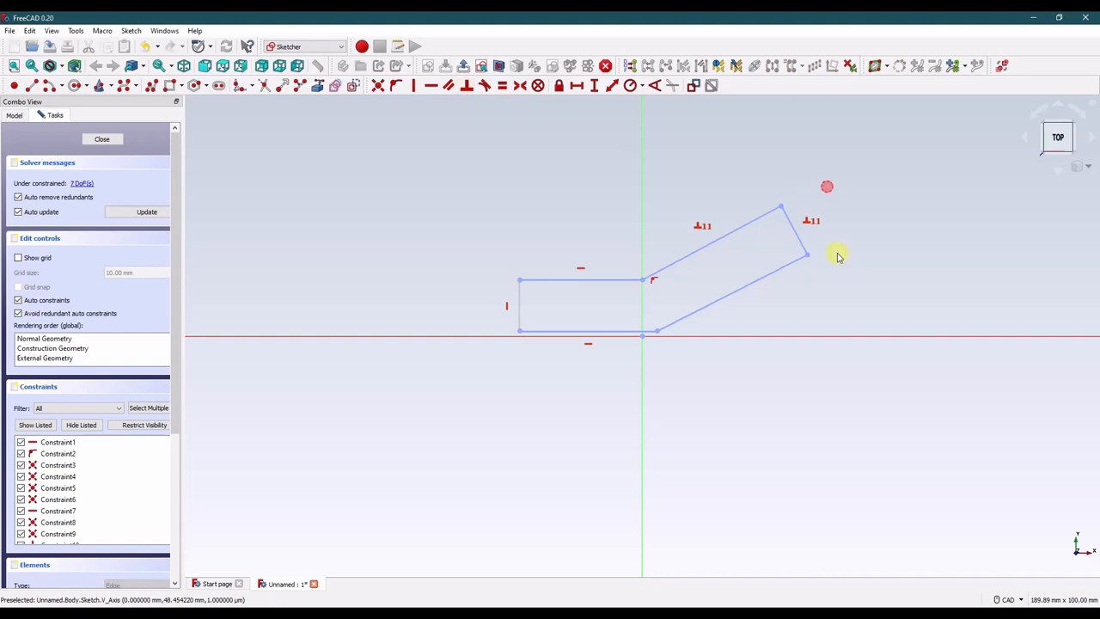
{"action": "left_click", "coordinate": [794, 261]}
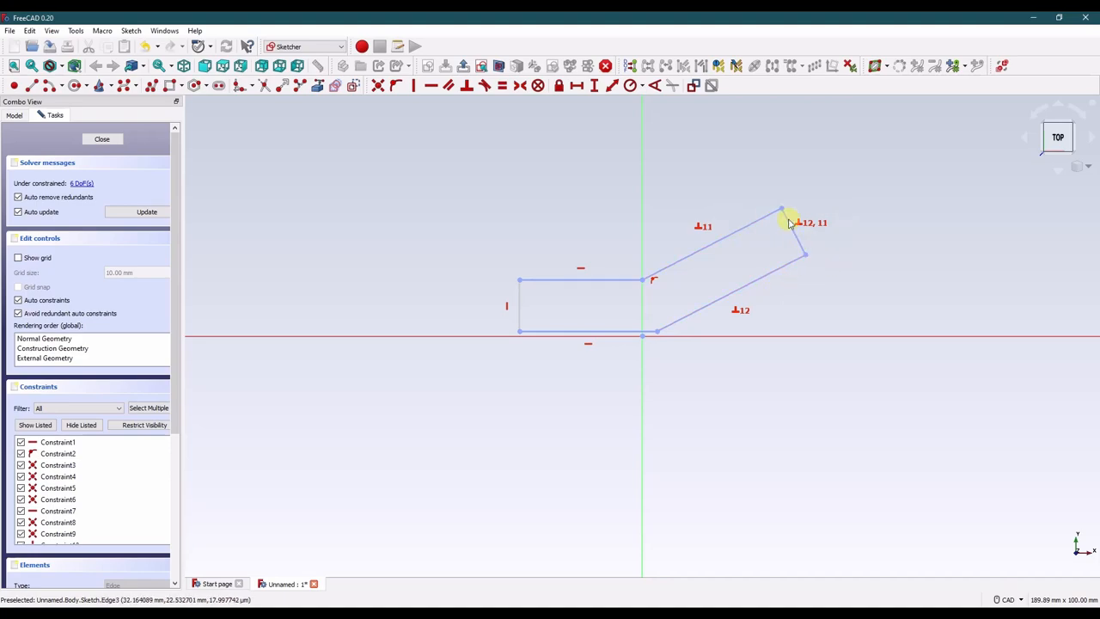
{"action": "mouse_move", "coordinate": [550, 234]}
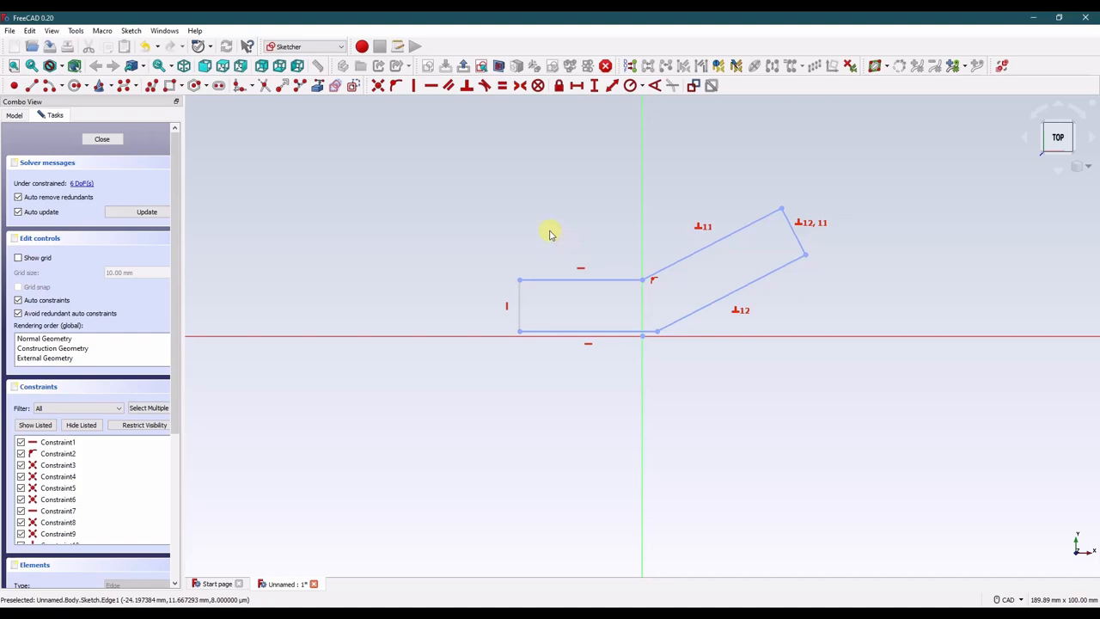
{"action": "mouse_move", "coordinate": [540, 237]}
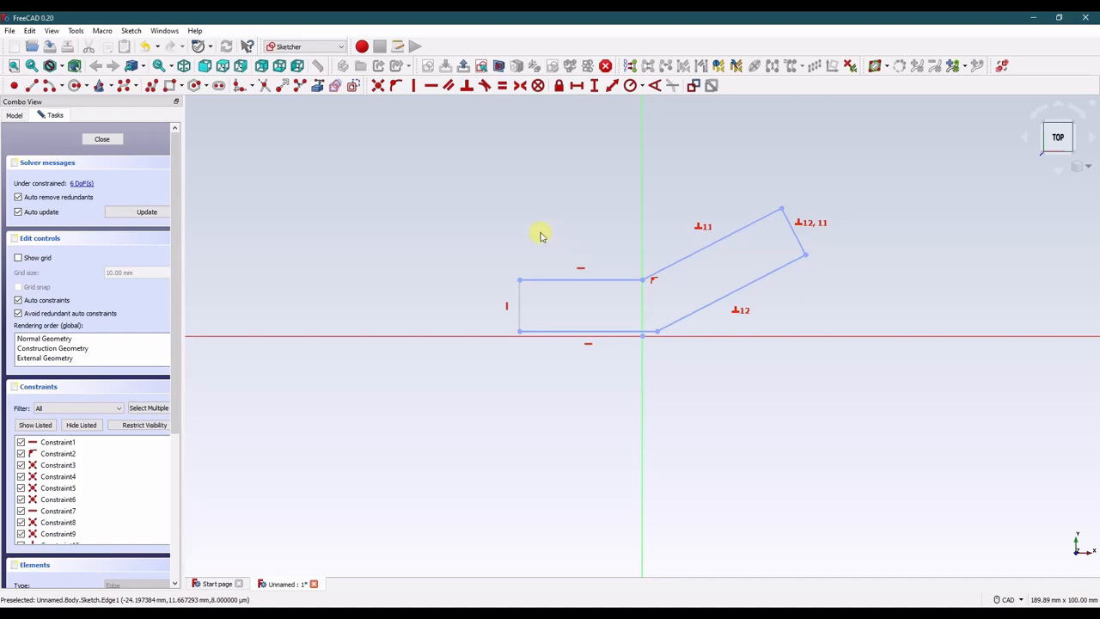
{"action": "mouse_move", "coordinate": [571, 227]}
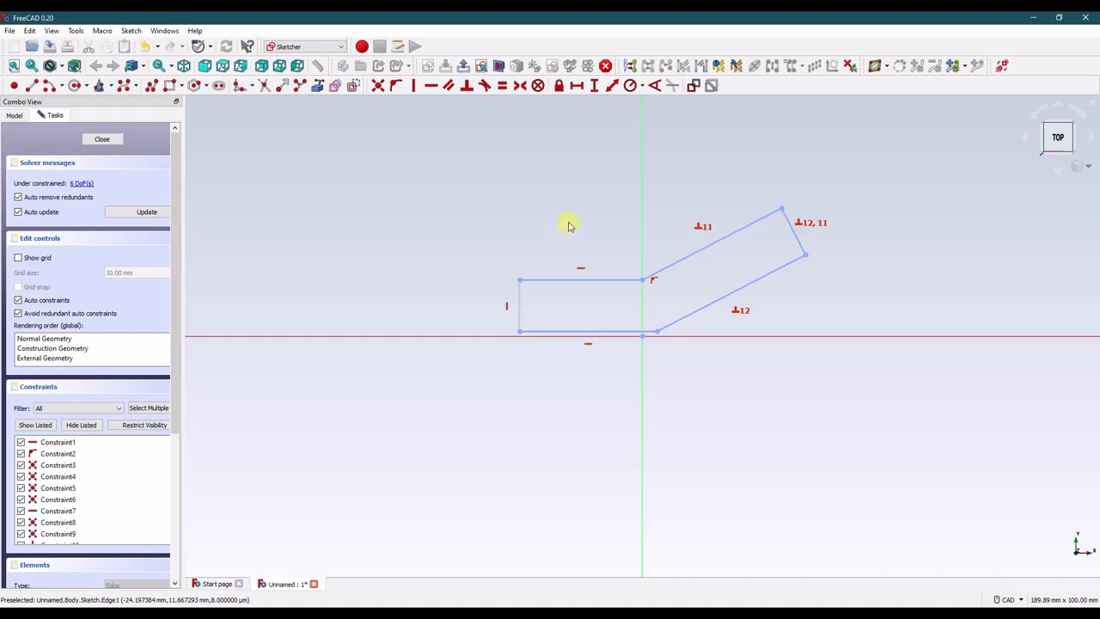
{"action": "mouse_move", "coordinate": [374, 152]}
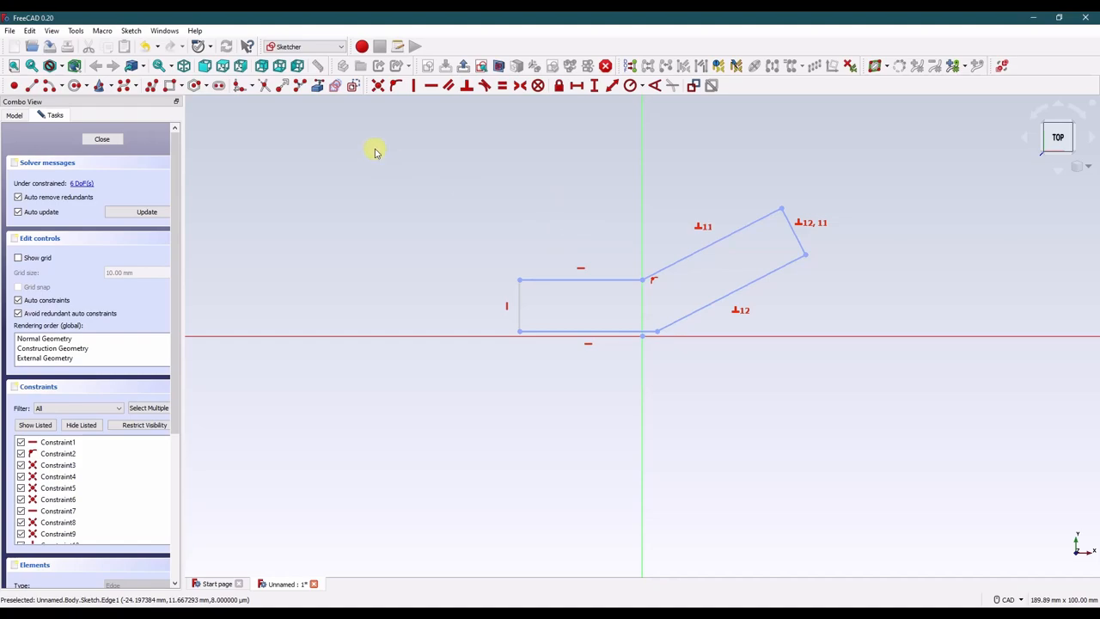
{"action": "mouse_move", "coordinate": [241, 86]}
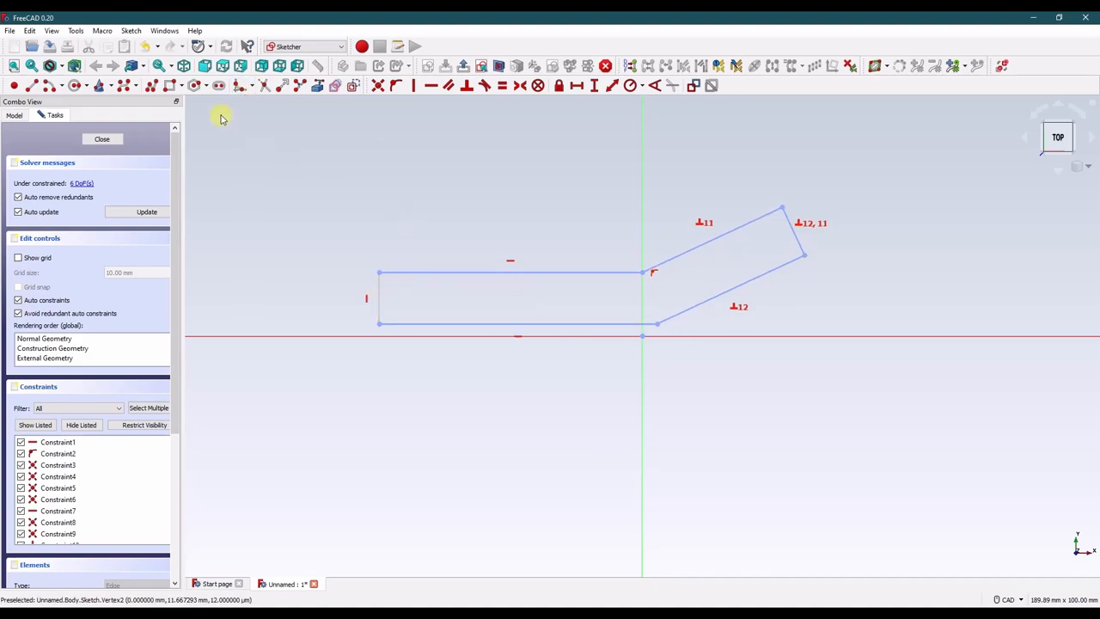
Apply a 50.8 mm radius constraint to the bend arc.
{"action": "left_click", "coordinate": [248, 86]}
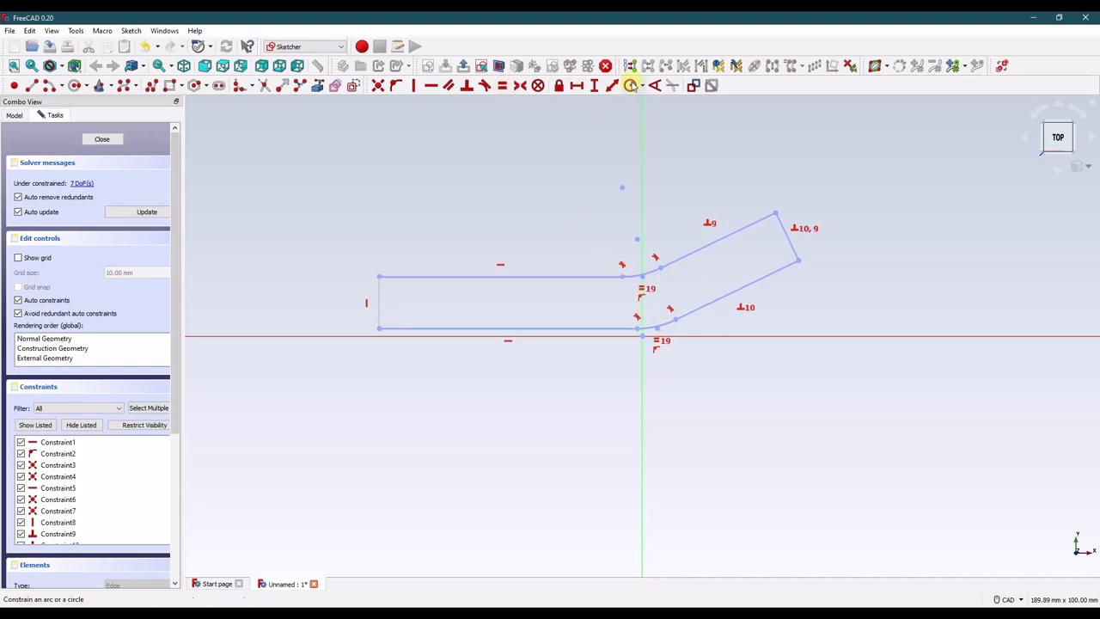
{"action": "left_click", "coordinate": [642, 86]}
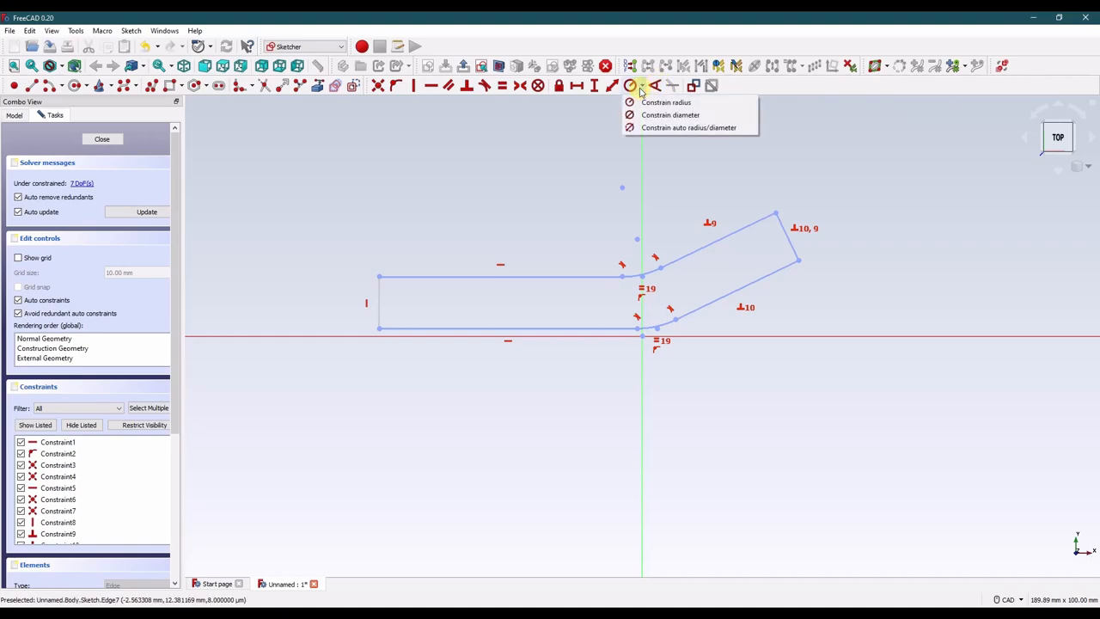
{"action": "mouse_move", "coordinate": [76, 30]}
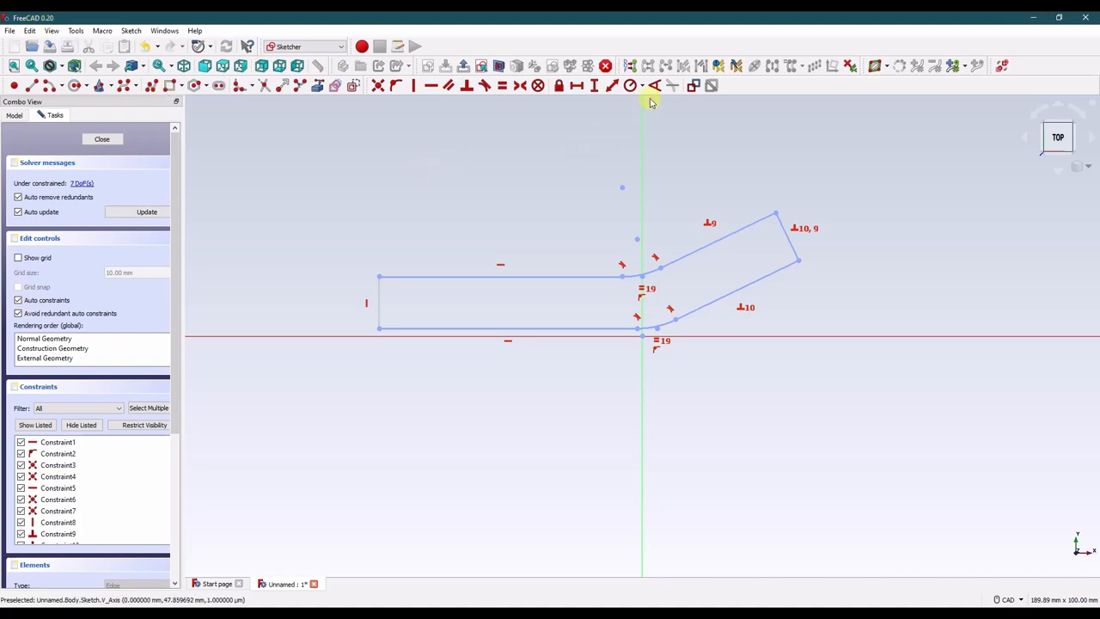
{"action": "left_click", "coordinate": [629, 86]}
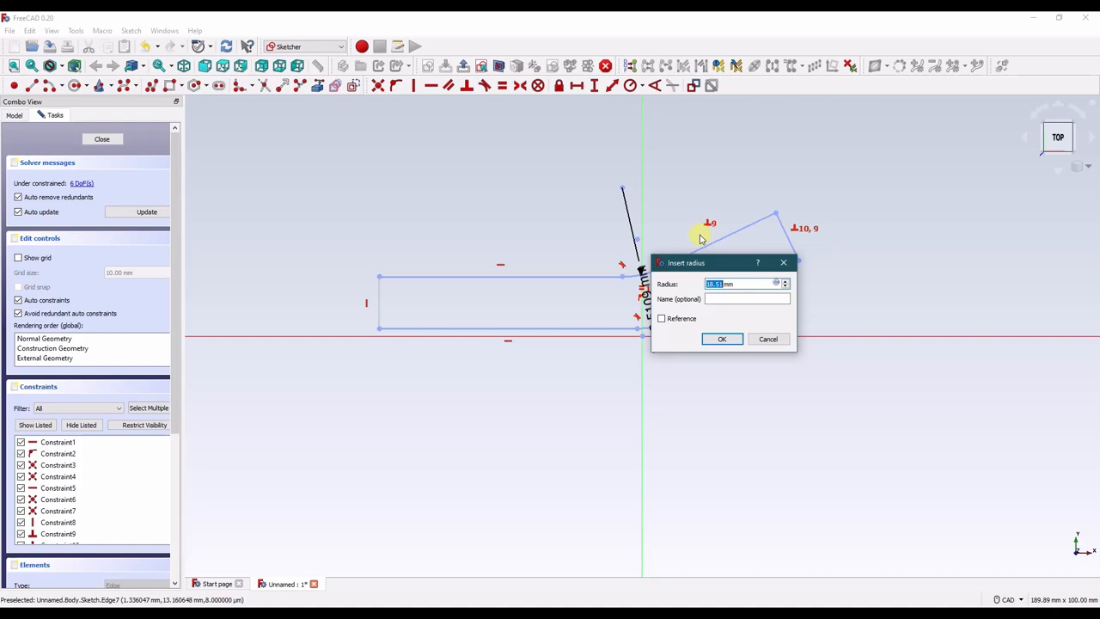
{"action": "type", "text": "50.8"}
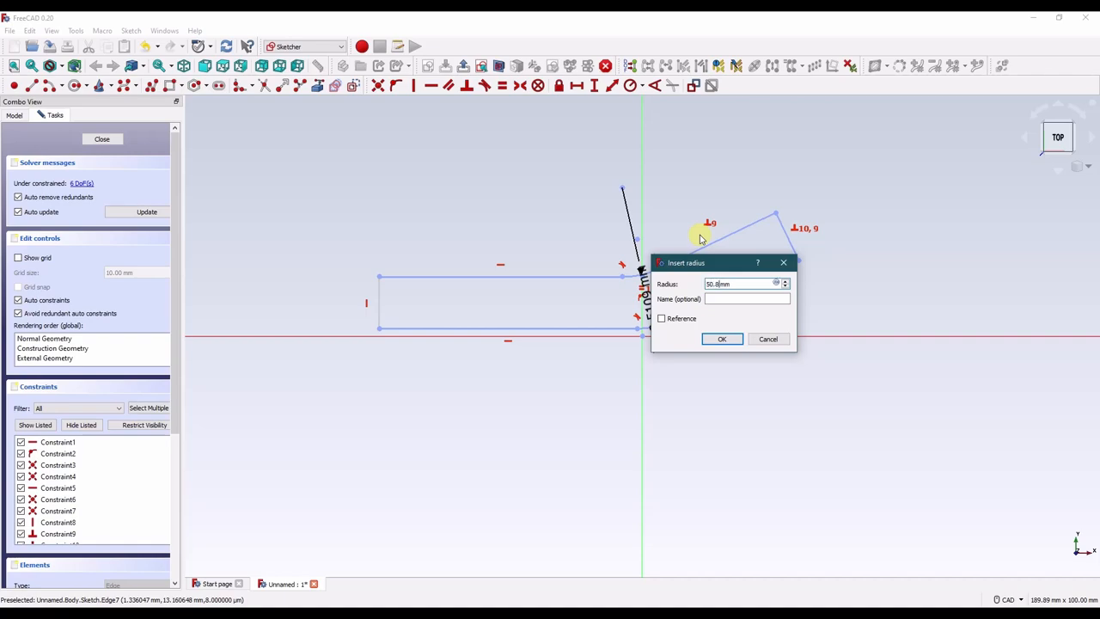
{"action": "left_click", "coordinate": [722, 338]}
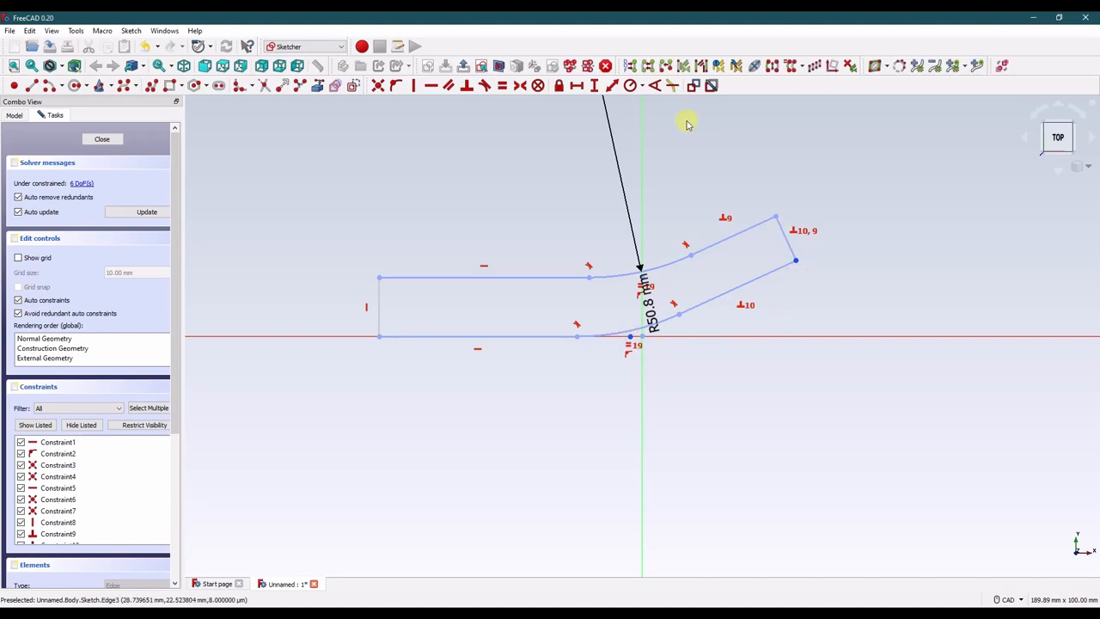
Constrain the angled arm to 50.8 mm long and its end to 15.88 mm wide.
{"action": "left_click", "coordinate": [595, 86]}
{"action": "type", "text": "50.8"}
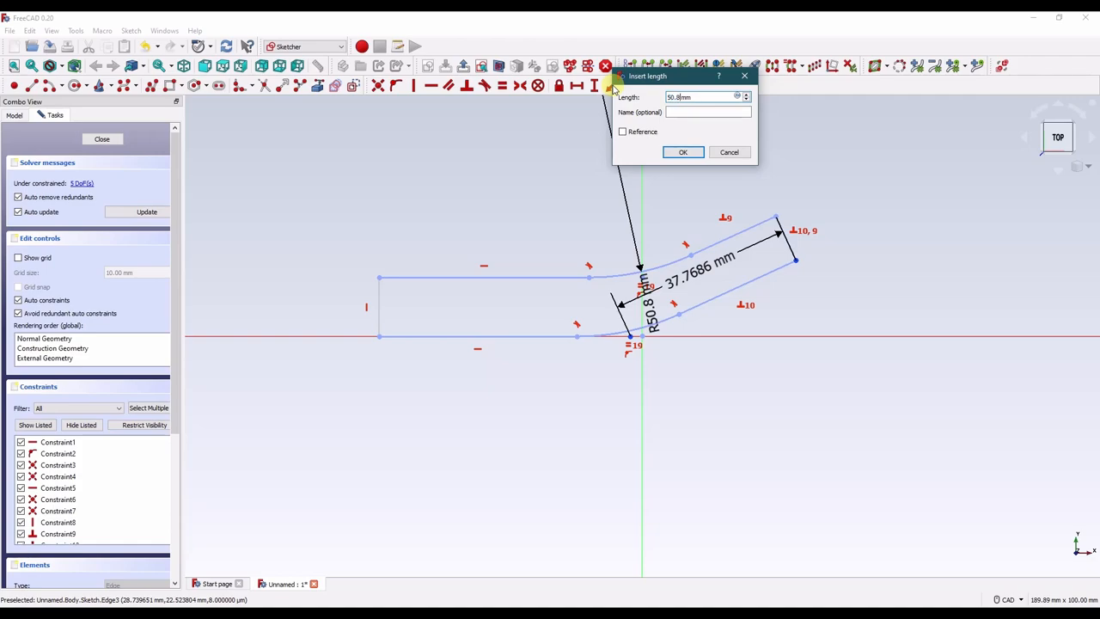
{"action": "left_click", "coordinate": [682, 152]}
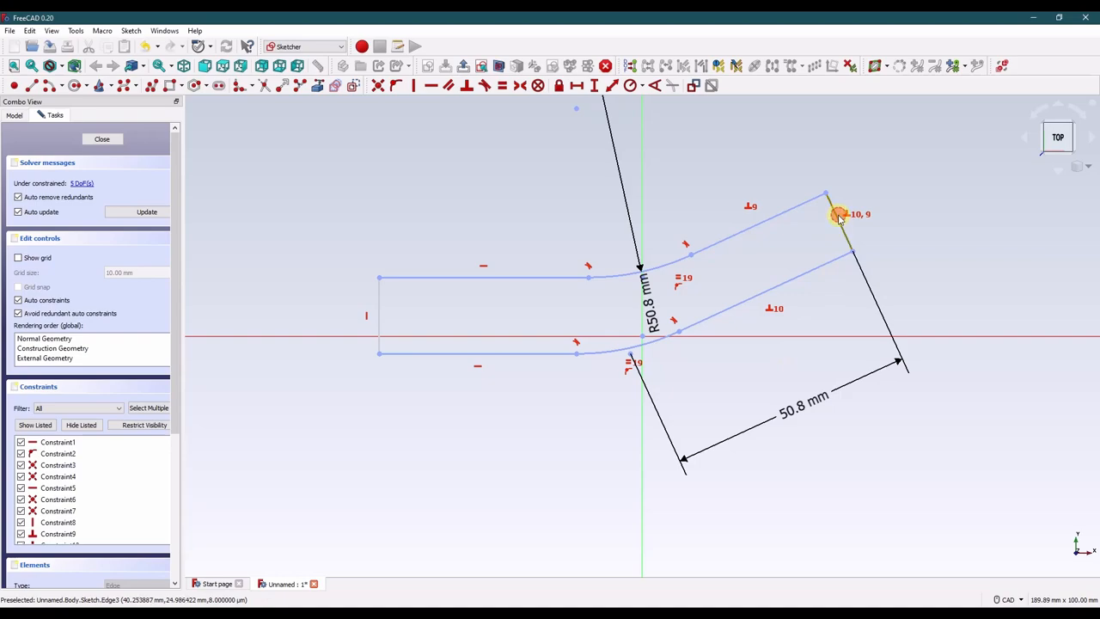
{"action": "left_click", "coordinate": [839, 215]}
{"action": "type", "text": "15."}
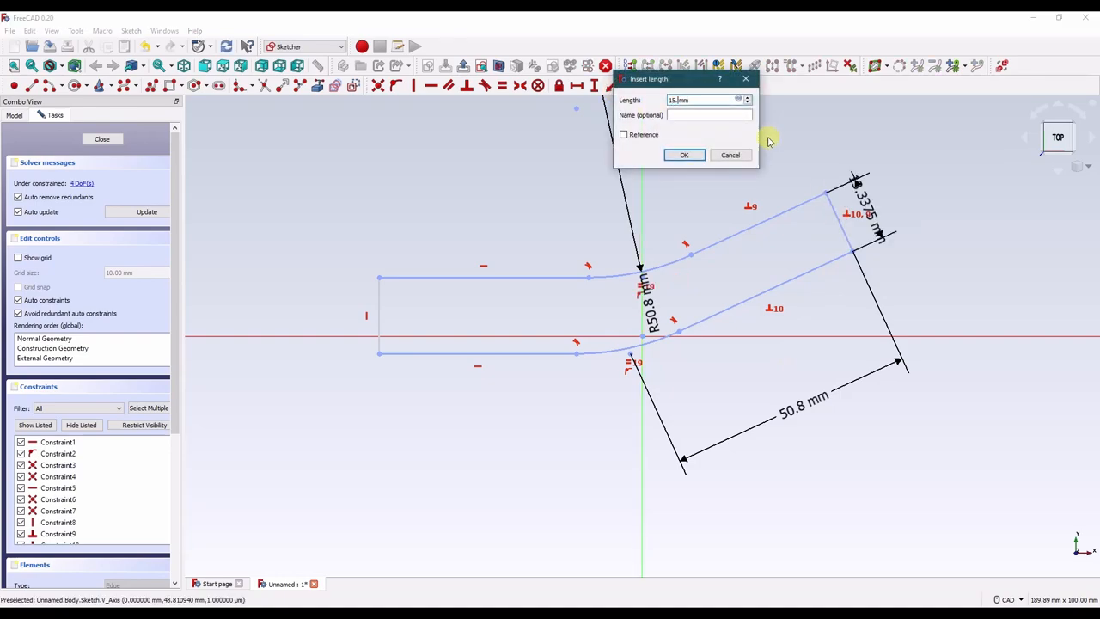
{"action": "left_click", "coordinate": [684, 154]}
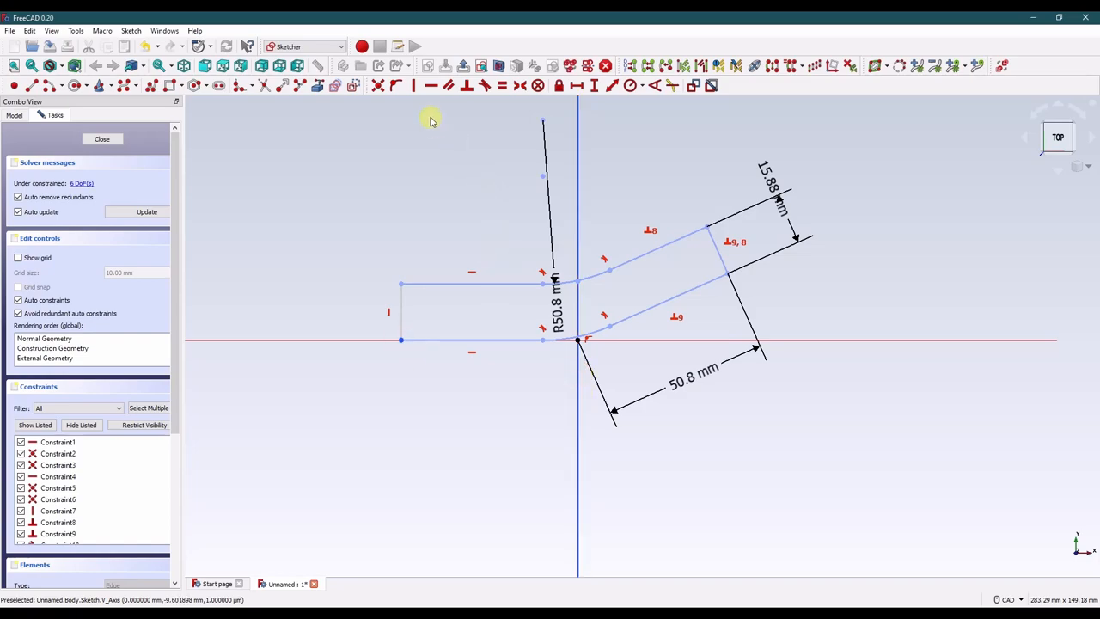
Constrain the straight section's length to 76.2 mm.
{"action": "left_click", "coordinate": [413, 86]}
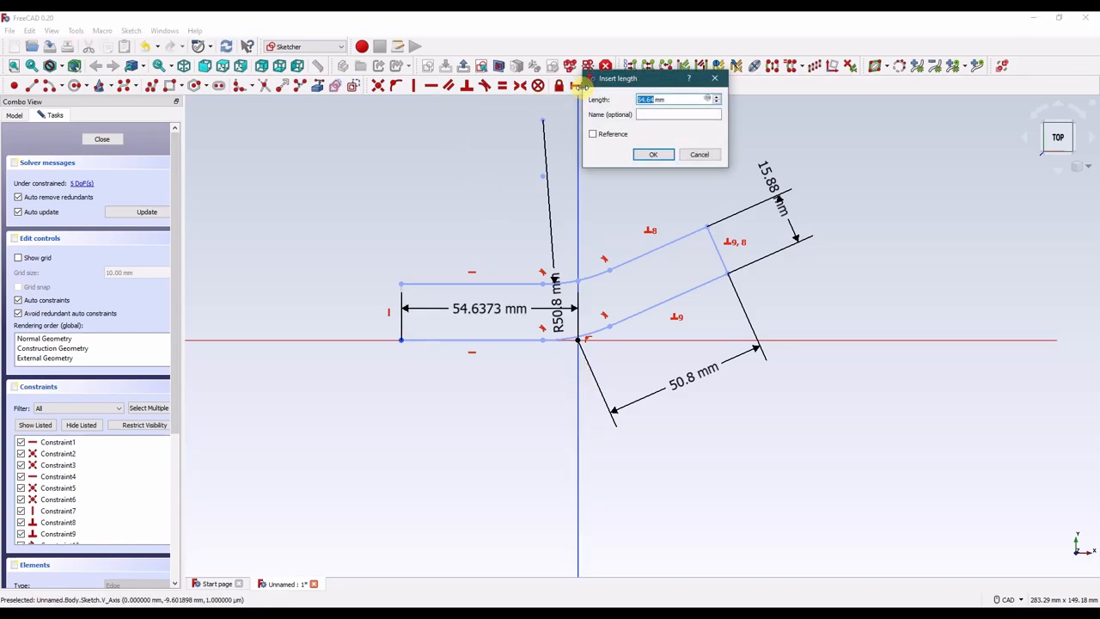
{"action": "type", "text": "86.2 mm"}
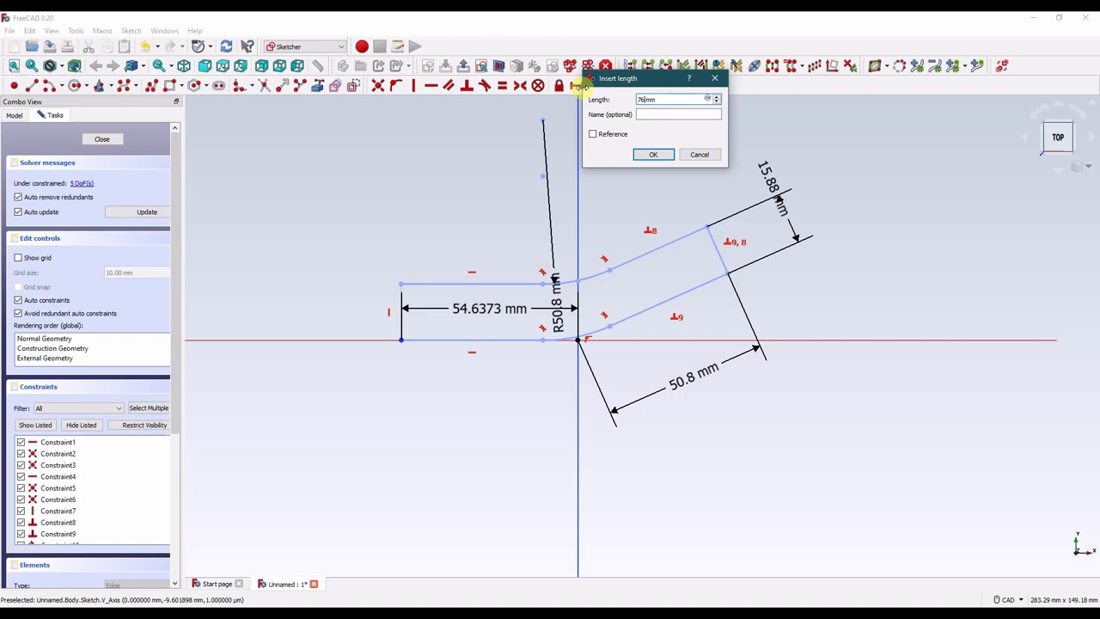
{"action": "left_click", "coordinate": [653, 154]}
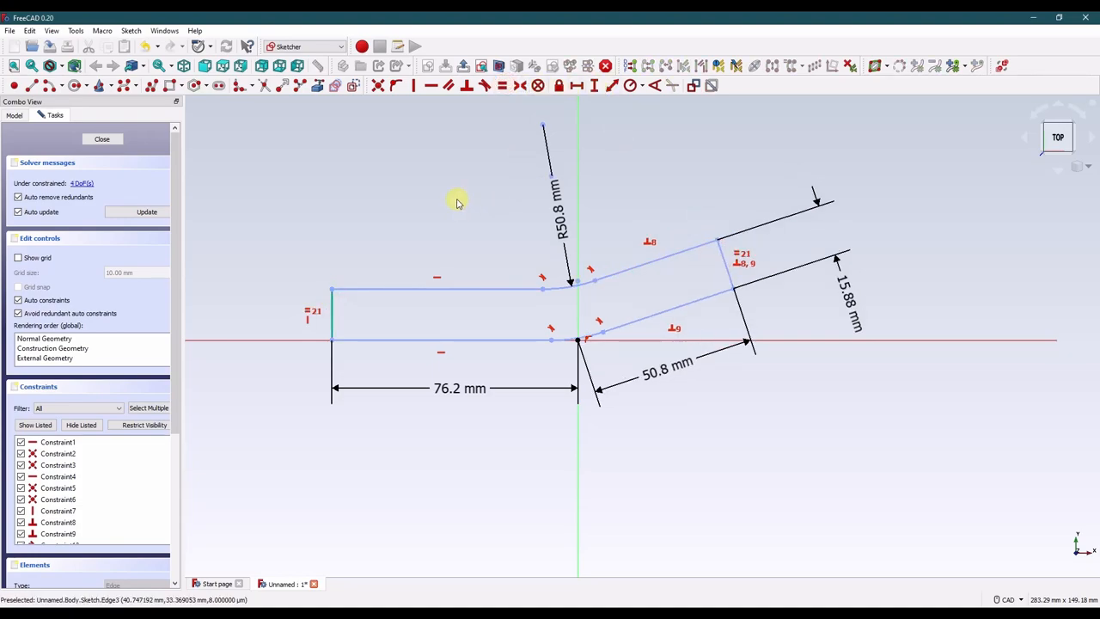
{"action": "mouse_move", "coordinate": [438, 206]}
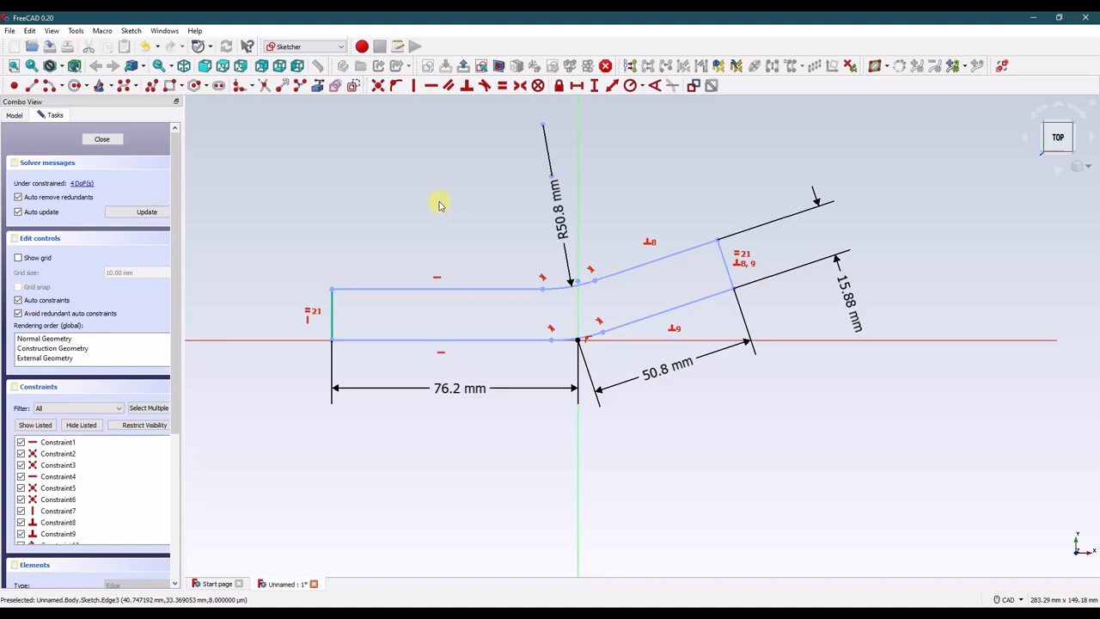
{"action": "mouse_move", "coordinate": [696, 342]}
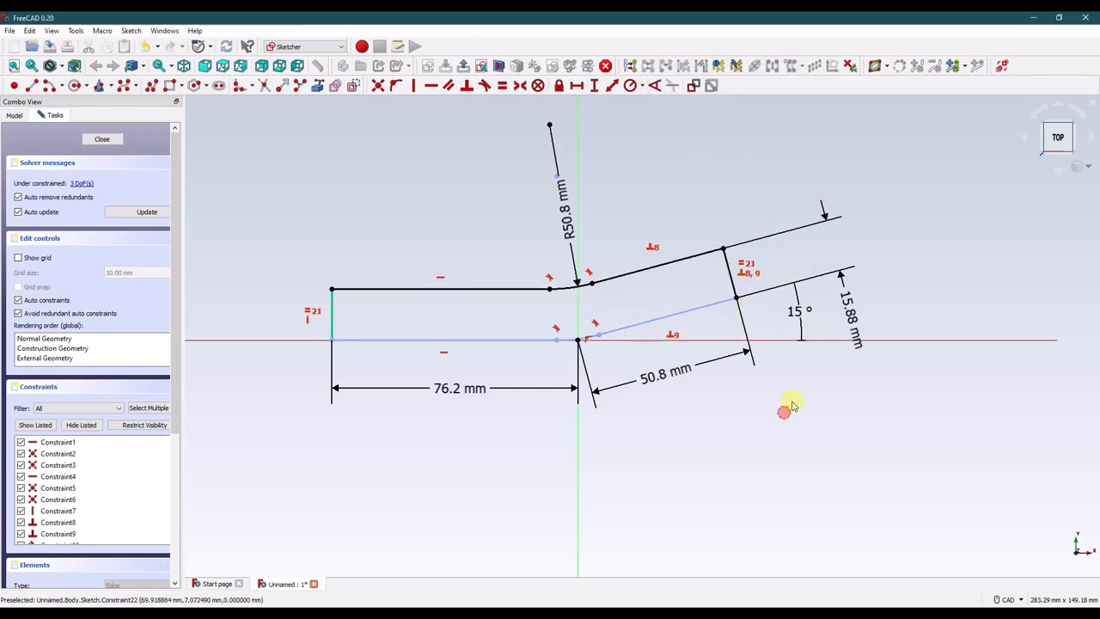
{"action": "mouse_move", "coordinate": [371, 347]}
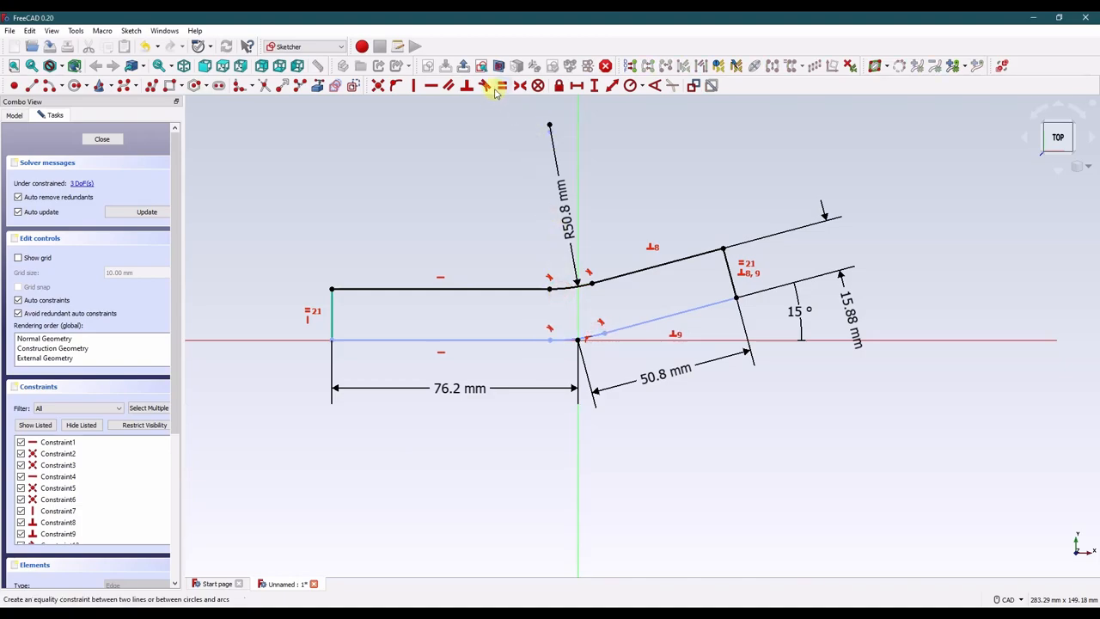
{"action": "mouse_move", "coordinate": [550, 289]}
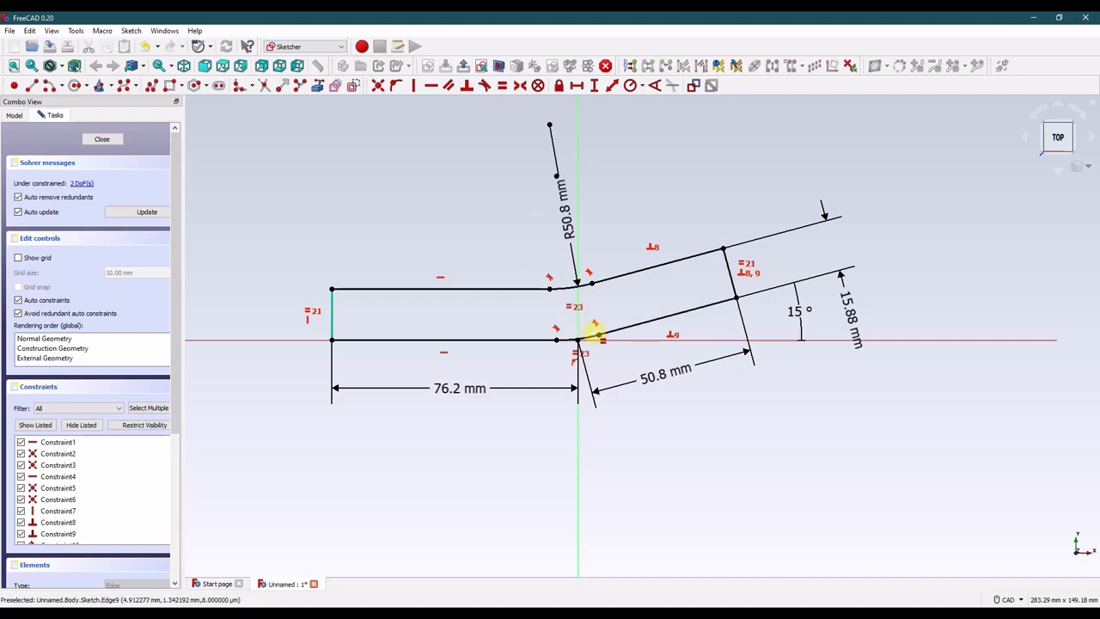
{"action": "mouse_move", "coordinate": [529, 313]}
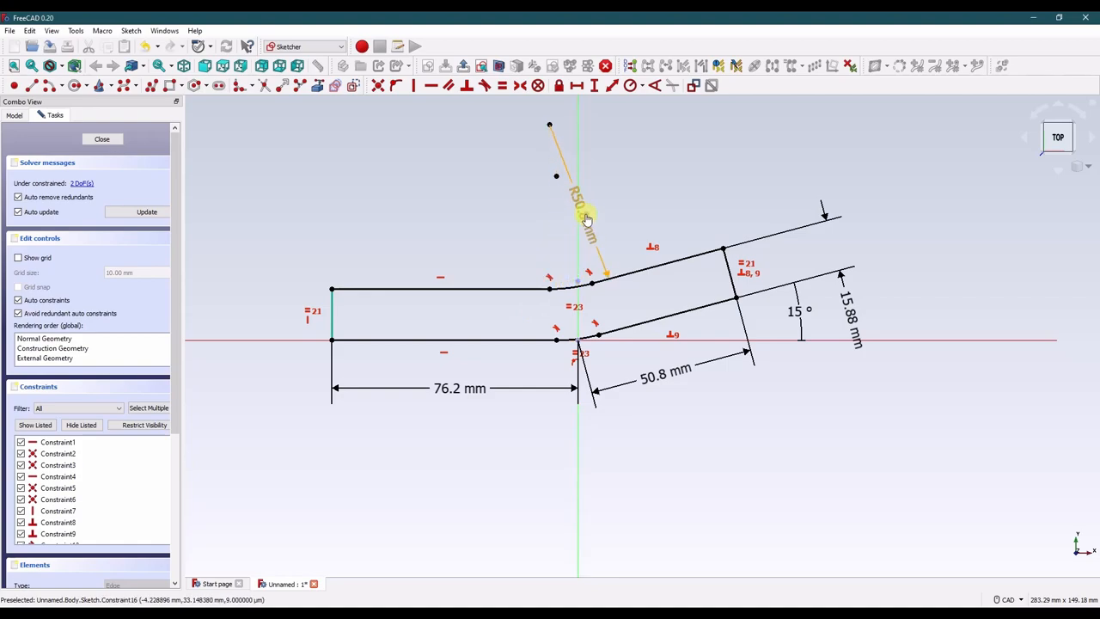
{"action": "mouse_move", "coordinate": [232, 182]}
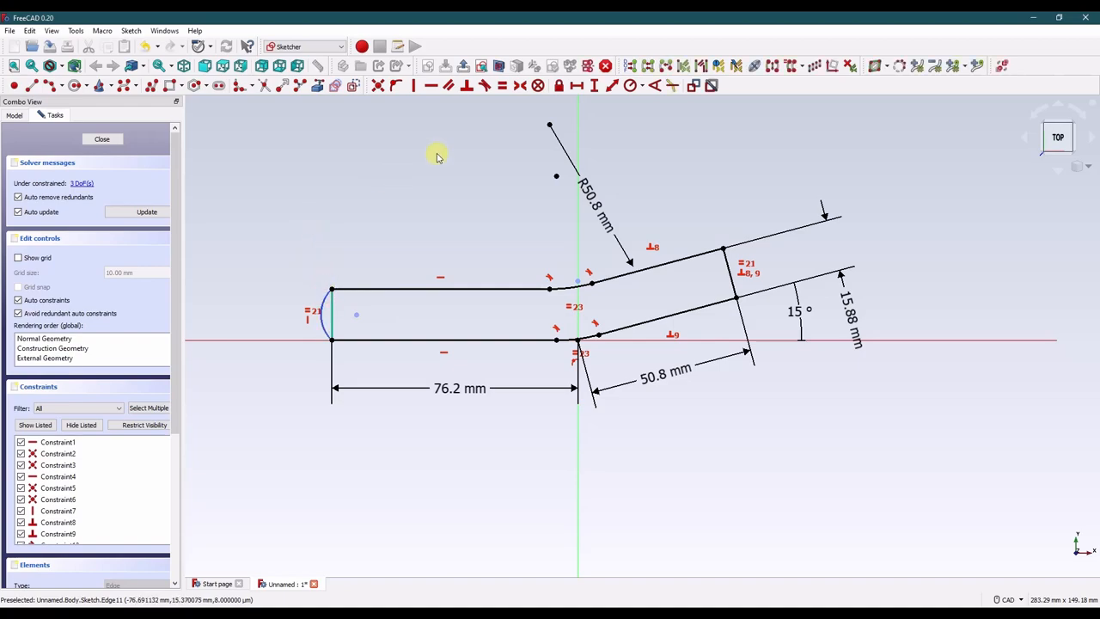
Constrain the left end arc's radius to 25.4 mm.
{"action": "left_click", "coordinate": [639, 84]}
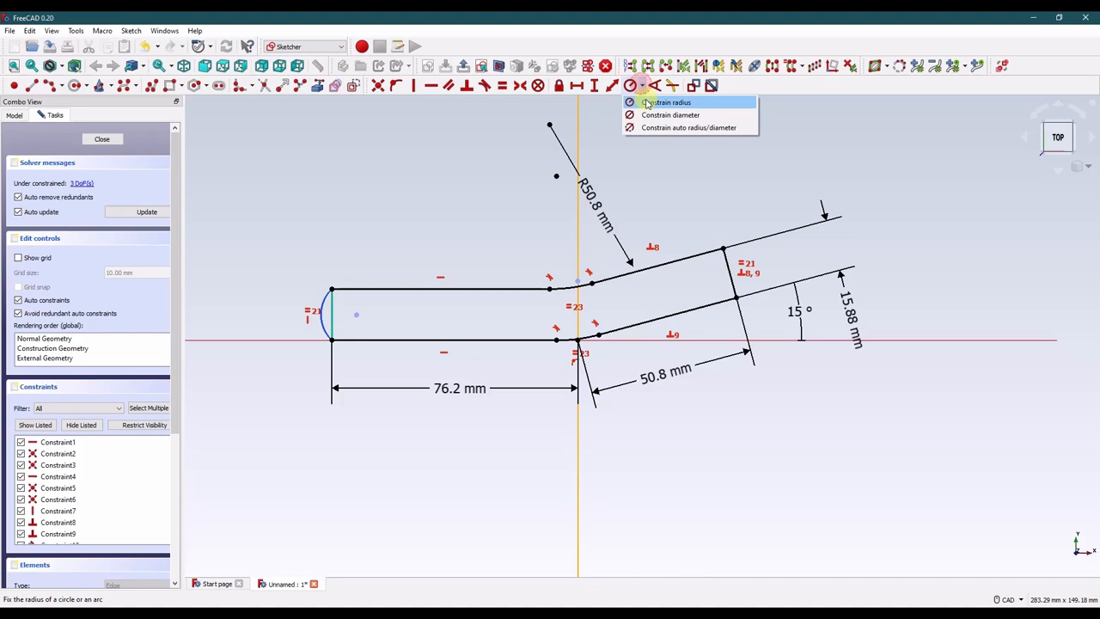
{"action": "left_click", "coordinate": [667, 103]}
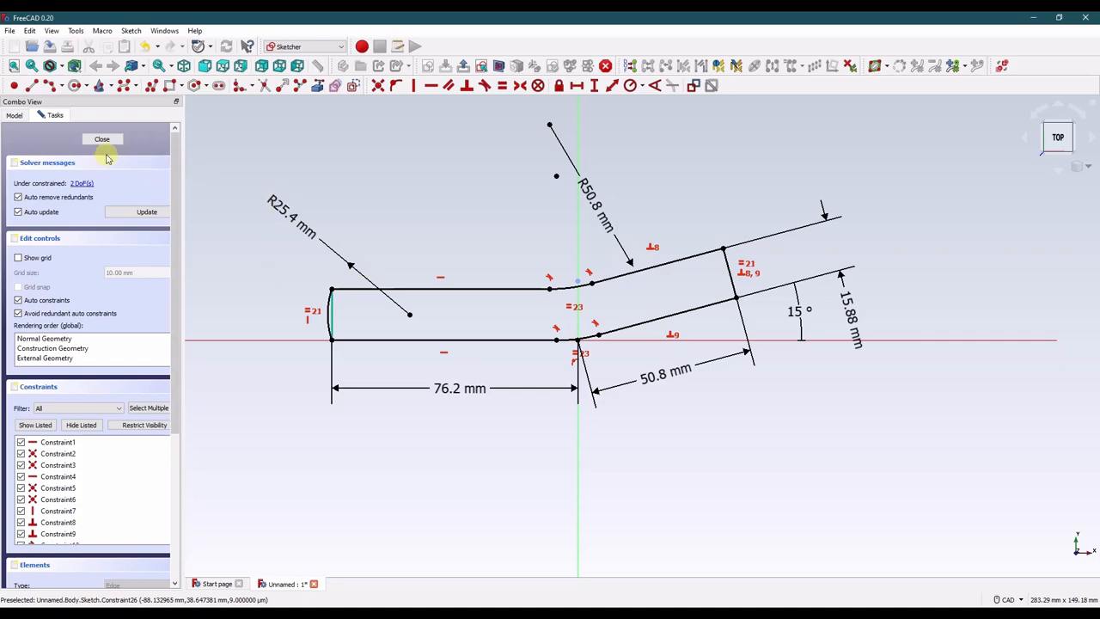
Close the sketch and pad it into a 6.35 mm thick solid.
{"action": "left_click", "coordinate": [102, 138]}
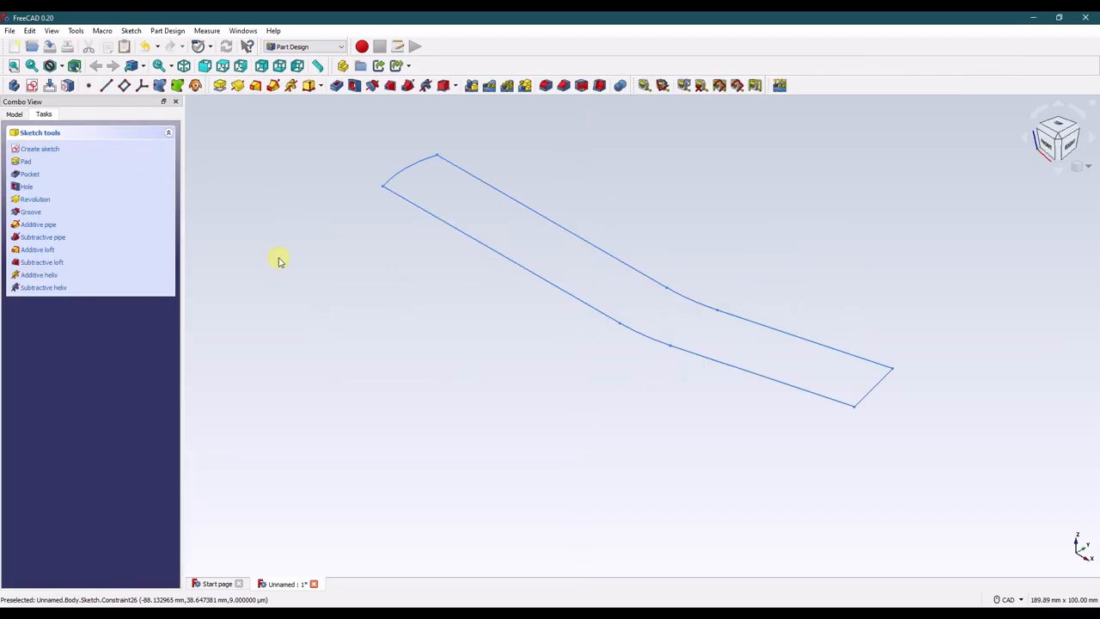
{"action": "left_click", "coordinate": [26, 162]}
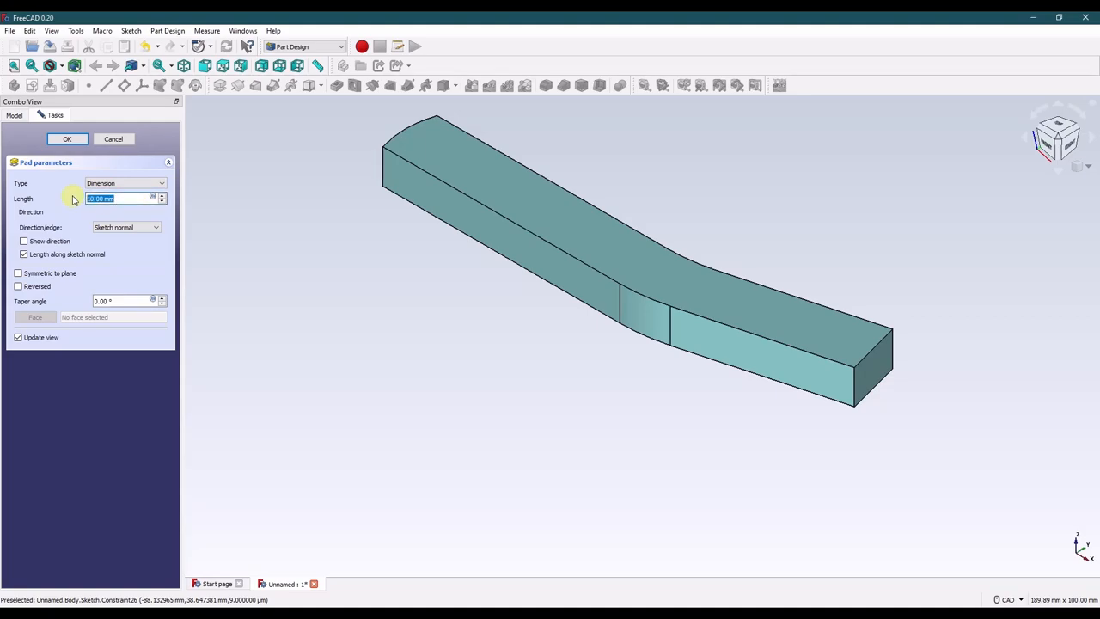
{"action": "type", "text": "6.35"}
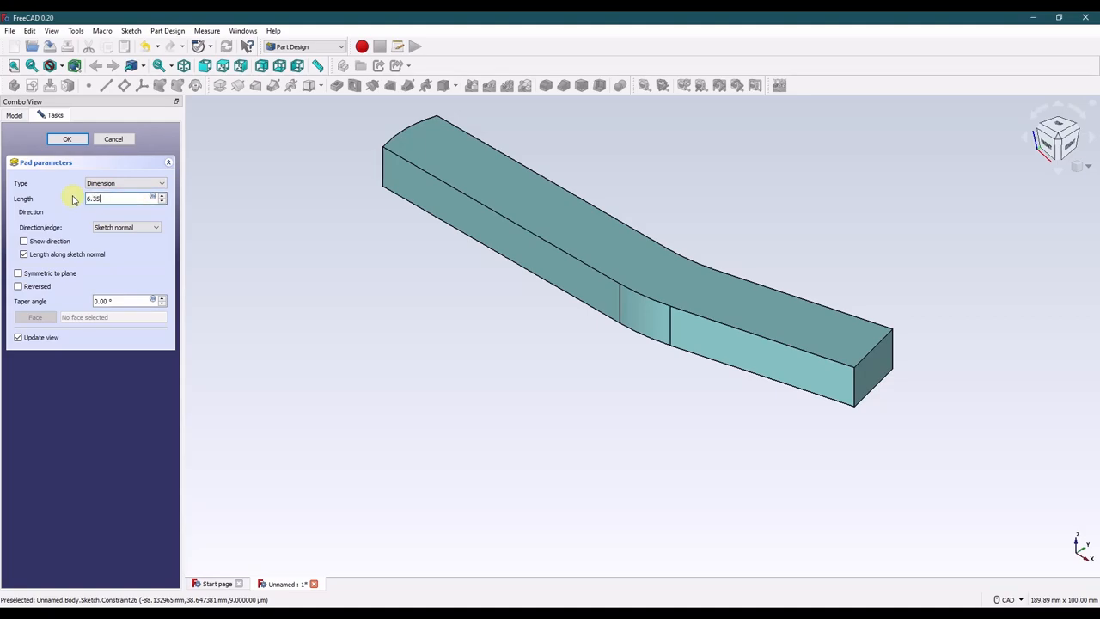
{"action": "left_click", "coordinate": [67, 137]}
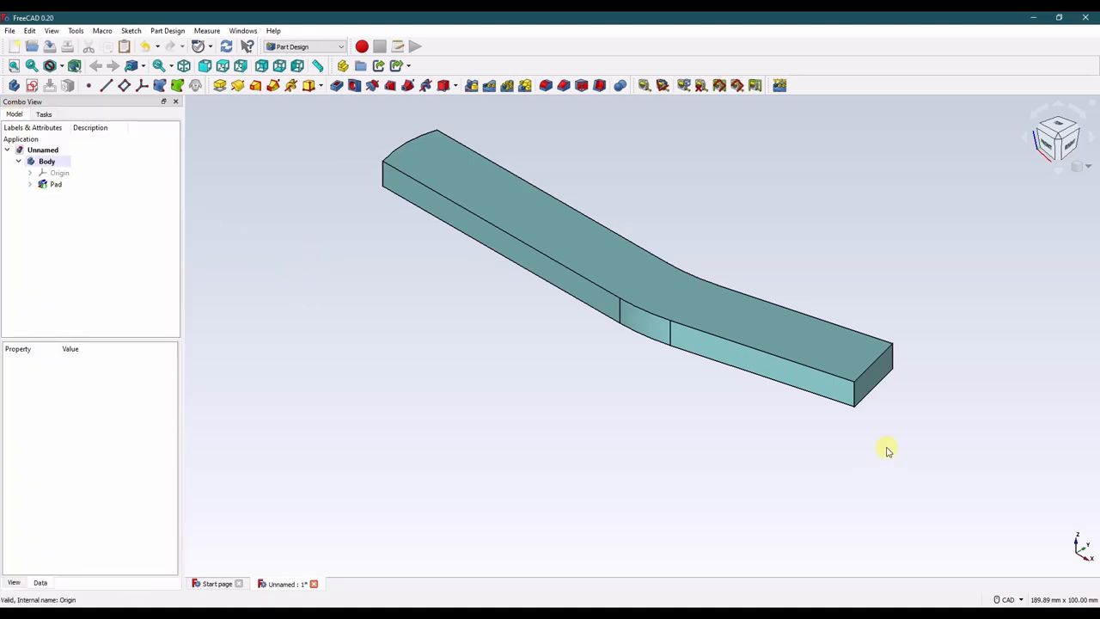
{"action": "mouse_move", "coordinate": [755, 373]}
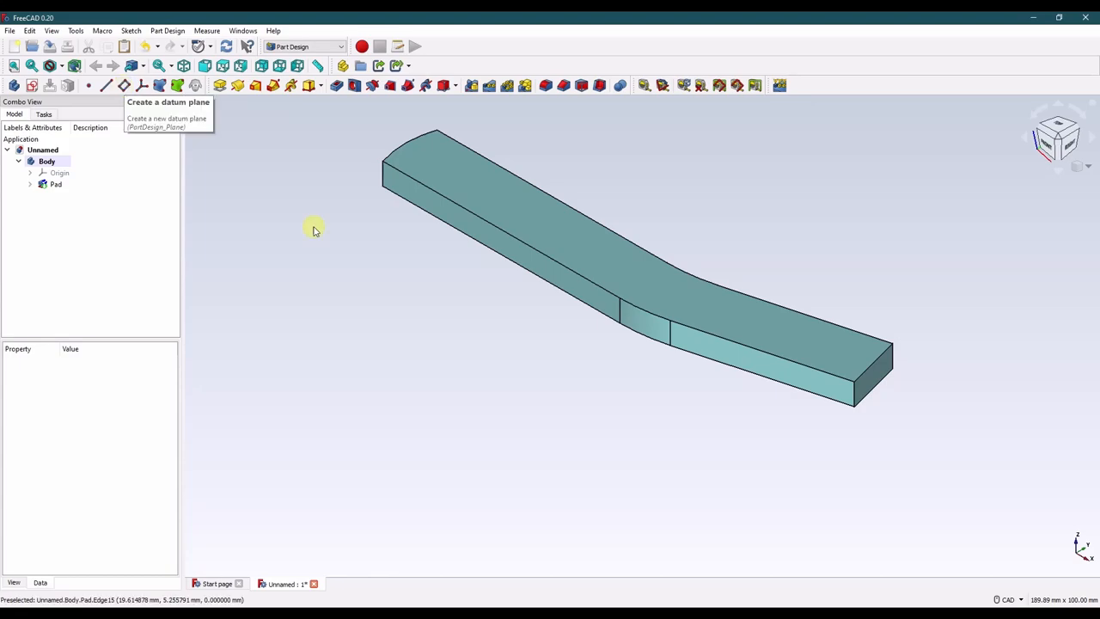
{"action": "mouse_move", "coordinate": [619, 411]}
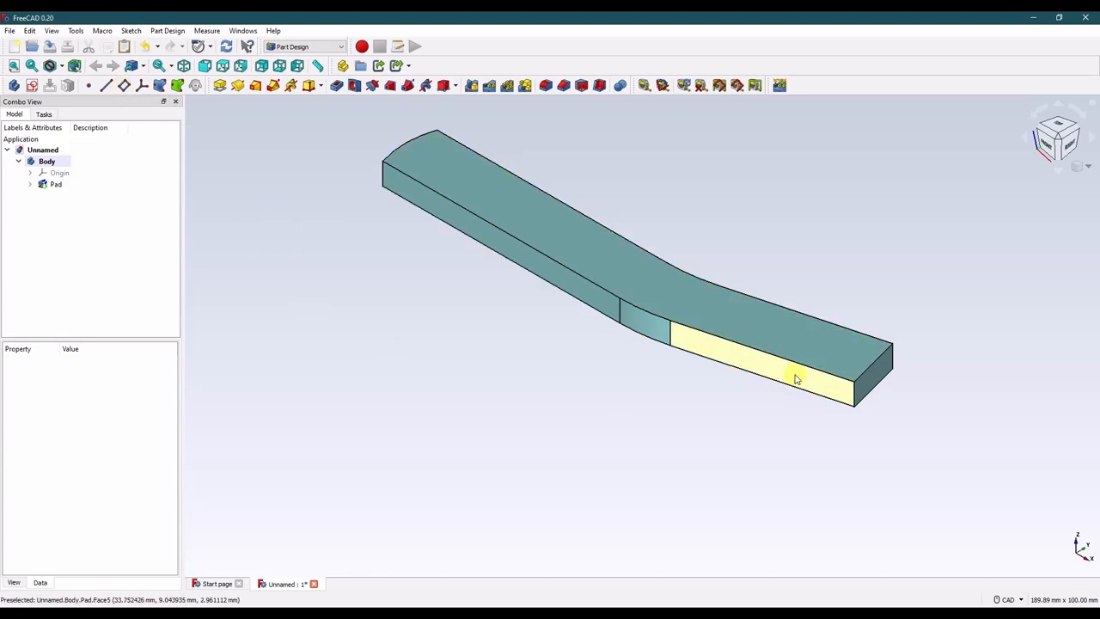
{"action": "mouse_move", "coordinate": [756, 403]}
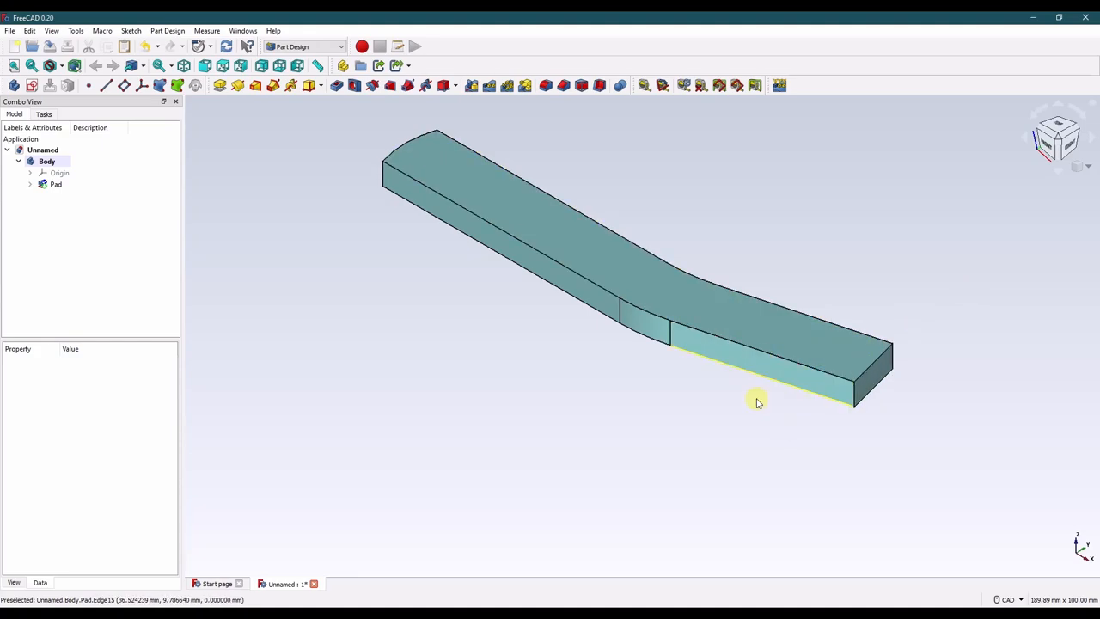
{"action": "mouse_move", "coordinate": [806, 409]}
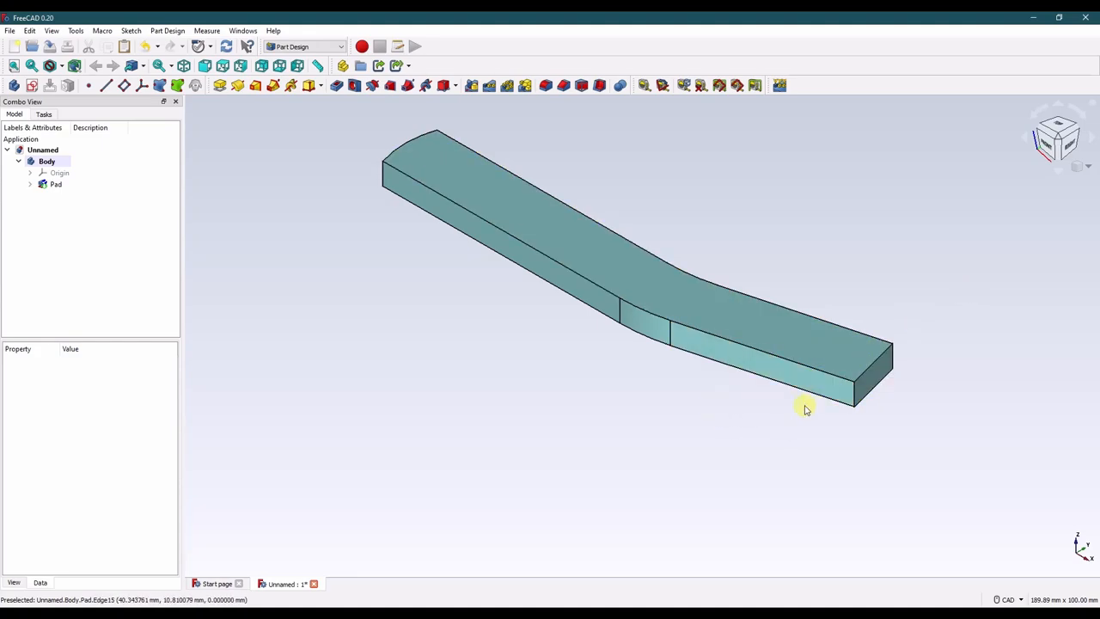
{"action": "mouse_move", "coordinate": [706, 398]}
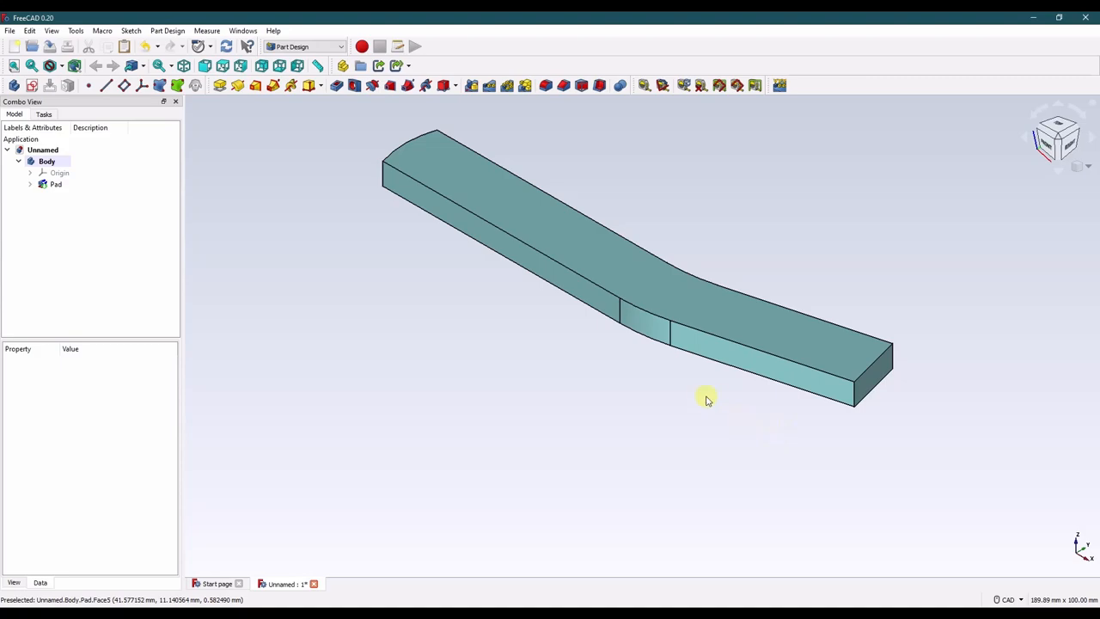
{"action": "mouse_move", "coordinate": [574, 333]}
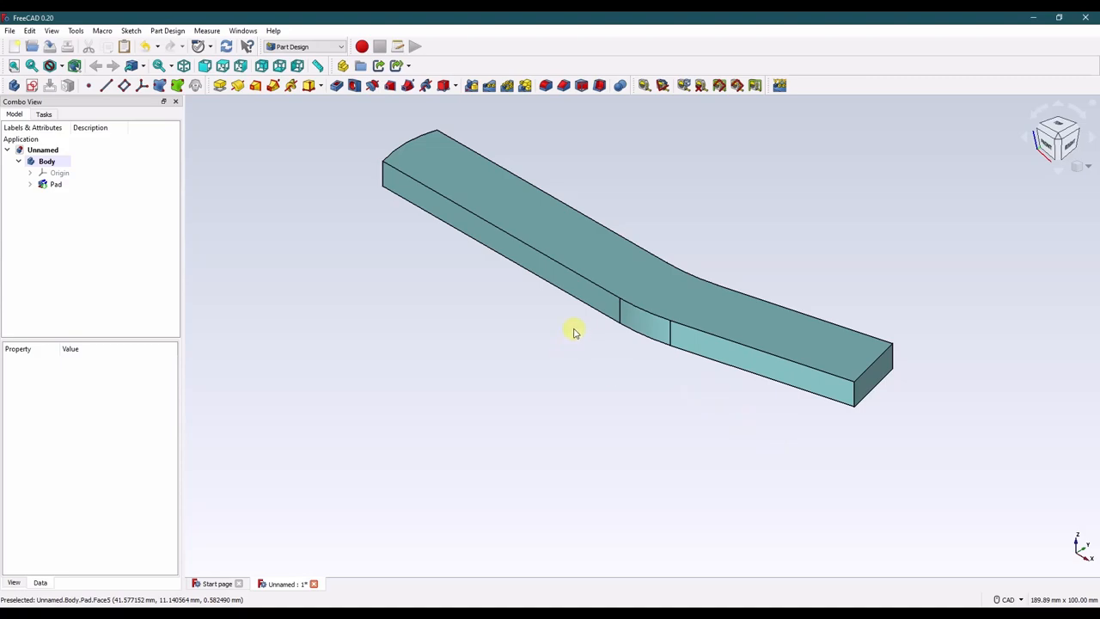
{"action": "mouse_move", "coordinate": [124, 85]}
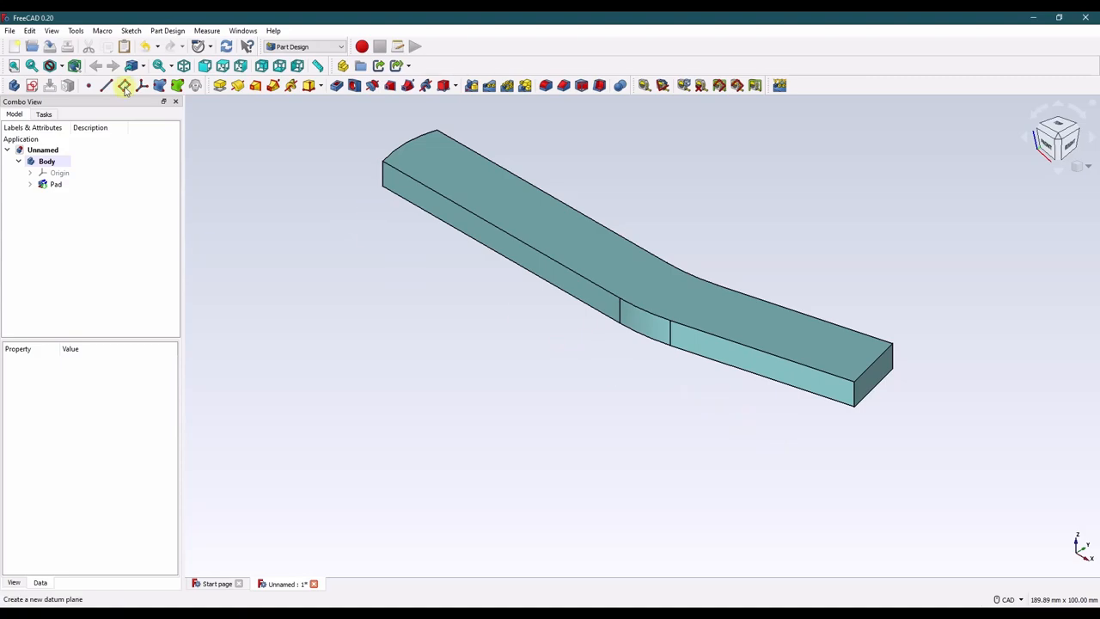
{"action": "left_click", "coordinate": [124, 86]}
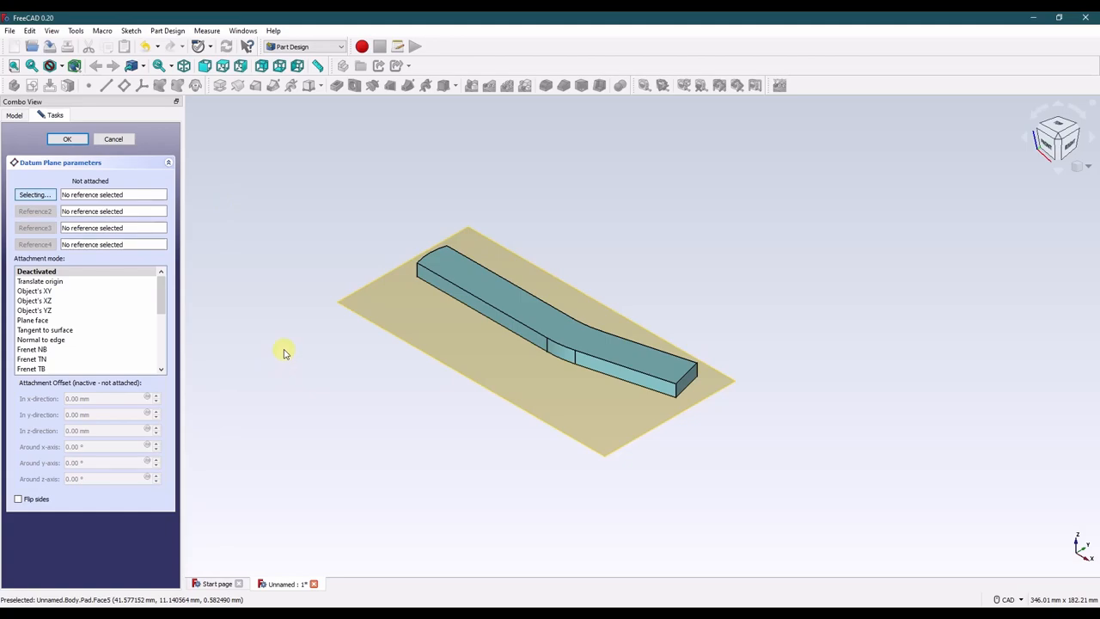
{"action": "mouse_move", "coordinate": [247, 340]}
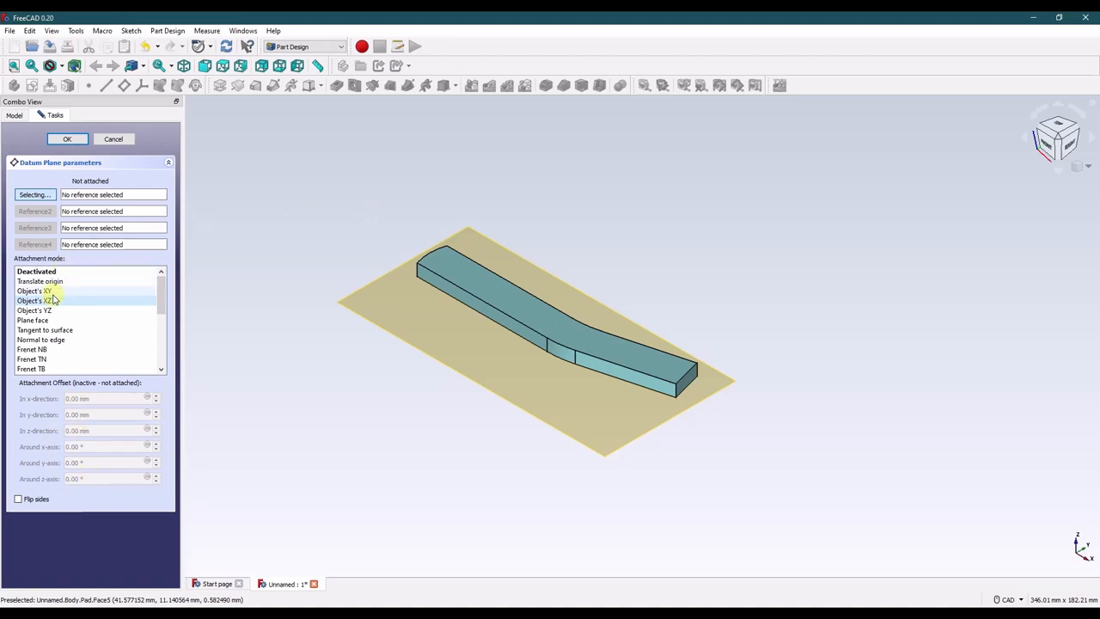
{"action": "left_click", "coordinate": [48, 299]}
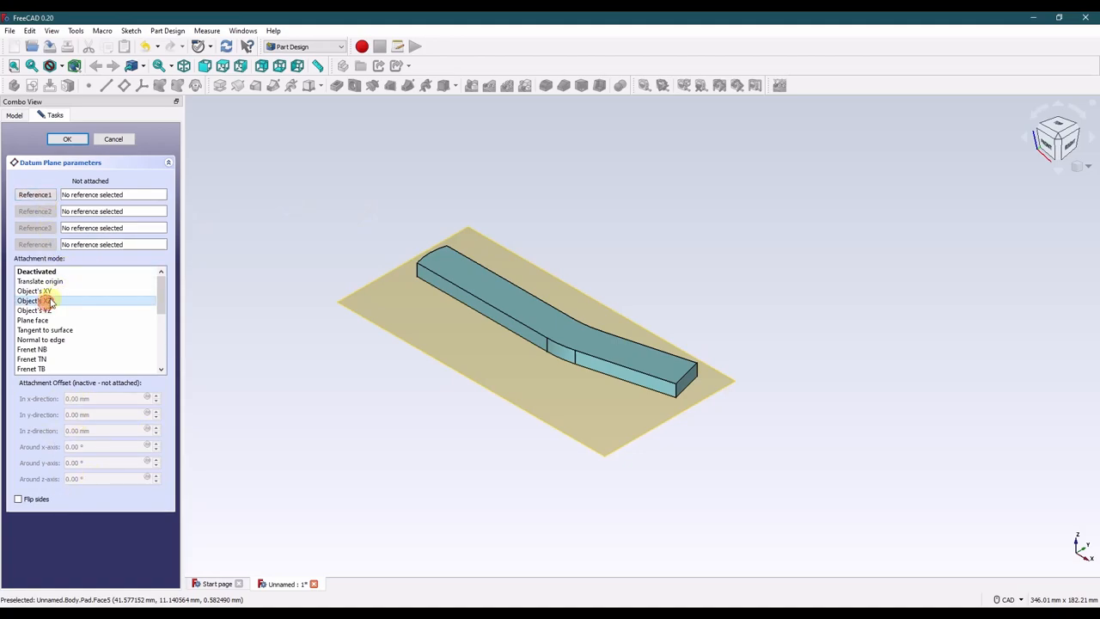
{"action": "left_click", "coordinate": [67, 138]}
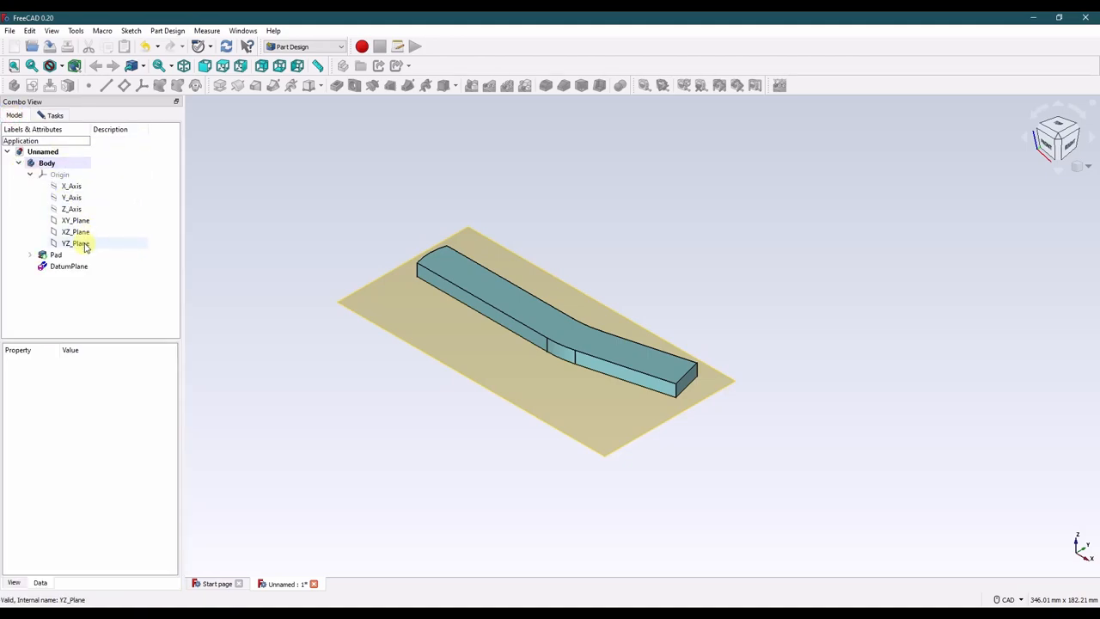
{"action": "left_click", "coordinate": [76, 231]}
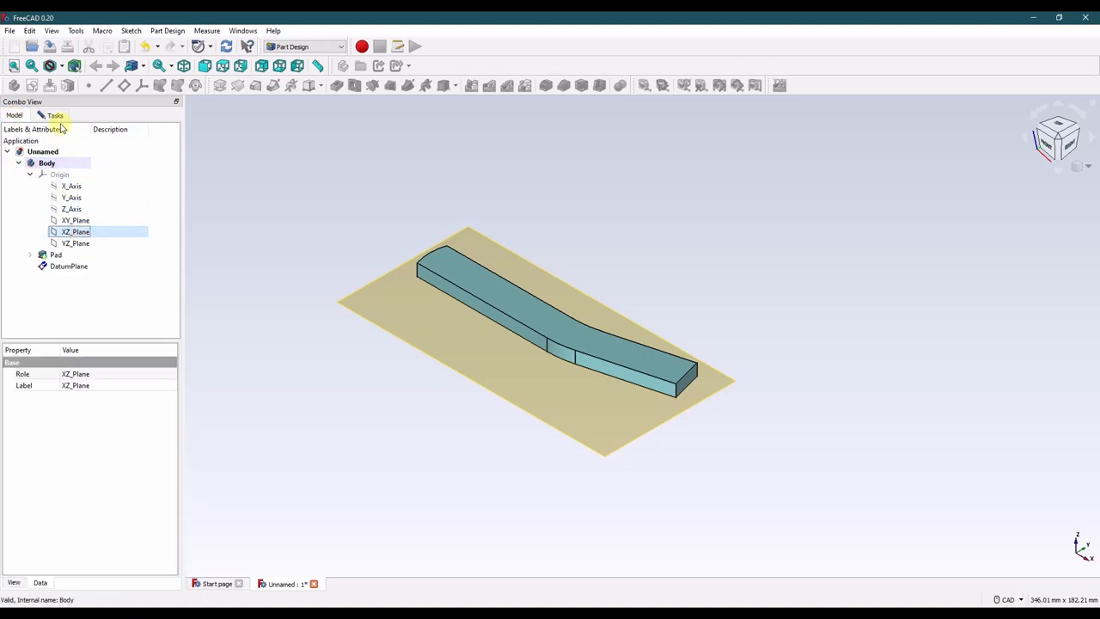
{"action": "double_click", "coordinate": [69, 264]}
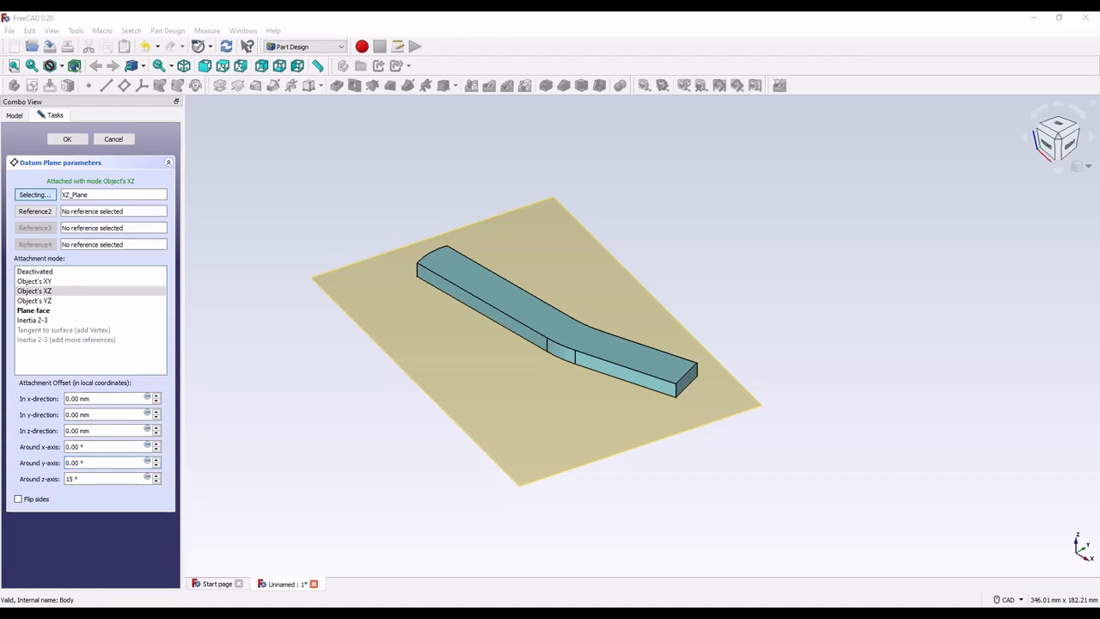
{"action": "left_click", "coordinate": [67, 137]}
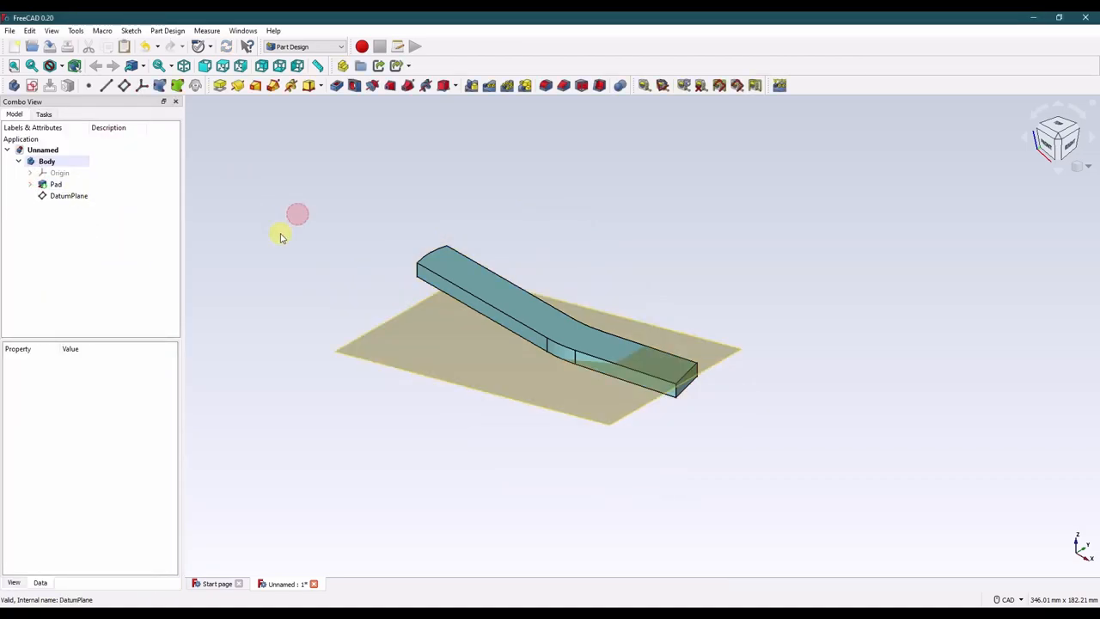
{"action": "left_click", "coordinate": [69, 196]}
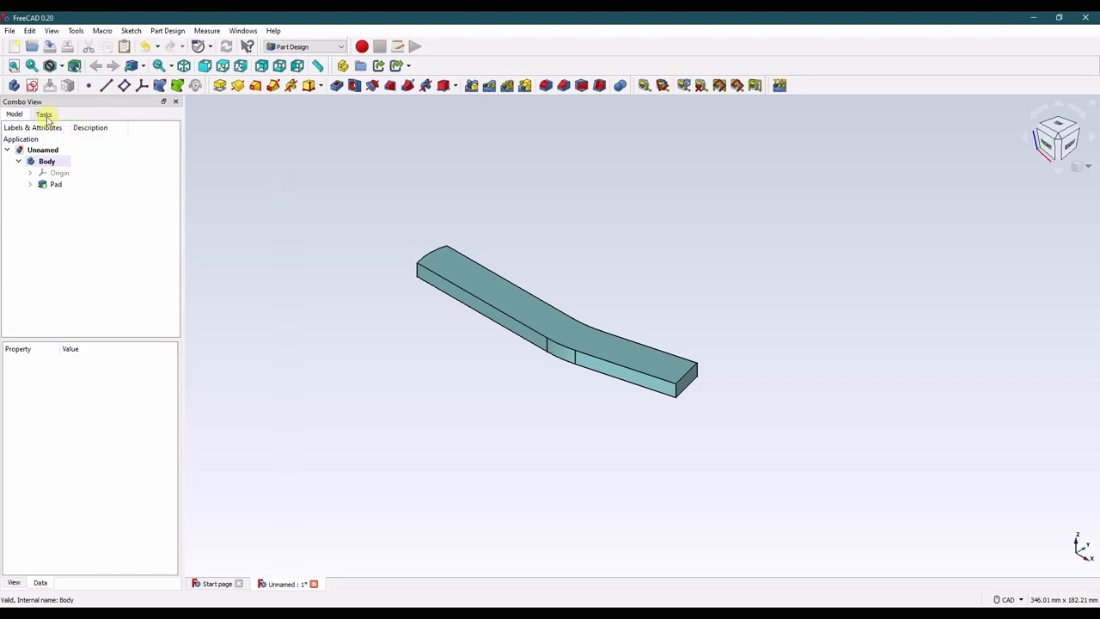
Create a datum plane on the XZ plane rotated 15° around its y axis.
{"action": "left_click", "coordinate": [31, 172]}
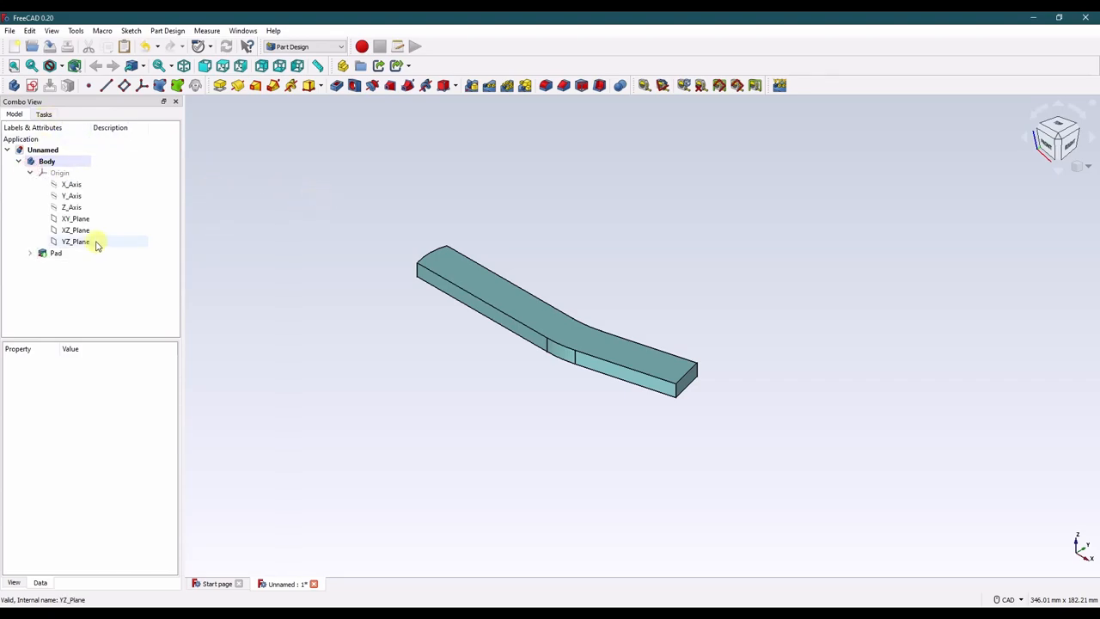
{"action": "left_click", "coordinate": [75, 231]}
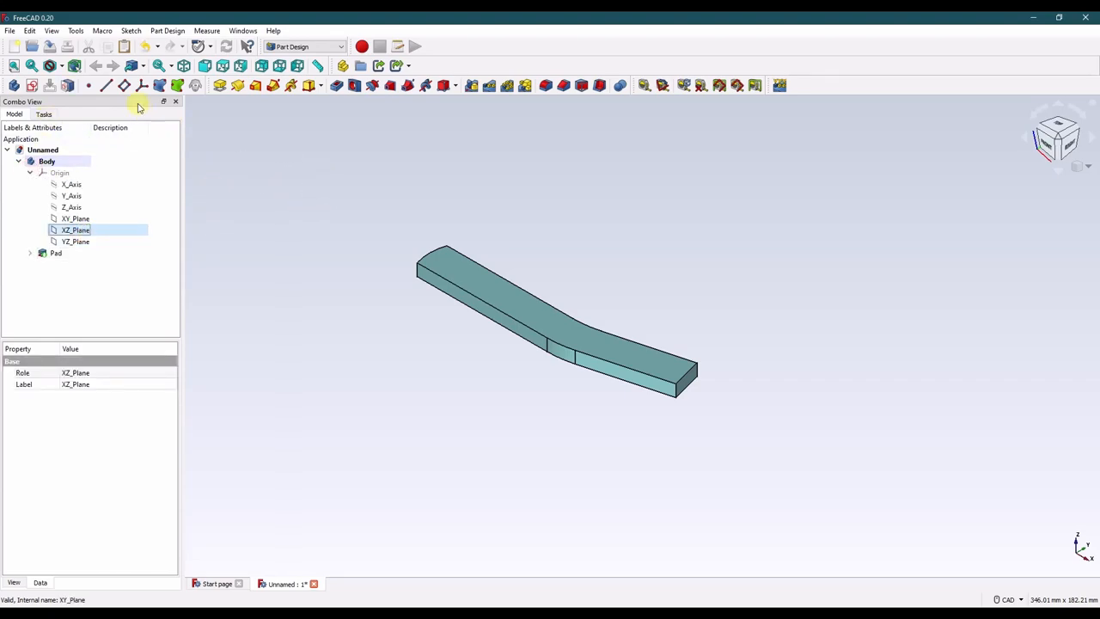
{"action": "left_click", "coordinate": [141, 86]}
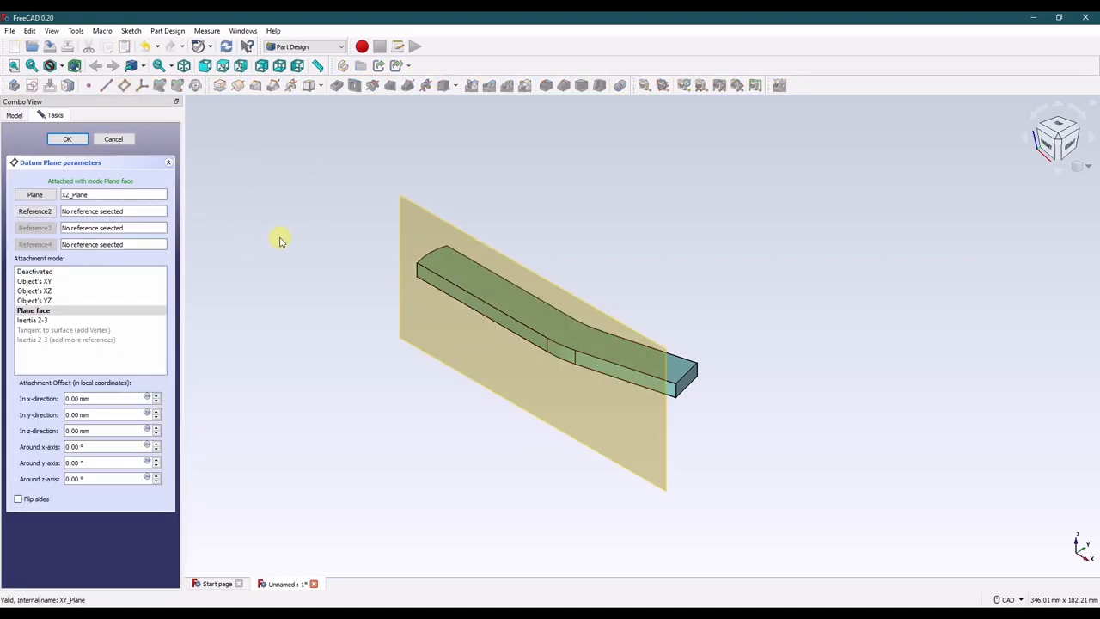
{"action": "triple_click", "coordinate": [89, 463]}
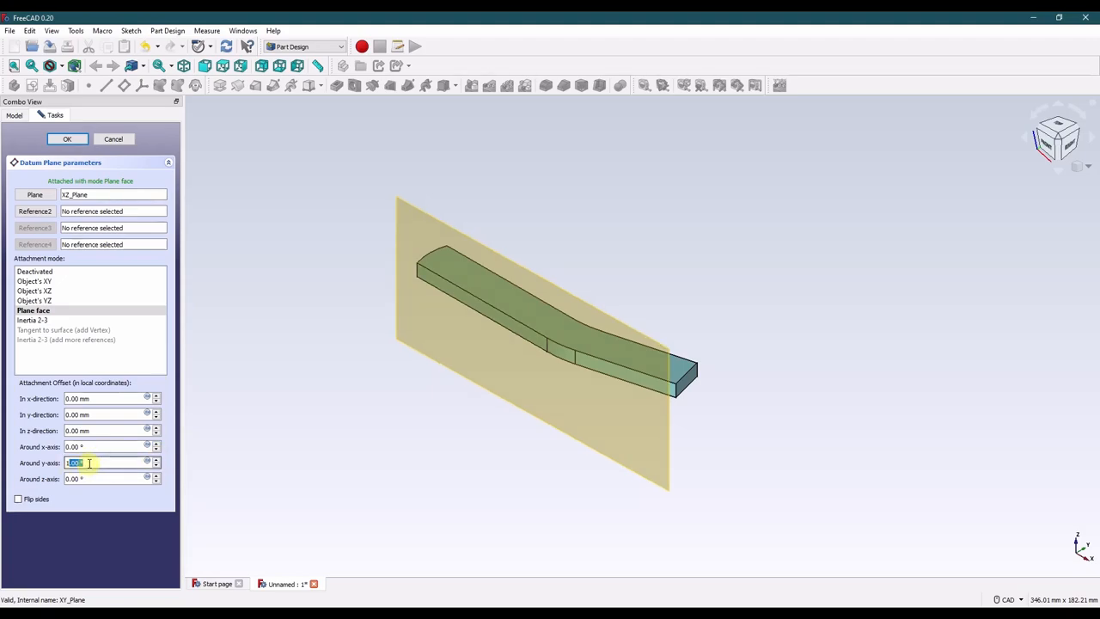
{"action": "type", "text": "15 °"}
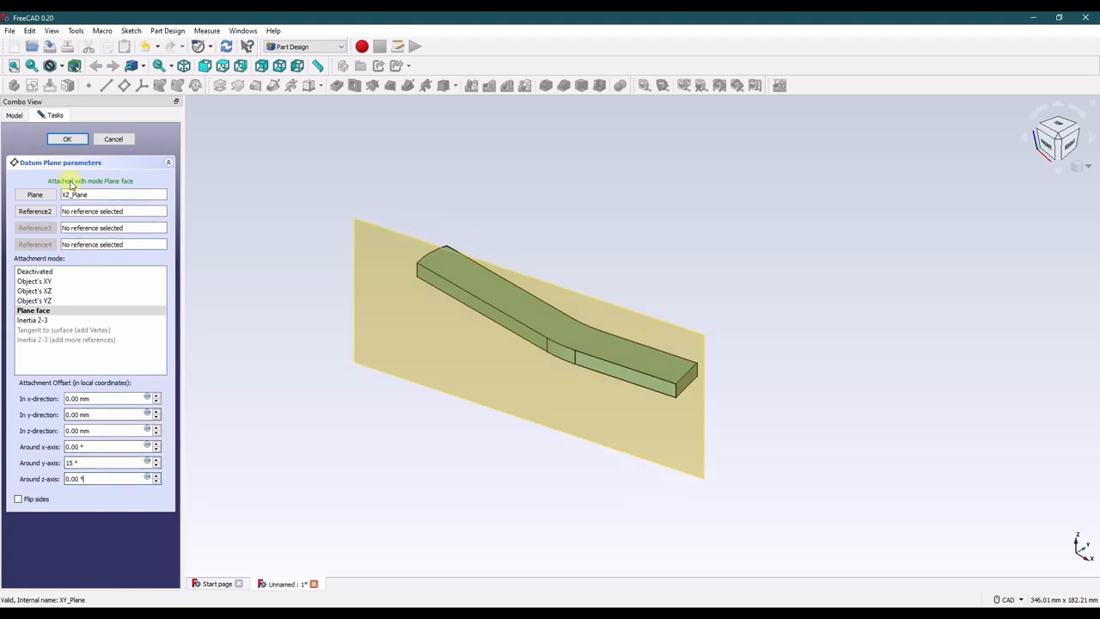
{"action": "left_click", "coordinate": [67, 138]}
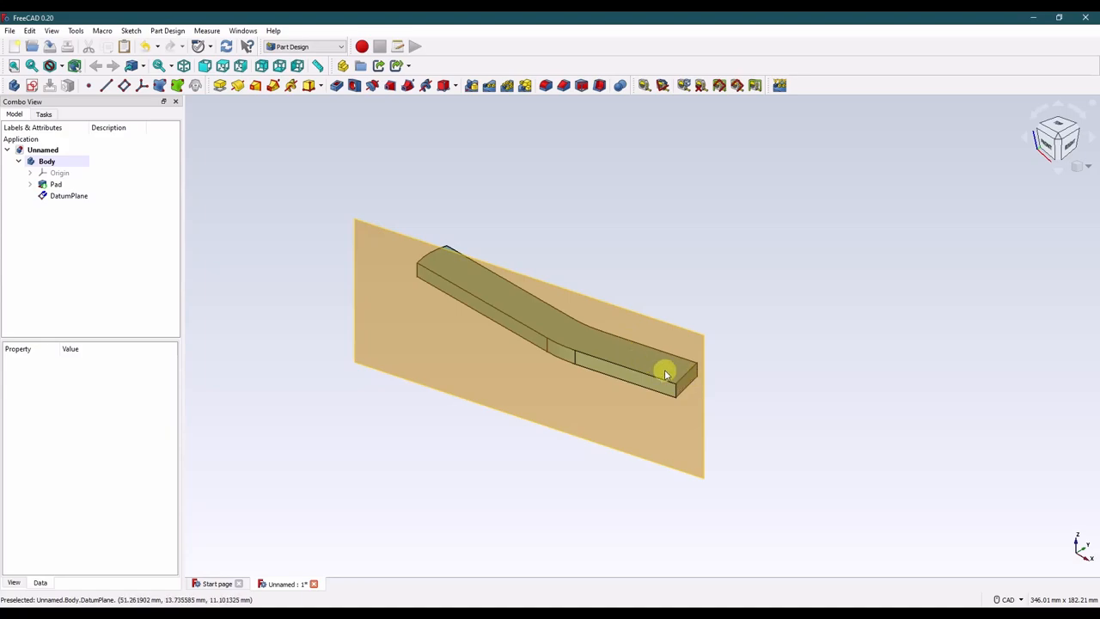
{"action": "mouse_move", "coordinate": [662, 370]}
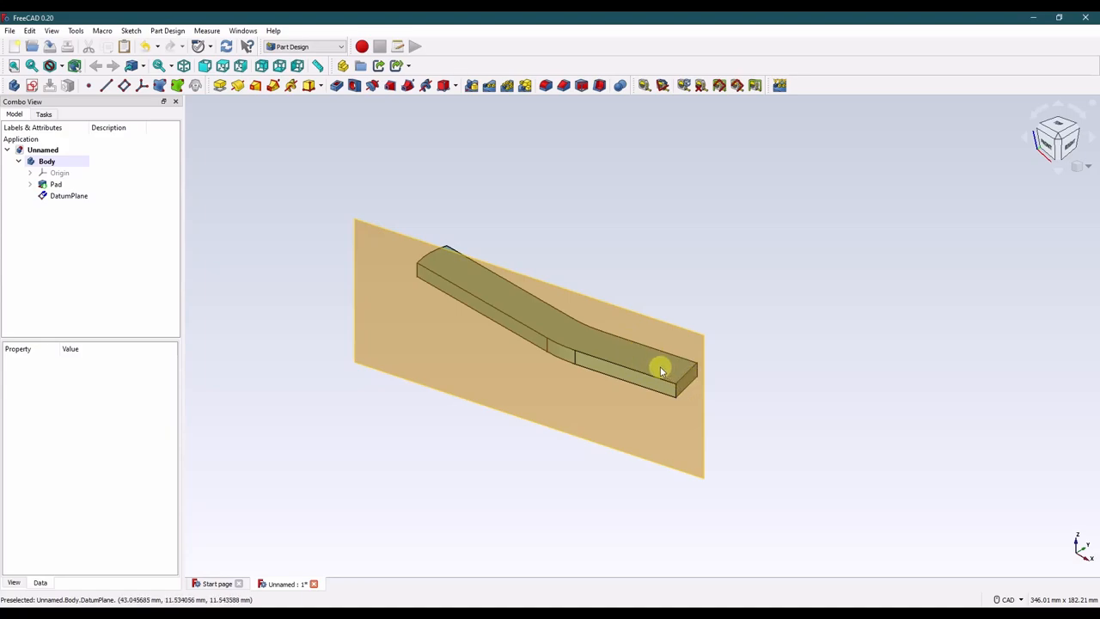
{"action": "mouse_move", "coordinate": [268, 227]}
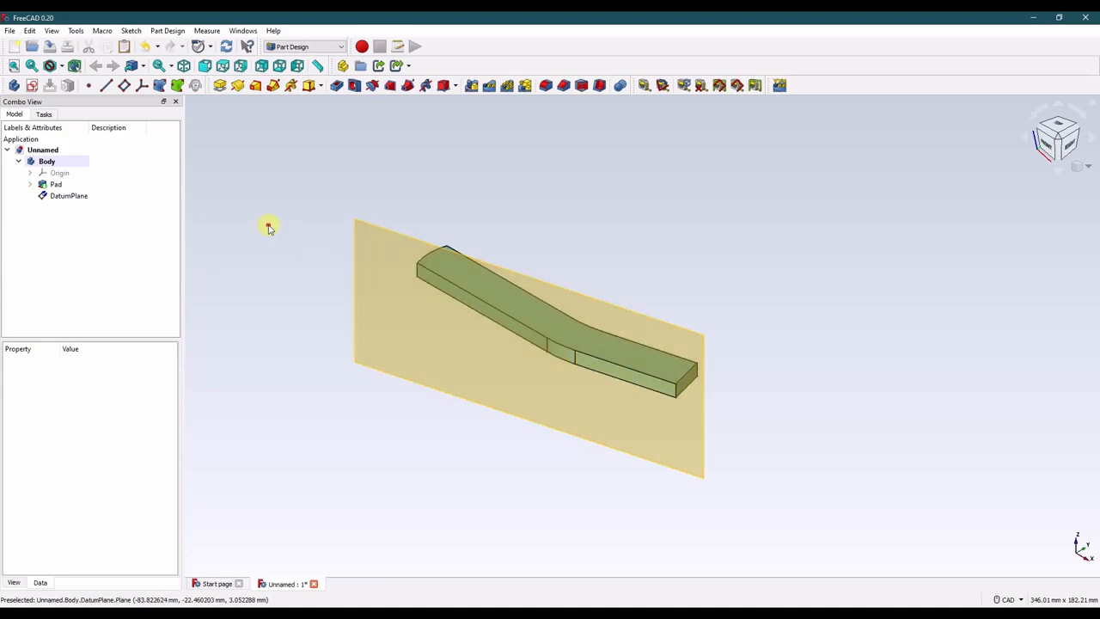
Start a sketch on the datum plane and constrain the notch's slanted edge angle to 14°.
{"action": "right_click", "coordinate": [69, 196]}
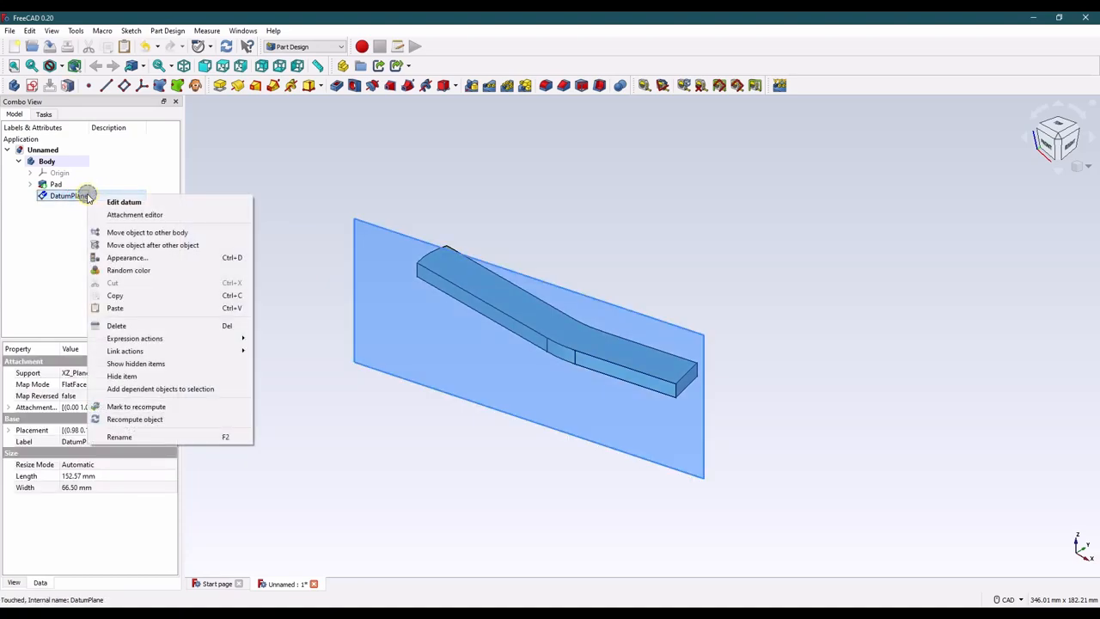
{"action": "left_click", "coordinate": [124, 201]}
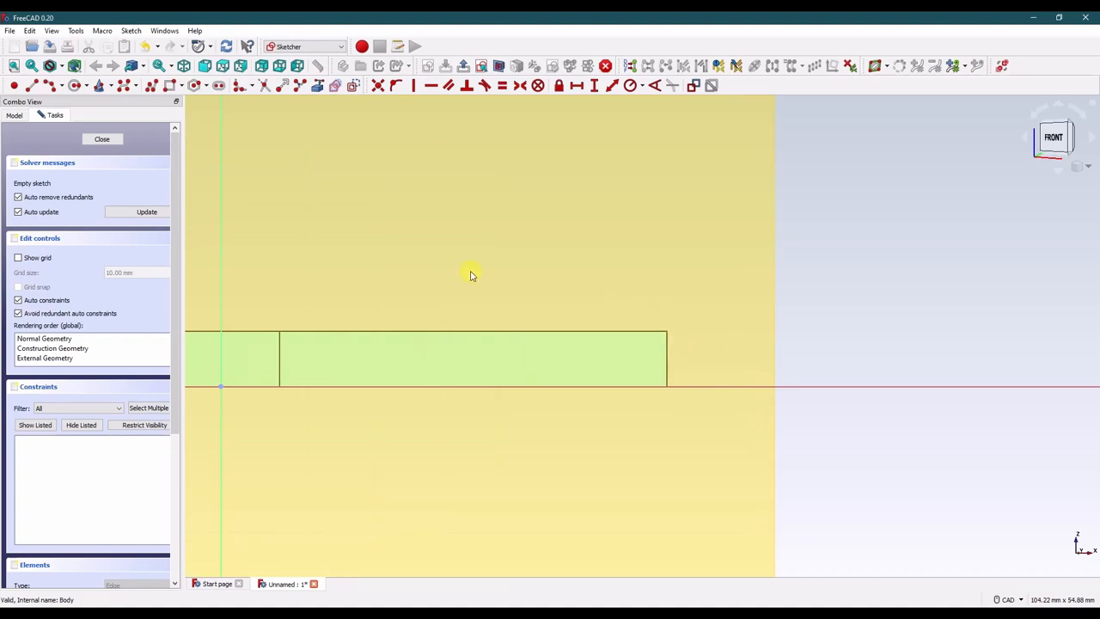
{"action": "mouse_move", "coordinate": [650, 370]}
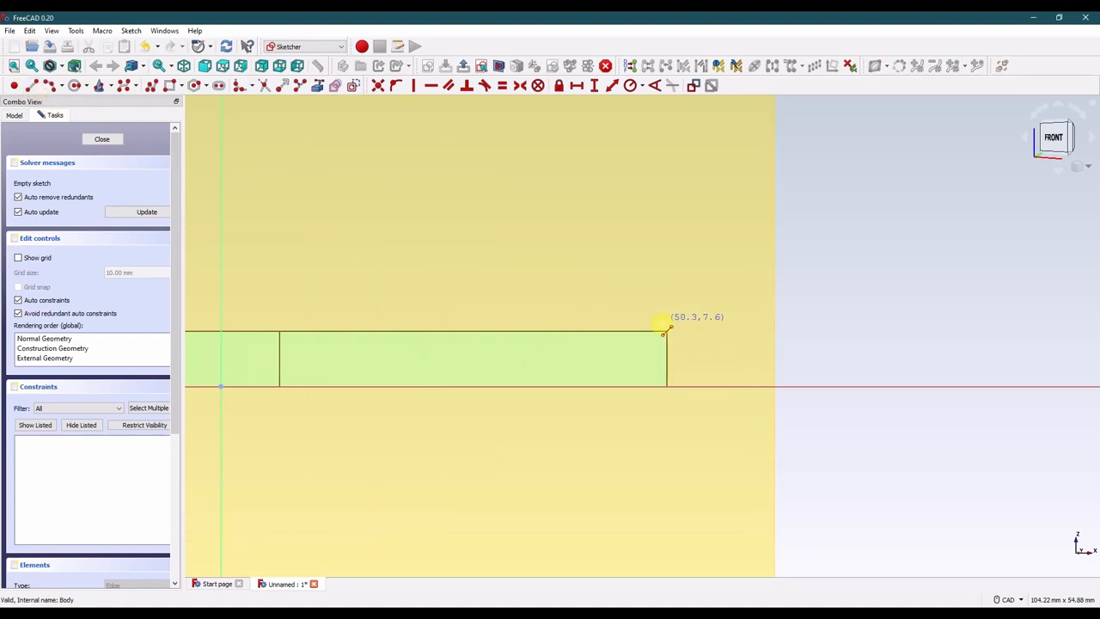
{"action": "mouse_move", "coordinate": [440, 222]}
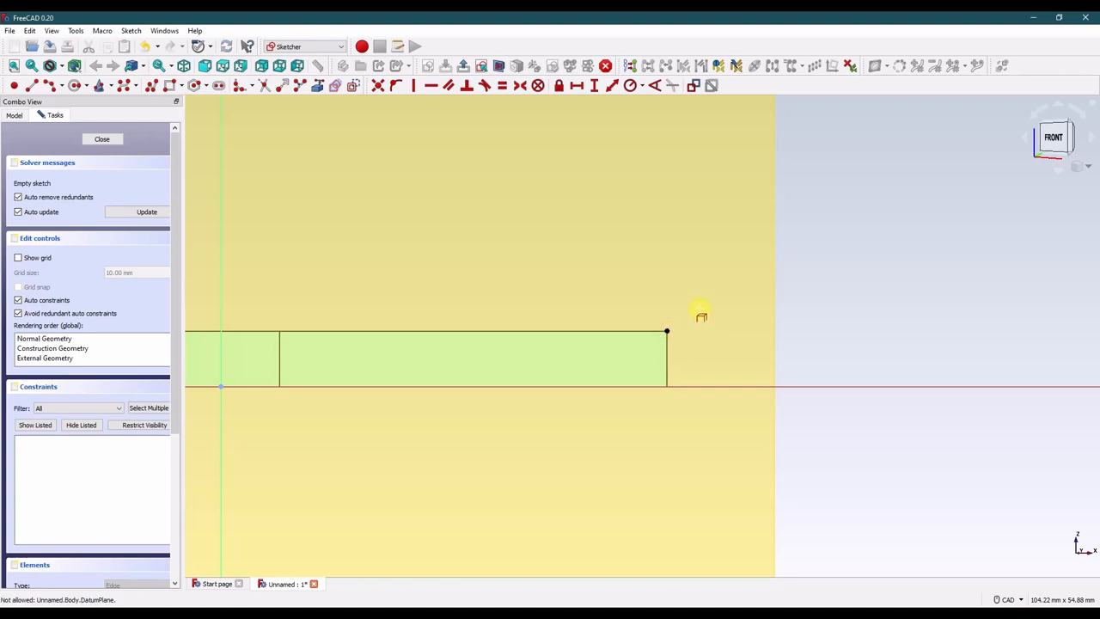
{"action": "mouse_move", "coordinate": [533, 302]}
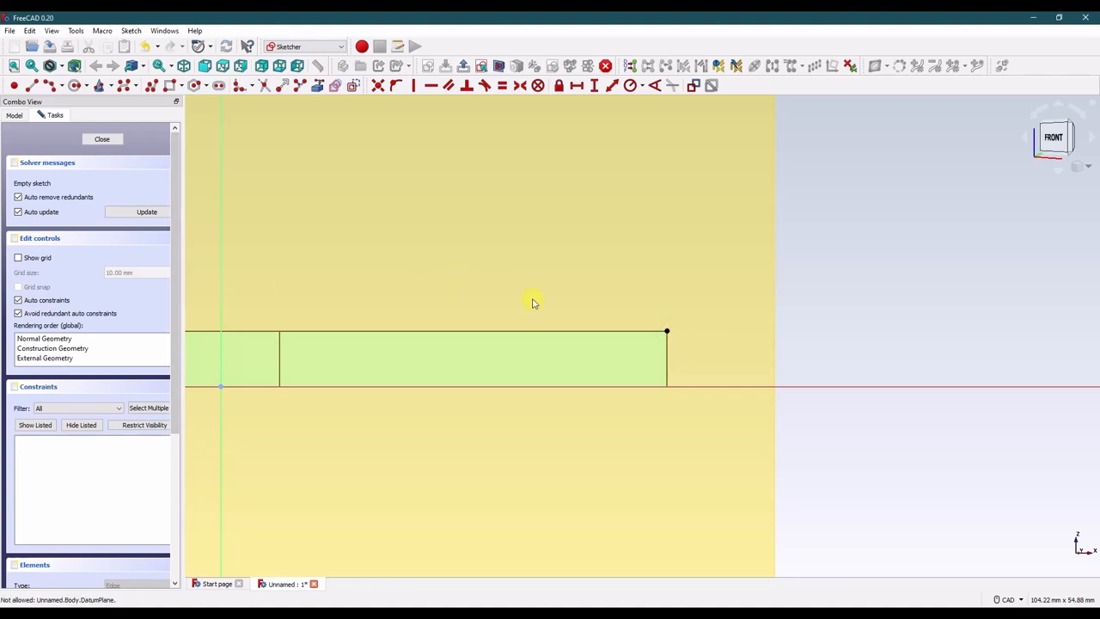
{"action": "mouse_move", "coordinate": [691, 350]}
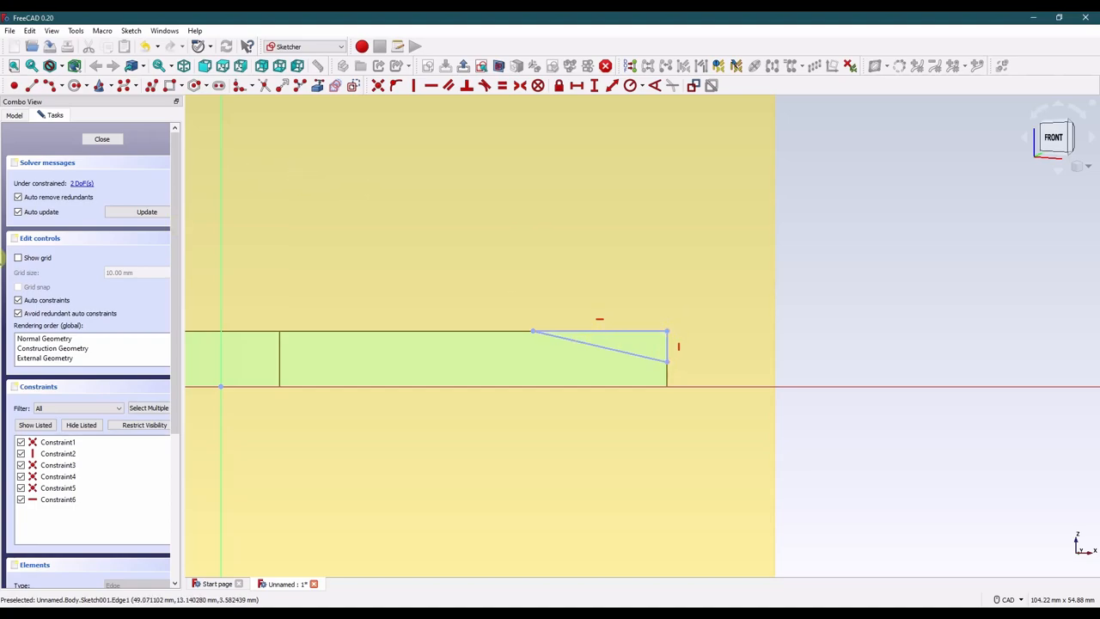
{"action": "mouse_move", "coordinate": [626, 335]}
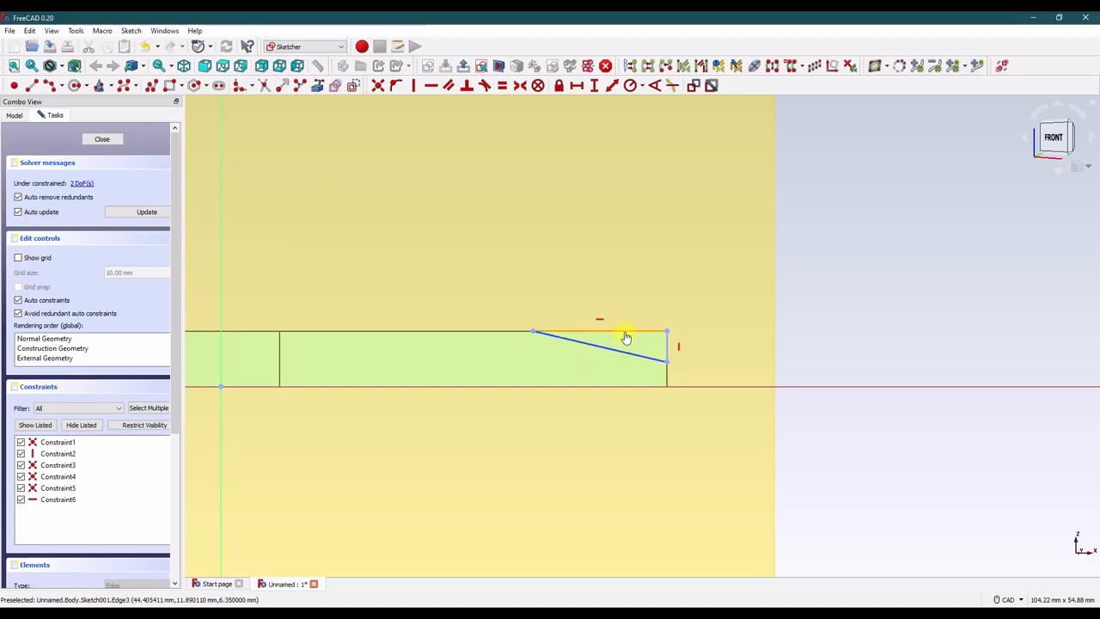
{"action": "left_click", "coordinate": [625, 337]}
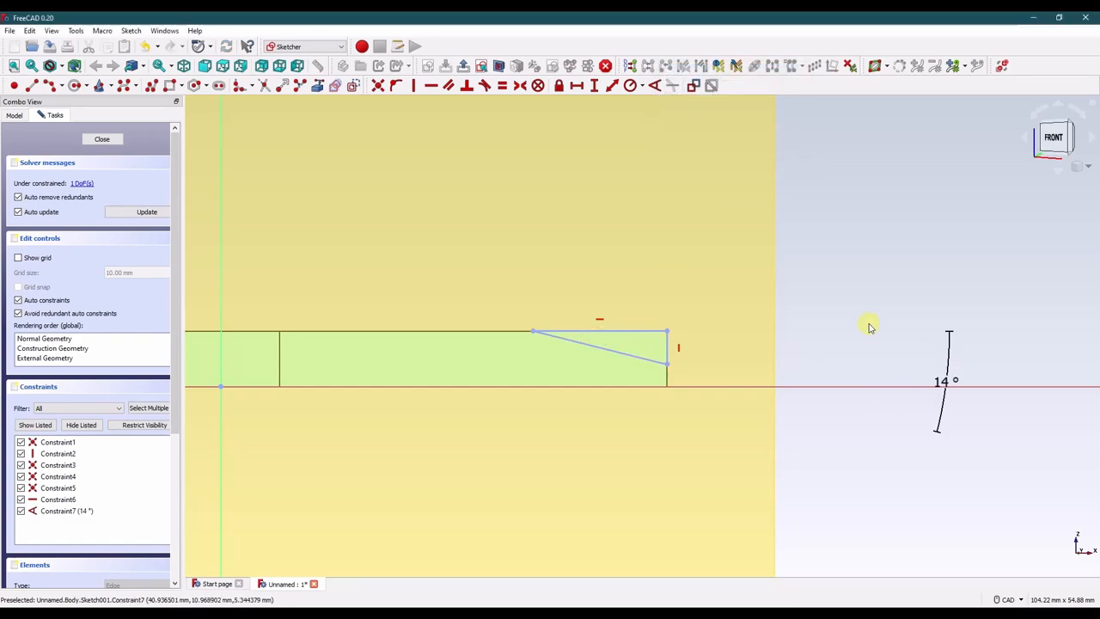
{"action": "mouse_move", "coordinate": [681, 388]}
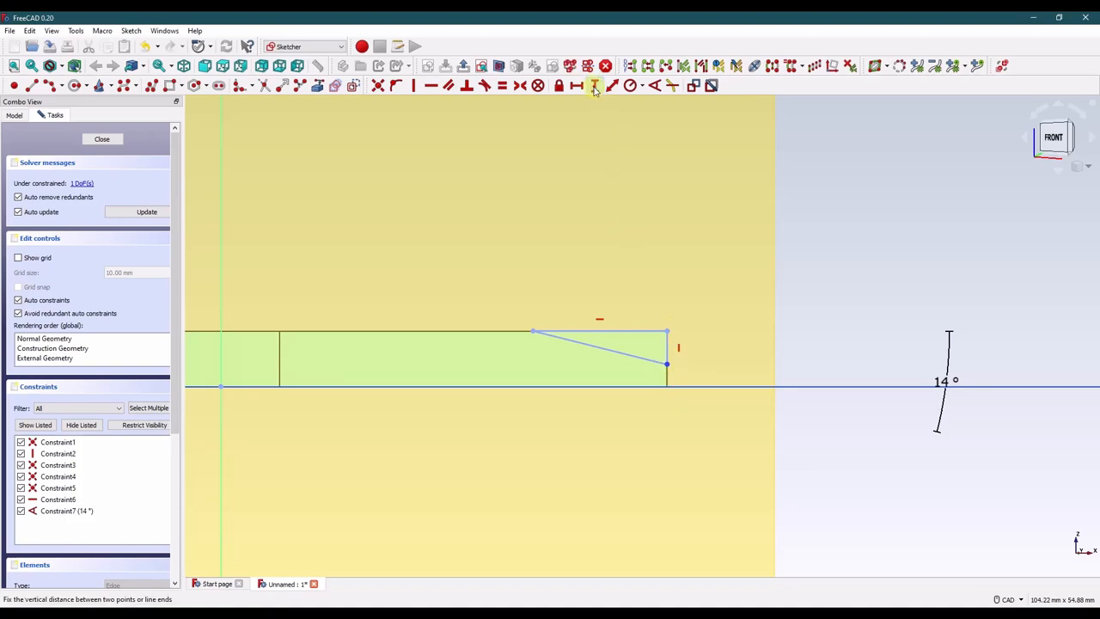
Constrain the notch height to 2.032 mm and close the sketch.
{"action": "left_click", "coordinate": [595, 86]}
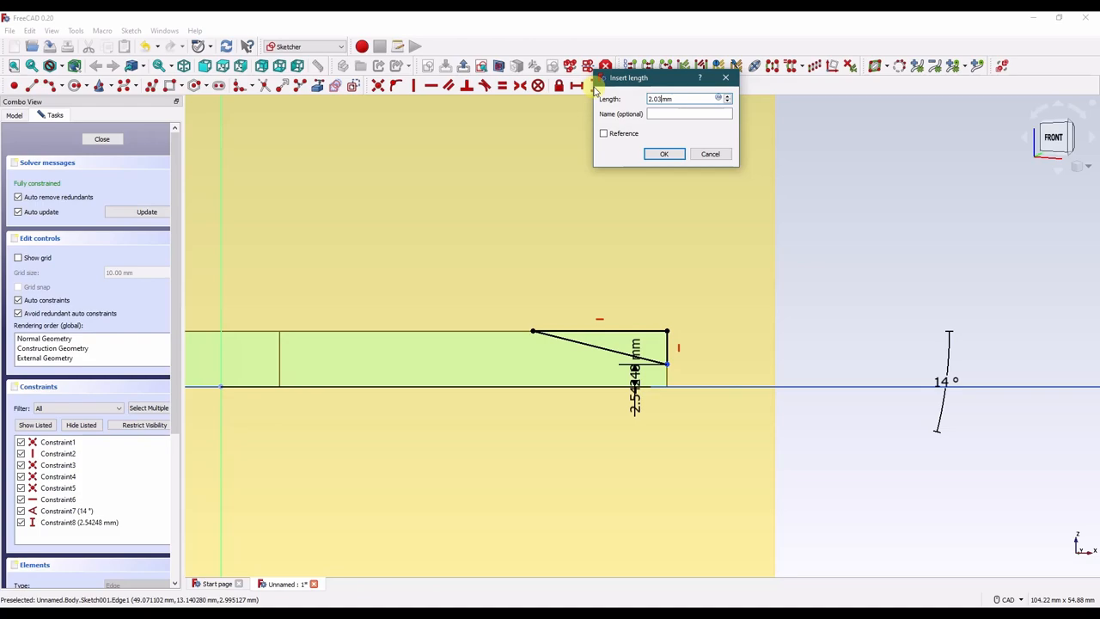
{"action": "left_click", "coordinate": [663, 155]}
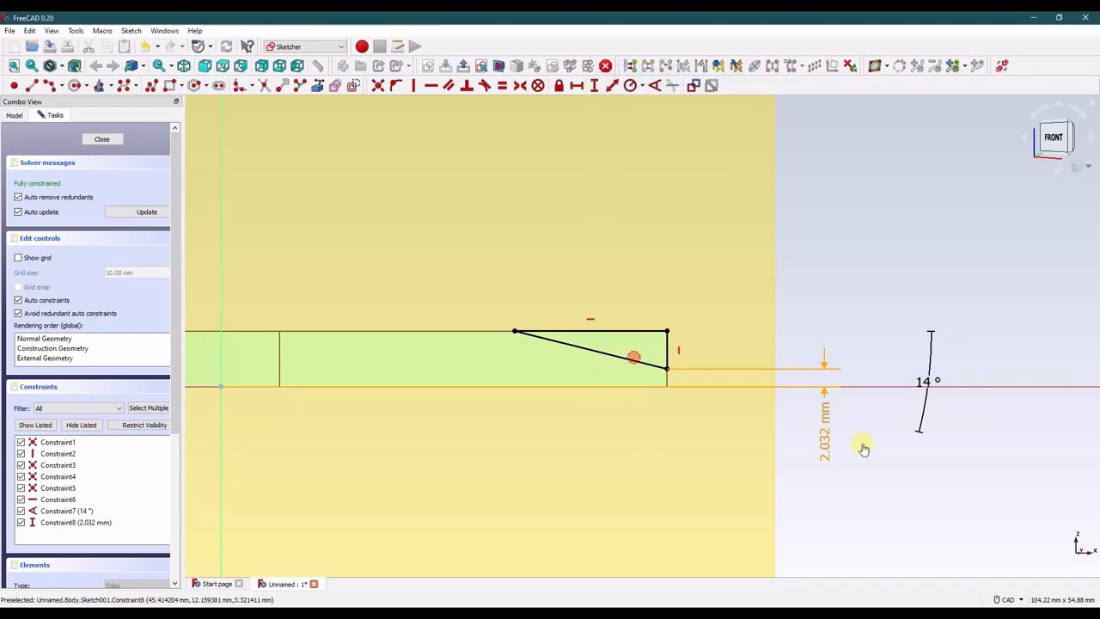
{"action": "left_click", "coordinate": [101, 137]}
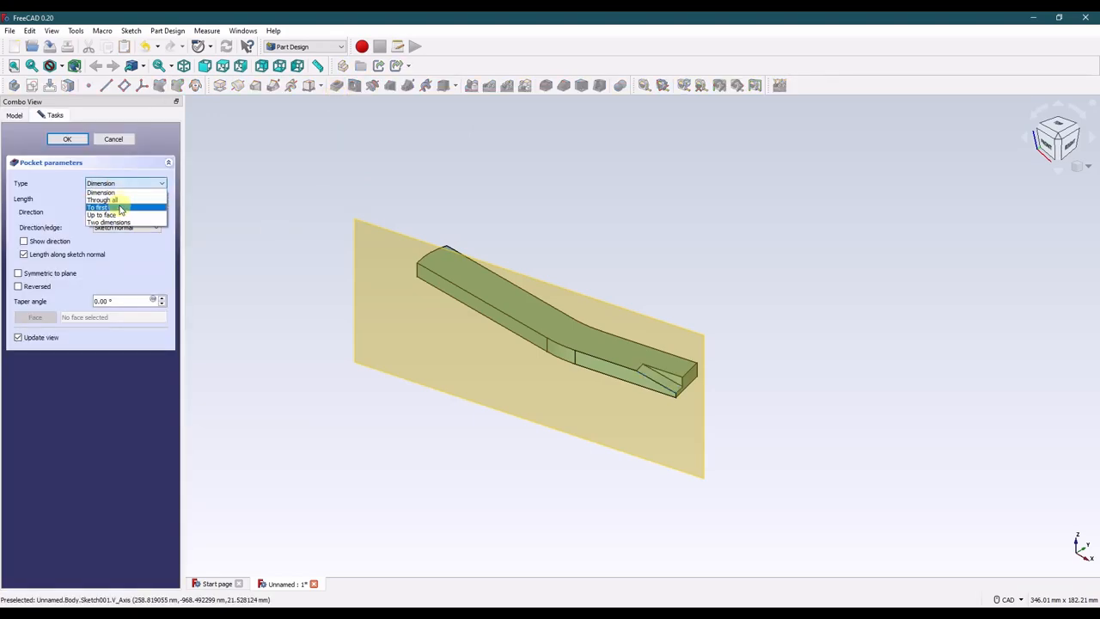
Set the pocket to Through all and confirm it.
{"action": "left_click", "coordinate": [104, 200]}
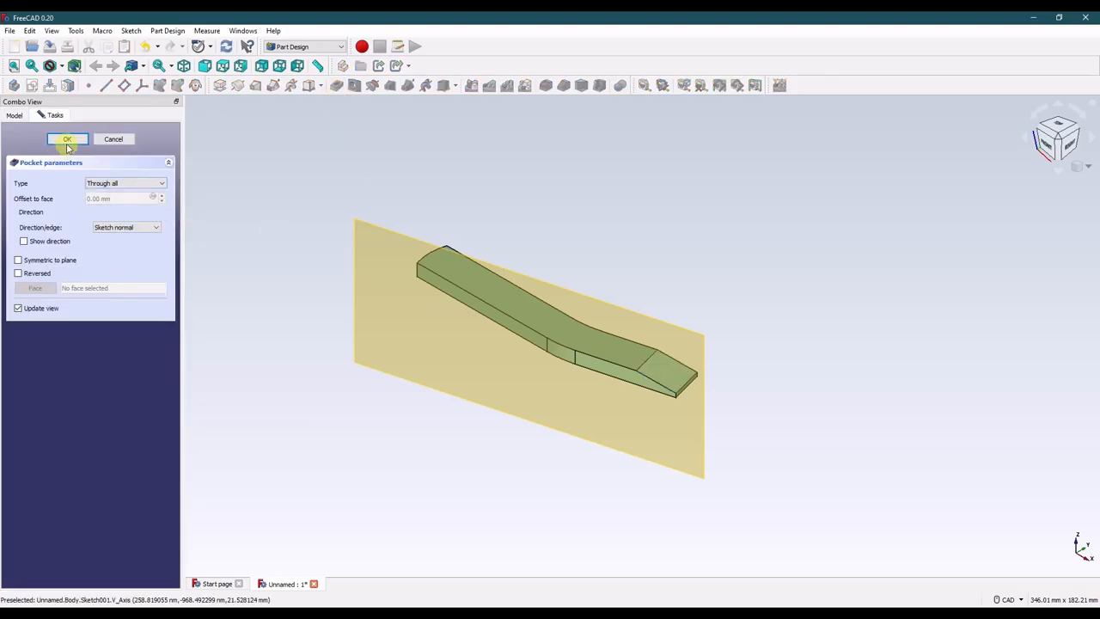
{"action": "left_click", "coordinate": [67, 139]}
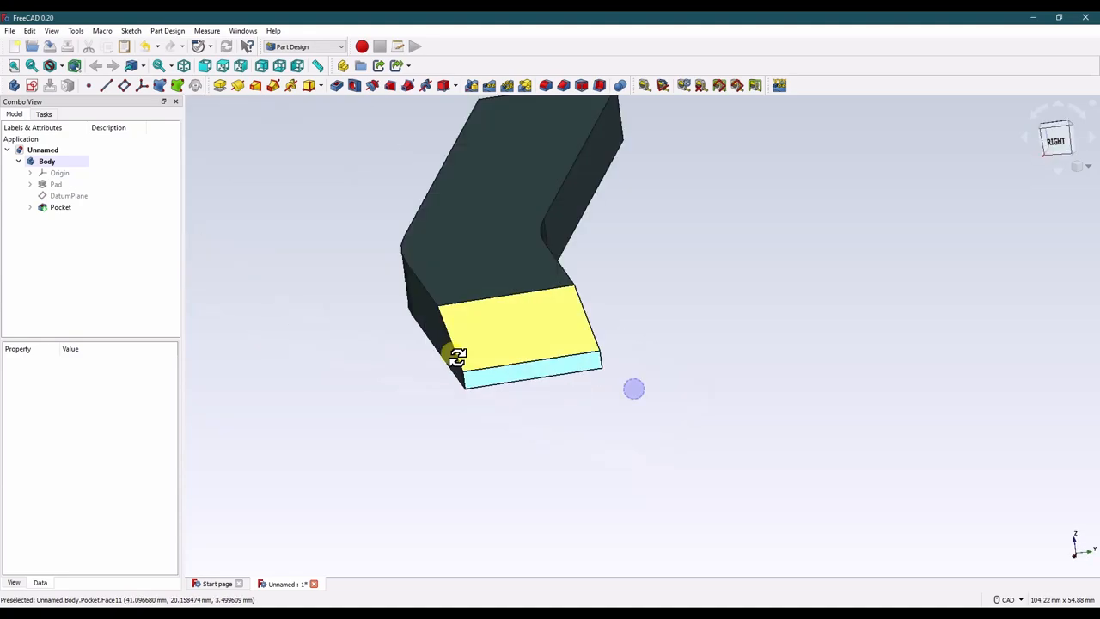
Orbit the model to bring the pry bar's tip edge into view for chamfering.
{"action": "left_click_drag", "start_coordinate": [634, 388], "coordinate": [581, 296]}
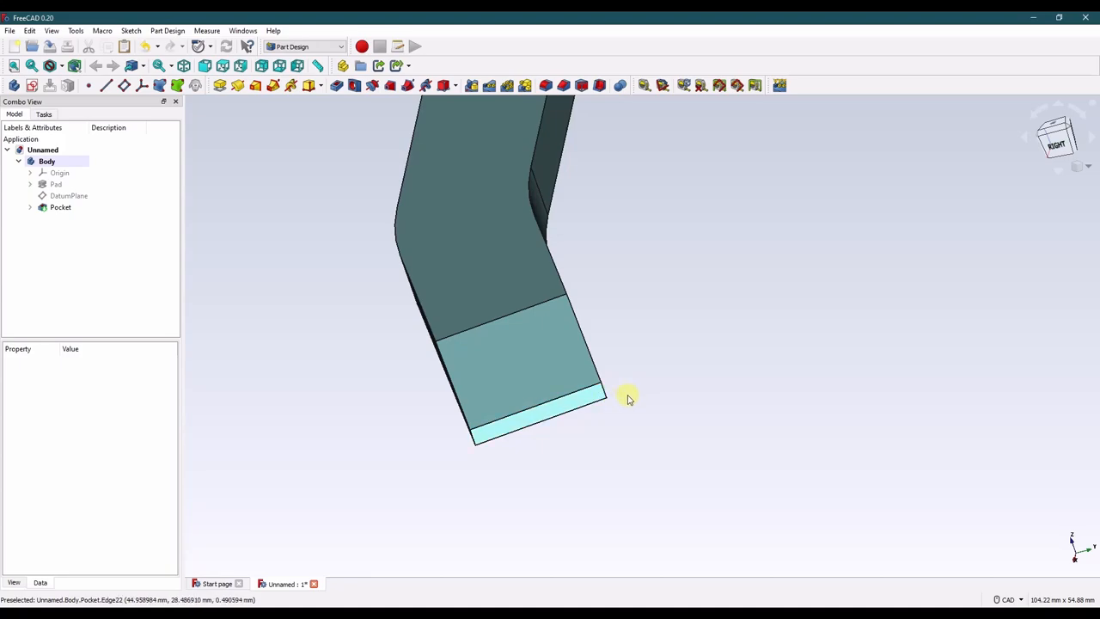
{"action": "mouse_move", "coordinate": [605, 399]}
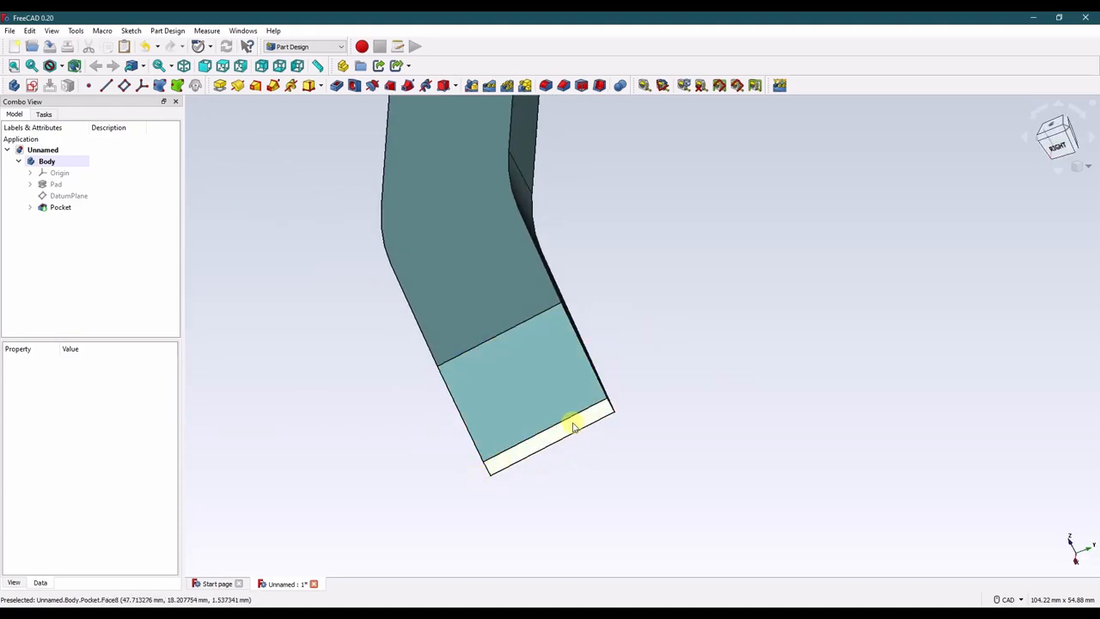
{"action": "mouse_move", "coordinate": [602, 394]}
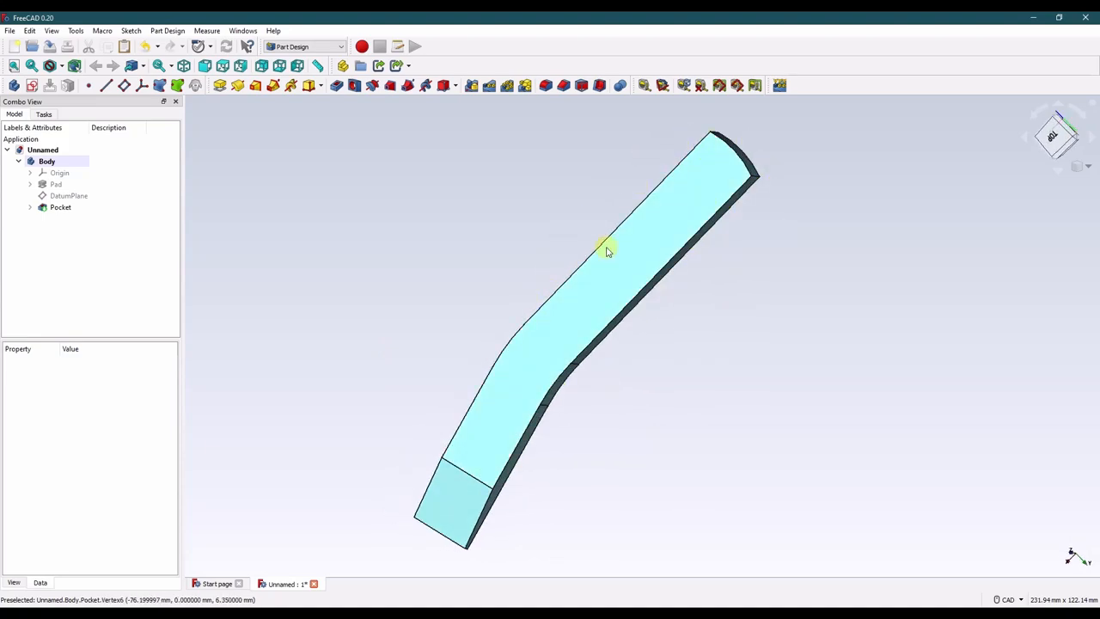
{"action": "left_click_drag", "start_coordinate": [605, 249], "coordinate": [794, 271]}
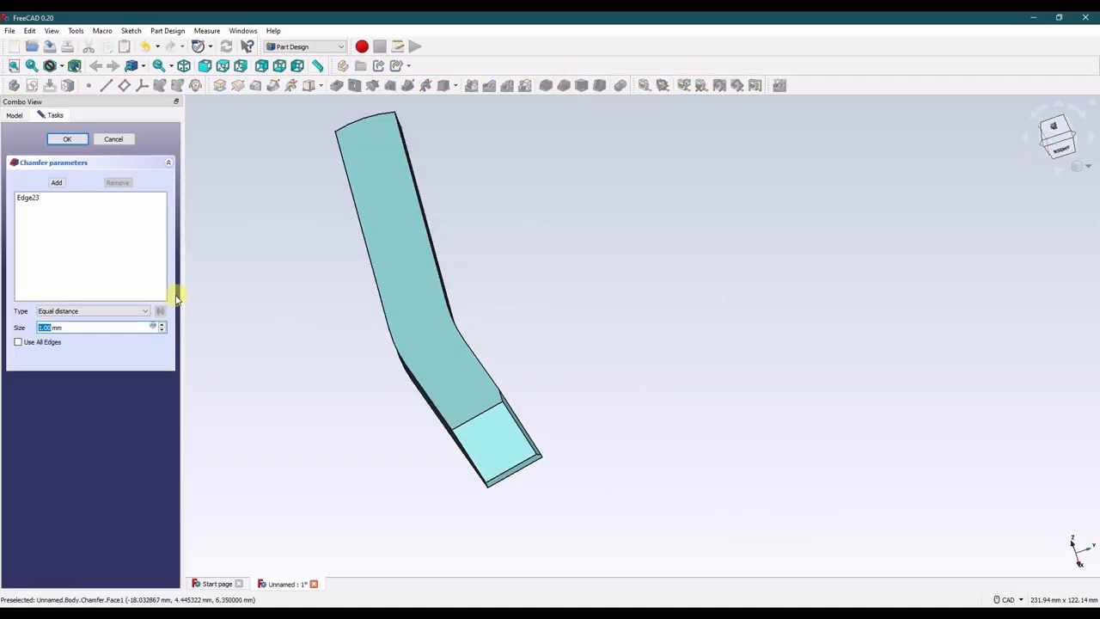
Apply a Distance-and-angle chamfer of 6.35 mm at 12° to the tip edge.
{"action": "left_click", "coordinate": [90, 311]}
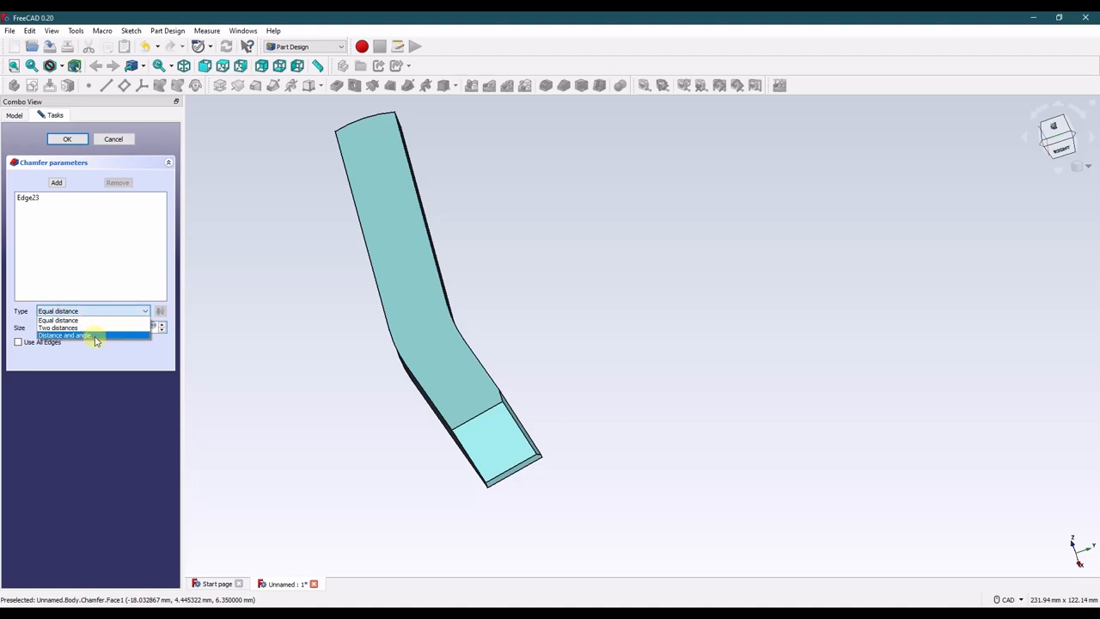
{"action": "left_click", "coordinate": [66, 335]}
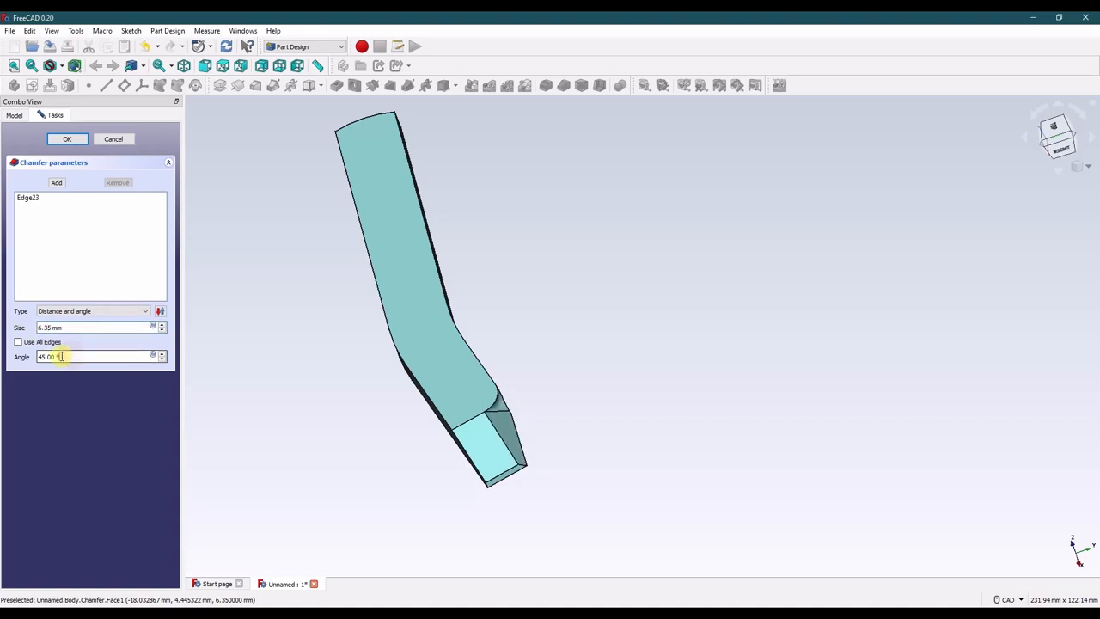
{"action": "triple_click", "coordinate": [86, 355]}
{"action": "type", "text": "12"}
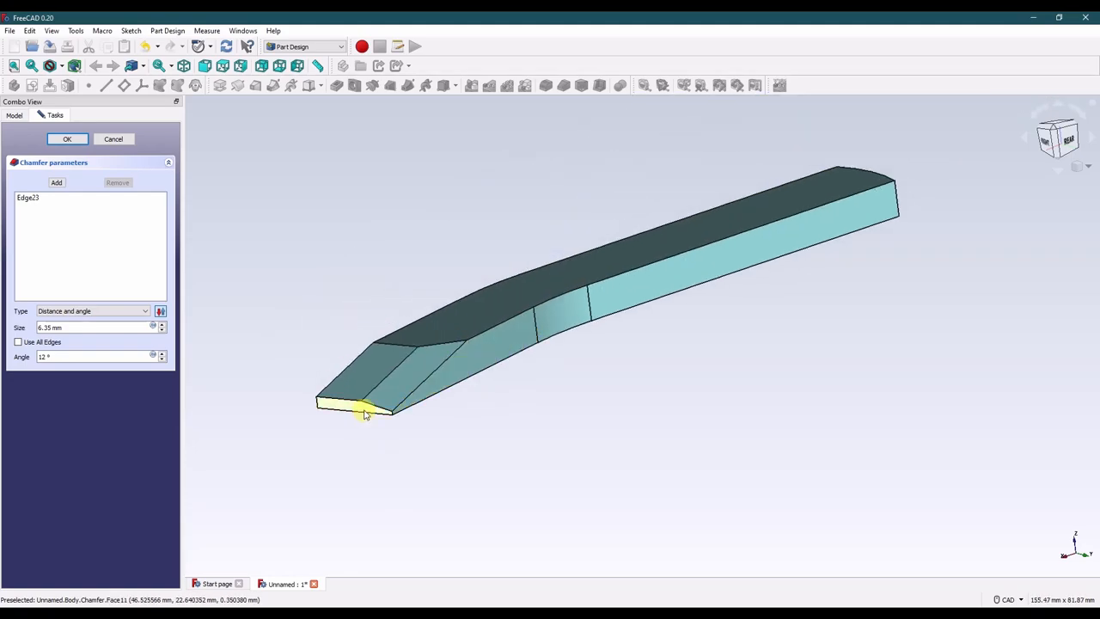
{"action": "mouse_move", "coordinate": [292, 254]}
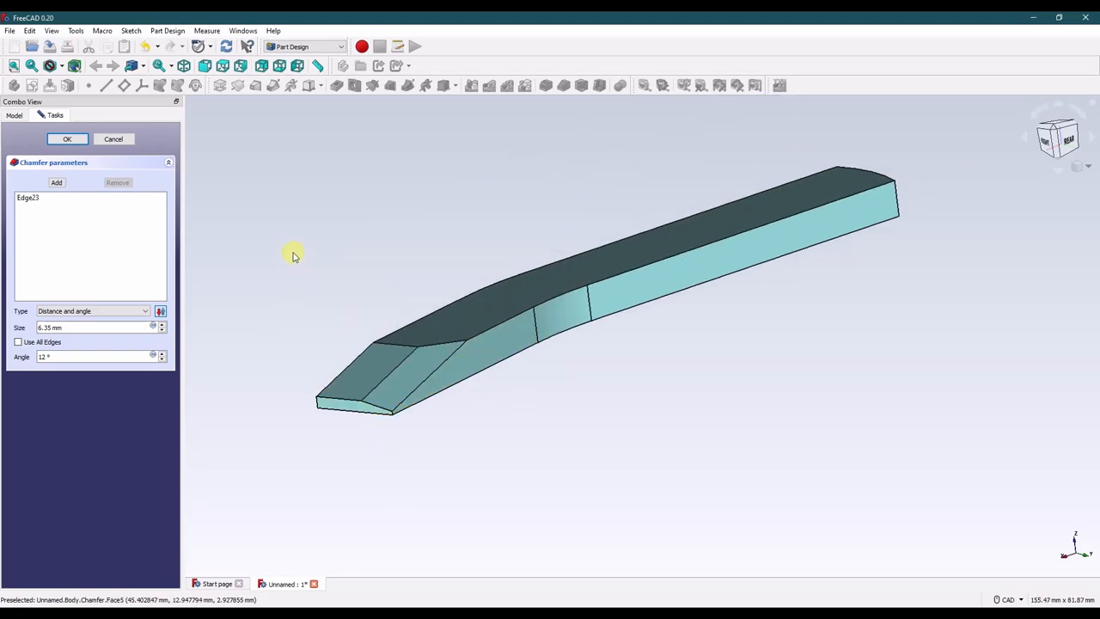
{"action": "mouse_move", "coordinate": [237, 232]}
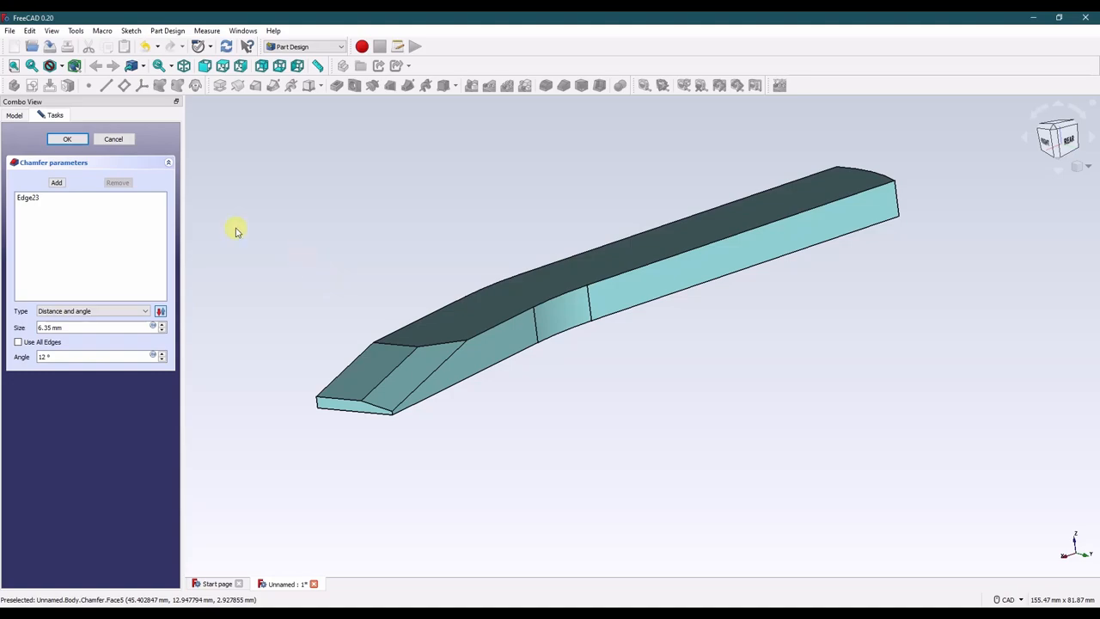
{"action": "mouse_move", "coordinate": [245, 386]}
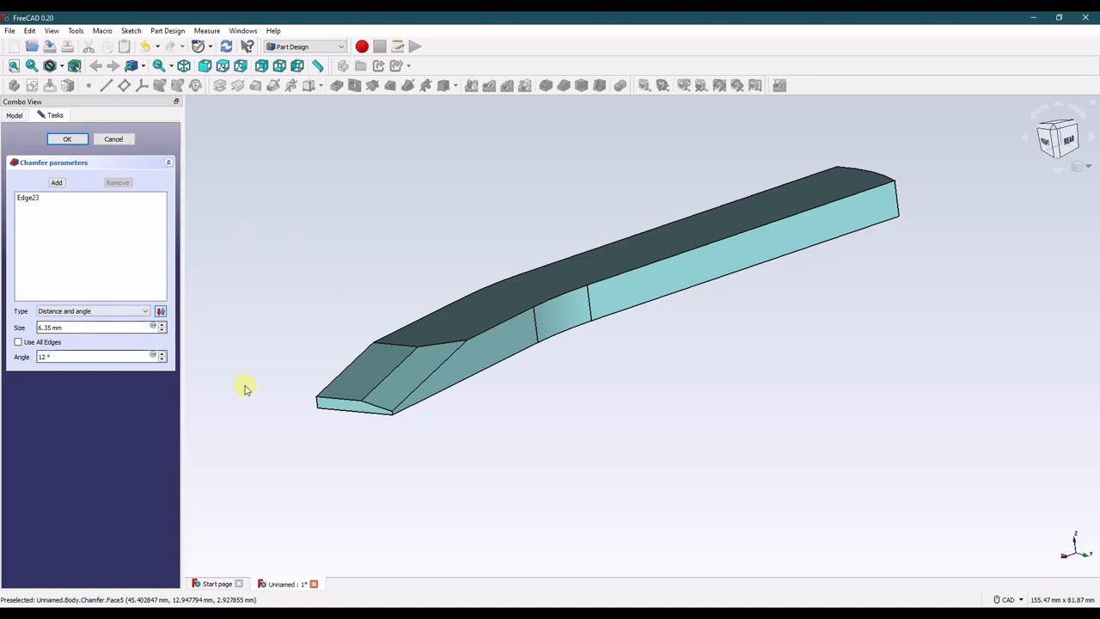
{"action": "left_click", "coordinate": [67, 137]}
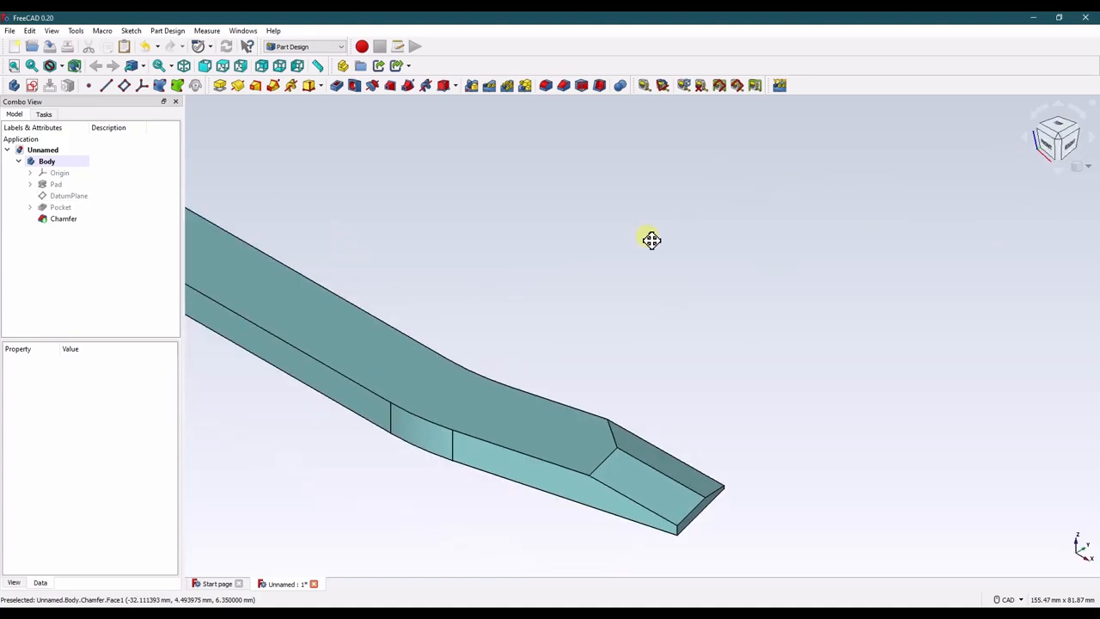
Create Sketch002 on the XY plane with a 6.35 mm z attachment offset and reopen it.
{"action": "left_click_drag", "start_coordinate": [652, 238], "coordinate": [285, 313]}
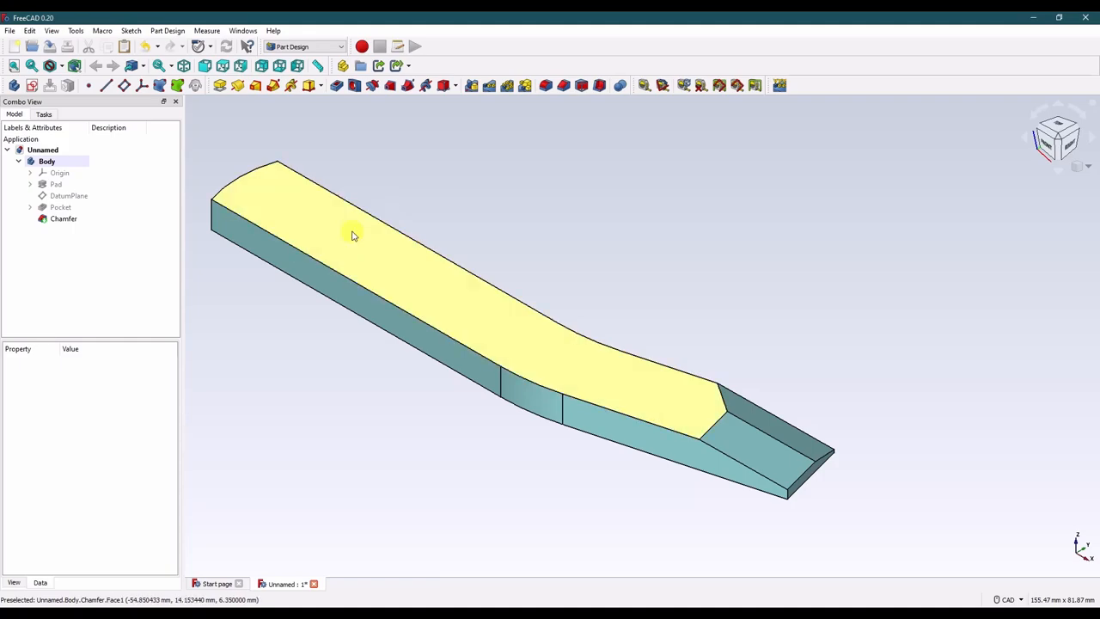
{"action": "mouse_move", "coordinate": [372, 227]}
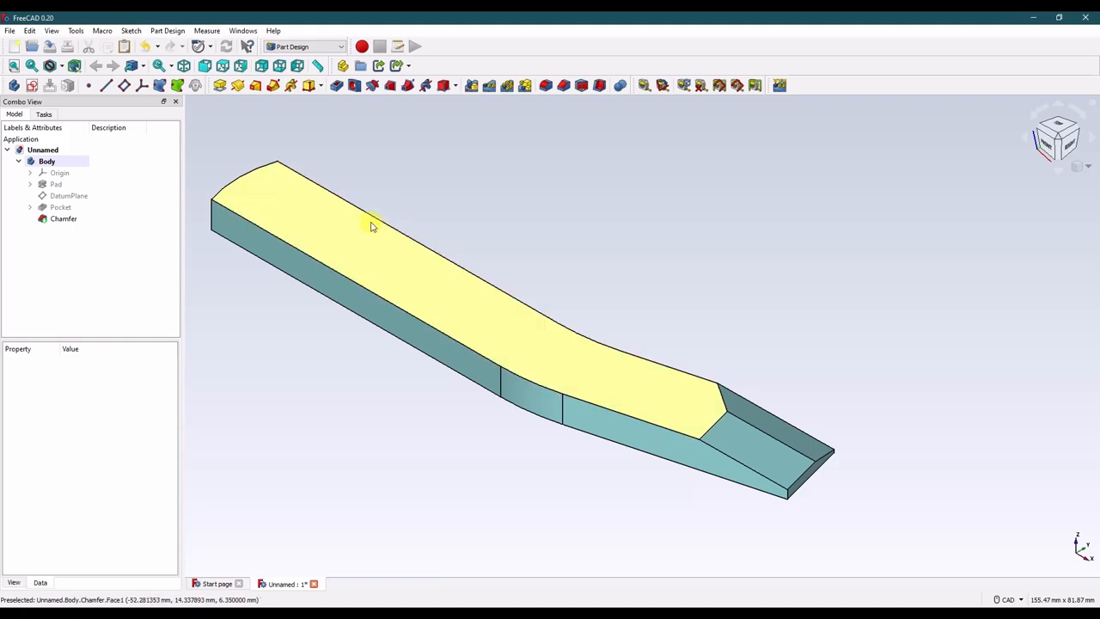
{"action": "mouse_move", "coordinate": [289, 332]}
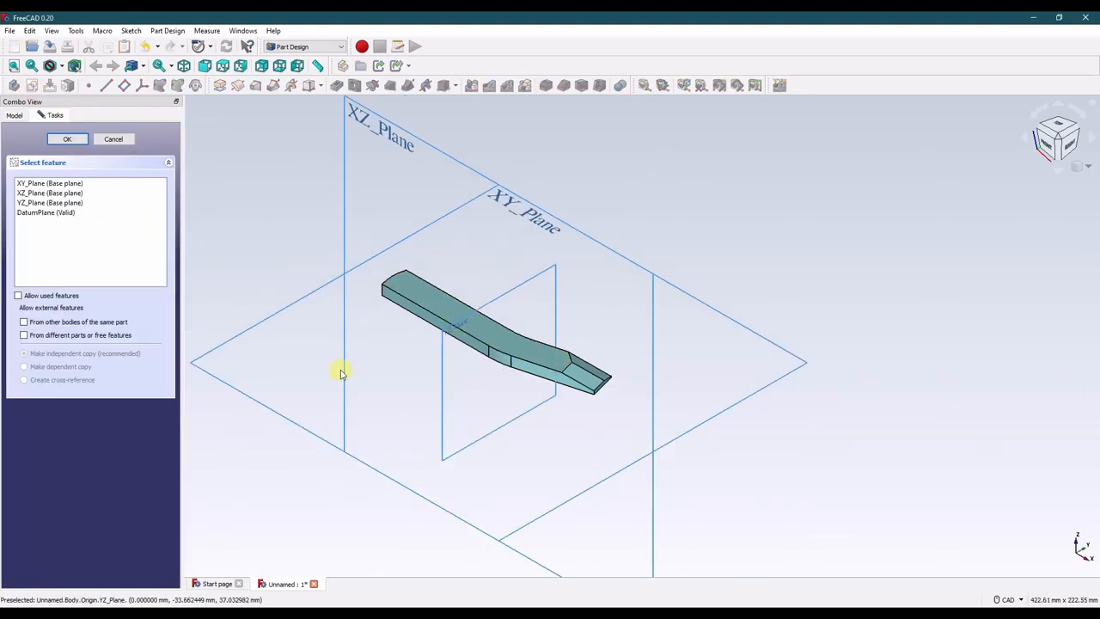
{"action": "left_click", "coordinate": [67, 138]}
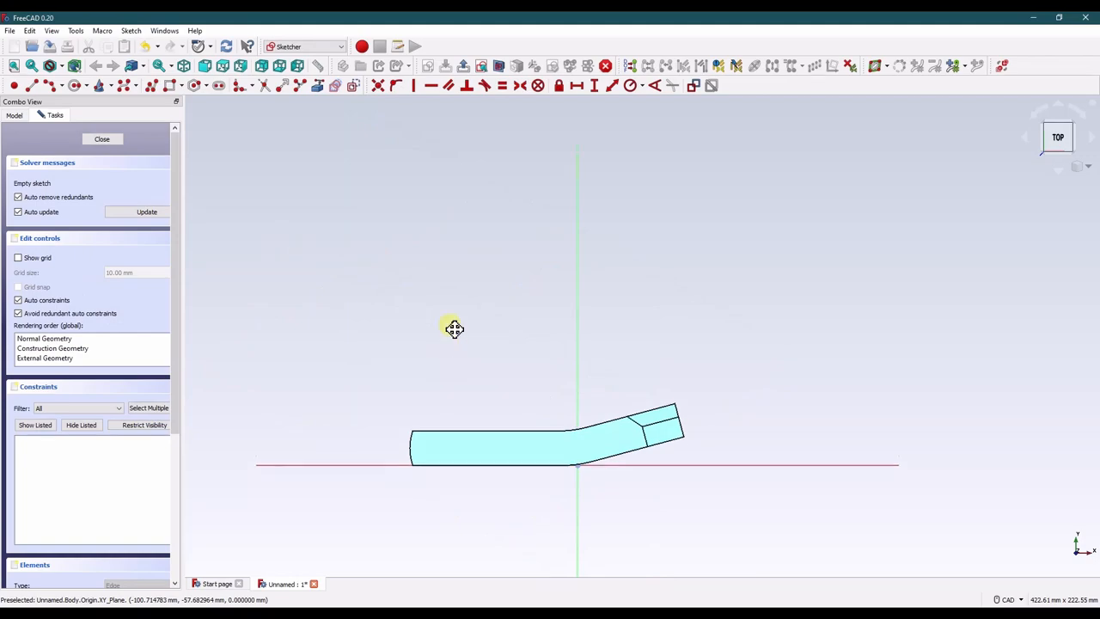
{"action": "left_click", "coordinate": [102, 138]}
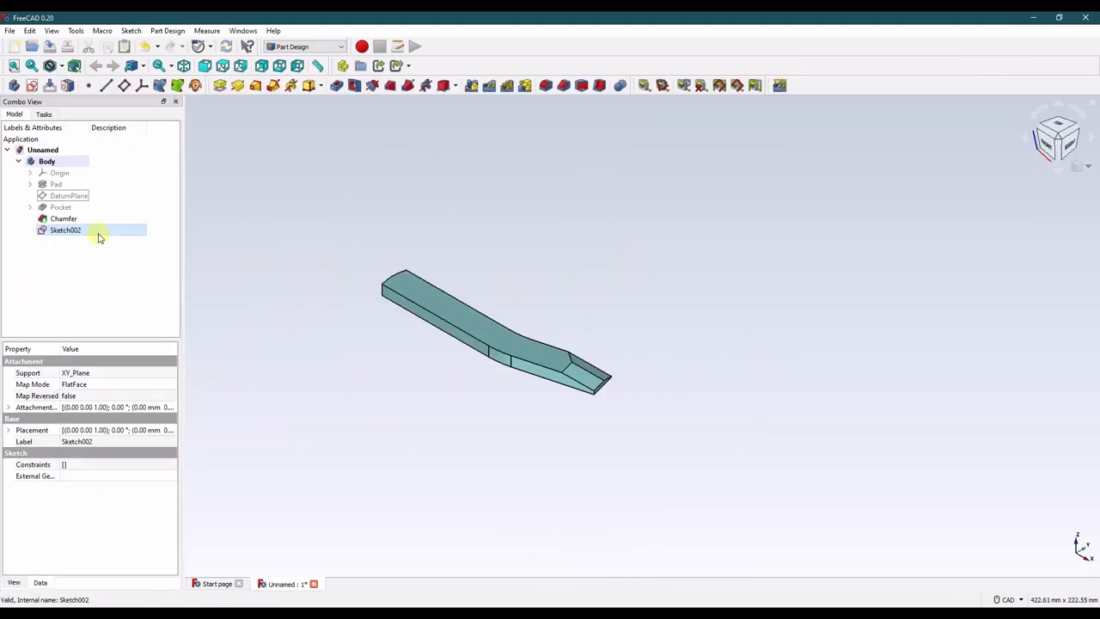
{"action": "right_click", "coordinate": [65, 230]}
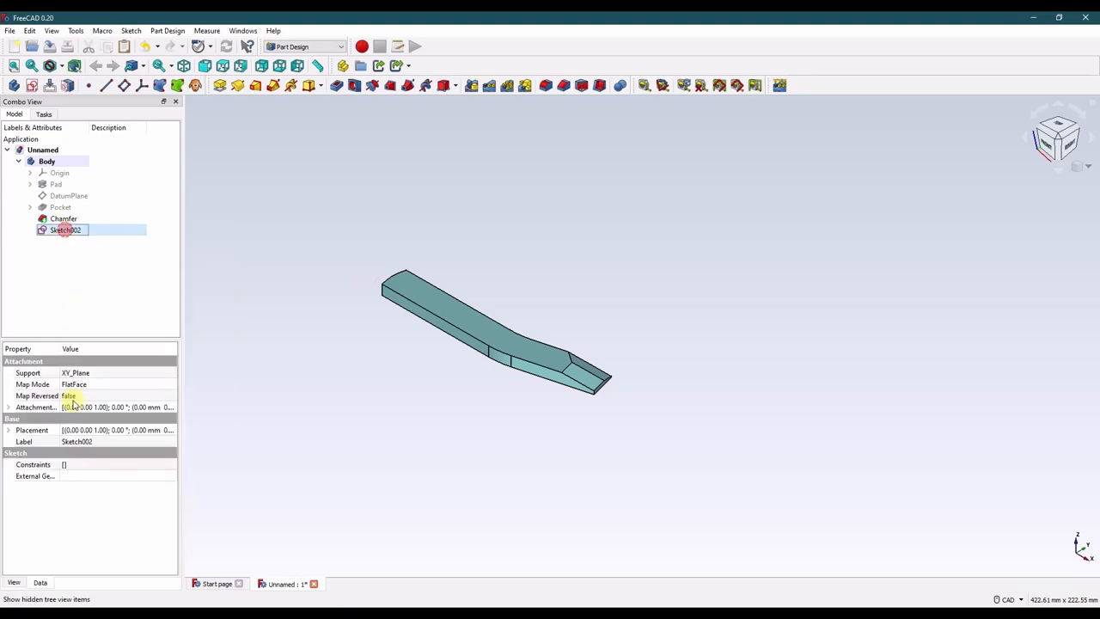
{"action": "left_click", "coordinate": [7, 406]}
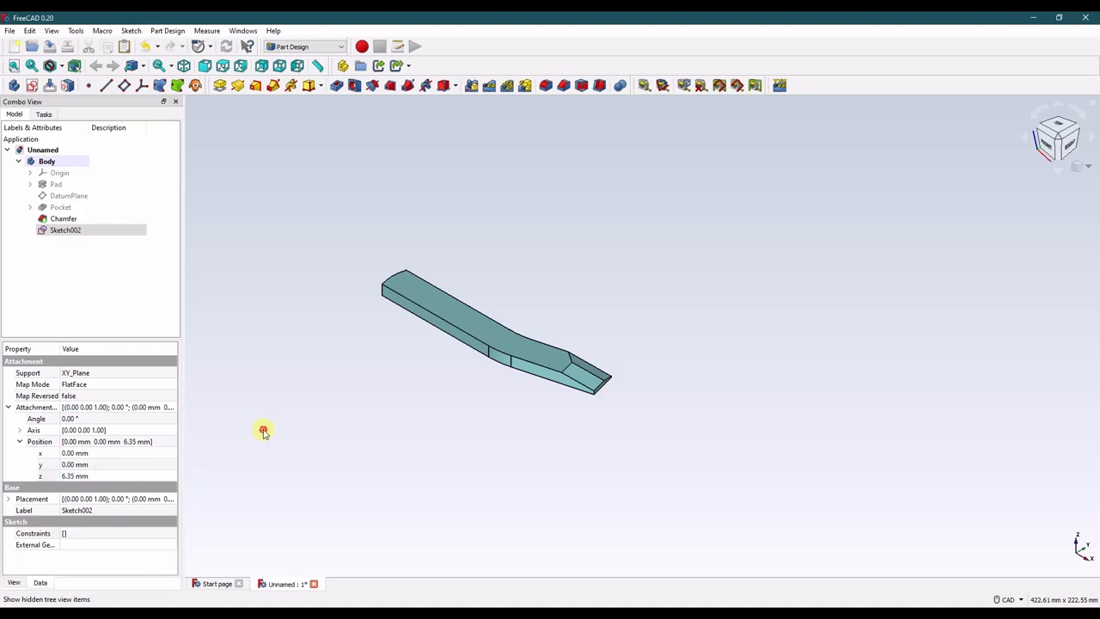
{"action": "double_click", "coordinate": [66, 230]}
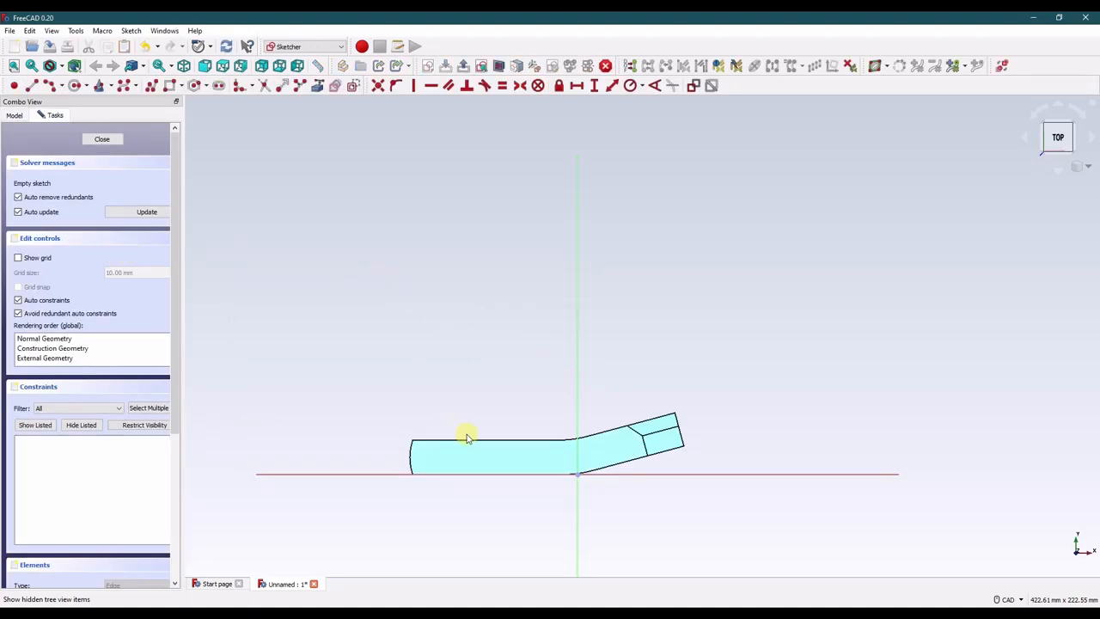
Draw the notch arc on the bar's top edge and make its start level with the corner point.
{"action": "scroll", "scroll_direction": "up", "scroll_amount": 3}
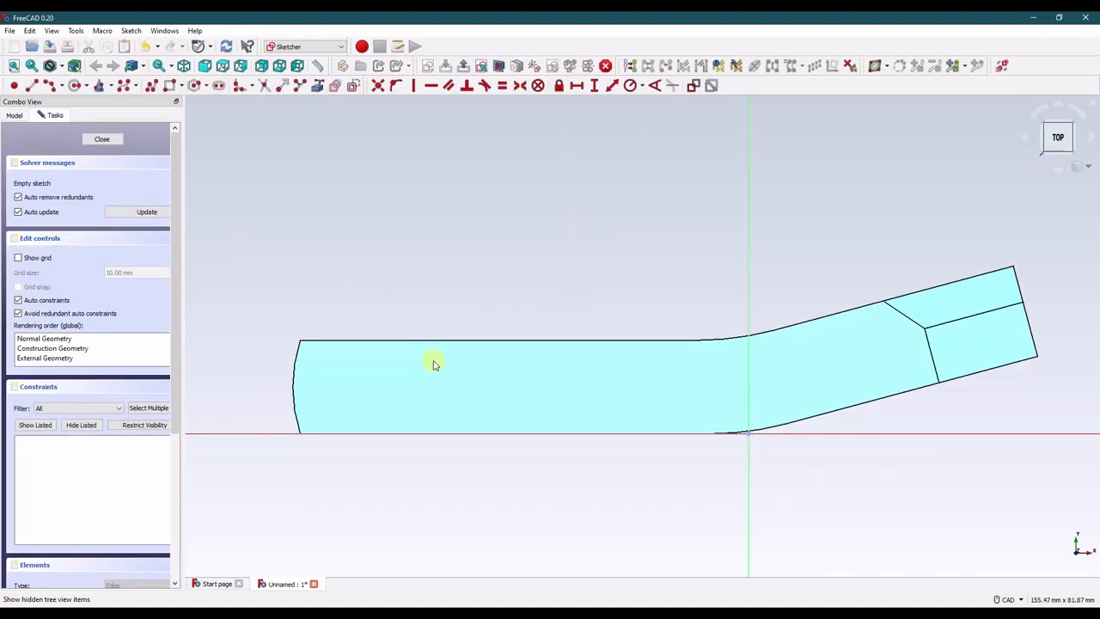
{"action": "mouse_move", "coordinate": [34, 130]}
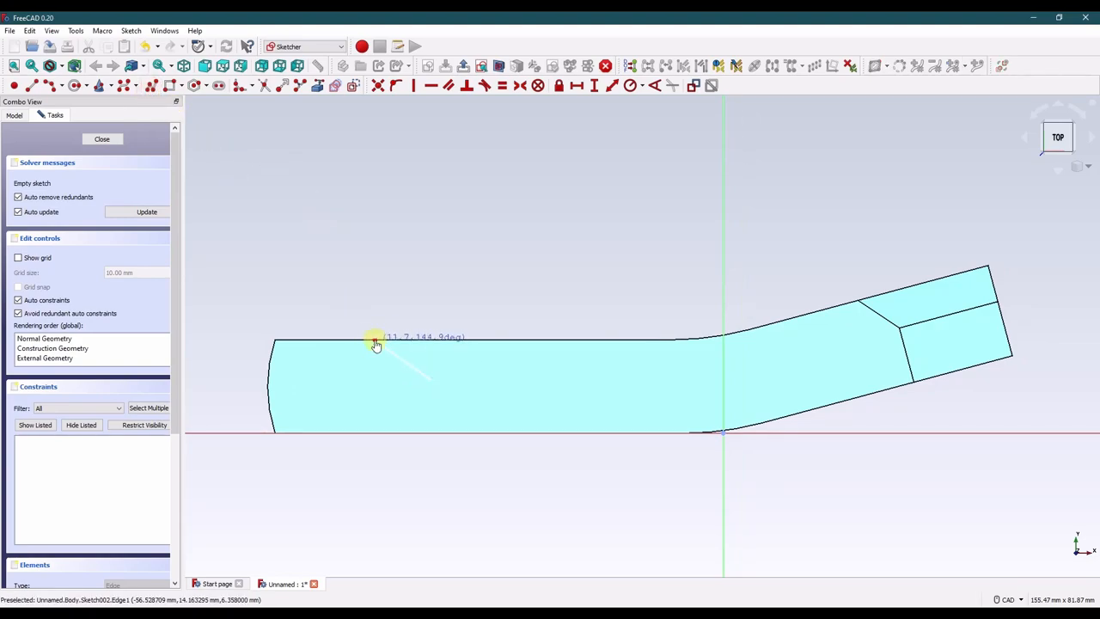
{"action": "left_click_drag", "start_coordinate": [375, 340], "coordinate": [516, 368]}
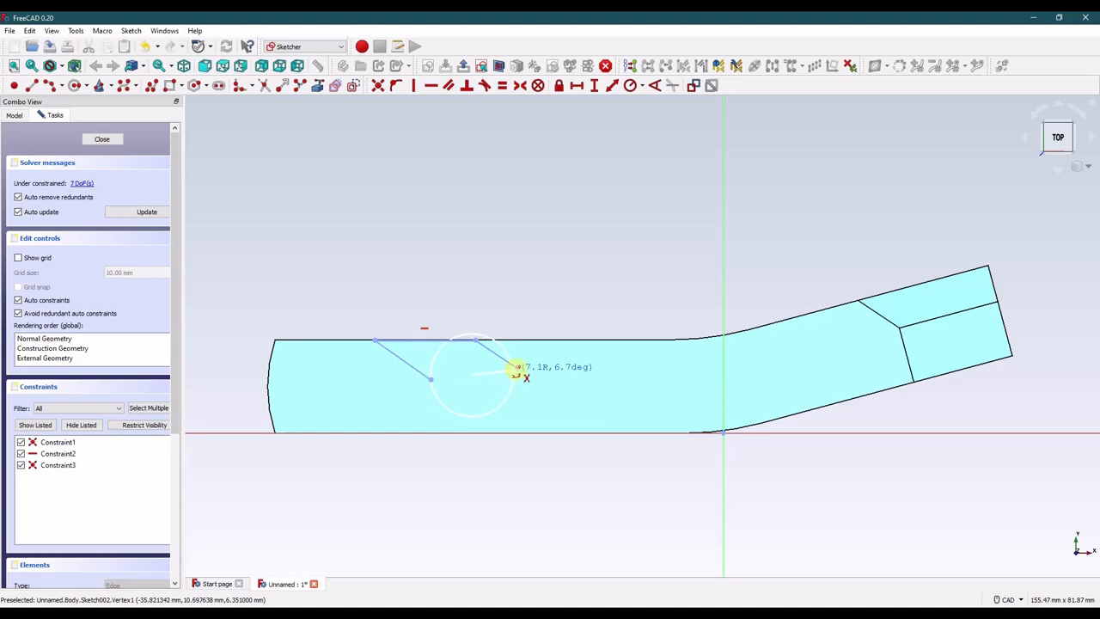
{"action": "left_click", "coordinate": [507, 385]}
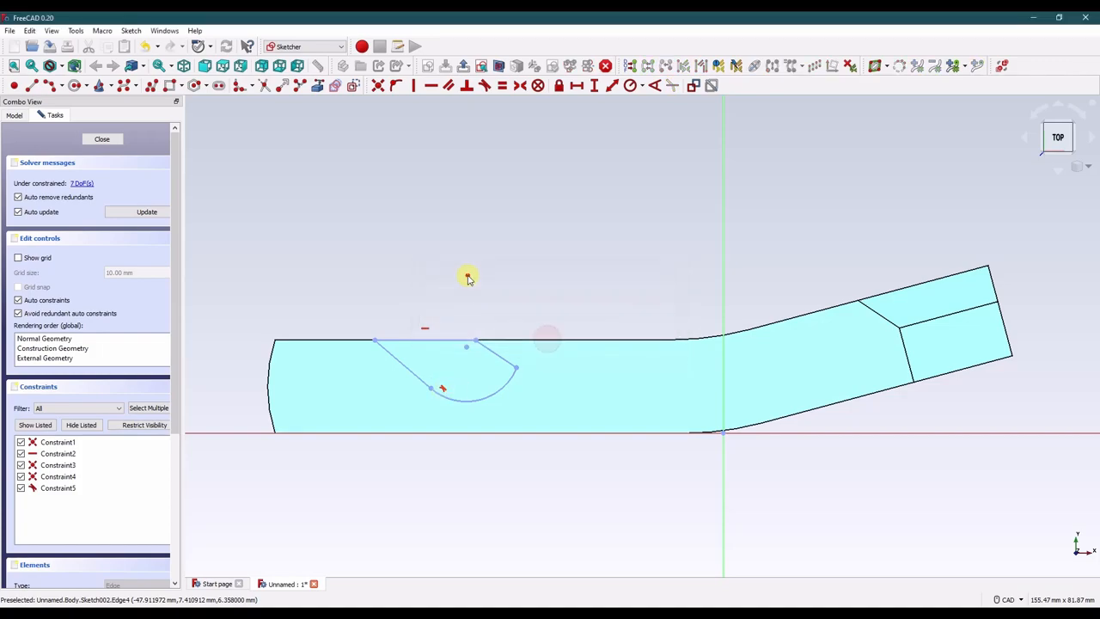
{"action": "mouse_move", "coordinate": [272, 175]}
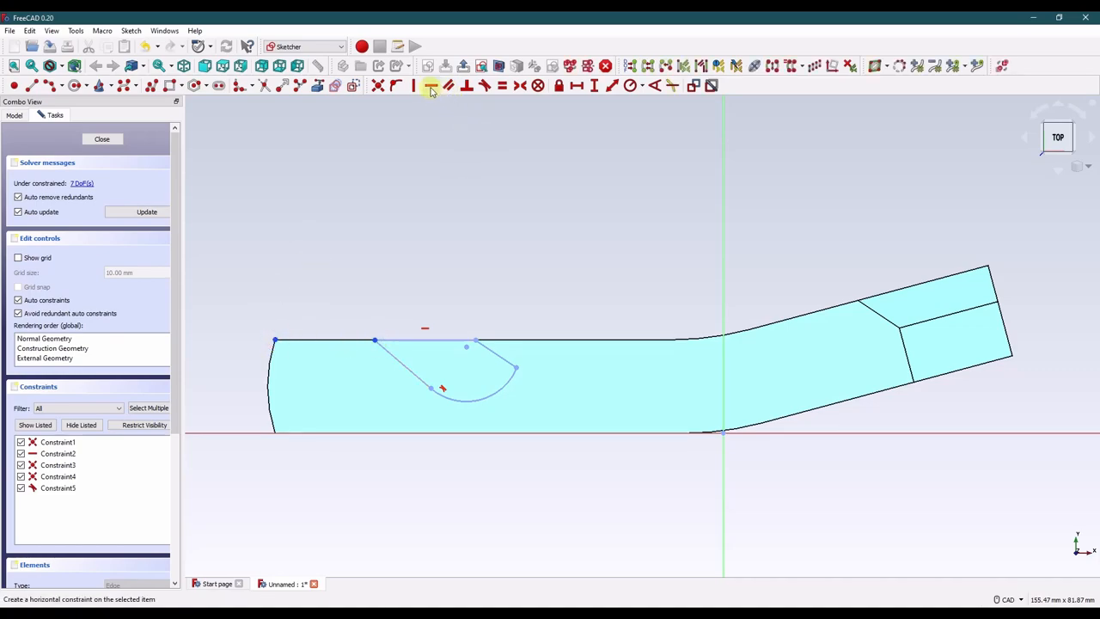
{"action": "left_click", "coordinate": [430, 86]}
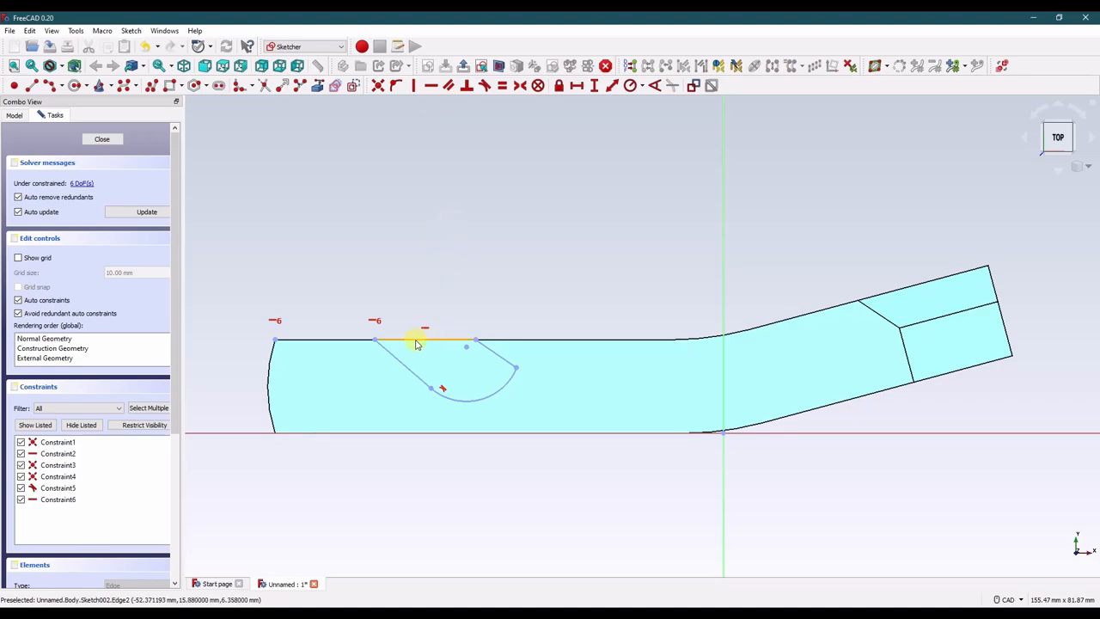
{"action": "mouse_move", "coordinate": [516, 282]}
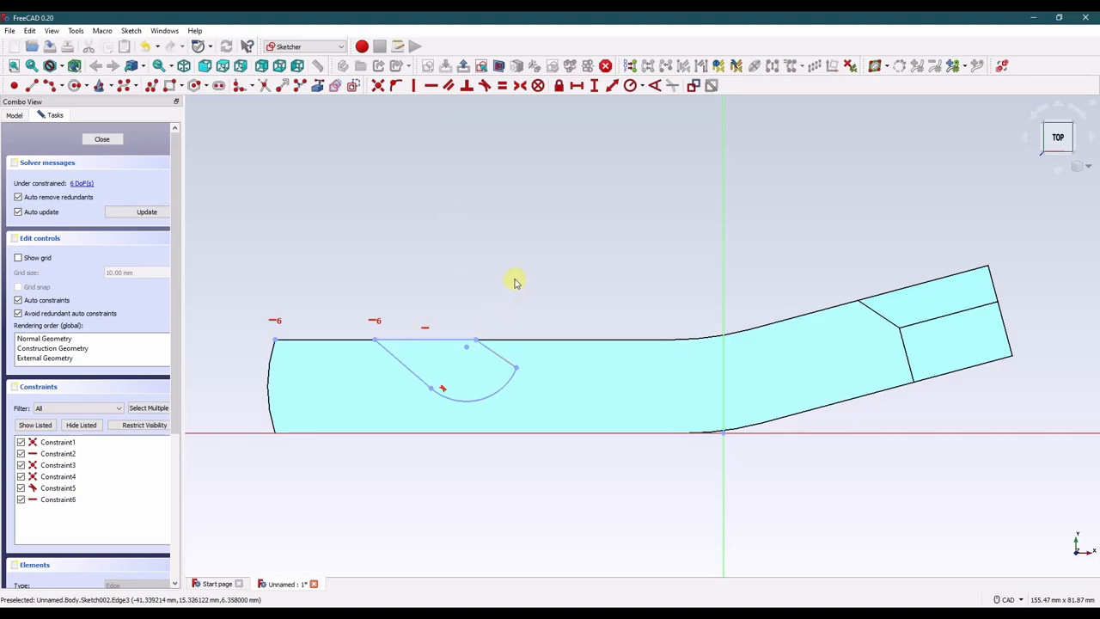
{"action": "mouse_move", "coordinate": [406, 368]}
{"action": "type", "text": "34.925"}
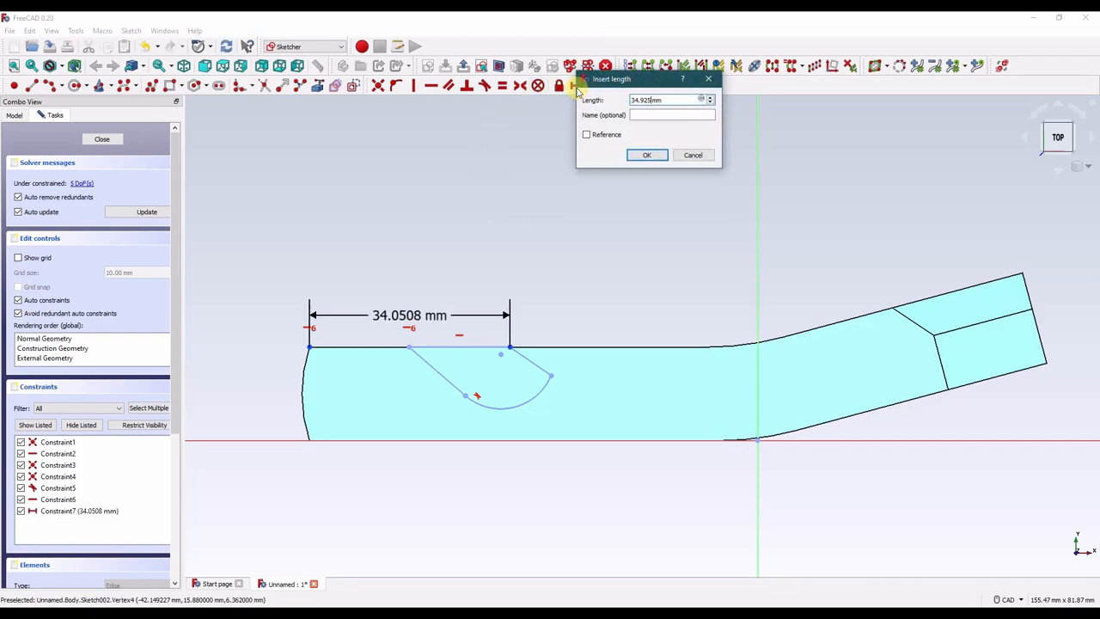
Confirm the 34.925 mm horizontal distance and set the notch arc radius to 4.7625 mm.
{"action": "left_click", "coordinate": [646, 155]}
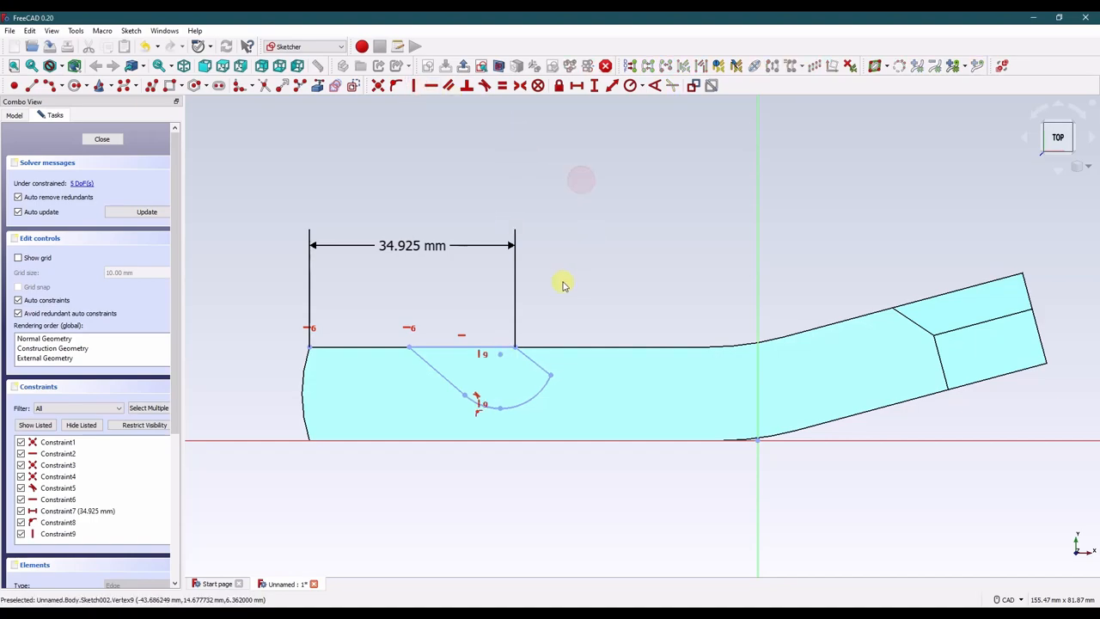
{"action": "mouse_move", "coordinate": [502, 412]}
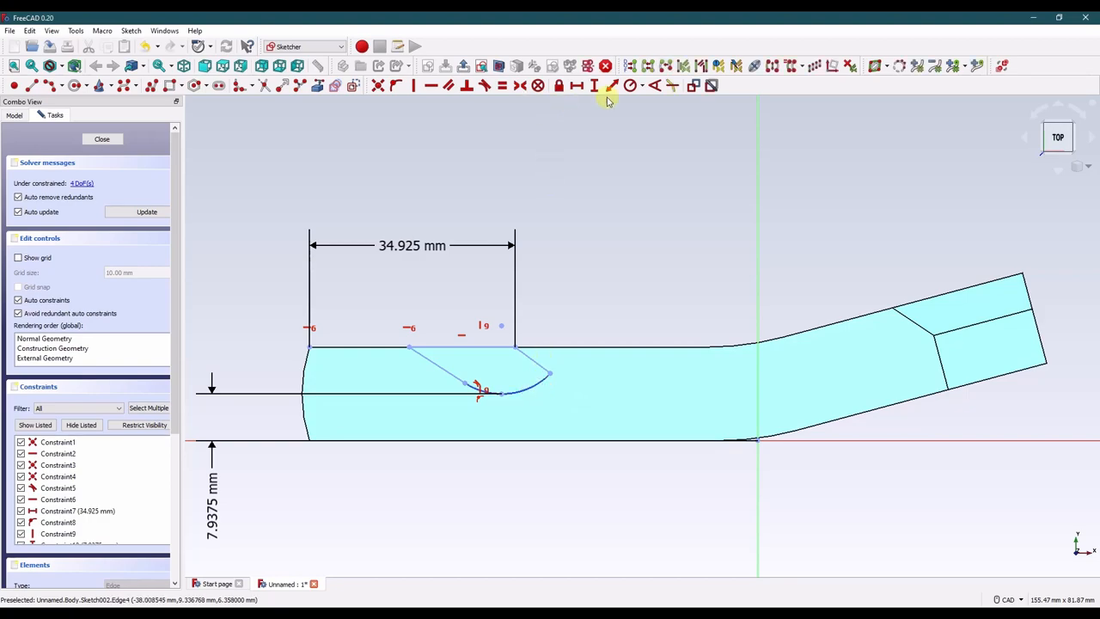
{"action": "left_click", "coordinate": [629, 85]}
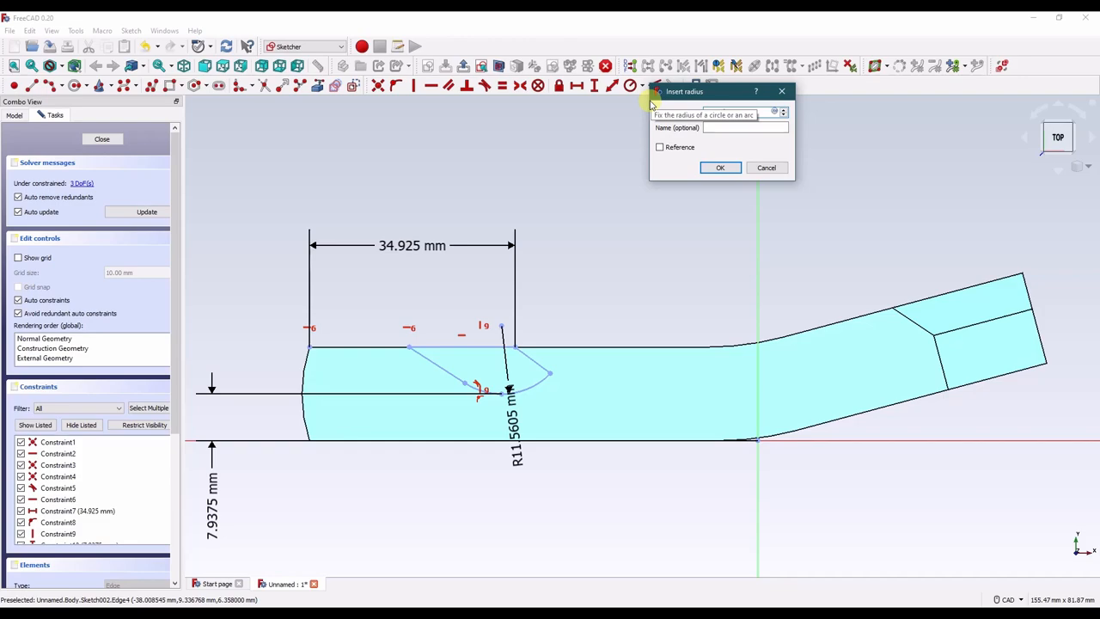
{"action": "left_click", "coordinate": [720, 169]}
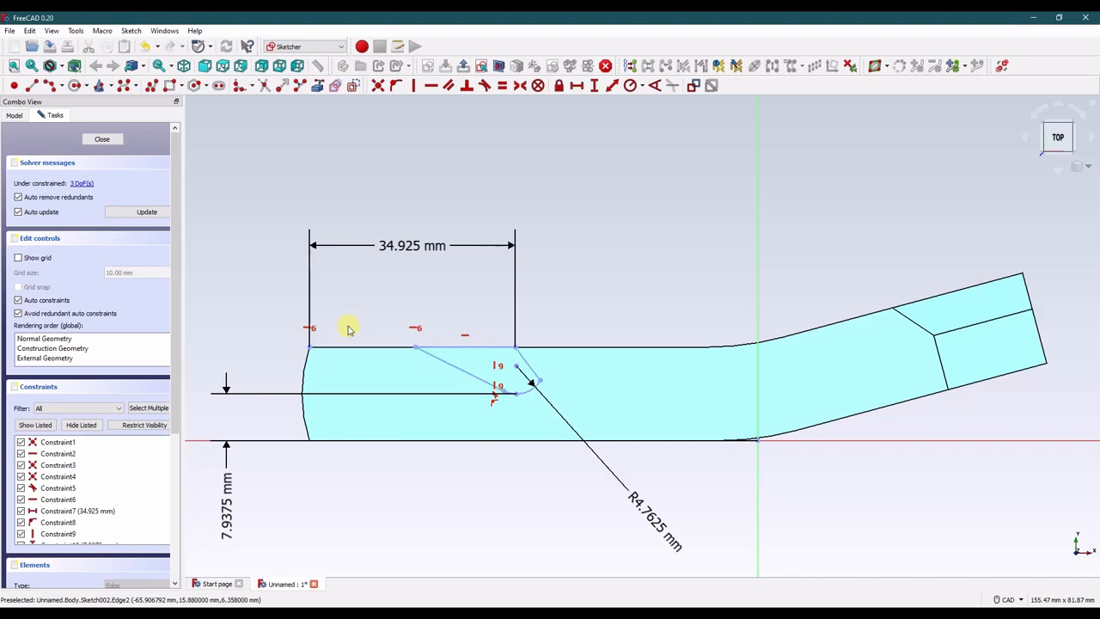
{"action": "mouse_move", "coordinate": [516, 356]}
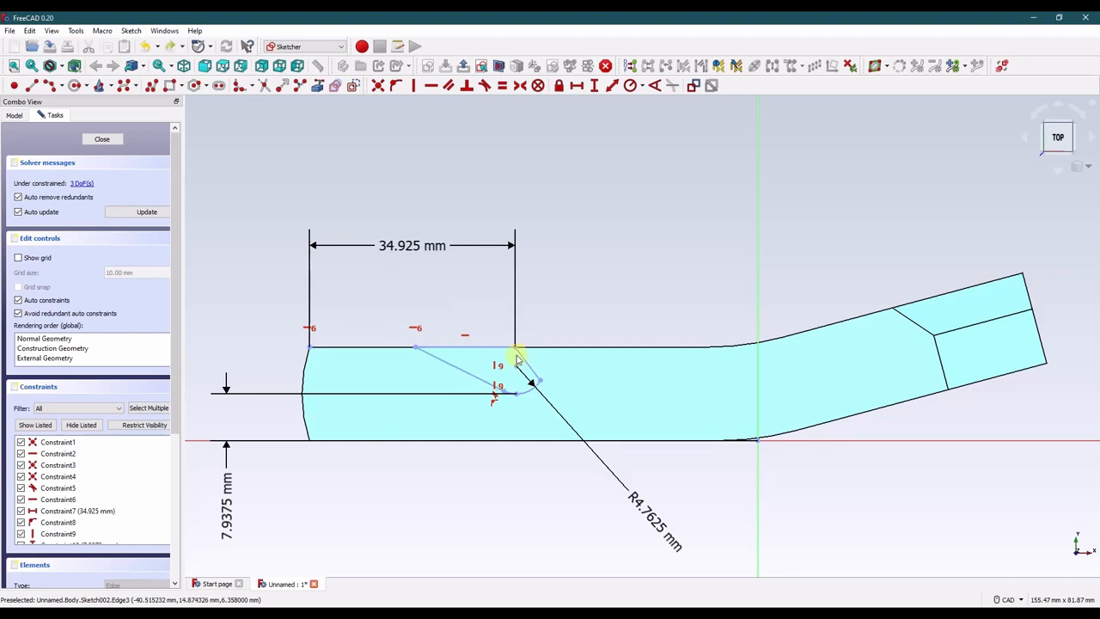
{"action": "mouse_move", "coordinate": [519, 354]}
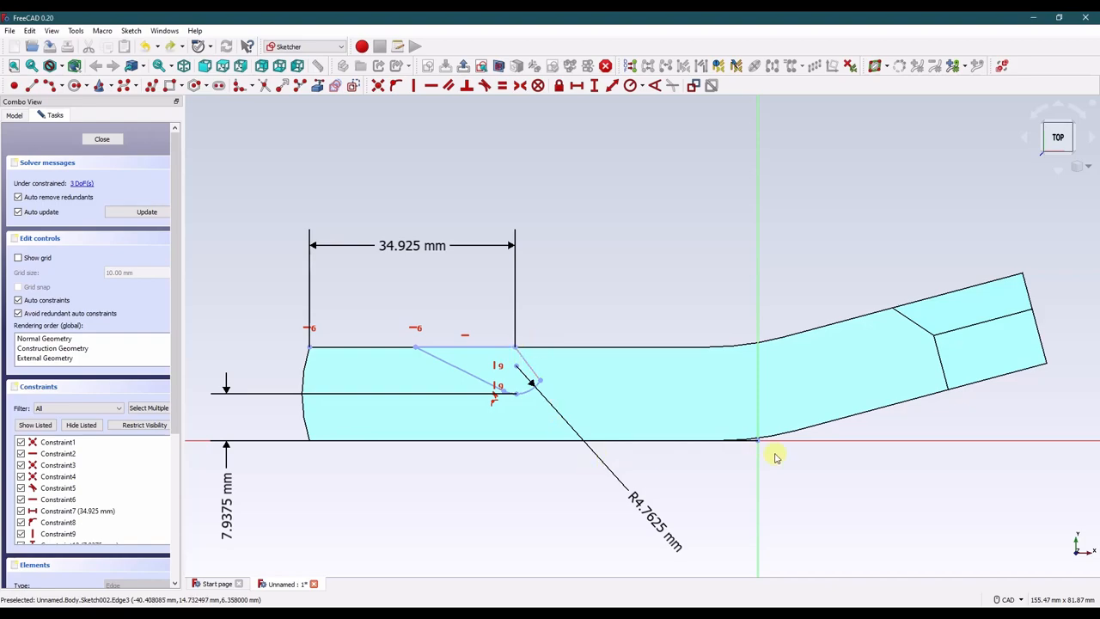
{"action": "mouse_move", "coordinate": [464, 330]}
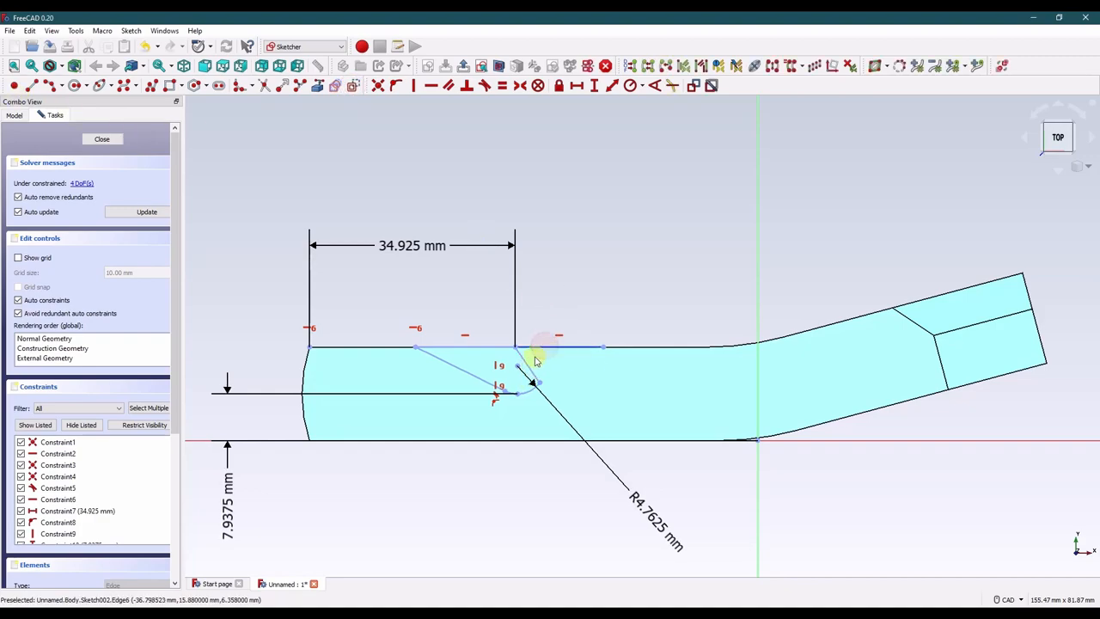
Constrain the notch's slanted lines to 40° and 45°.
{"action": "left_click", "coordinate": [651, 84]}
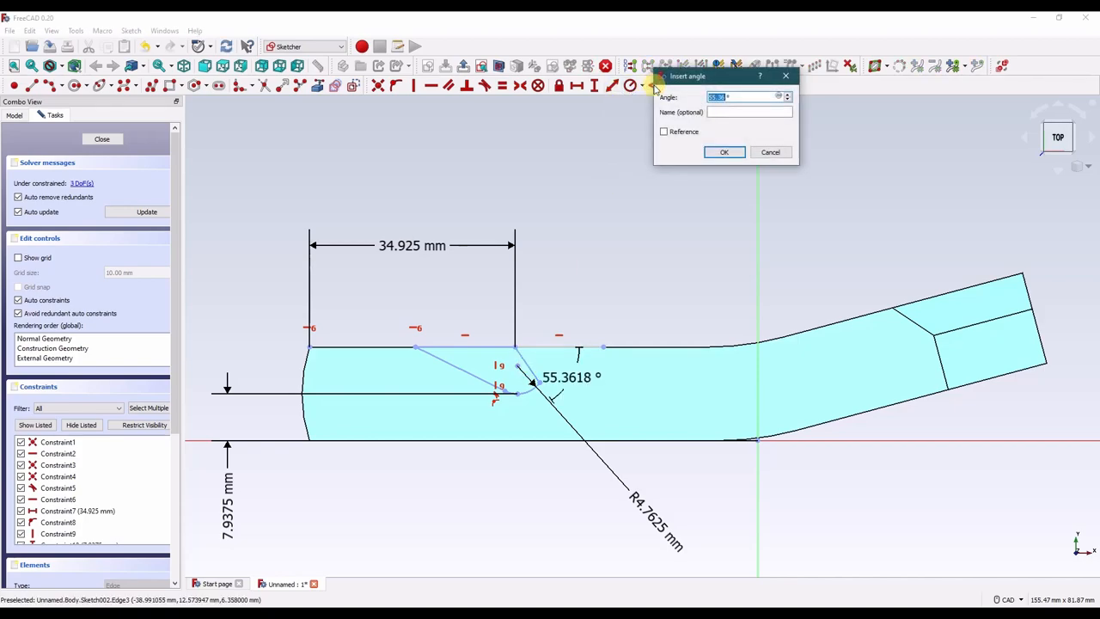
{"action": "left_click", "coordinate": [723, 152]}
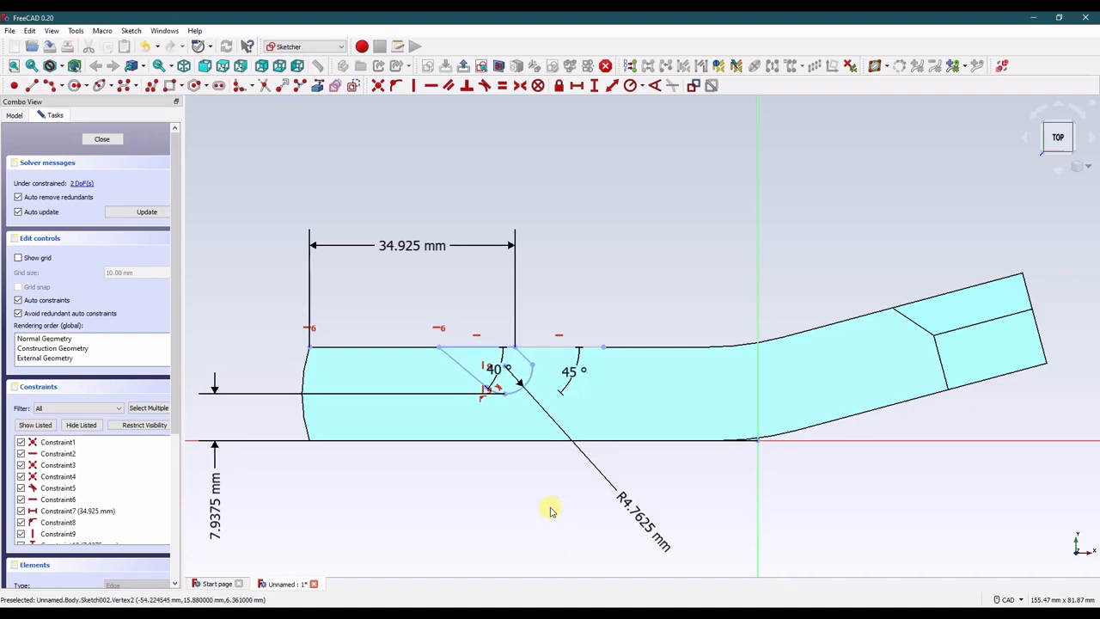
{"action": "mouse_move", "coordinate": [546, 490]}
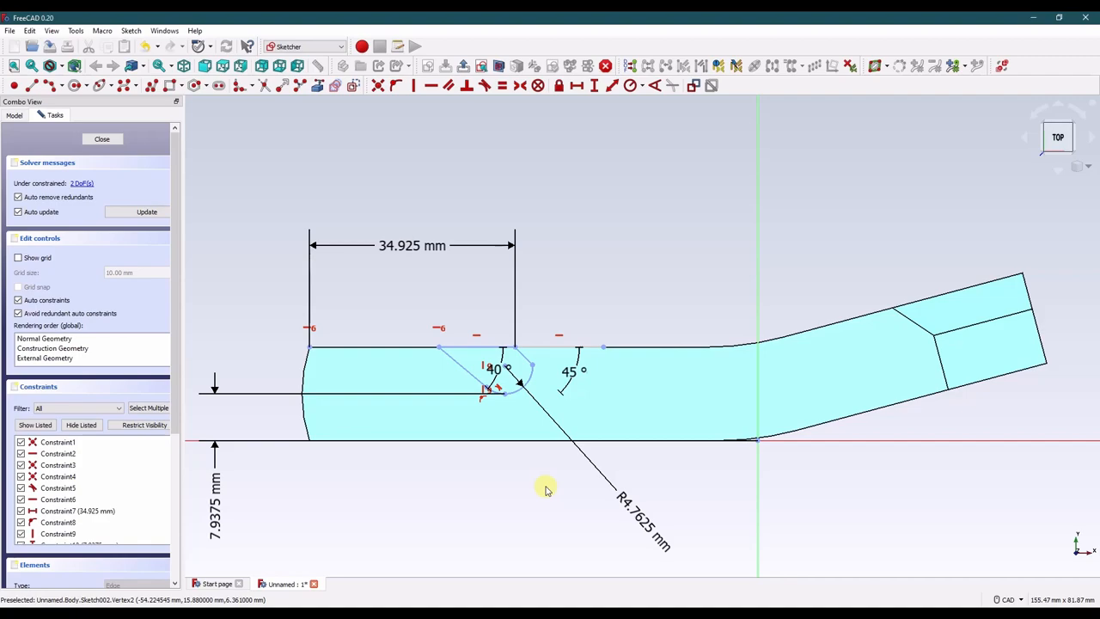
{"action": "mouse_move", "coordinate": [502, 392]}
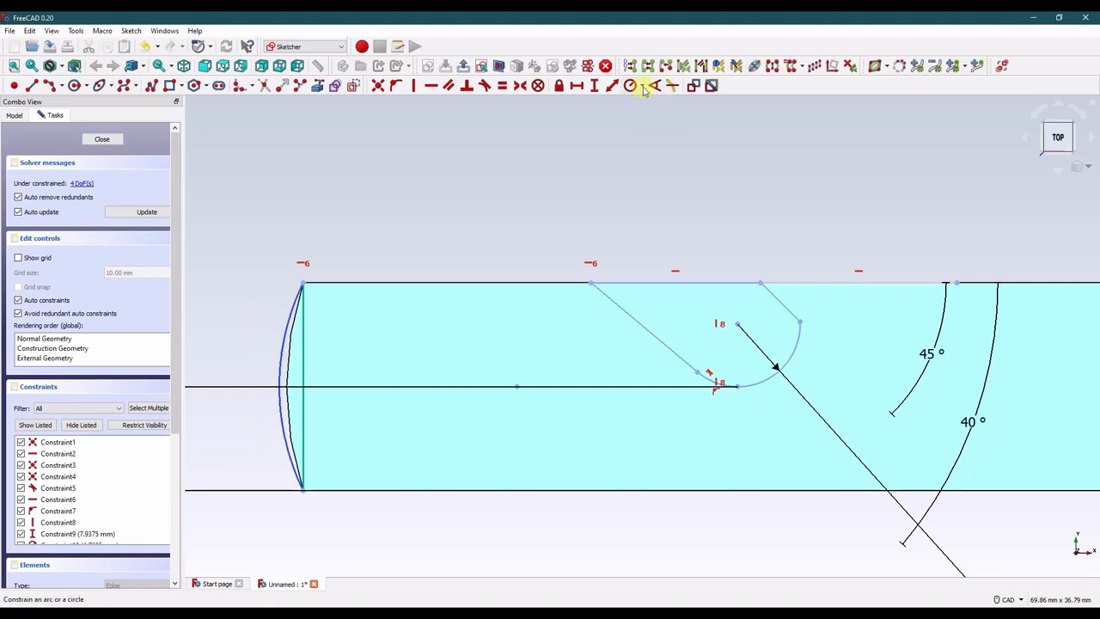
Constrain the bar's left end arc to a 25.4 mm radius.
{"action": "left_click", "coordinate": [629, 86]}
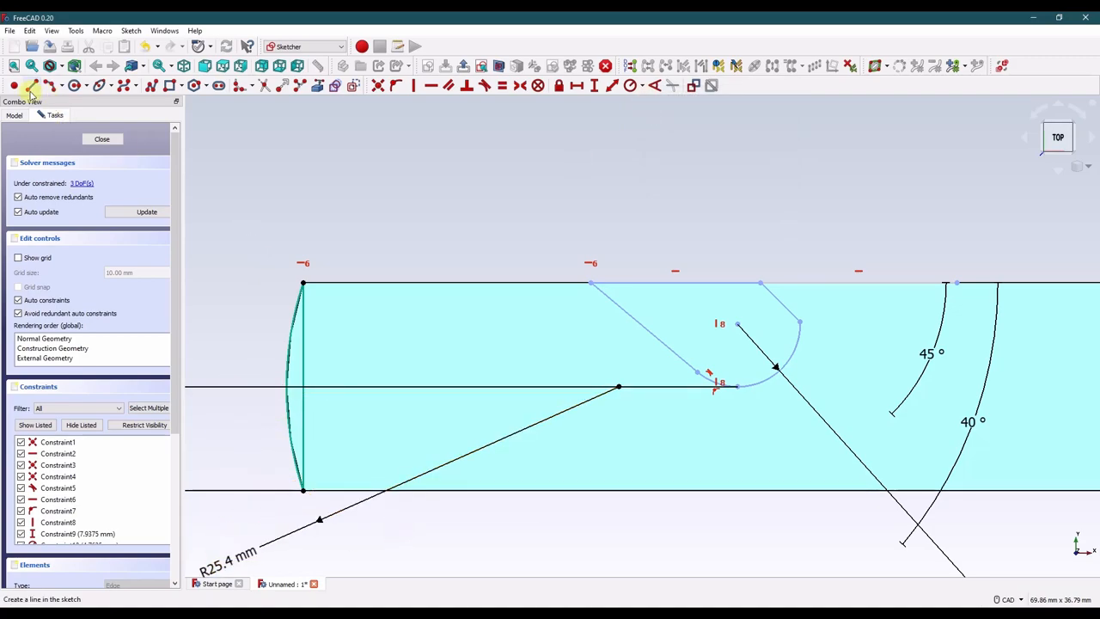
{"action": "mouse_move", "coordinate": [320, 292]}
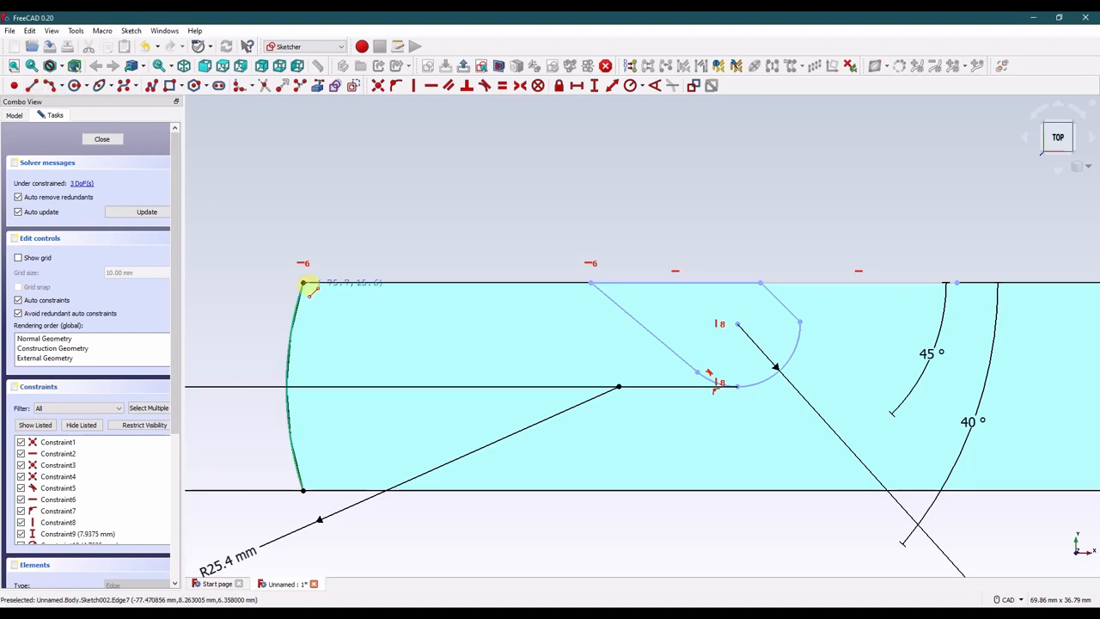
{"action": "left_click_drag", "start_coordinate": [302, 283], "coordinate": [306, 378]}
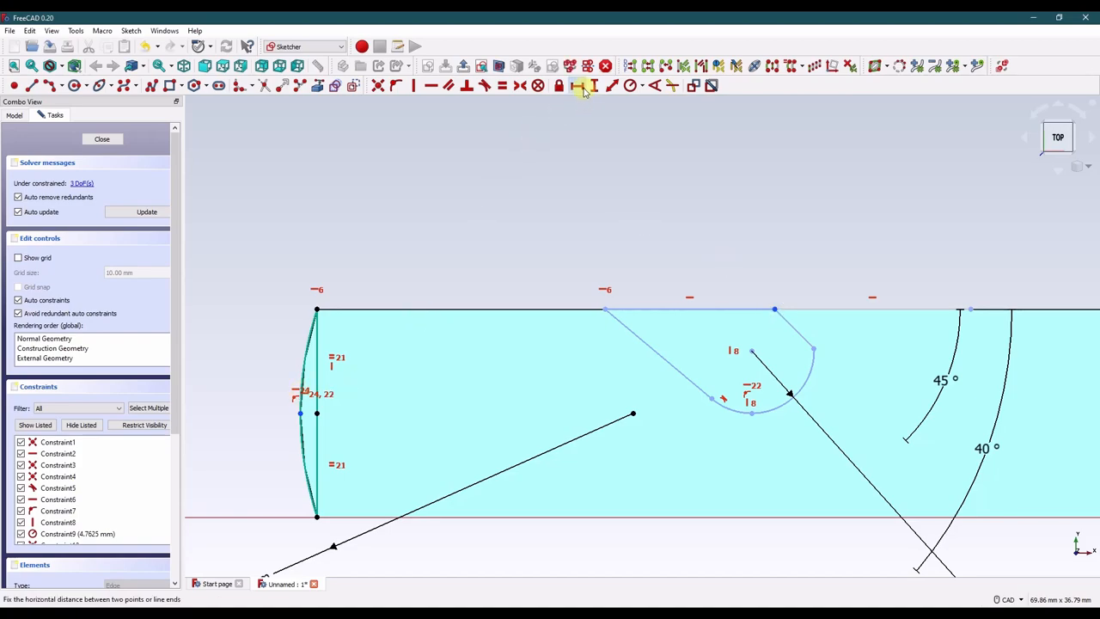
Dimension the notch points and arc centre horizontally from the left end, then close the sketch.
{"action": "left_click", "coordinate": [581, 86]}
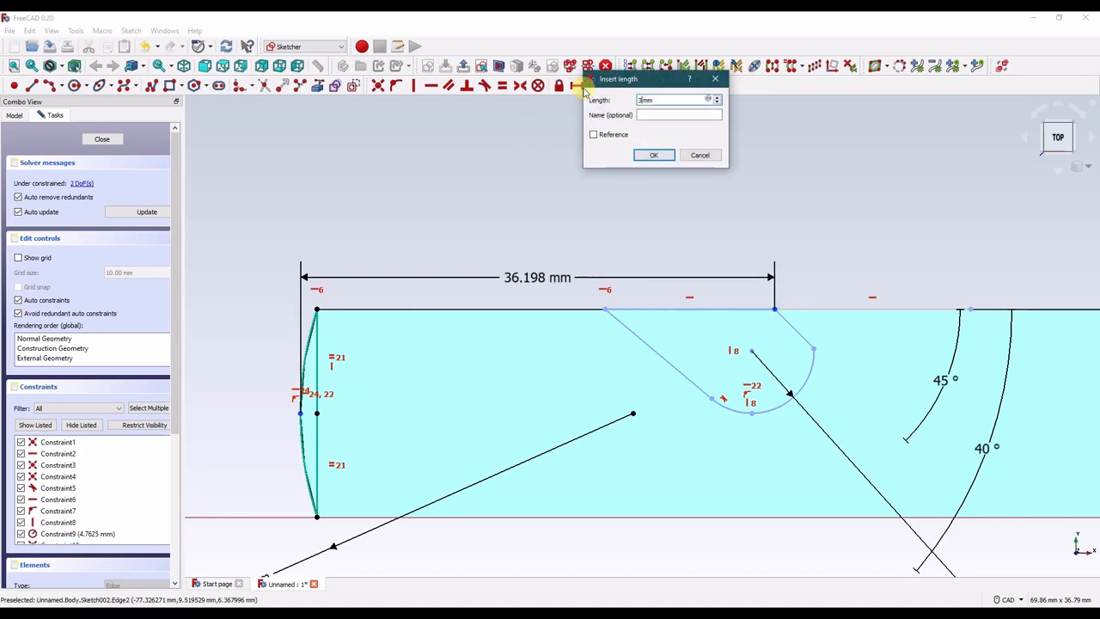
{"action": "left_click", "coordinate": [653, 155]}
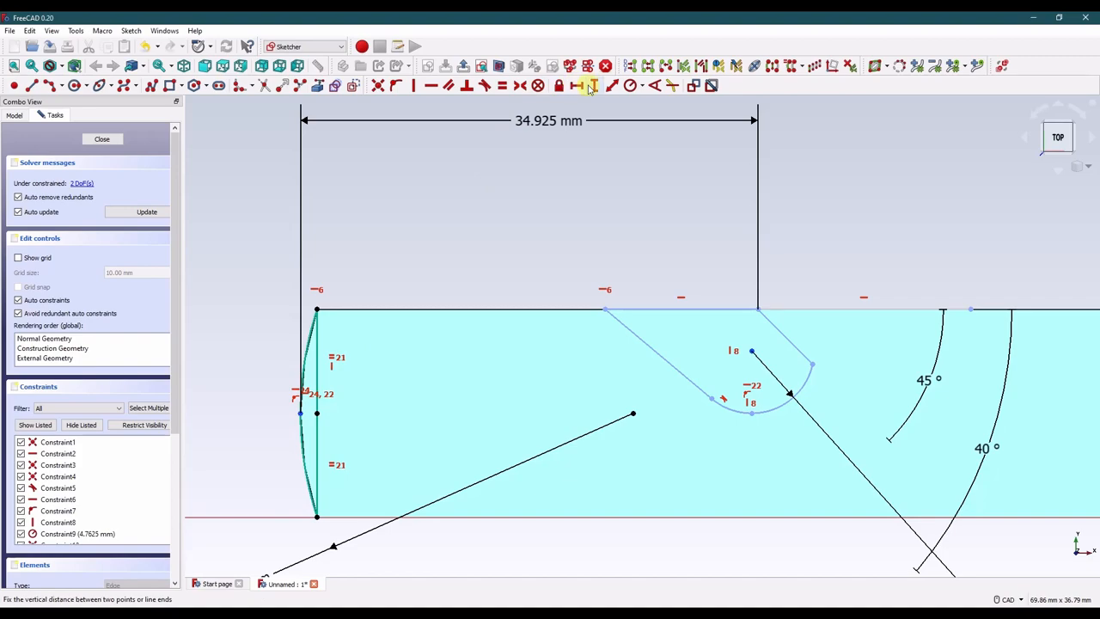
{"action": "left_click", "coordinate": [590, 86]}
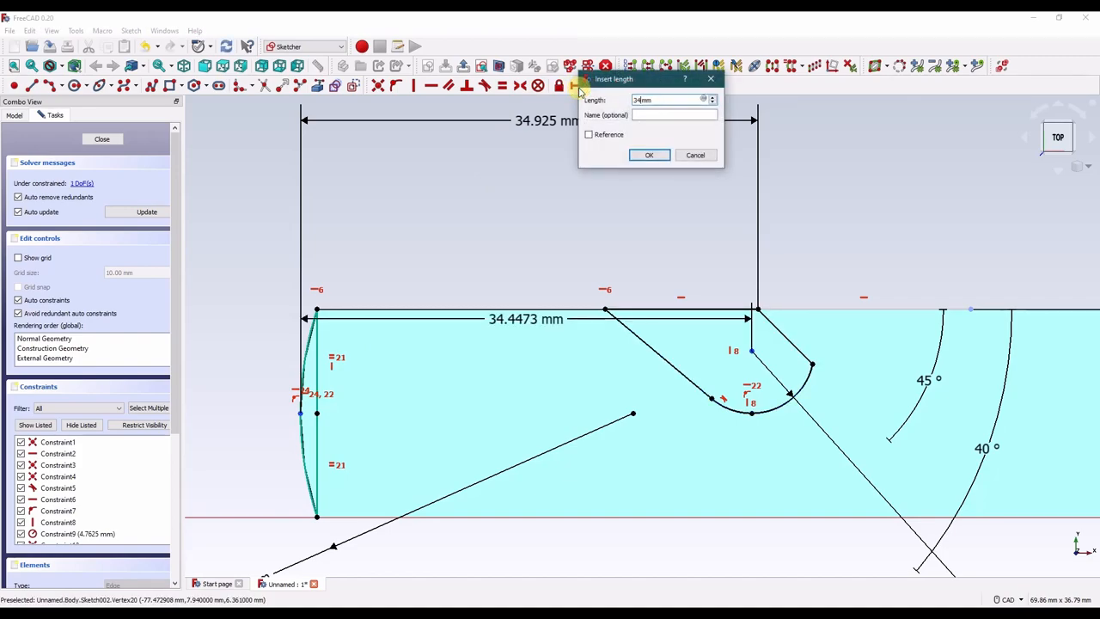
{"action": "left_click", "coordinate": [650, 154]}
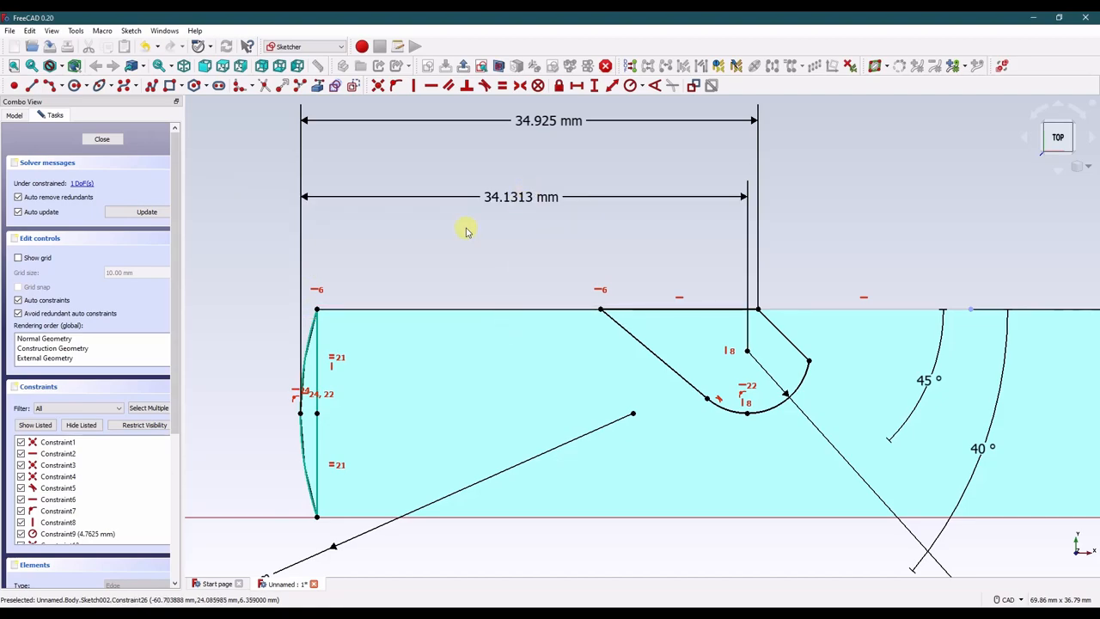
{"action": "left_click", "coordinate": [102, 138]}
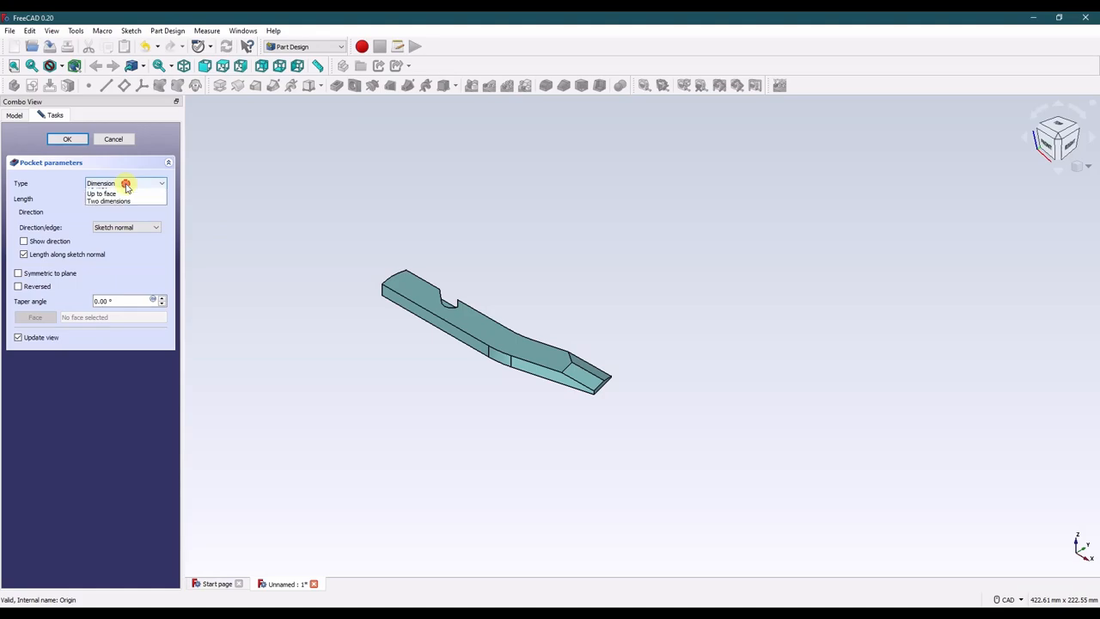
Cut the notch sketch through the bar as a Through-all pocket (Pocket001).
{"action": "left_click", "coordinate": [106, 192]}
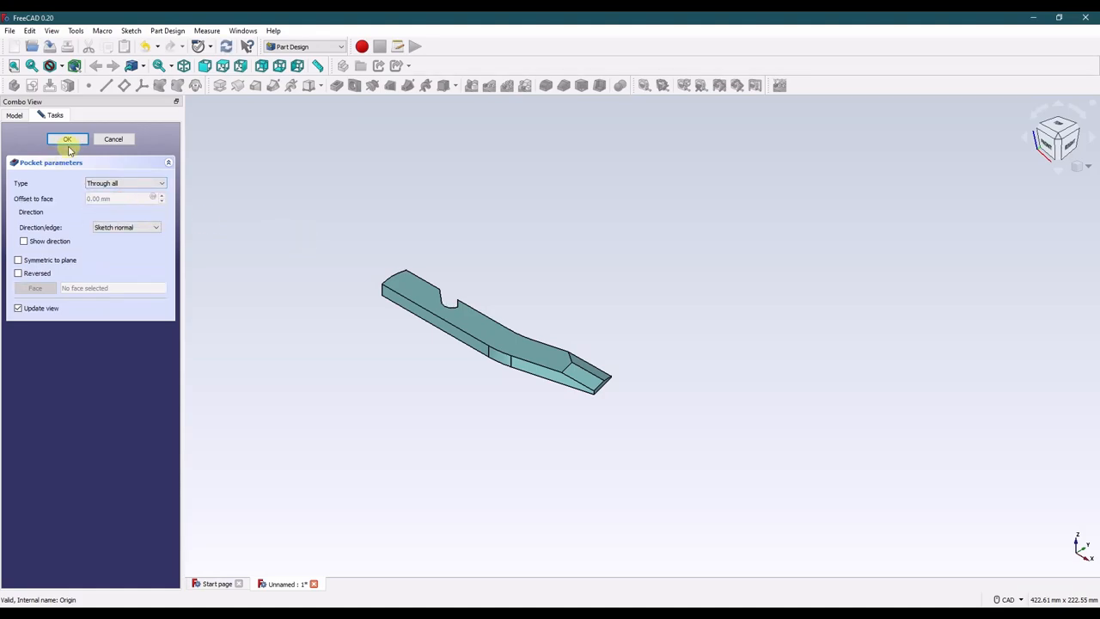
{"action": "left_click", "coordinate": [67, 139]}
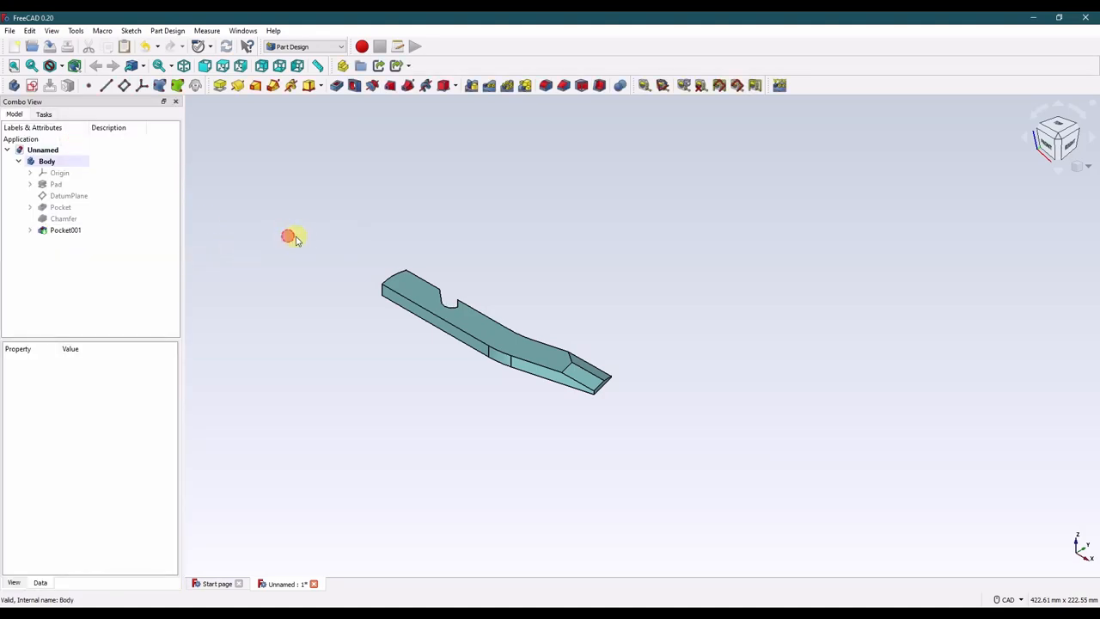
{"action": "mouse_move", "coordinate": [437, 283]}
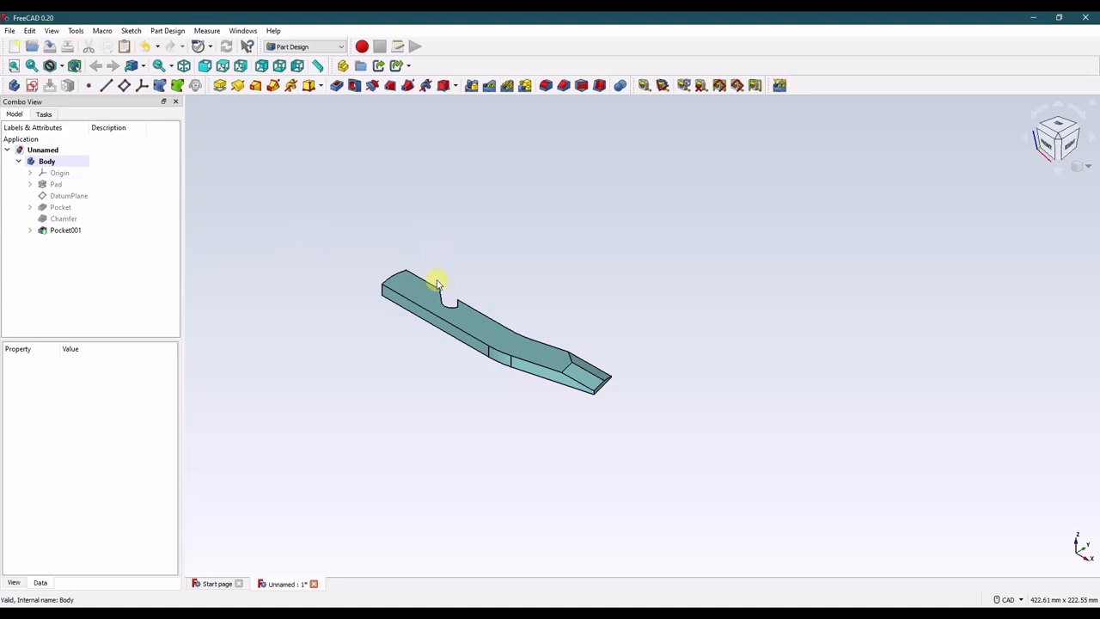
{"action": "left_click_drag", "start_coordinate": [438, 282], "coordinate": [650, 436]}
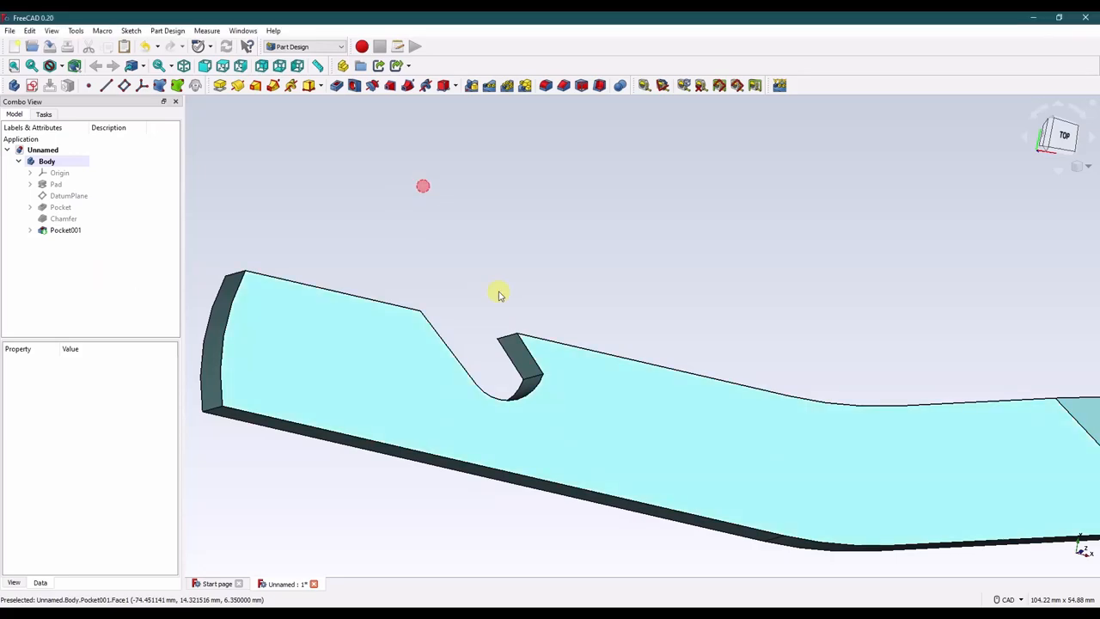
Fillet the edge at the bar's left end, setting its radius in the task panel.
{"action": "left_click", "coordinate": [65, 230]}
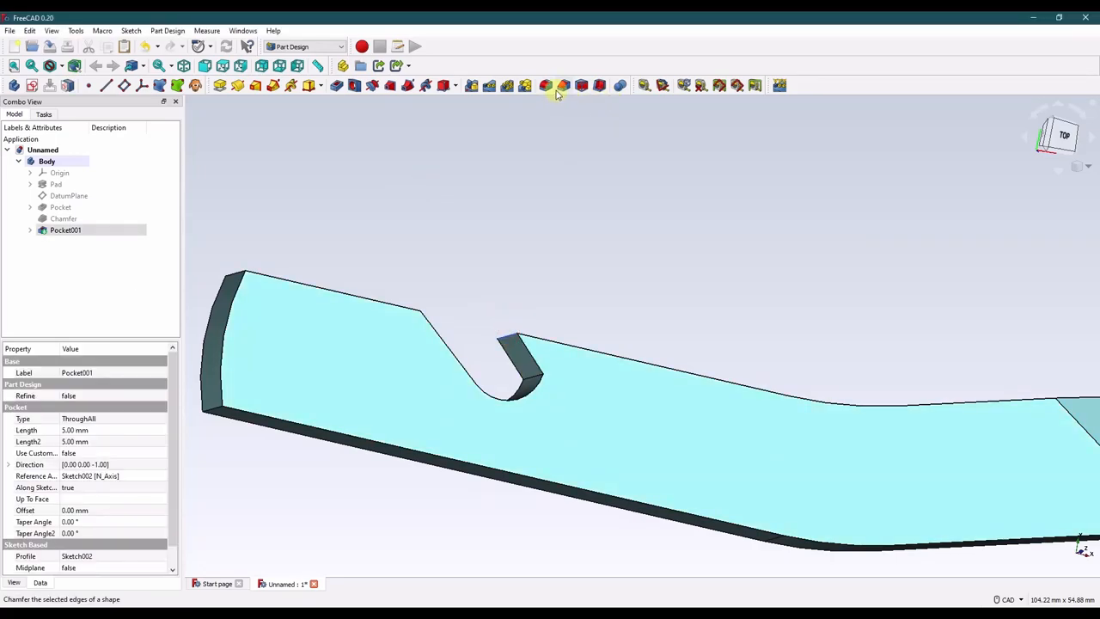
{"action": "left_click", "coordinate": [547, 86]}
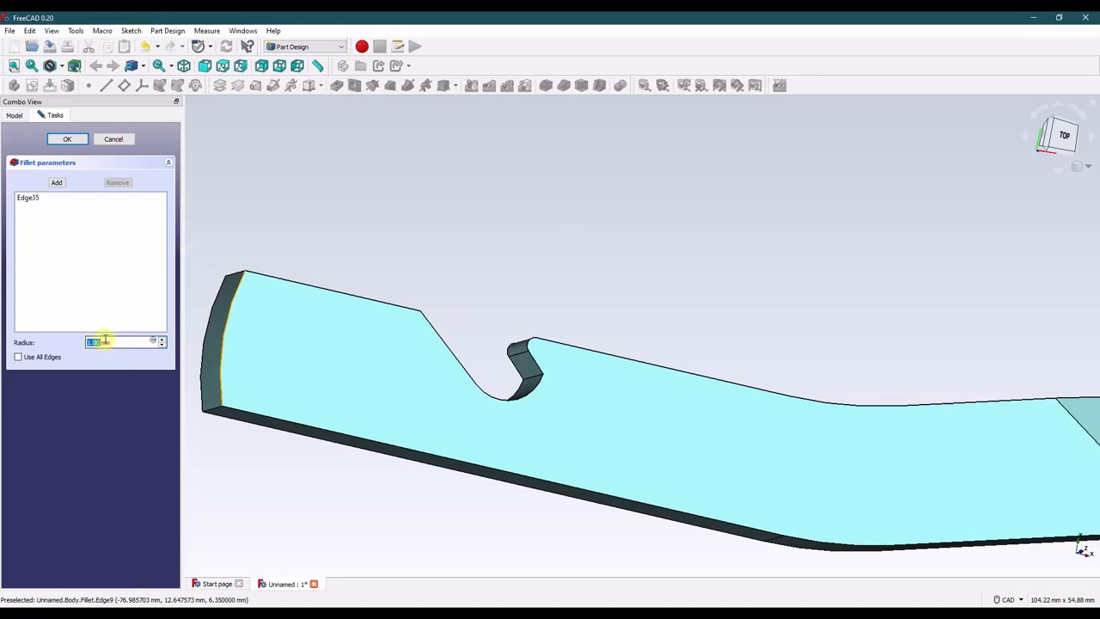
{"action": "left_click", "coordinate": [65, 137]}
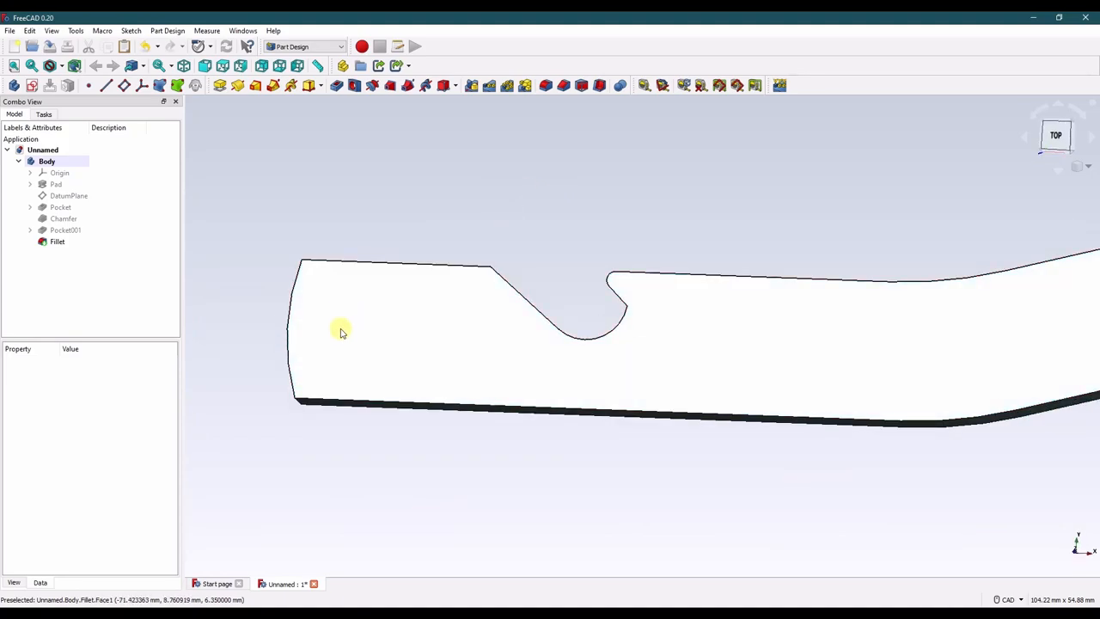
{"action": "mouse_move", "coordinate": [341, 335]}
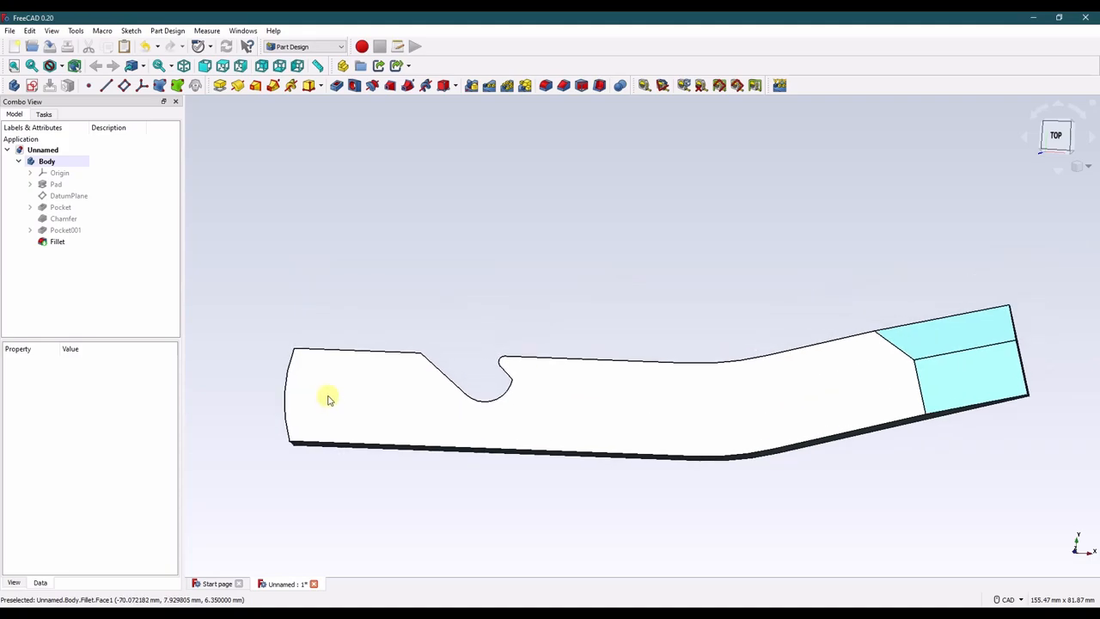
{"action": "mouse_move", "coordinate": [335, 382]}
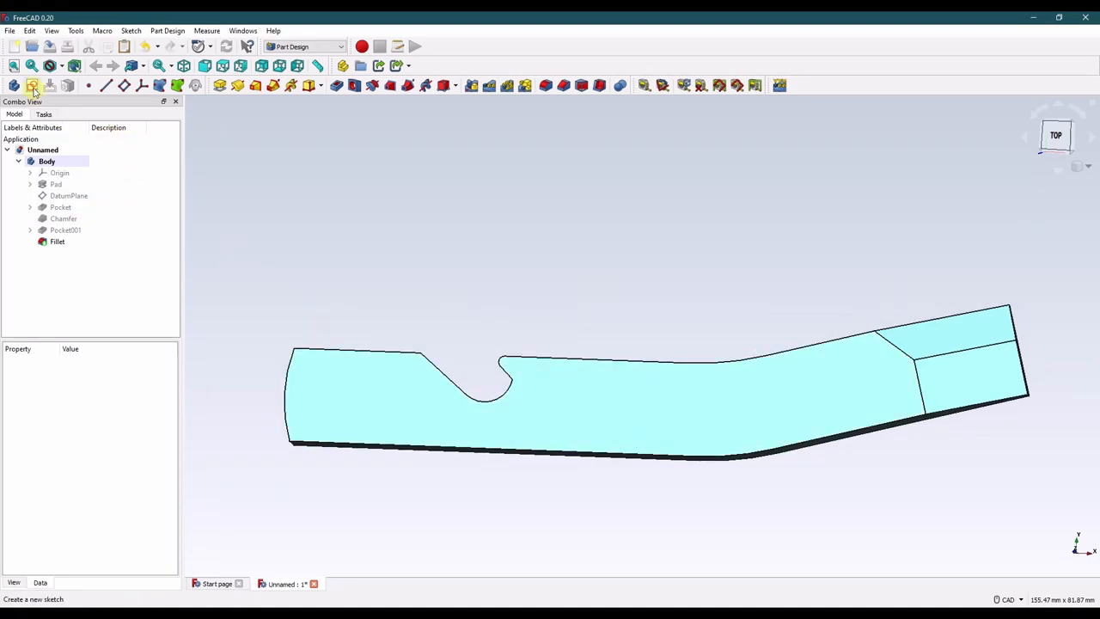
Create Sketch003 with a 6.35 mm offset and reopen it for the hole circle.
{"action": "left_click", "coordinate": [31, 86]}
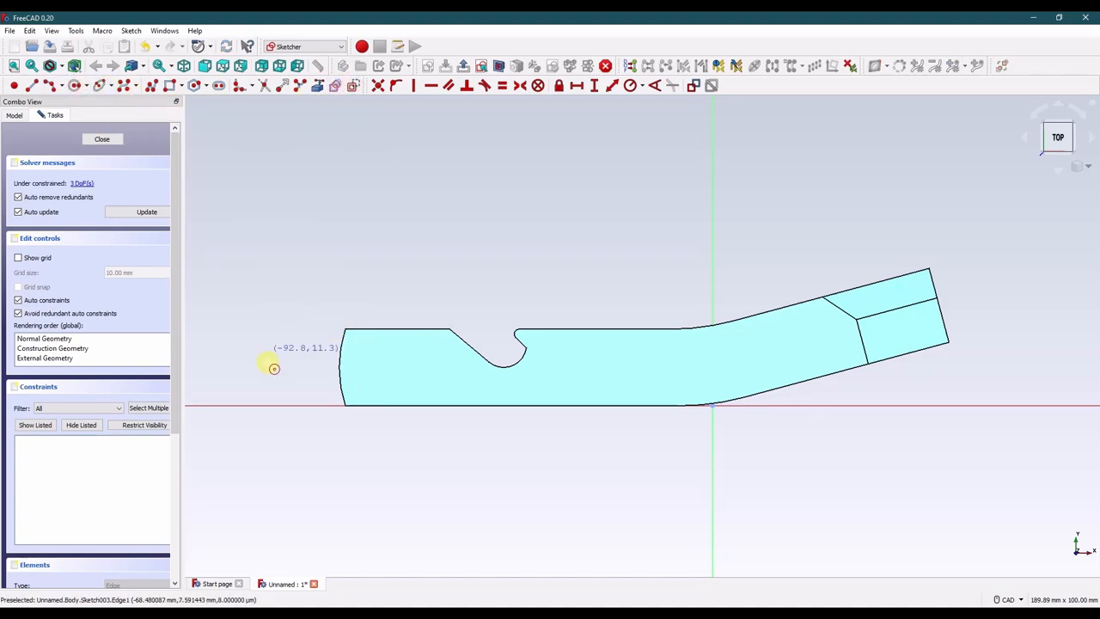
{"action": "left_click", "coordinate": [102, 137]}
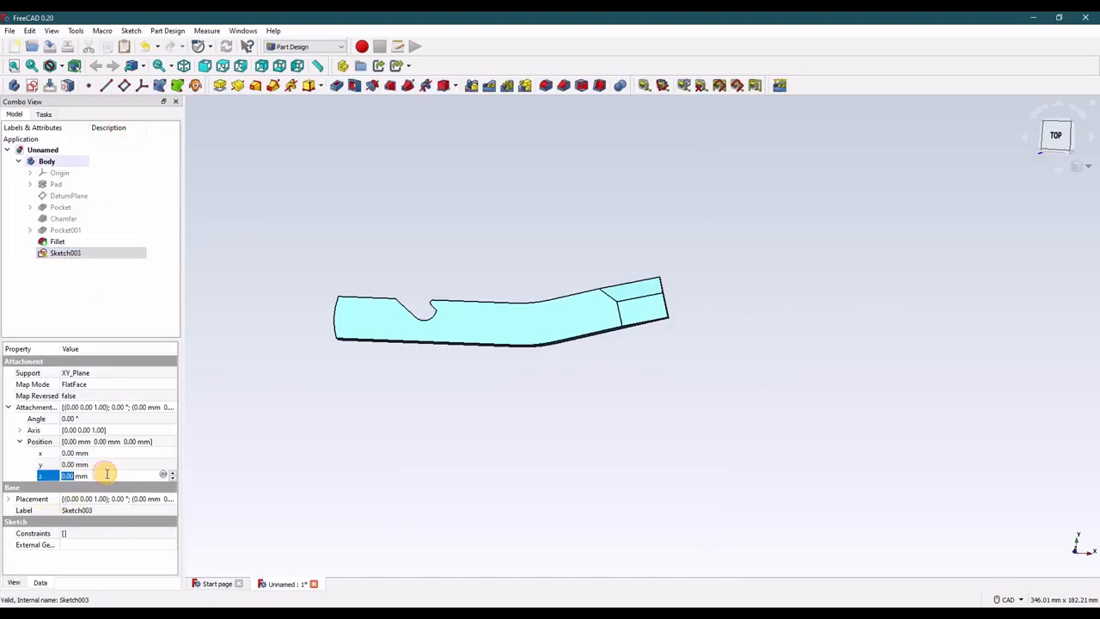
{"action": "type", "text": "6.35"}
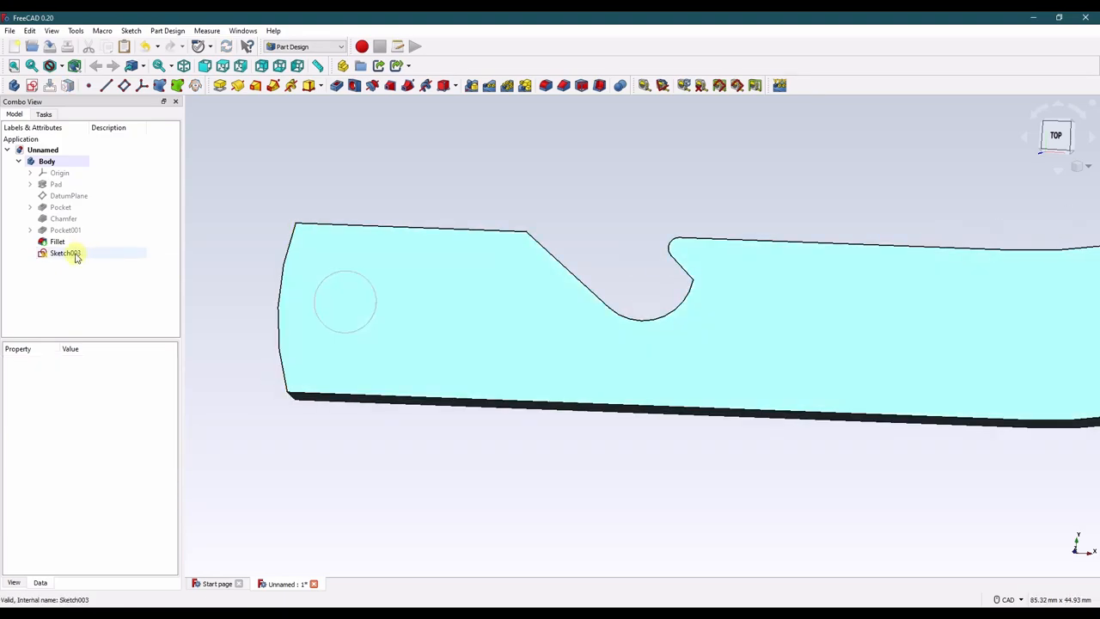
{"action": "double_click", "coordinate": [60, 252]}
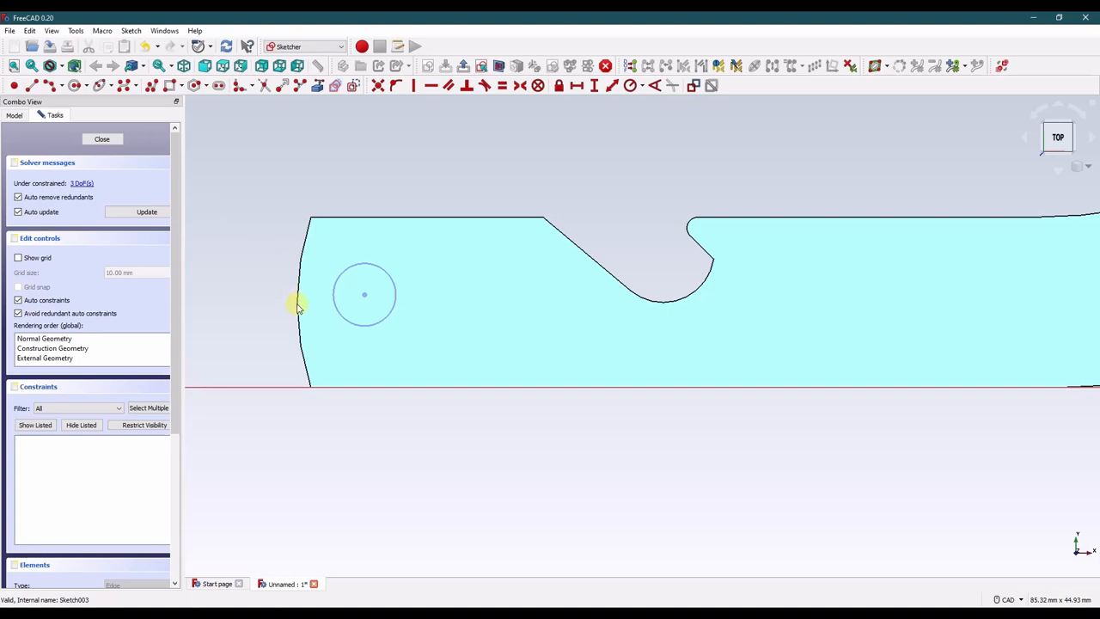
Constrain the hole circle's centre 7.9375 mm from the bar's left end arc and close Sketch003.
{"action": "left_click", "coordinate": [101, 137]}
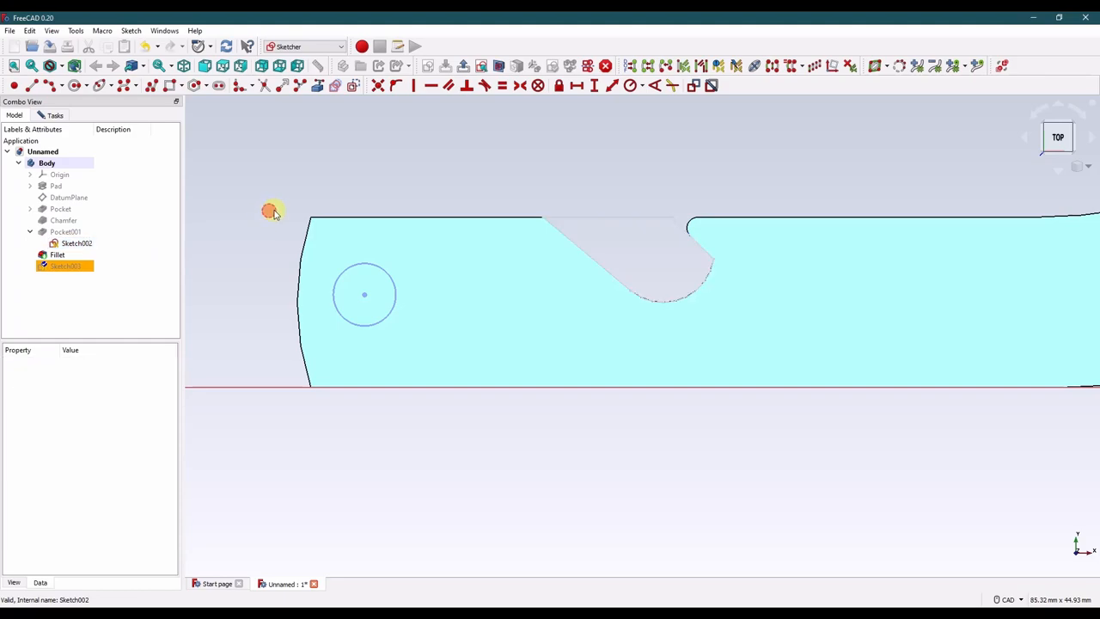
{"action": "mouse_move", "coordinate": [353, 86]}
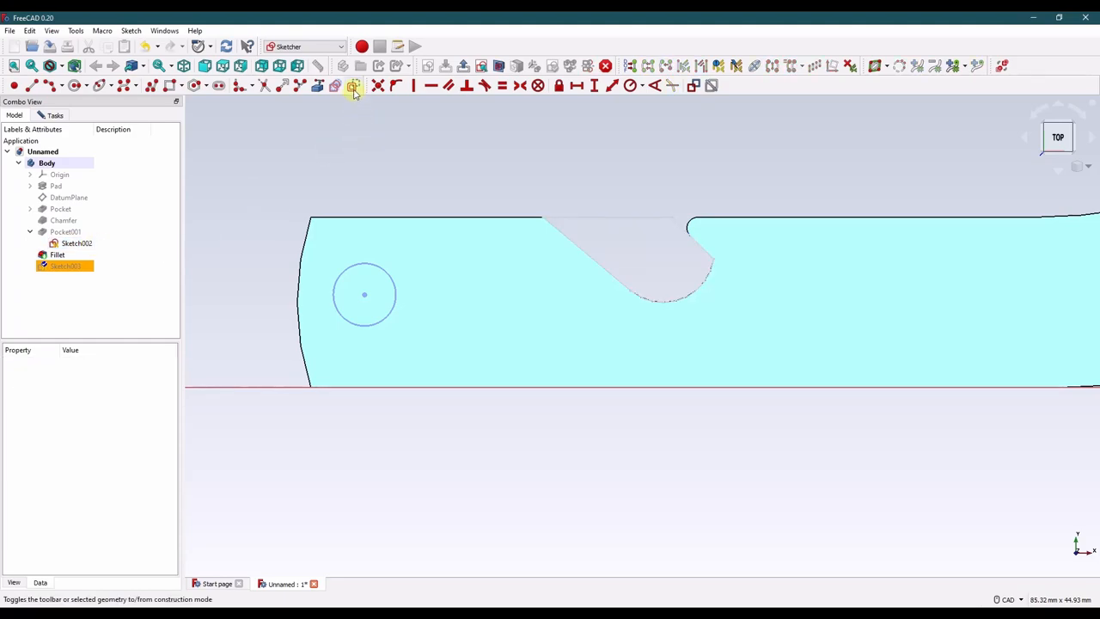
{"action": "mouse_move", "coordinate": [354, 86]}
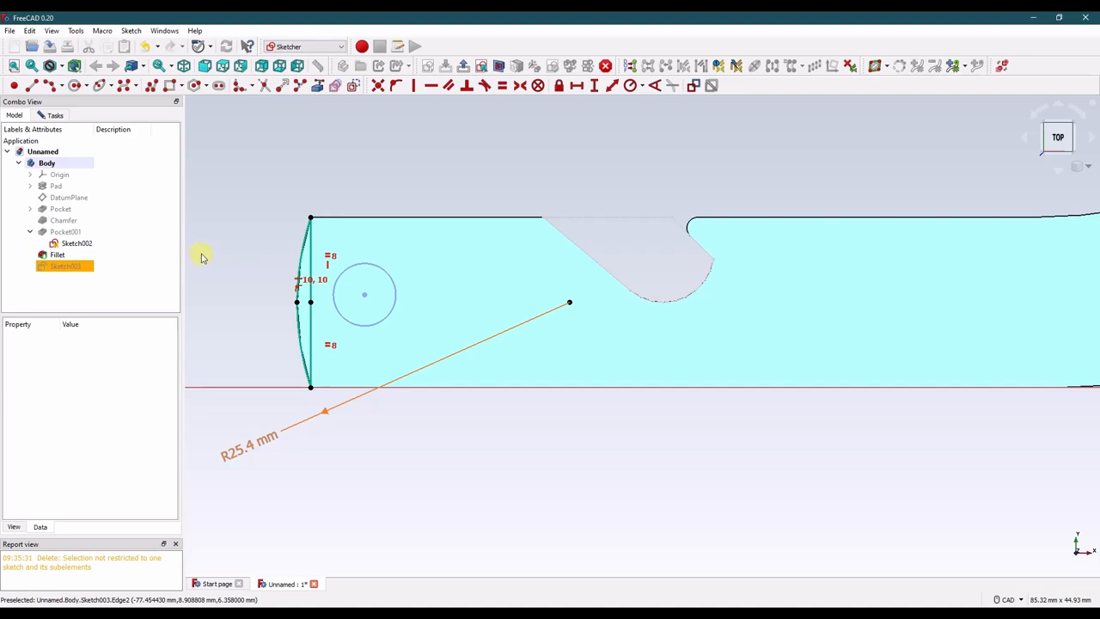
{"action": "mouse_move", "coordinate": [337, 86]}
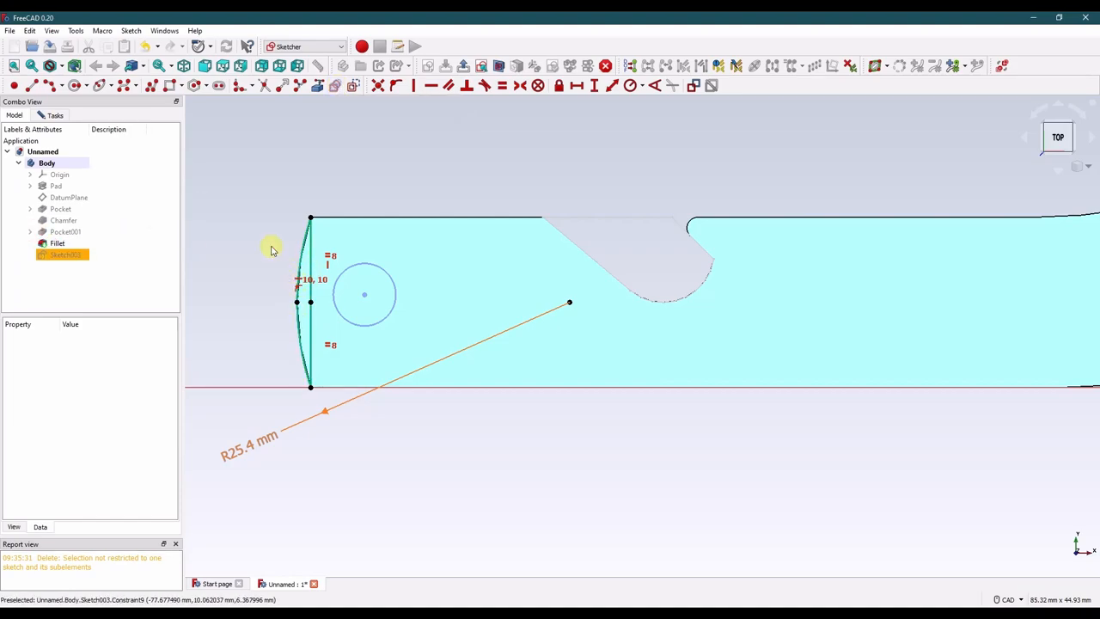
{"action": "mouse_move", "coordinate": [420, 313]}
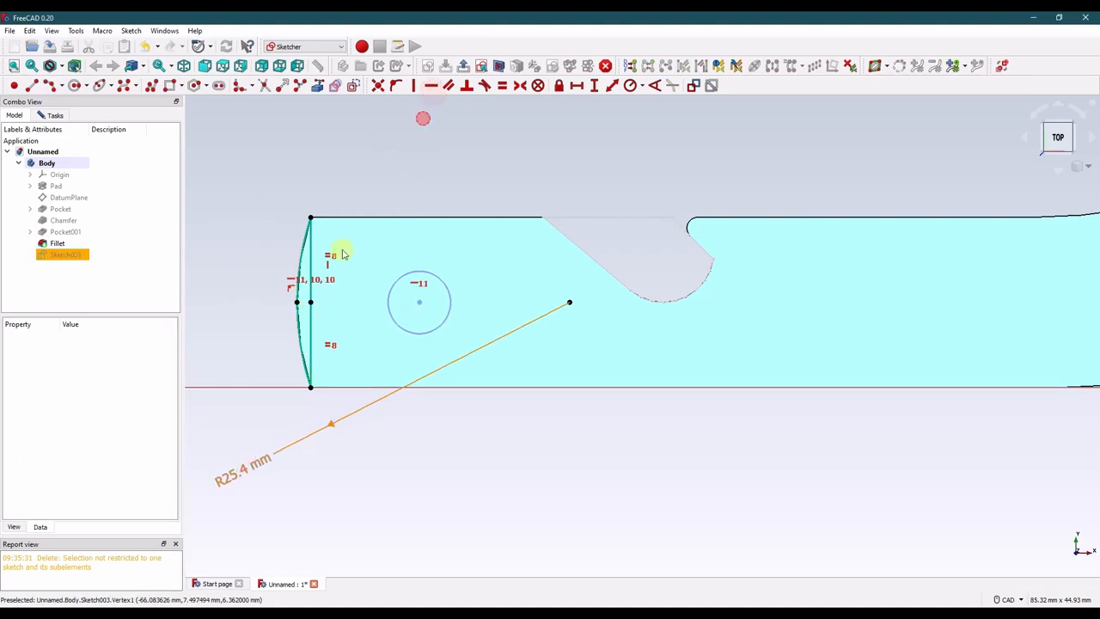
{"action": "left_click", "coordinate": [62, 255]}
{"action": "type", "text": "7.9"}
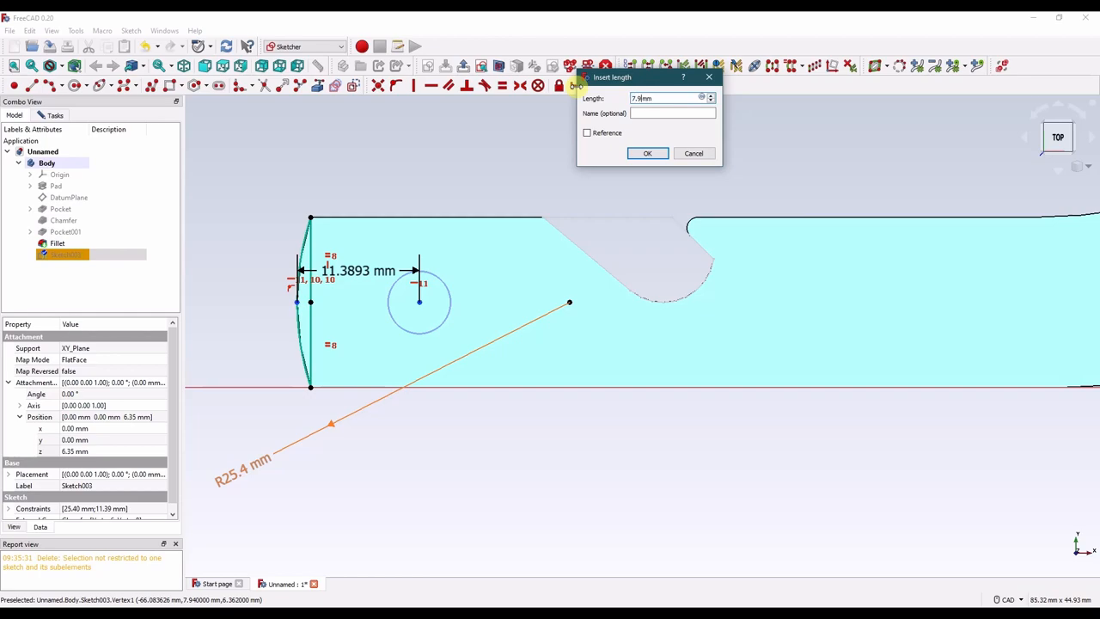
{"action": "left_click", "coordinate": [646, 153]}
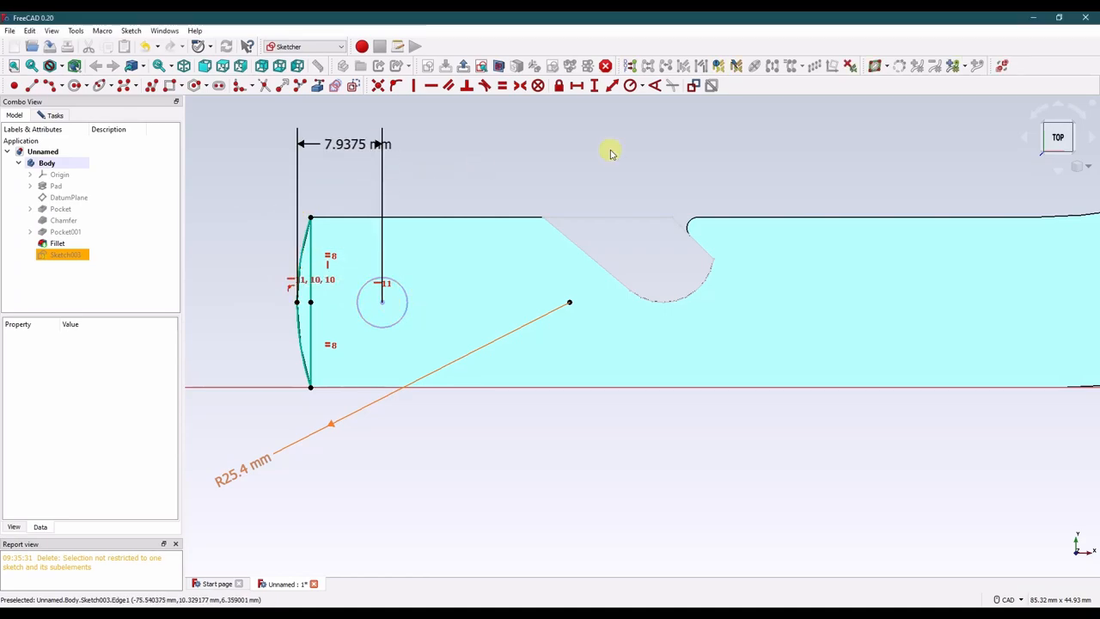
{"action": "left_click", "coordinate": [55, 114]}
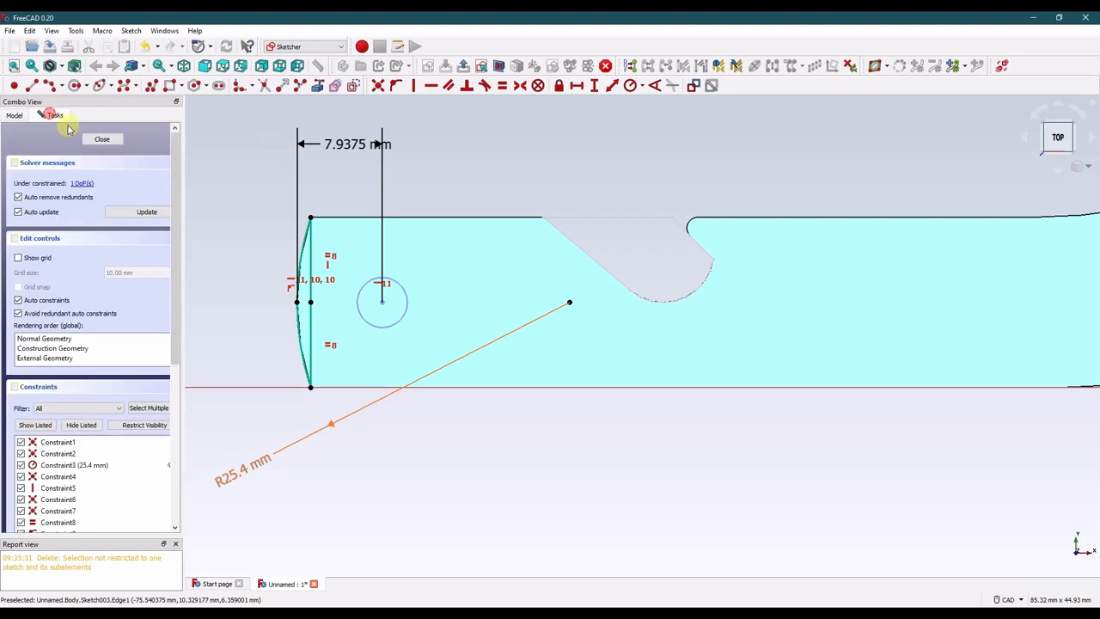
{"action": "left_click", "coordinate": [101, 138]}
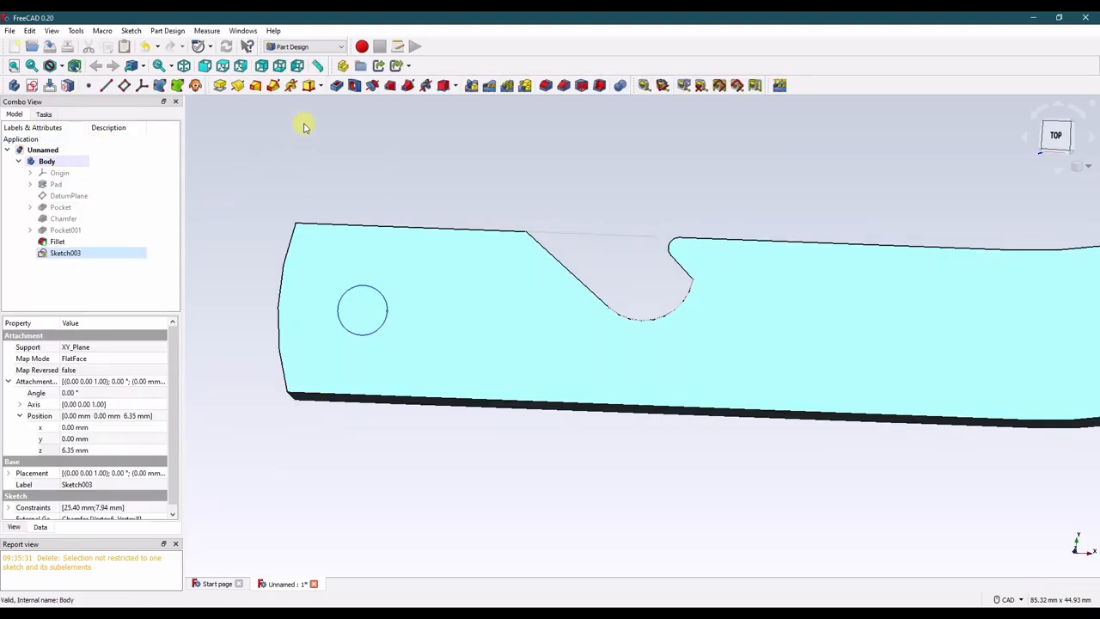
Make a Part Design Hole from Sketch003, size 1/4 UTS coarse with Normal clearance, through the bar.
{"action": "left_click", "coordinate": [354, 86]}
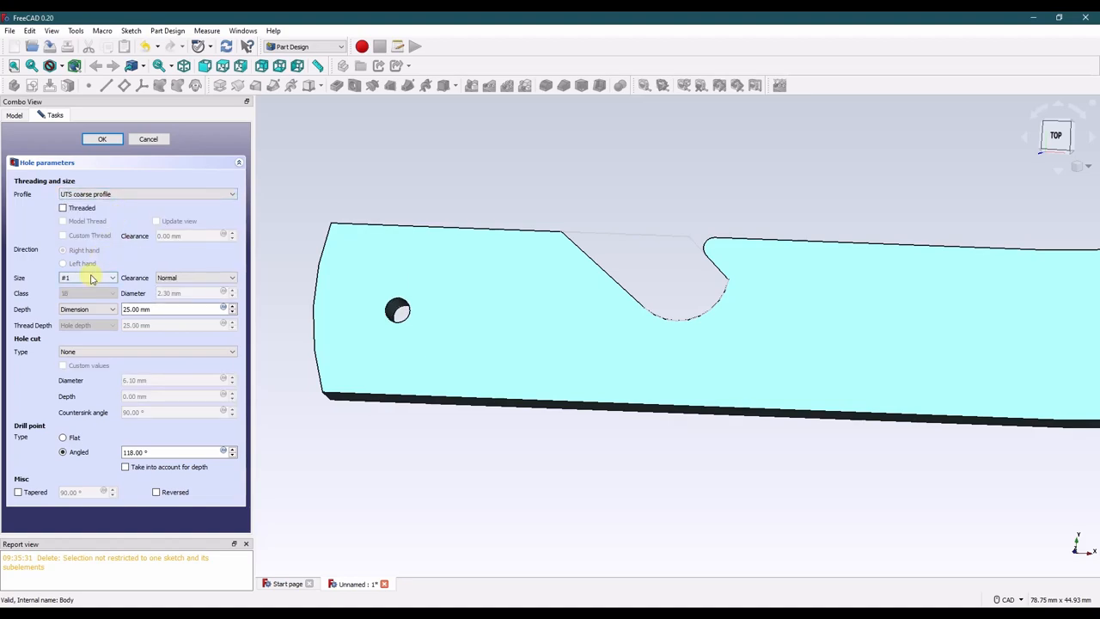
{"action": "left_click", "coordinate": [86, 276]}
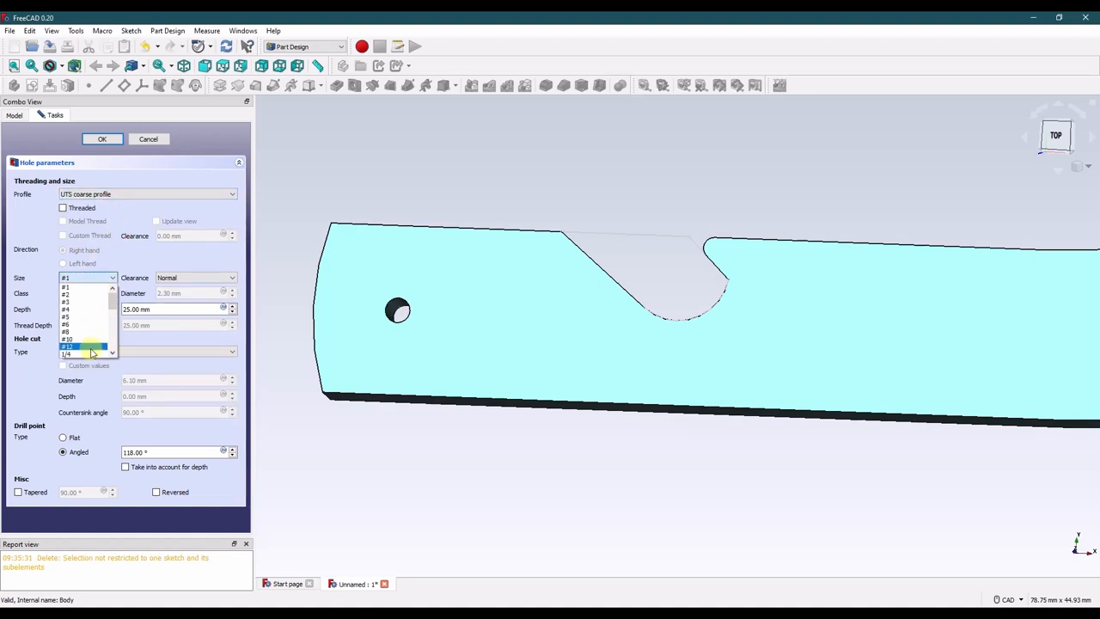
{"action": "left_click", "coordinate": [65, 354]}
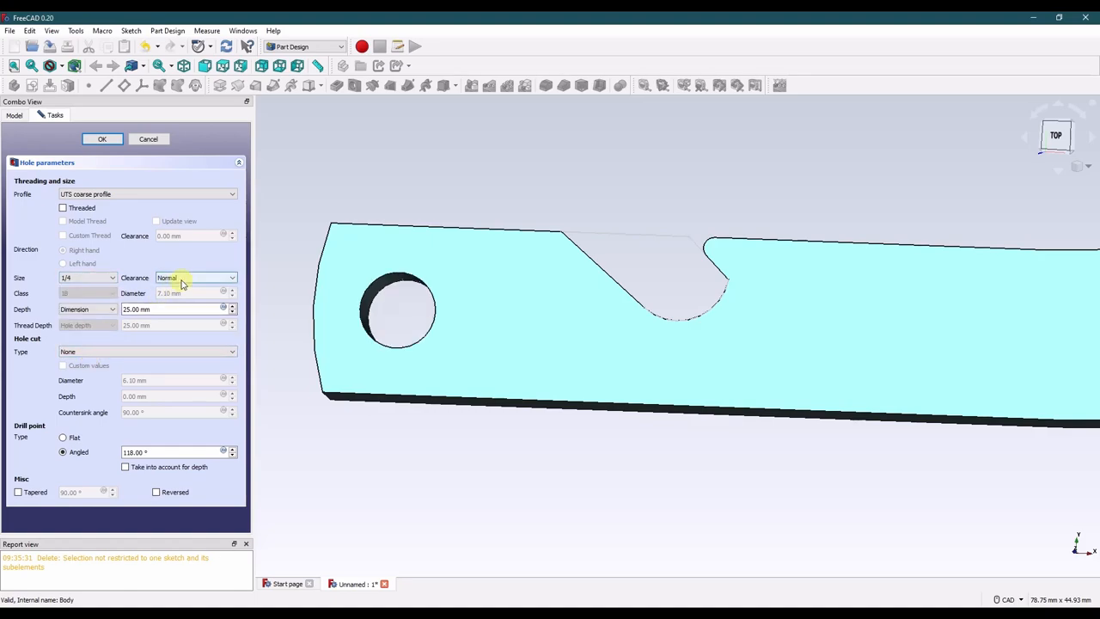
{"action": "left_click", "coordinate": [196, 277]}
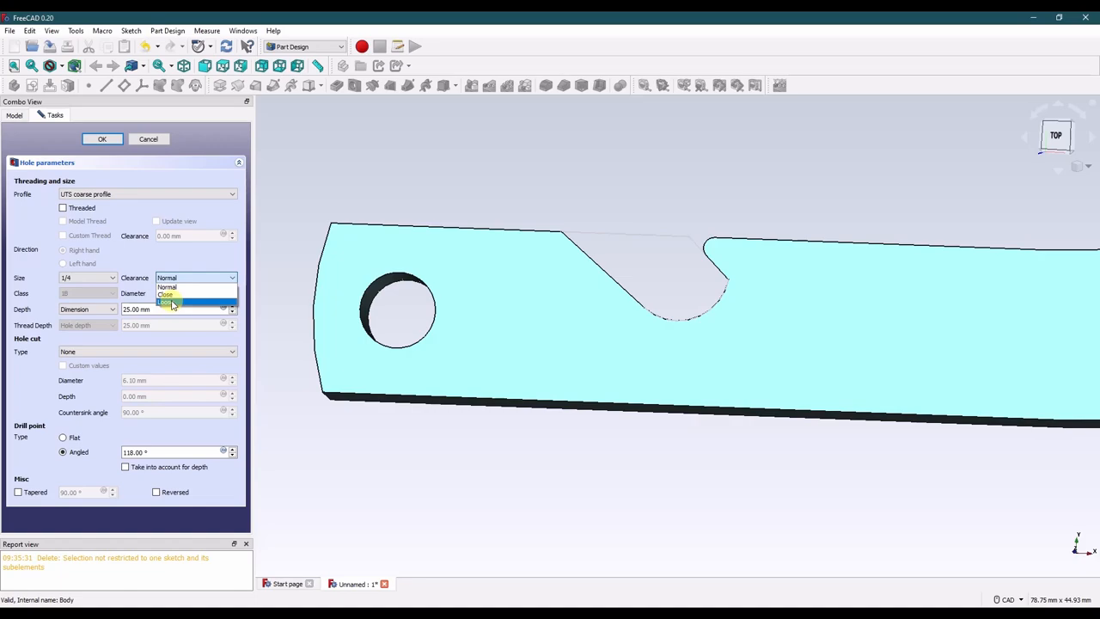
{"action": "left_click", "coordinate": [167, 285]}
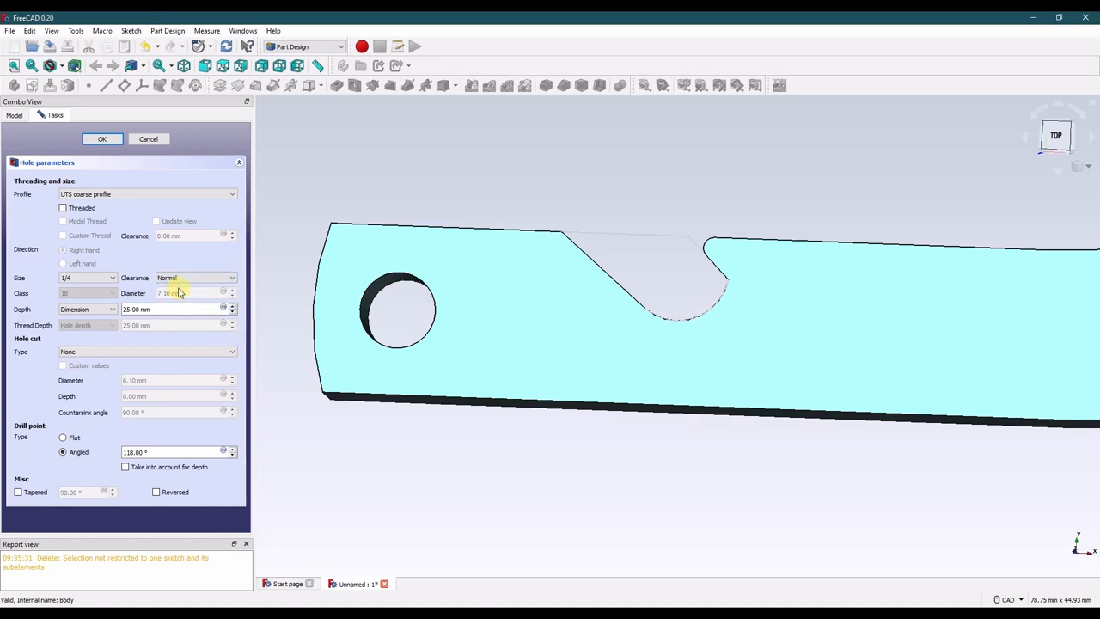
{"action": "mouse_move", "coordinate": [445, 450]}
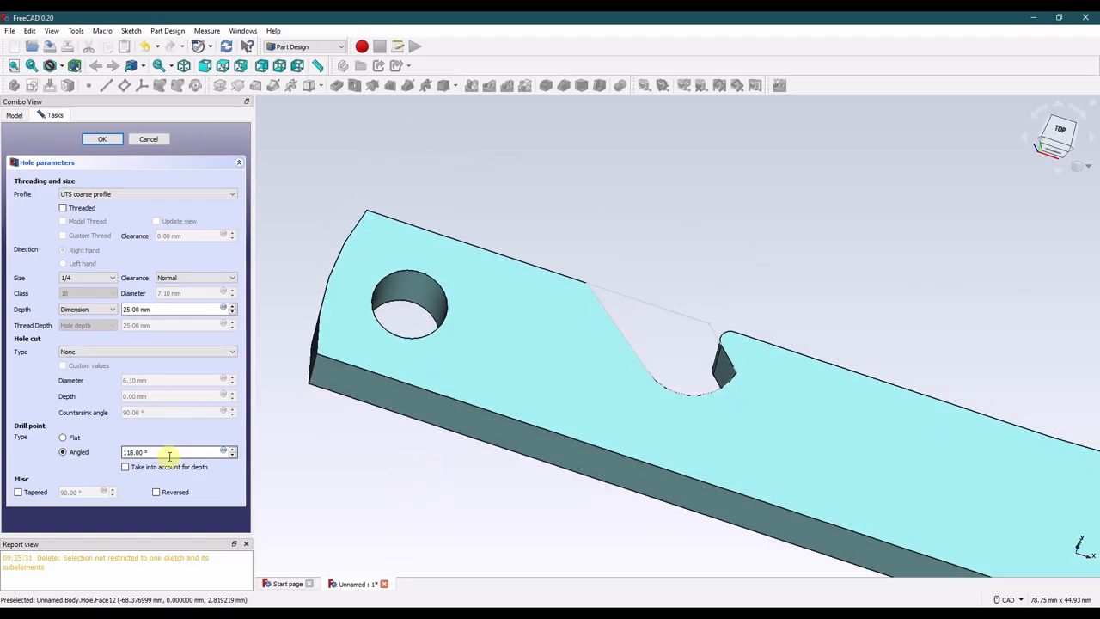
{"action": "left_click", "coordinate": [102, 139]}
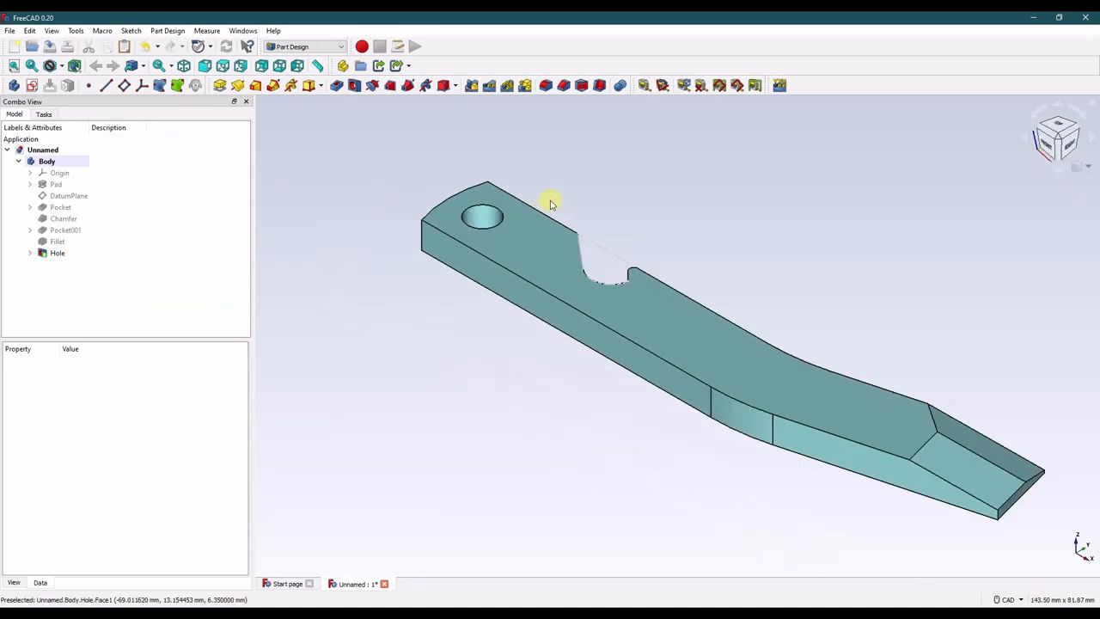
{"action": "left_click", "coordinate": [59, 264]}
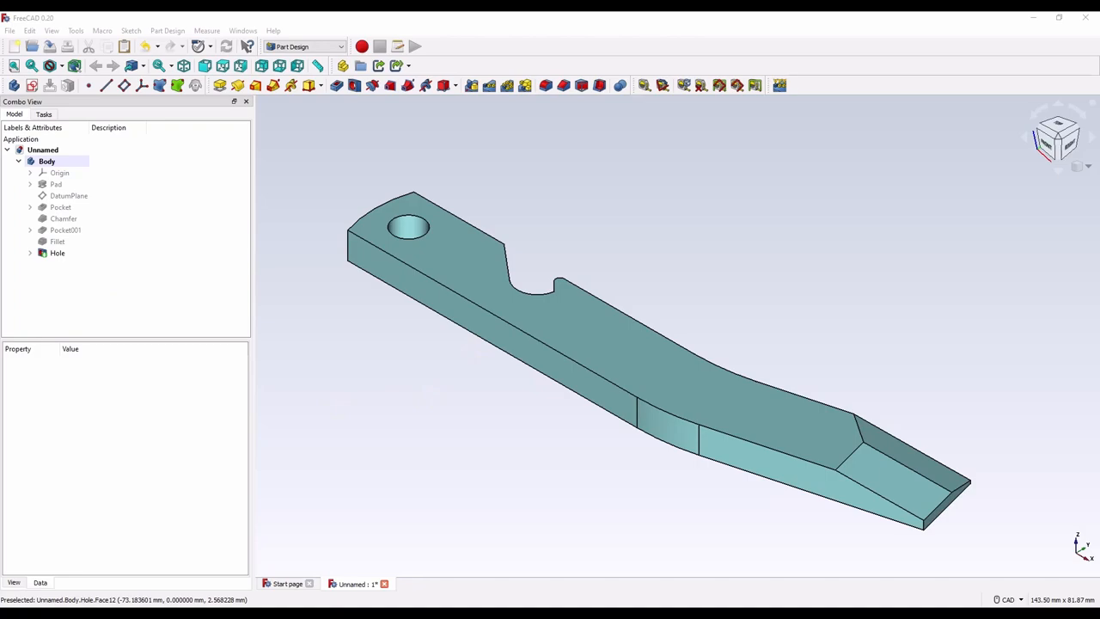
{"action": "mouse_move", "coordinate": [615, 337]}
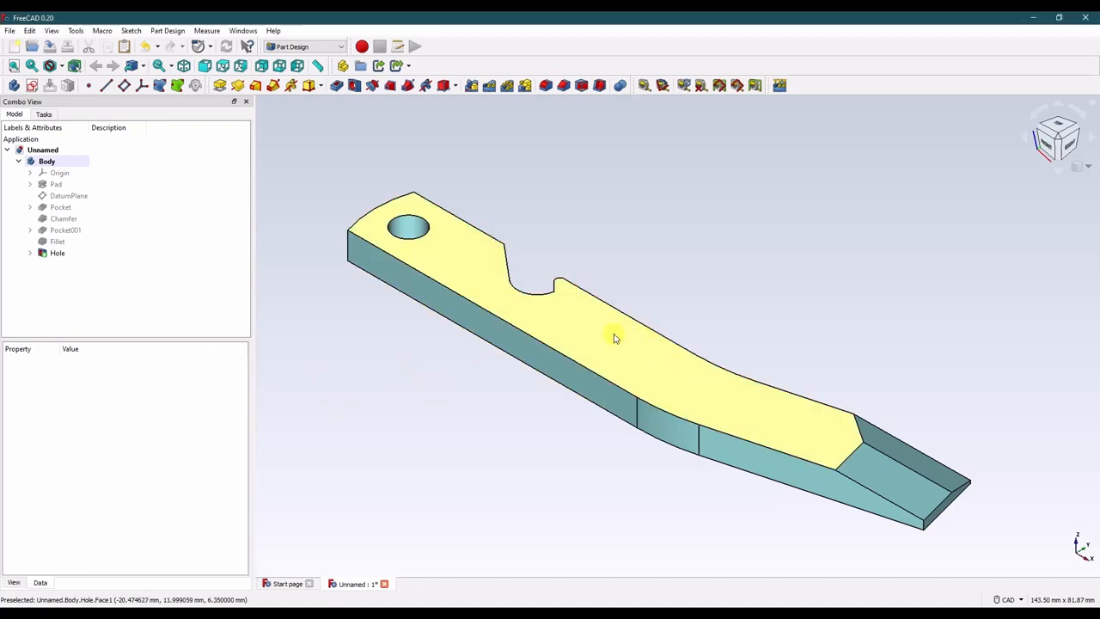
{"action": "mouse_move", "coordinate": [774, 414]}
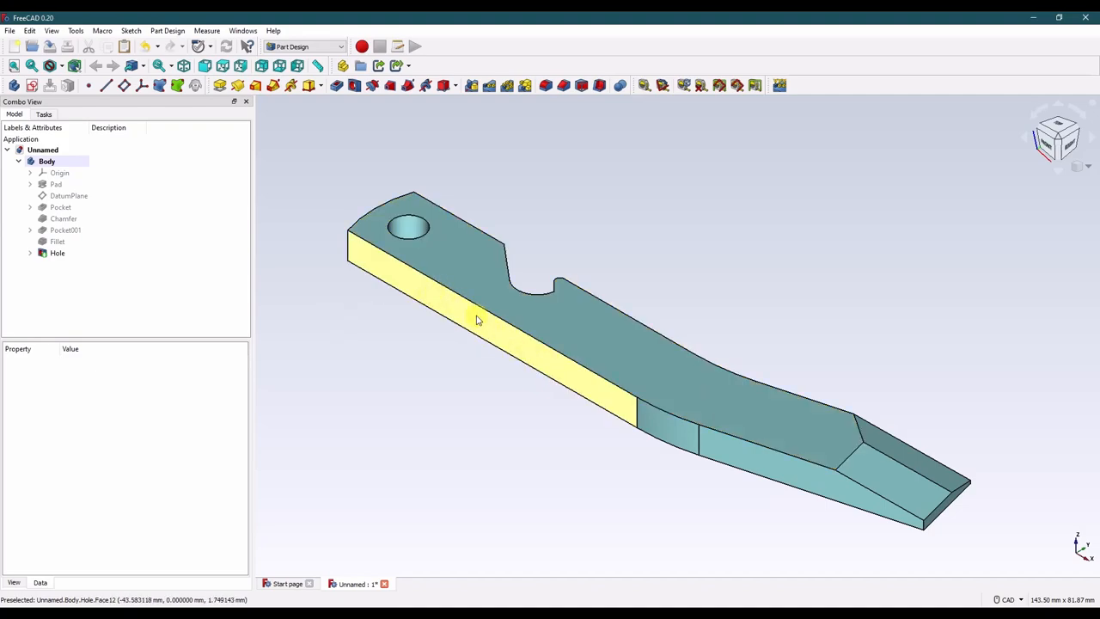
{"action": "mouse_move", "coordinate": [484, 335]}
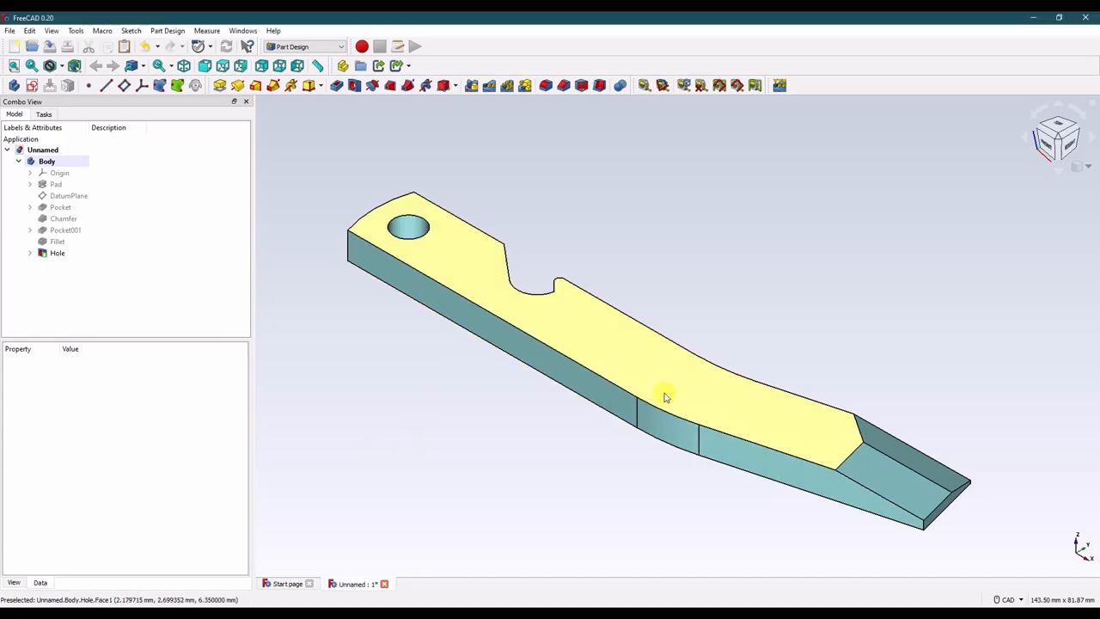
{"action": "mouse_move", "coordinate": [701, 402]}
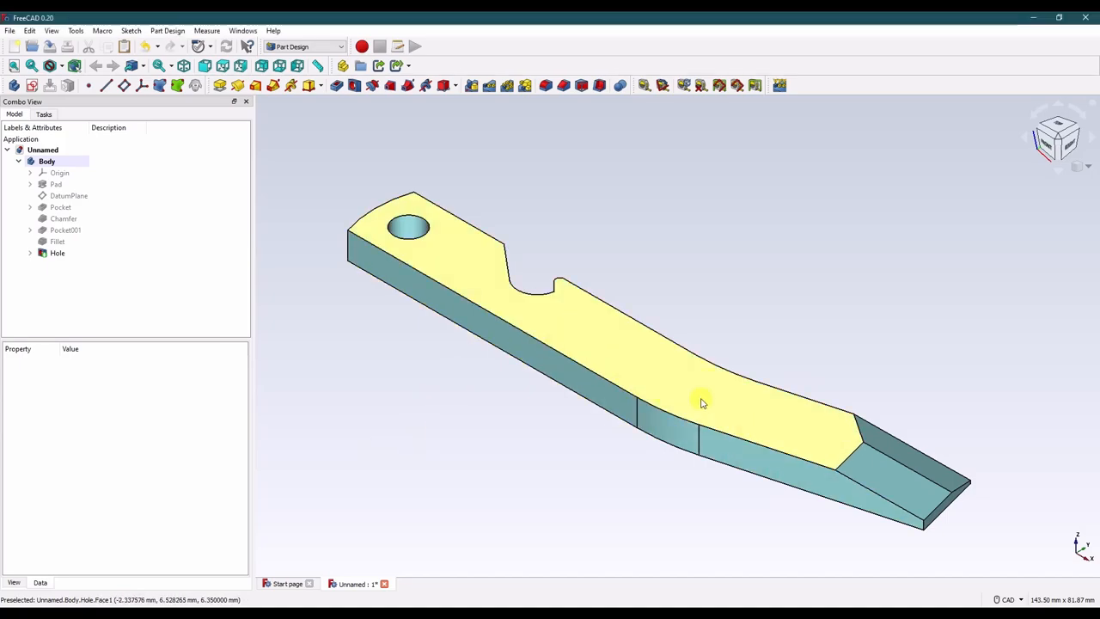
{"action": "mouse_move", "coordinate": [662, 375]}
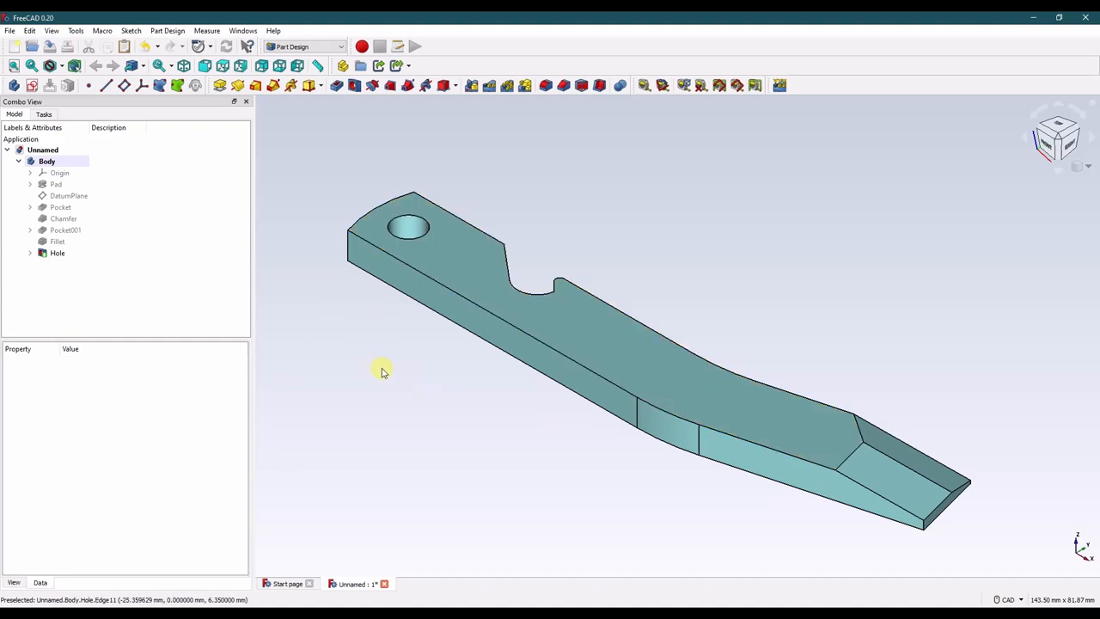
{"action": "mouse_move", "coordinate": [718, 409]}
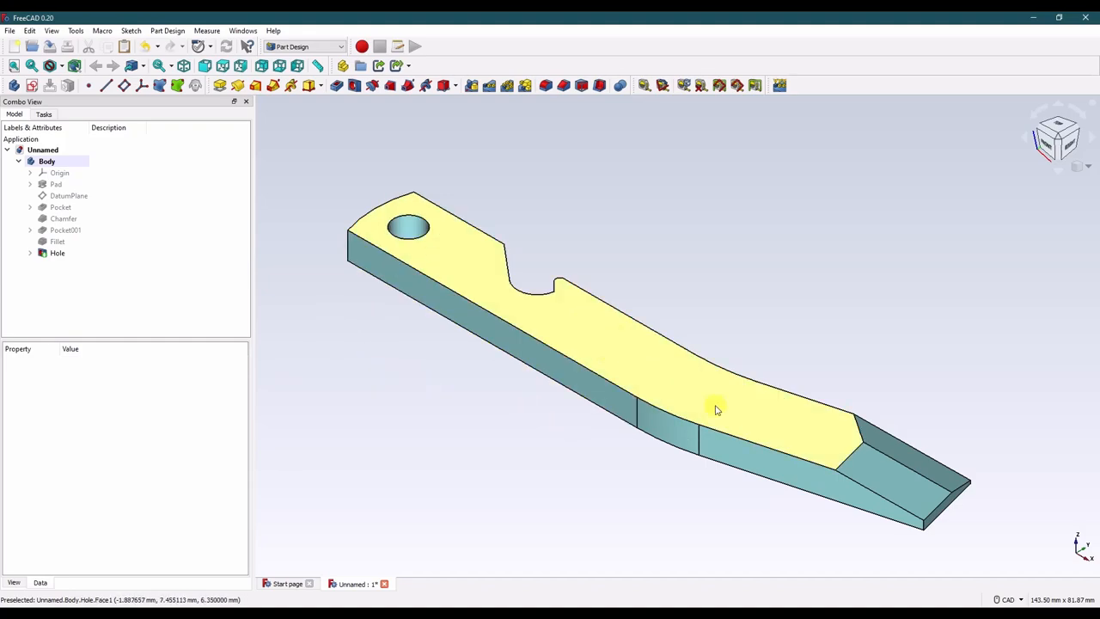
Start a new sketch in the body, bringing up the base-plane selection.
{"action": "left_click", "coordinate": [58, 172]}
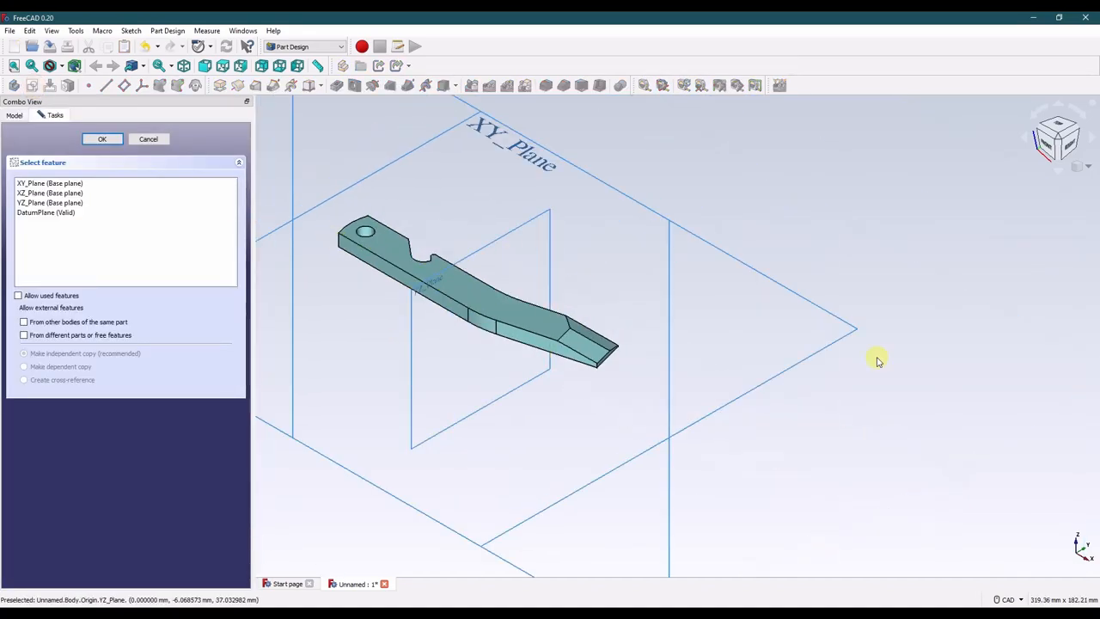
Attach Sketch004 to the XY plane with a 6.35 mm z offset and open it for editing.
{"action": "left_click", "coordinate": [102, 140]}
{"action": "type", "text": "6.35"}
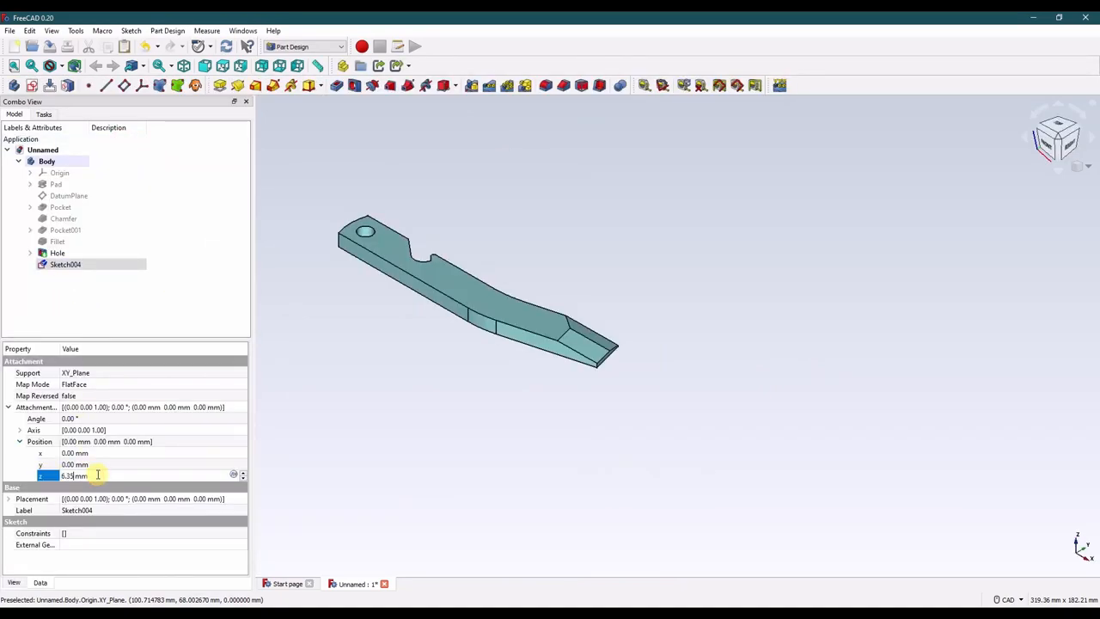
{"action": "left_click", "coordinate": [65, 265]}
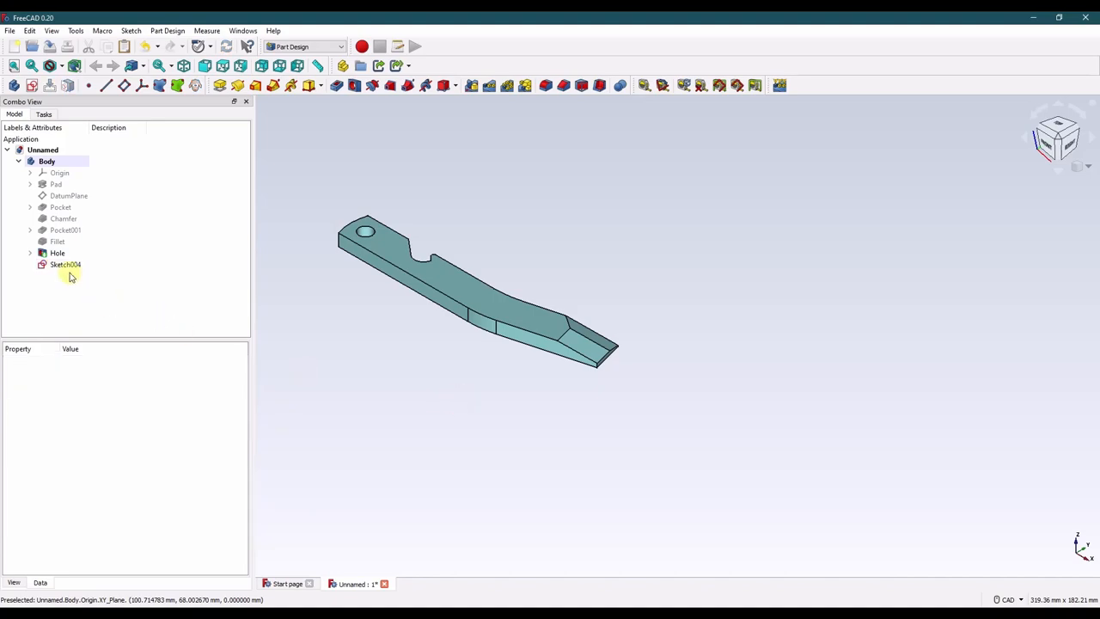
{"action": "double_click", "coordinate": [65, 264]}
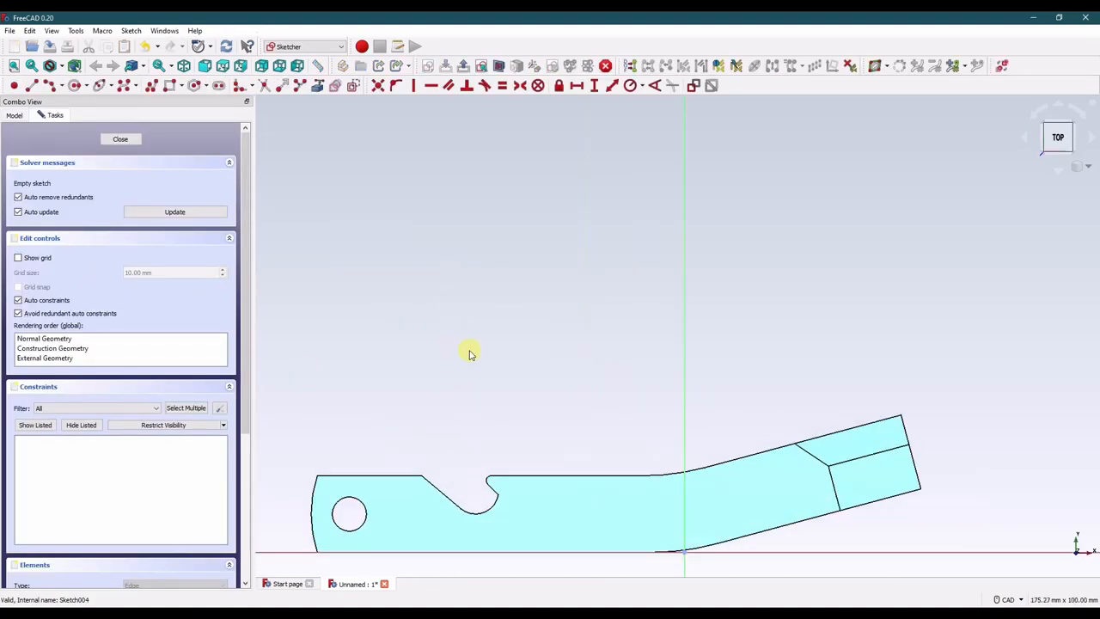
Sketch a slanted four-sided cutout with parallel opposite sides and begin a vertical guide line.
{"action": "left_click", "coordinate": [121, 137]}
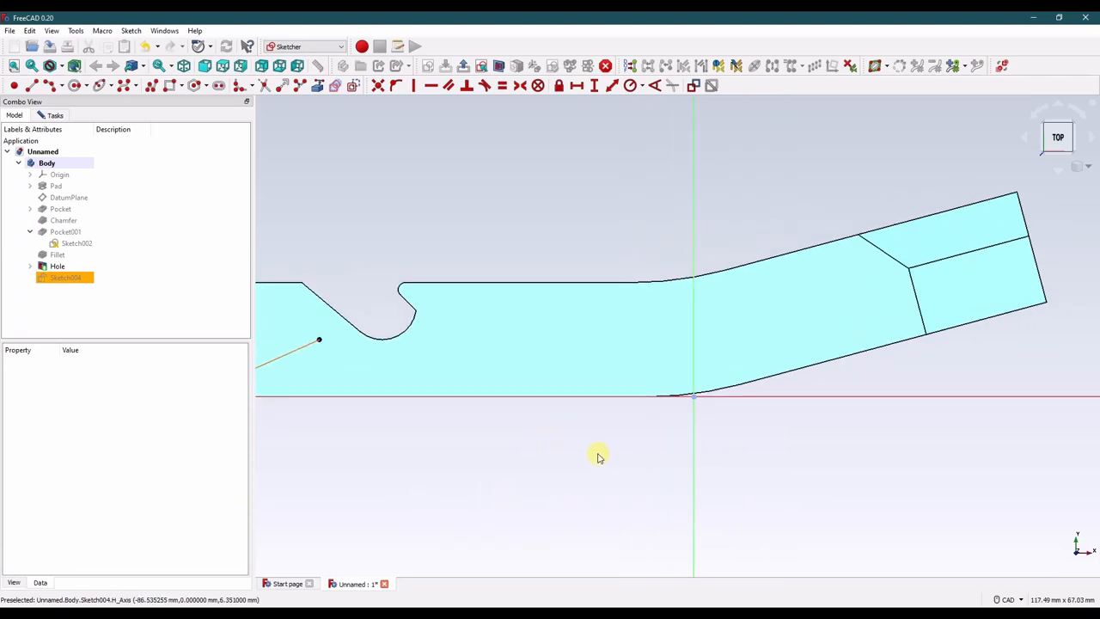
{"action": "mouse_move", "coordinate": [508, 306]}
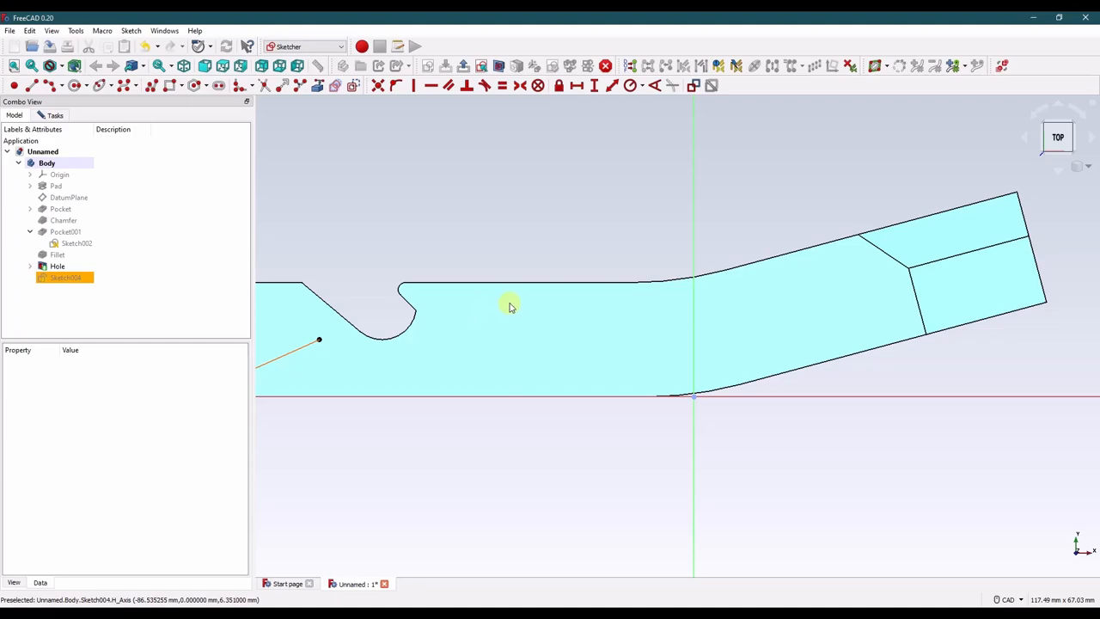
{"action": "mouse_move", "coordinate": [499, 311]}
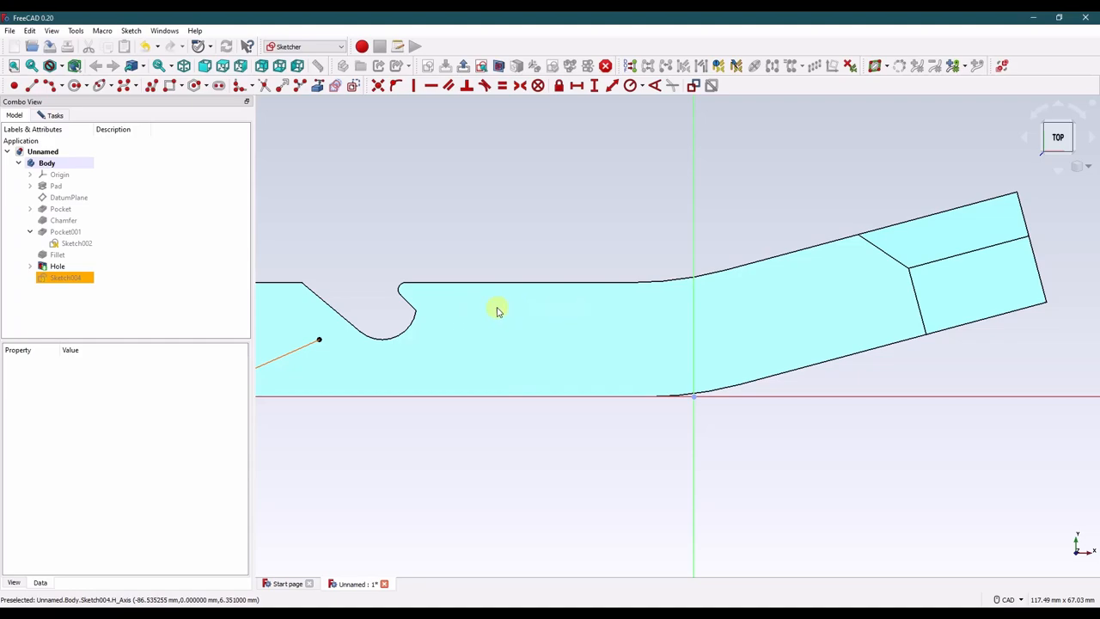
{"action": "mouse_move", "coordinate": [696, 316]}
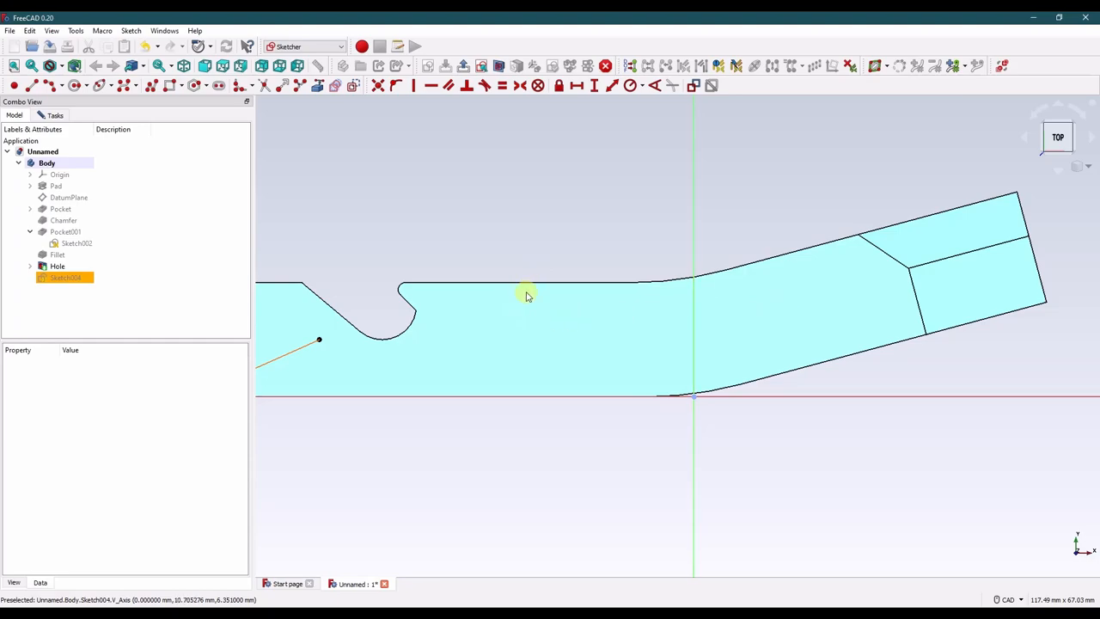
{"action": "mouse_move", "coordinate": [440, 365]}
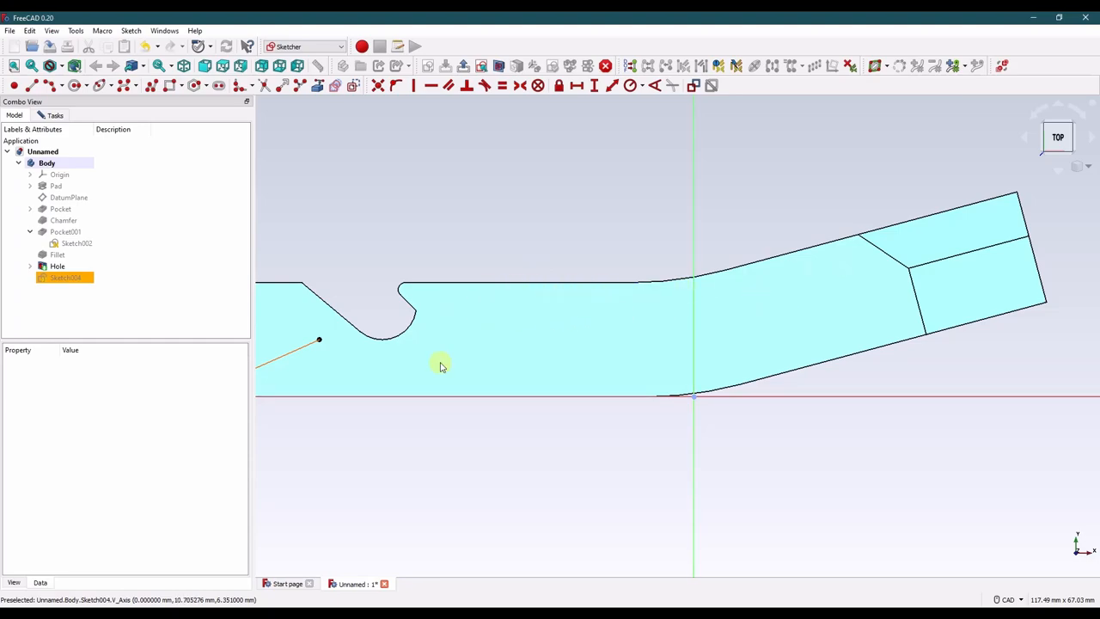
{"action": "mouse_move", "coordinate": [492, 334]}
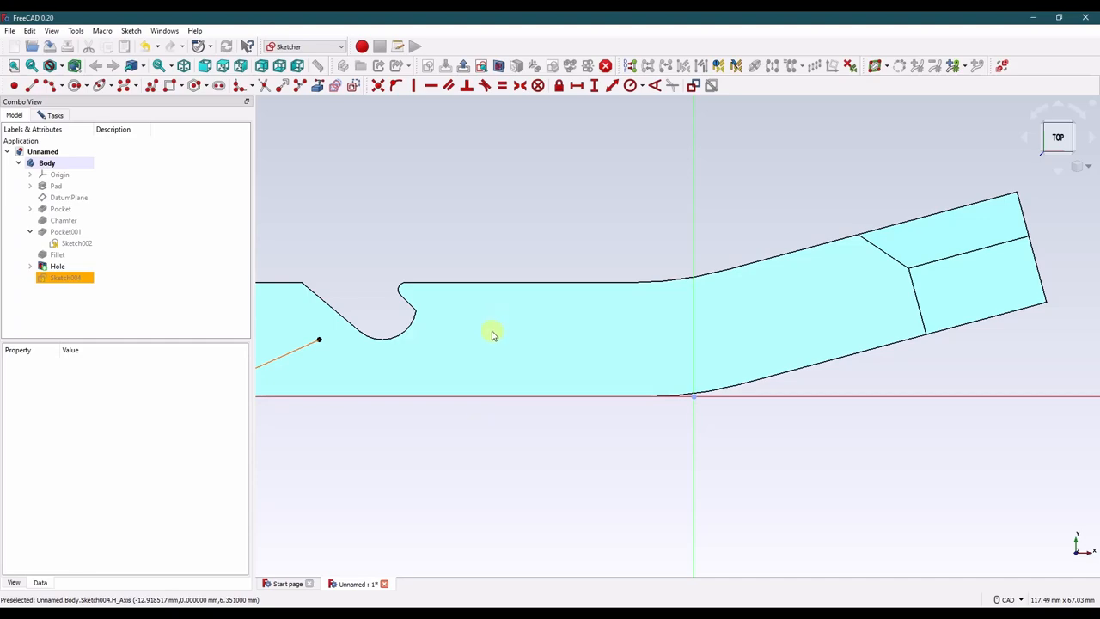
{"action": "mouse_move", "coordinate": [612, 354]}
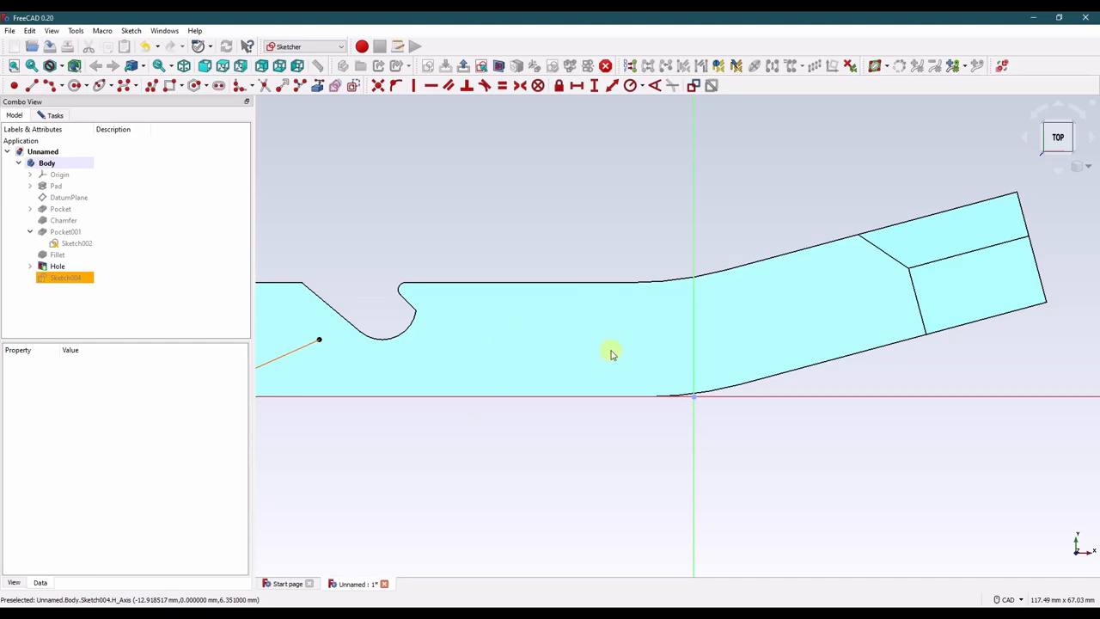
{"action": "mouse_move", "coordinate": [662, 350]}
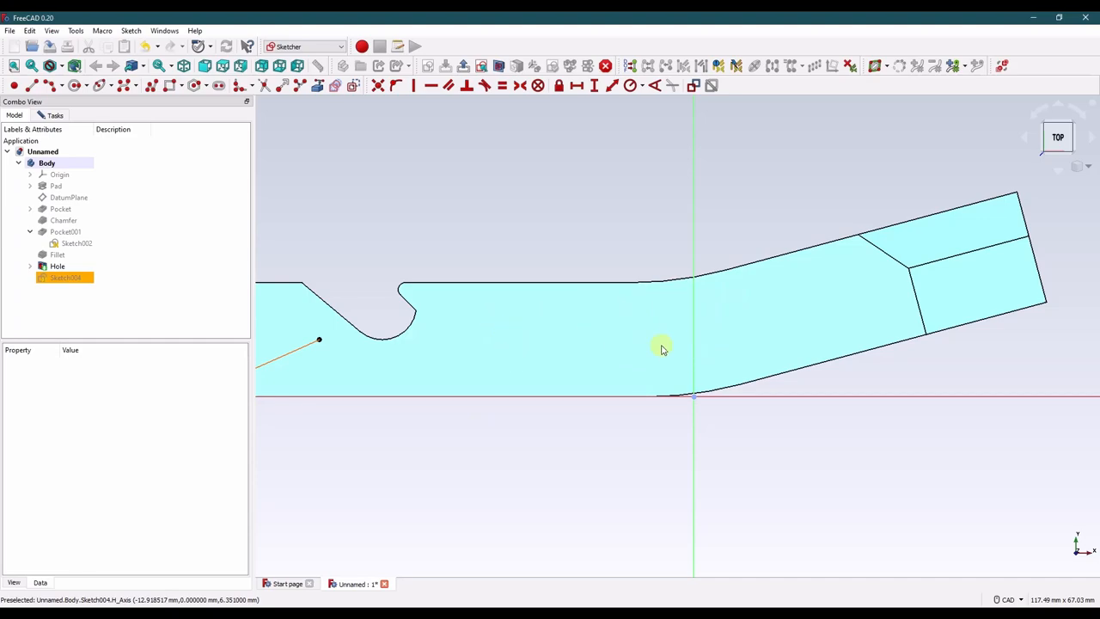
{"action": "mouse_move", "coordinate": [423, 131]}
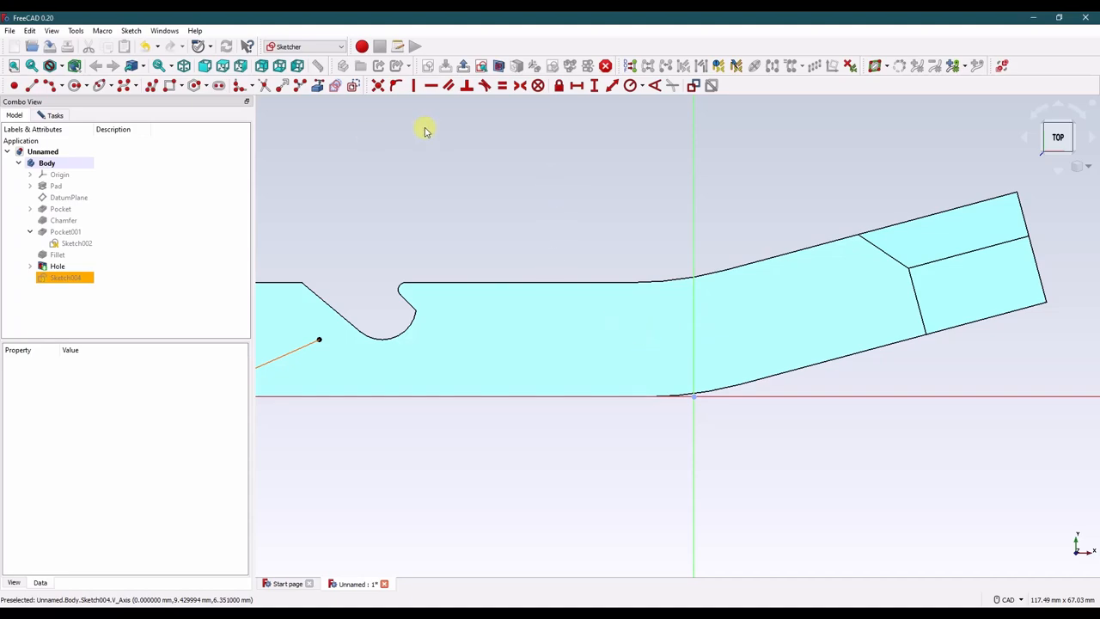
{"action": "mouse_move", "coordinate": [478, 217]}
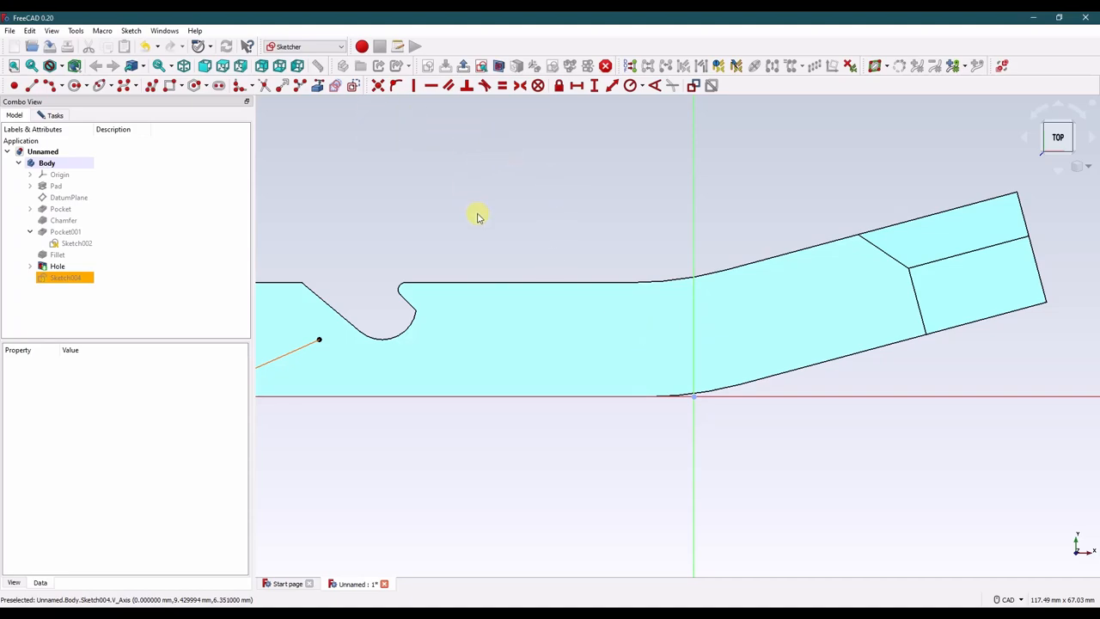
{"action": "mouse_move", "coordinate": [561, 335]}
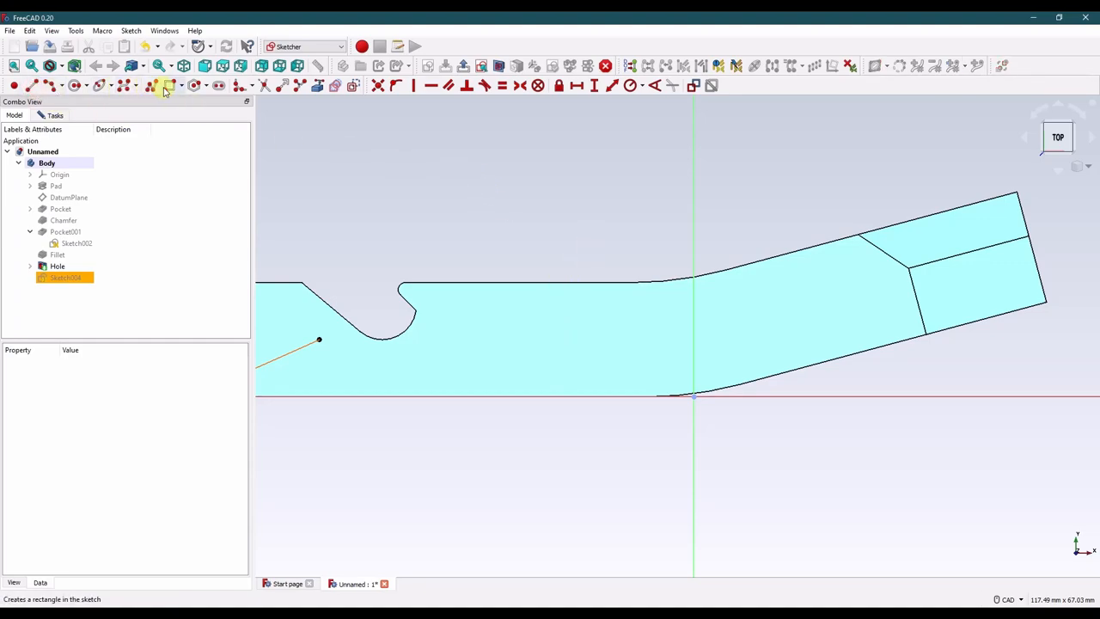
{"action": "left_click", "coordinate": [182, 86]}
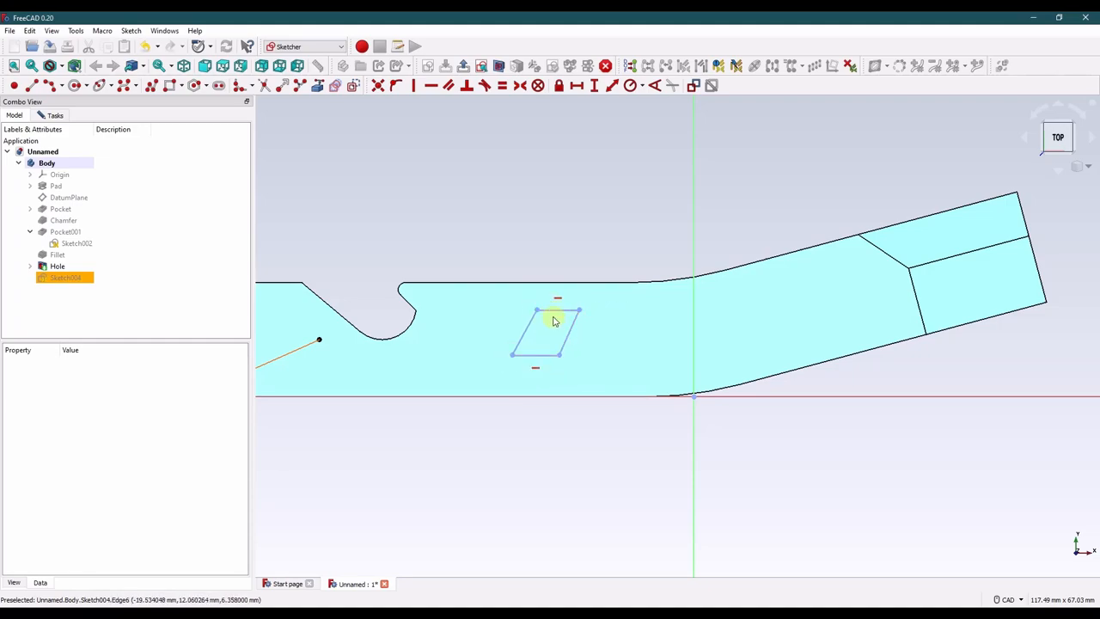
{"action": "left_click", "coordinate": [65, 276]}
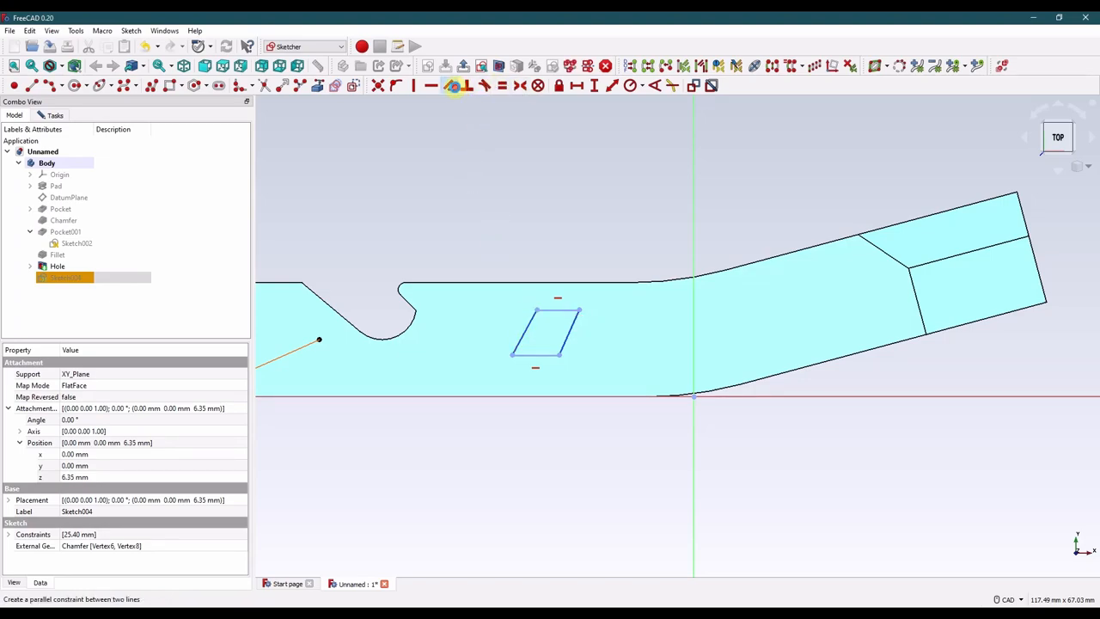
{"action": "left_click", "coordinate": [454, 86]}
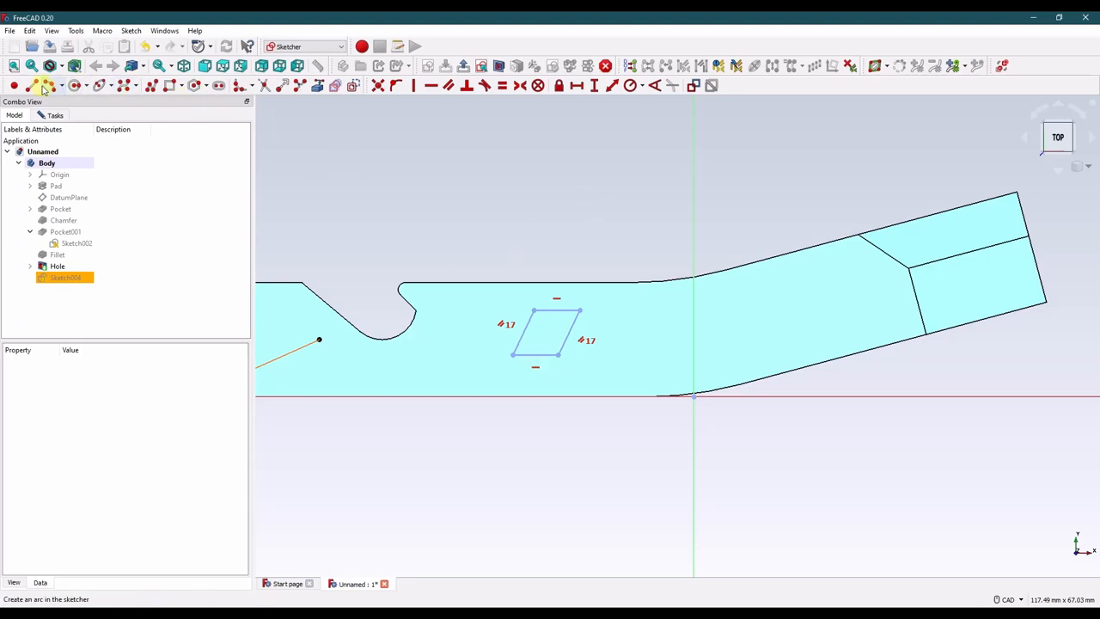
{"action": "left_click", "coordinate": [31, 86]}
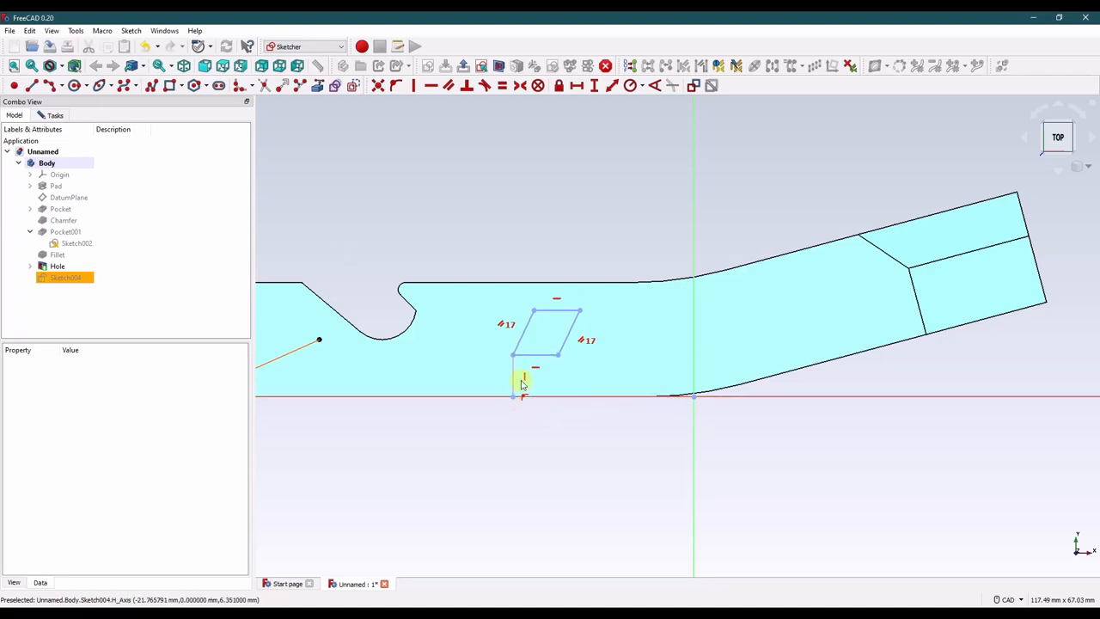
{"action": "mouse_move", "coordinate": [333, 86]}
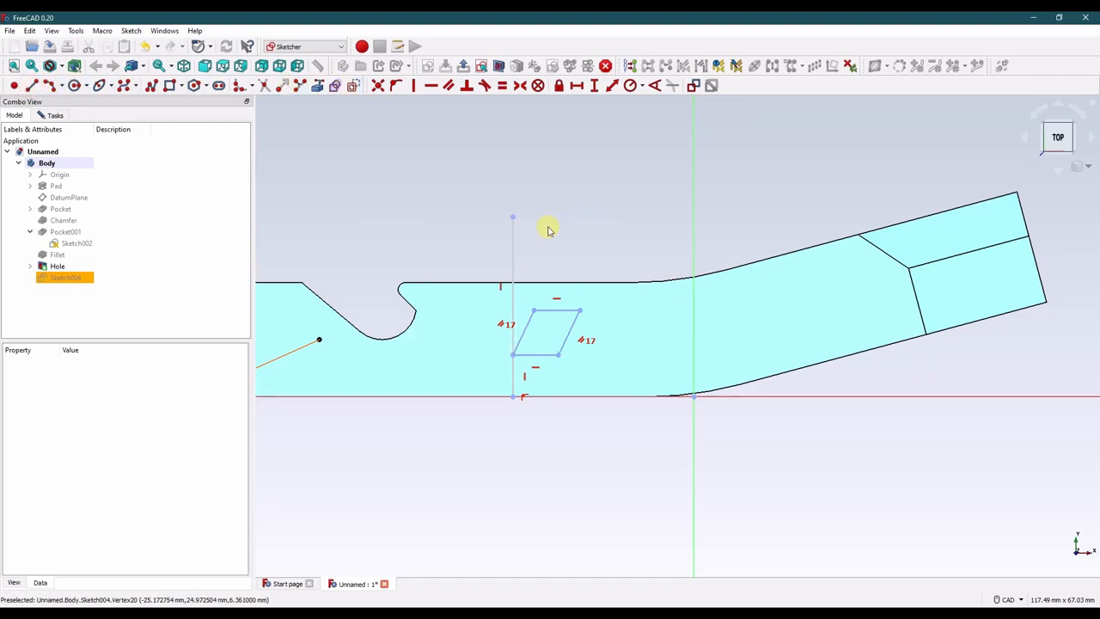
{"action": "mouse_move", "coordinate": [558, 226]}
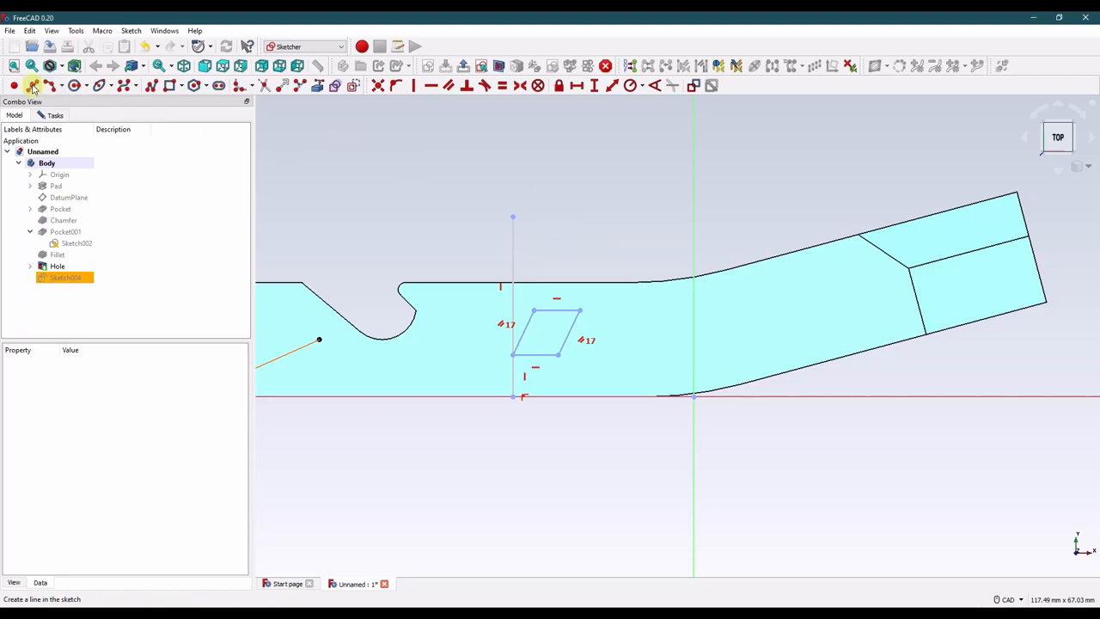
{"action": "mouse_move", "coordinate": [622, 283]}
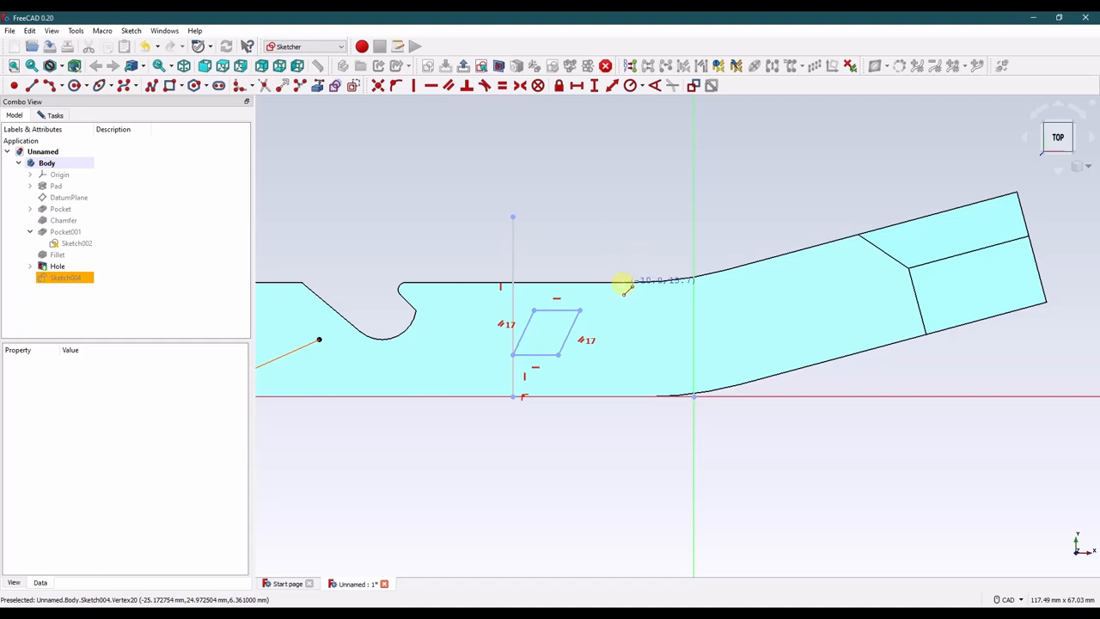
{"action": "mouse_move", "coordinate": [344, 106]}
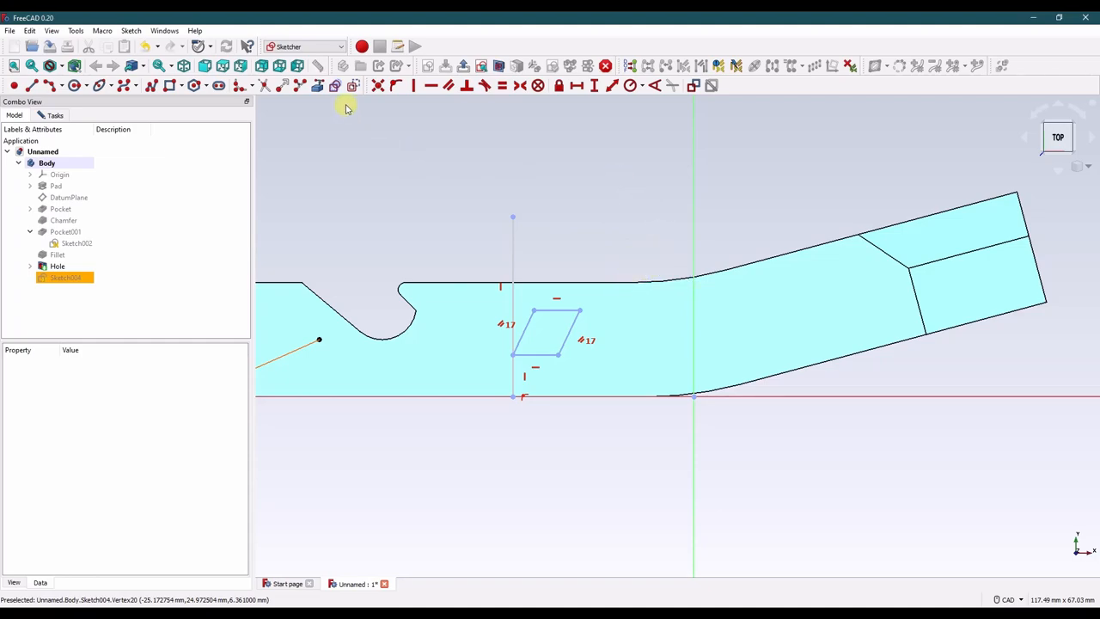
{"action": "mouse_move", "coordinate": [642, 278]}
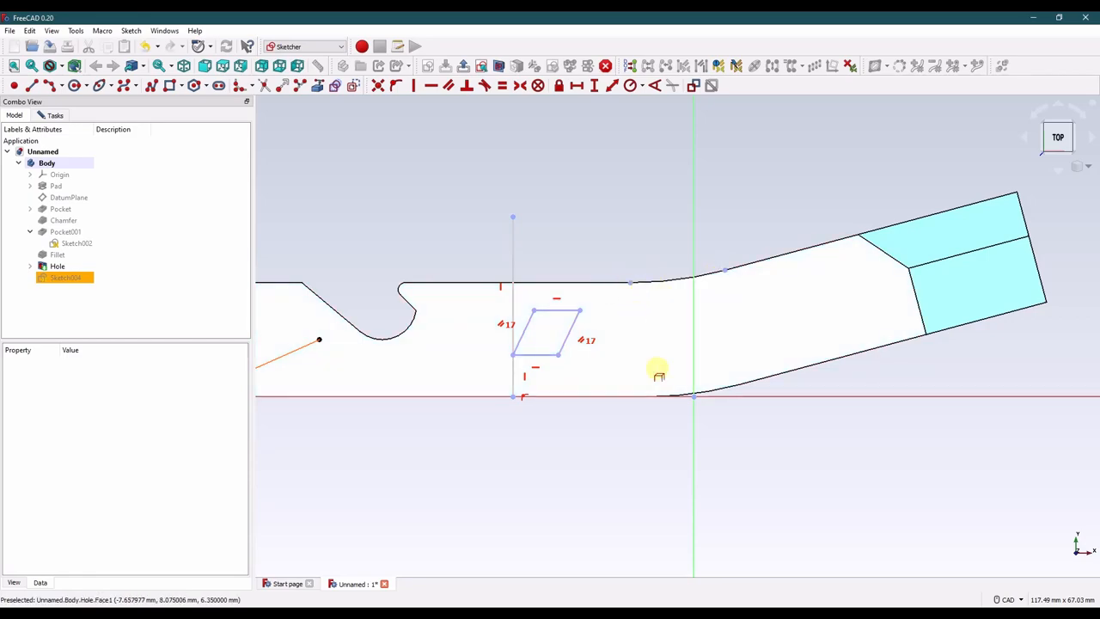
Draw the guide line from the bar's bottom edge up past the slanted outline.
{"action": "left_click", "coordinate": [743, 385]}
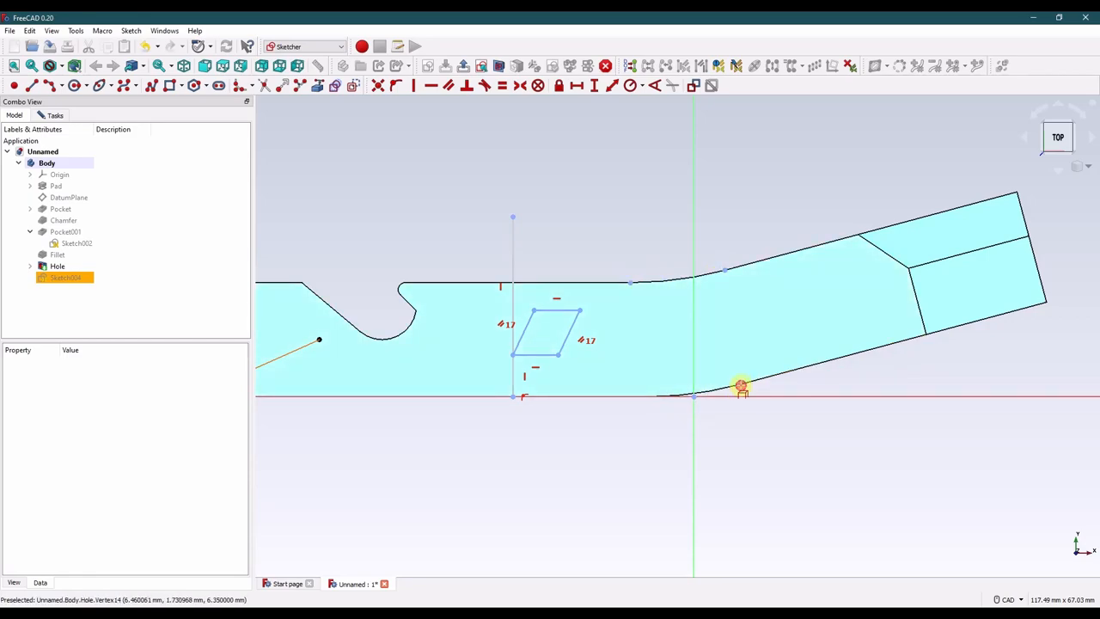
{"action": "mouse_move", "coordinate": [643, 399]}
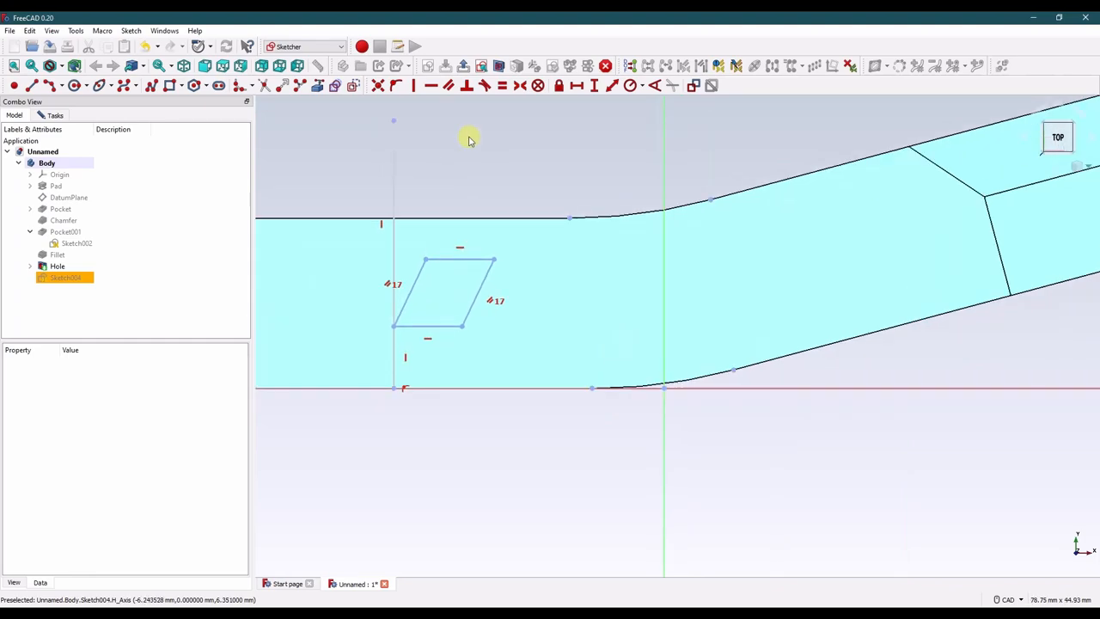
{"action": "mouse_move", "coordinate": [570, 217]}
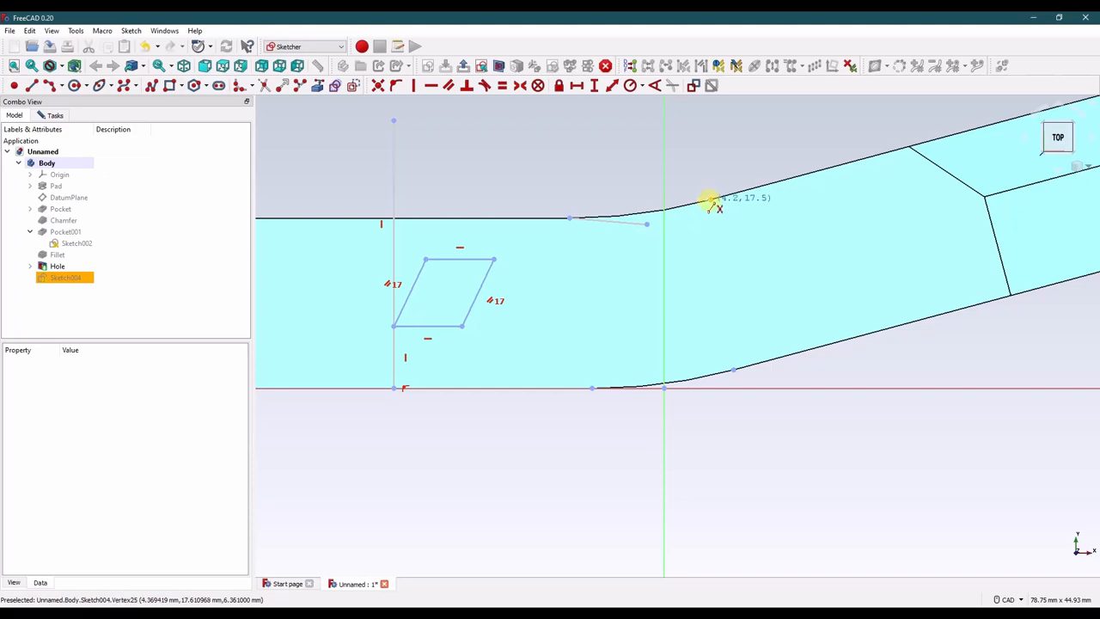
{"action": "mouse_move", "coordinate": [626, 289]}
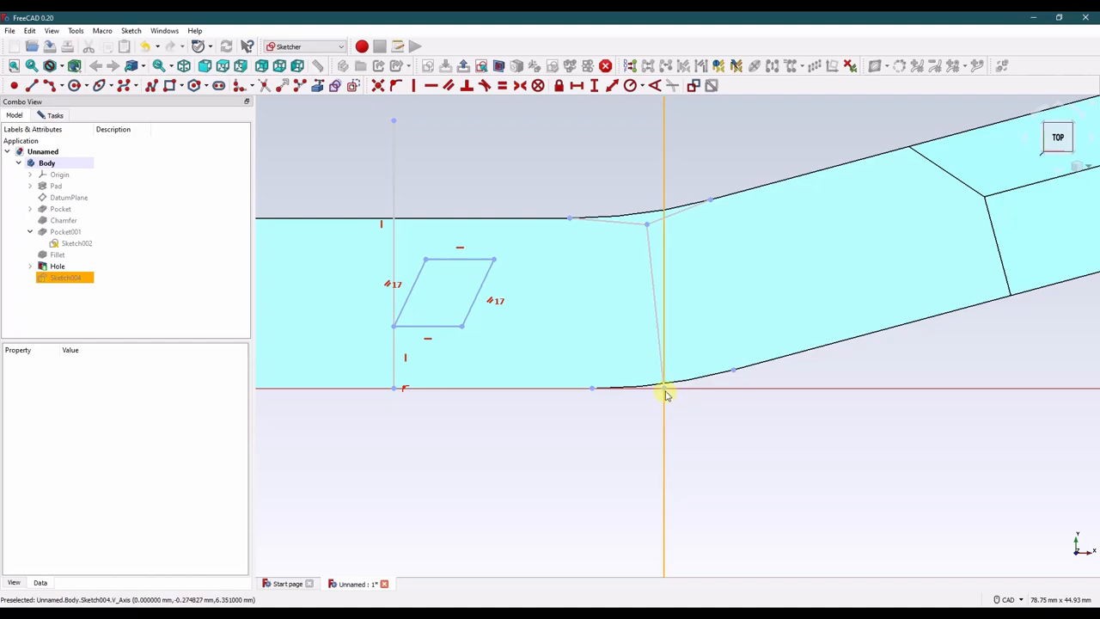
{"action": "mouse_move", "coordinate": [760, 365]}
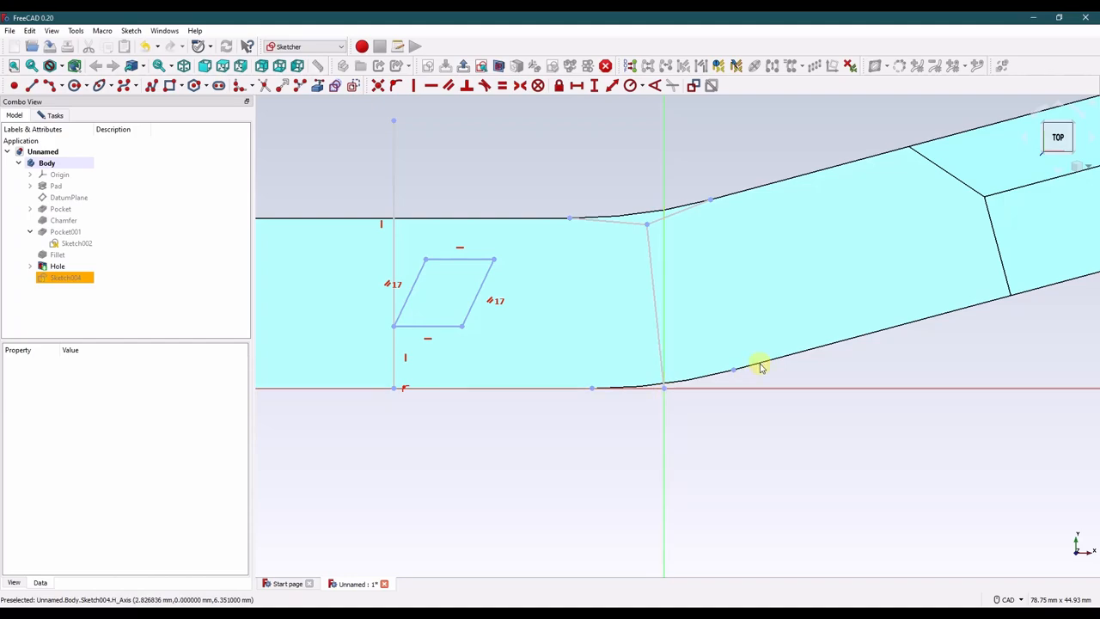
{"action": "mouse_move", "coordinate": [684, 389]}
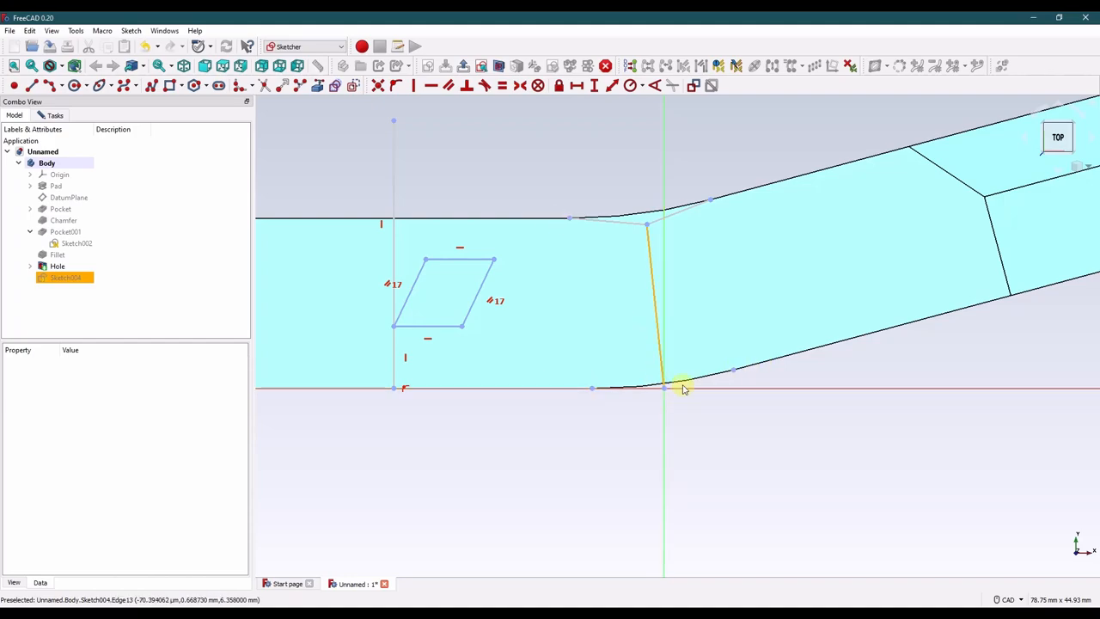
{"action": "mouse_move", "coordinate": [615, 389]}
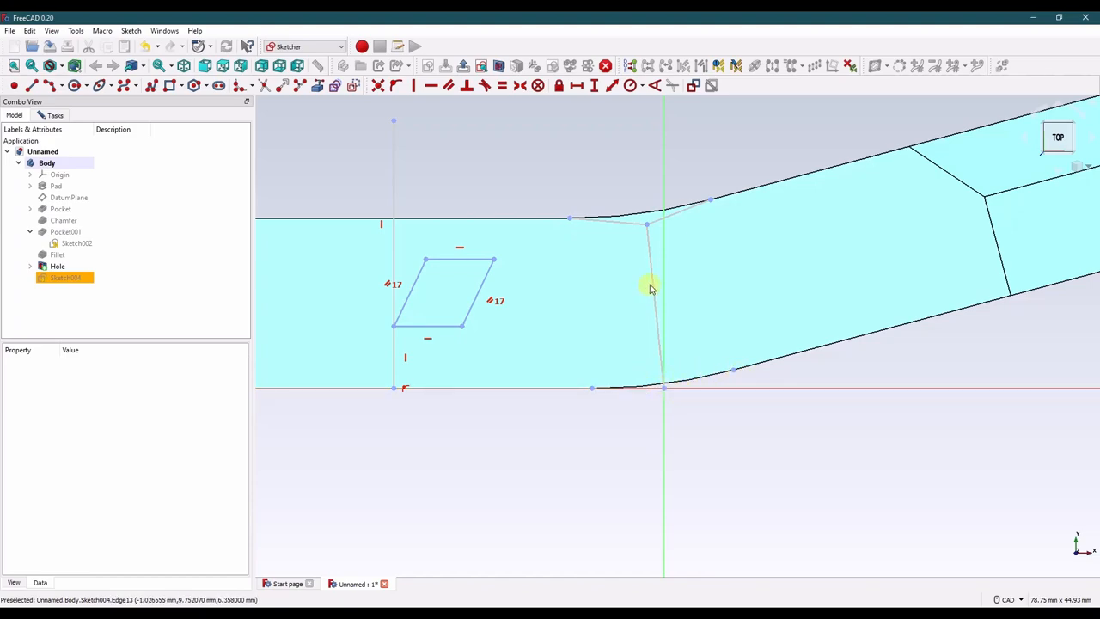
{"action": "mouse_move", "coordinate": [648, 285]}
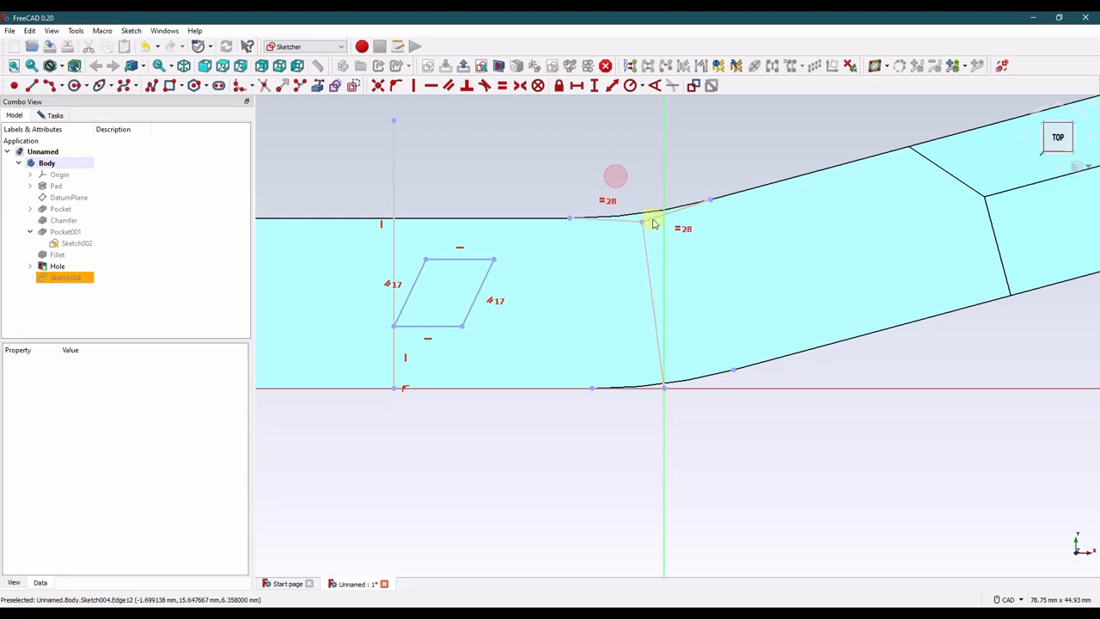
Fix the bend line across the bar at 15.875 mm vertical length.
{"action": "left_click", "coordinate": [595, 86]}
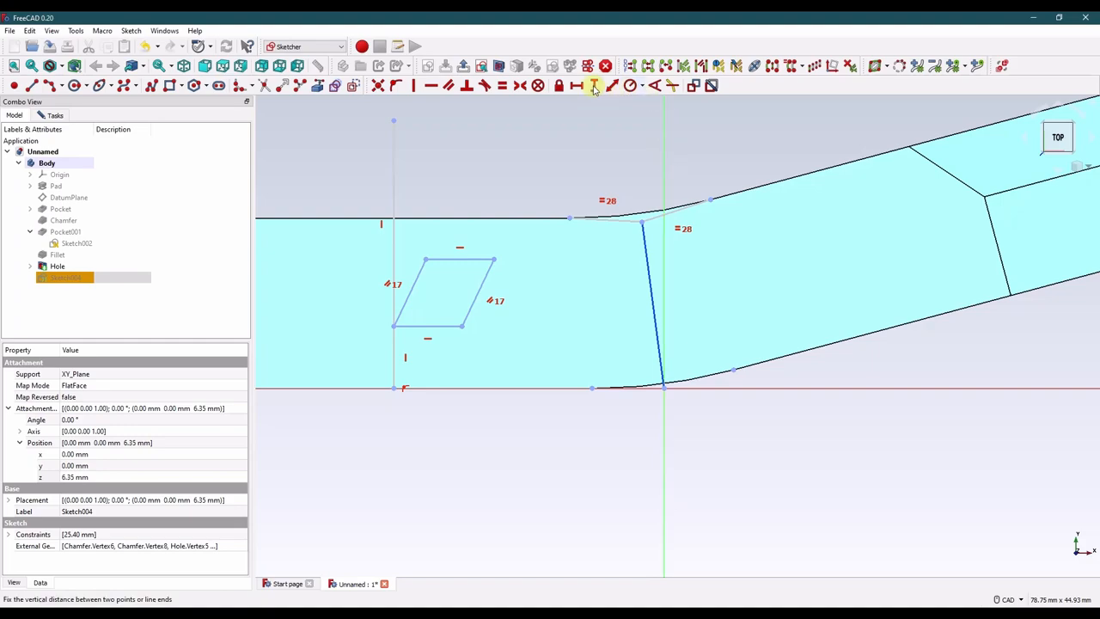
{"action": "left_click", "coordinate": [595, 86]}
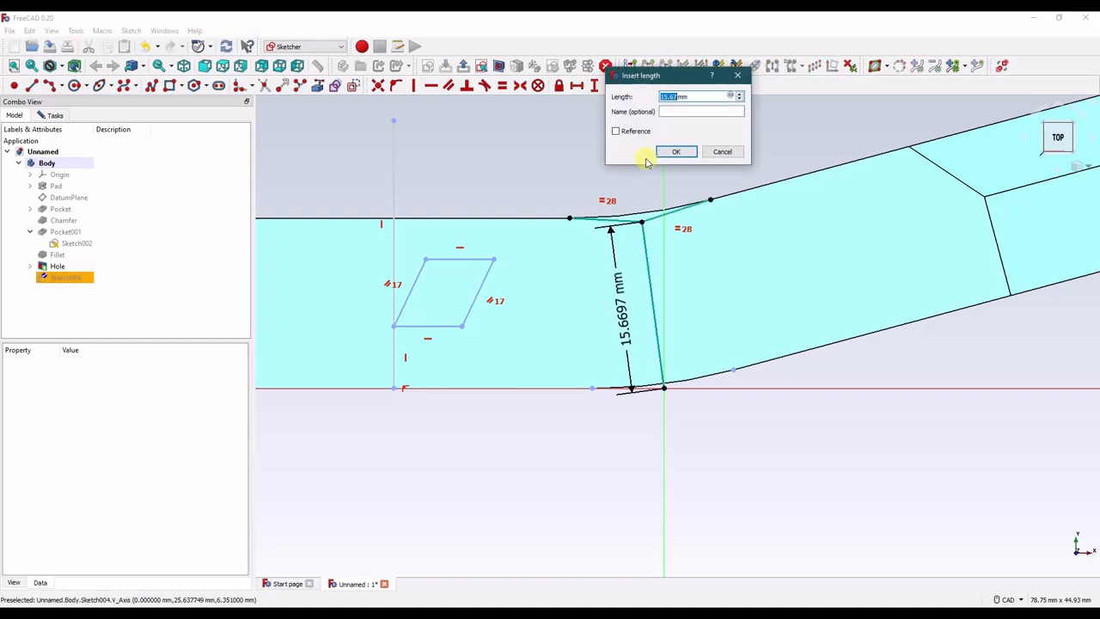
{"action": "left_click", "coordinate": [676, 151]}
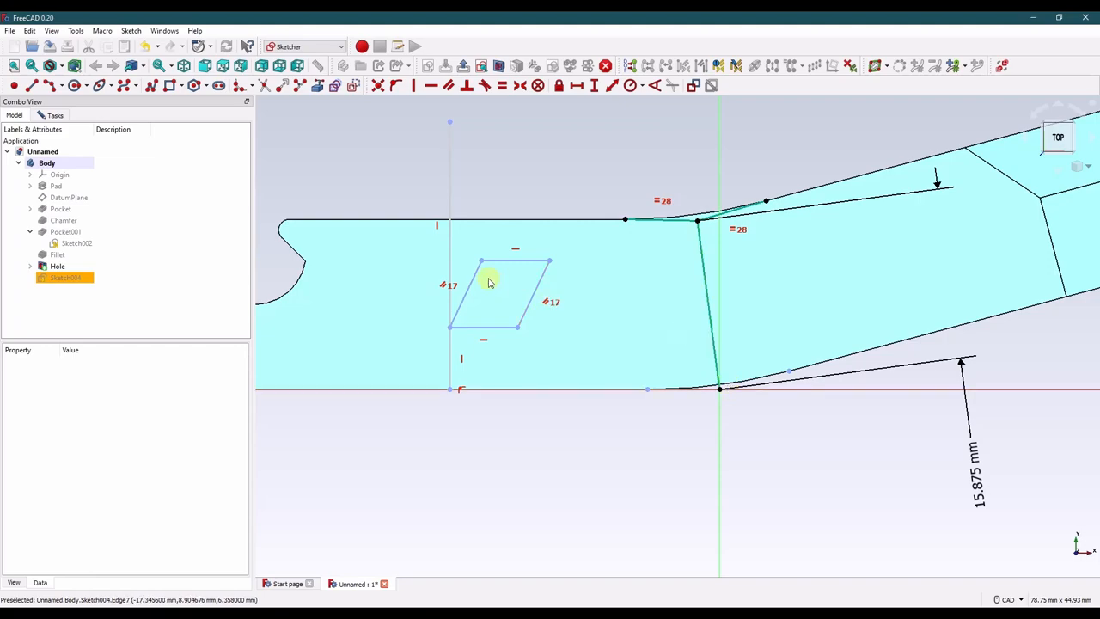
{"action": "mouse_move", "coordinate": [600, 311]}
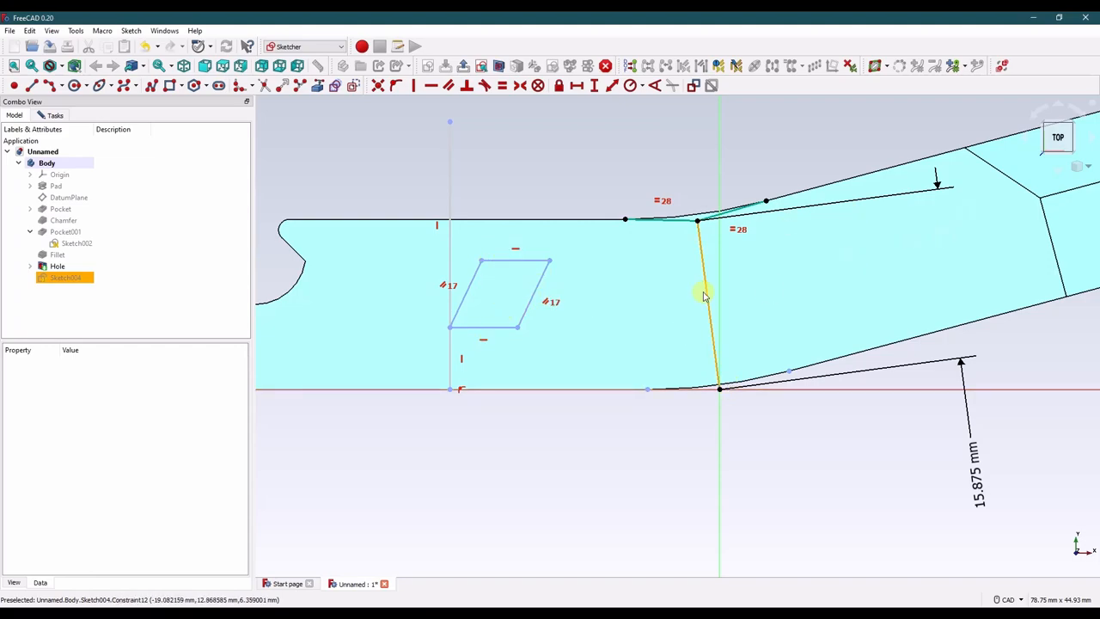
{"action": "mouse_move", "coordinate": [457, 377]}
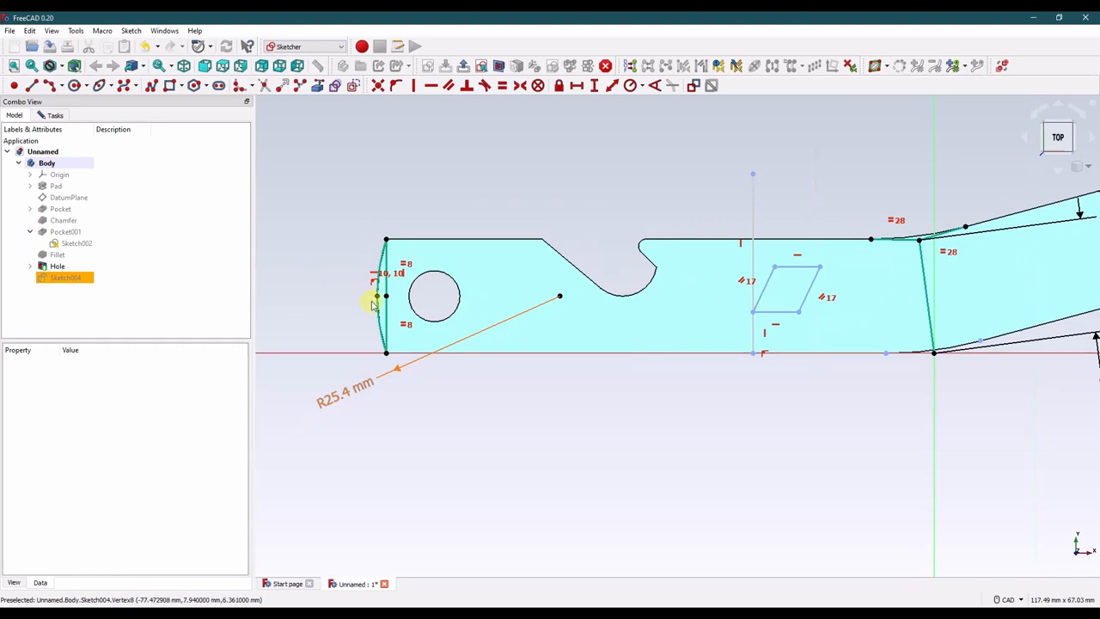
Place the notch 44.45 mm from the bar's rounded end and set its slant to 35°.
{"action": "left_click", "coordinate": [65, 277]}
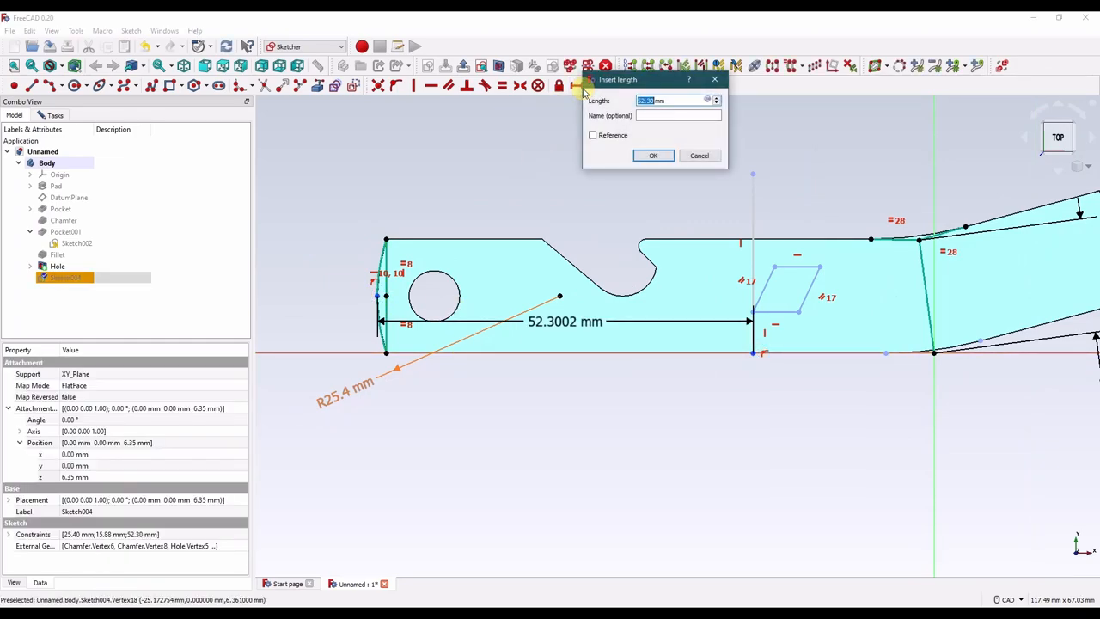
{"action": "left_click", "coordinate": [653, 155]}
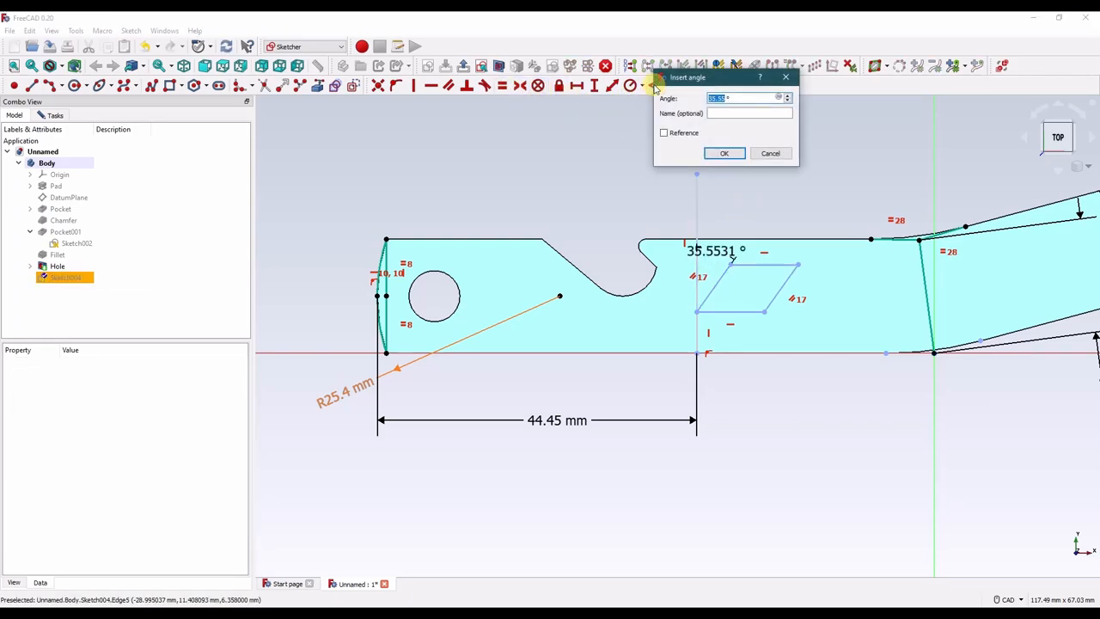
{"action": "left_click", "coordinate": [722, 153]}
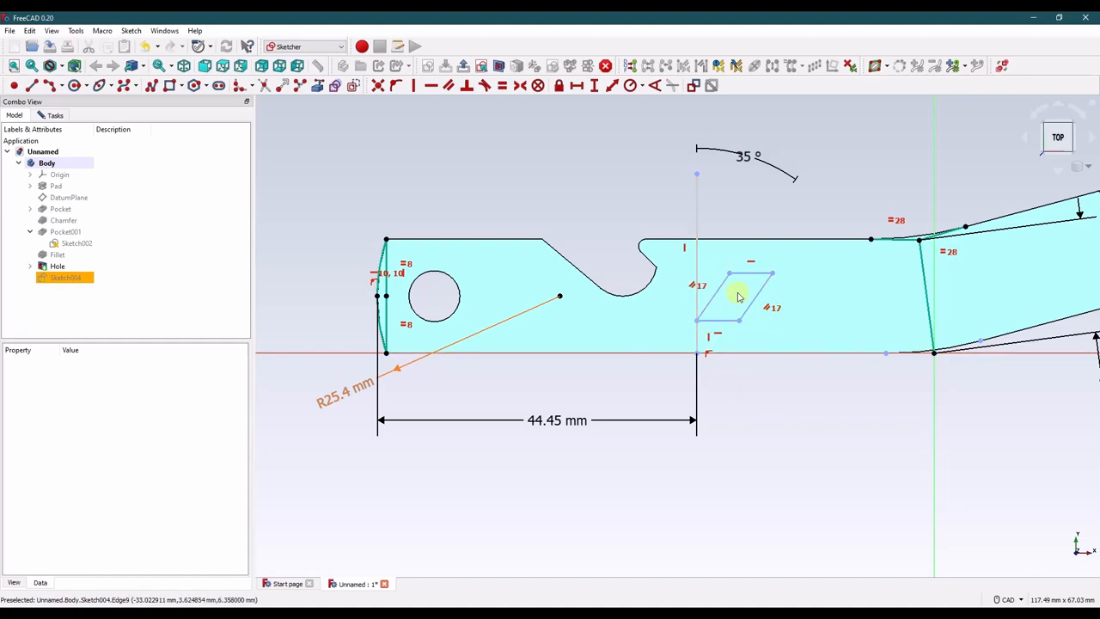
{"action": "mouse_move", "coordinate": [292, 141]}
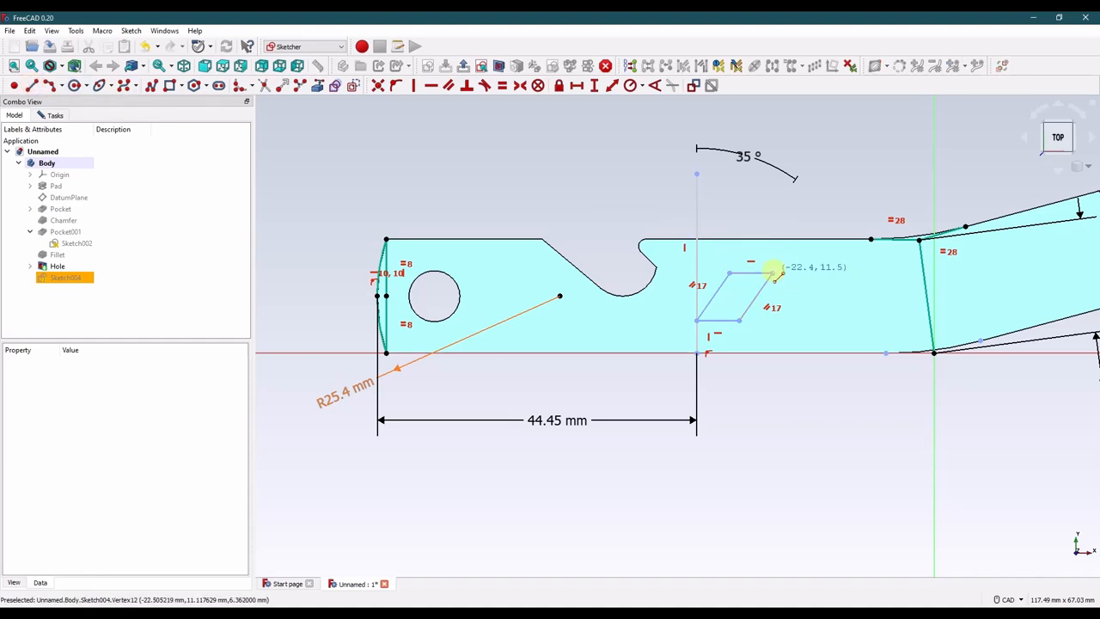
{"action": "mouse_move", "coordinate": [772, 249]}
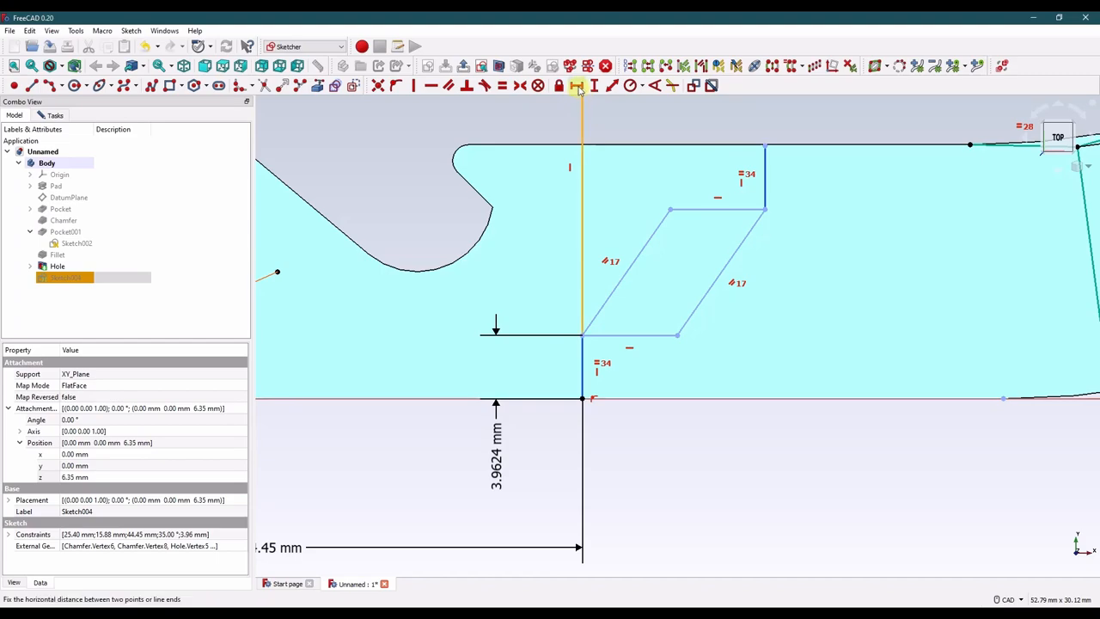
Give the notch's bottom side a 12.7 mm horizontal length, dismissing the wrong-selection warning.
{"action": "left_click", "coordinate": [577, 86]}
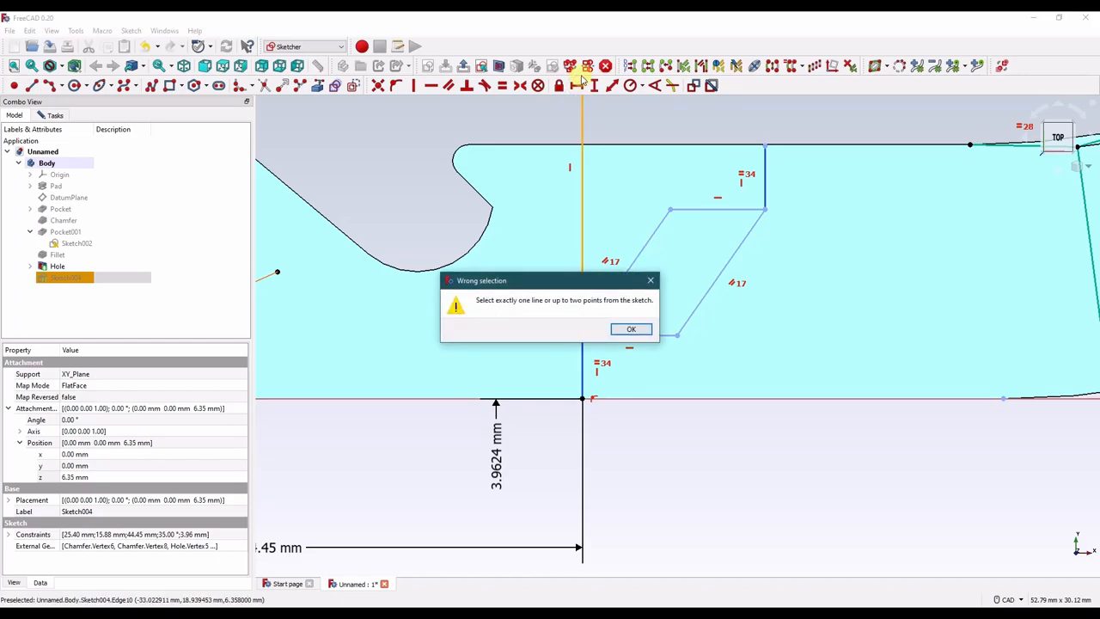
{"action": "left_click", "coordinate": [630, 328]}
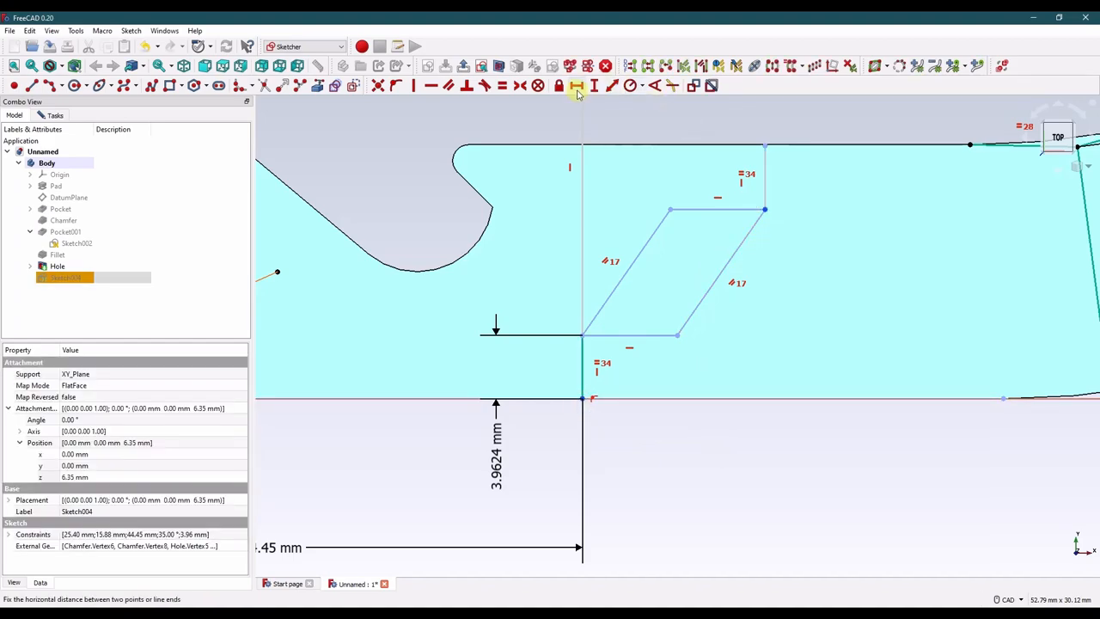
{"action": "left_click", "coordinate": [577, 86]}
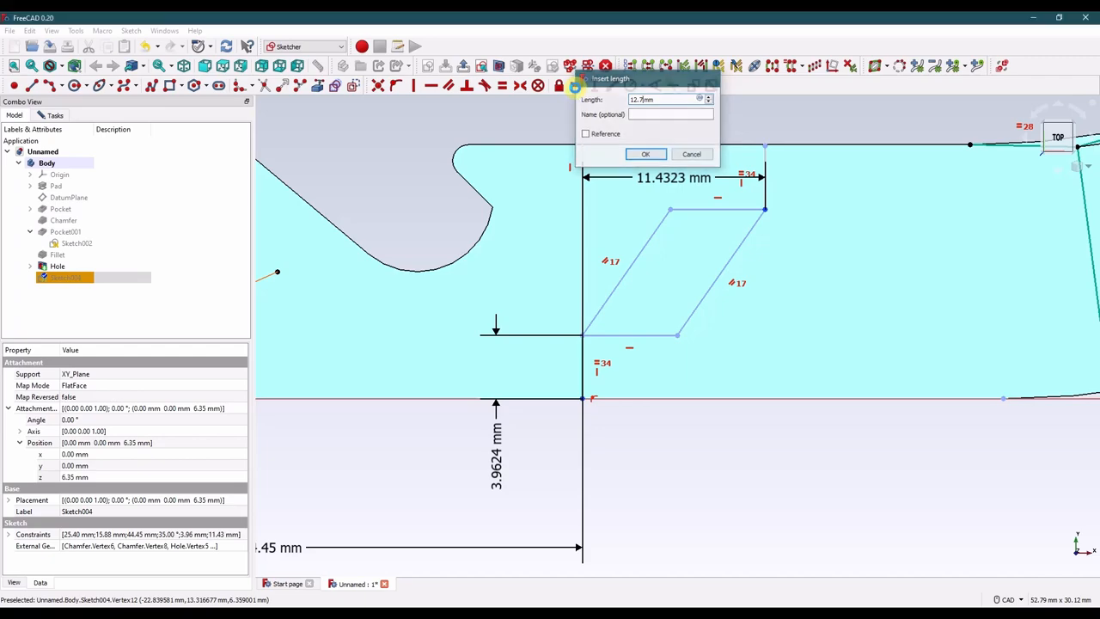
{"action": "left_click", "coordinate": [646, 155]}
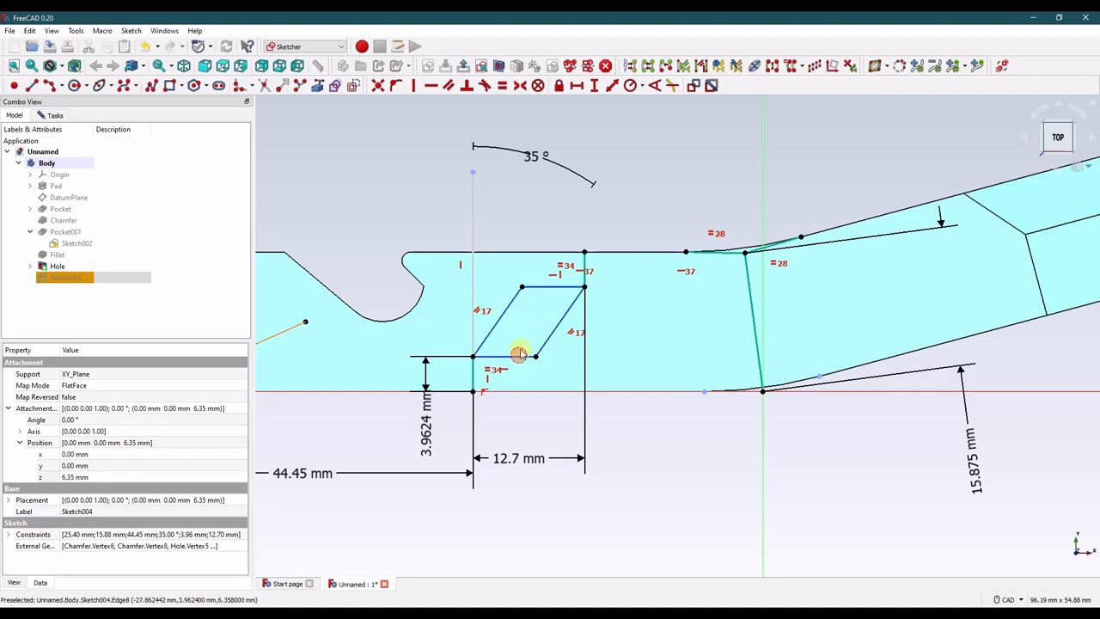
{"action": "mouse_move", "coordinate": [691, 129]}
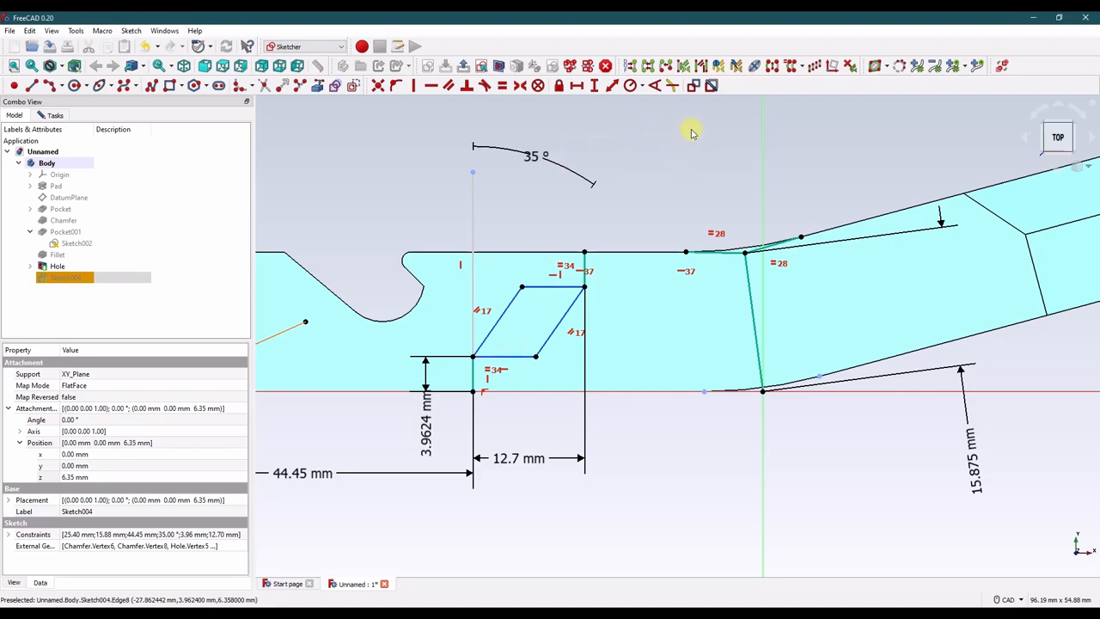
{"action": "mouse_move", "coordinate": [811, 65]}
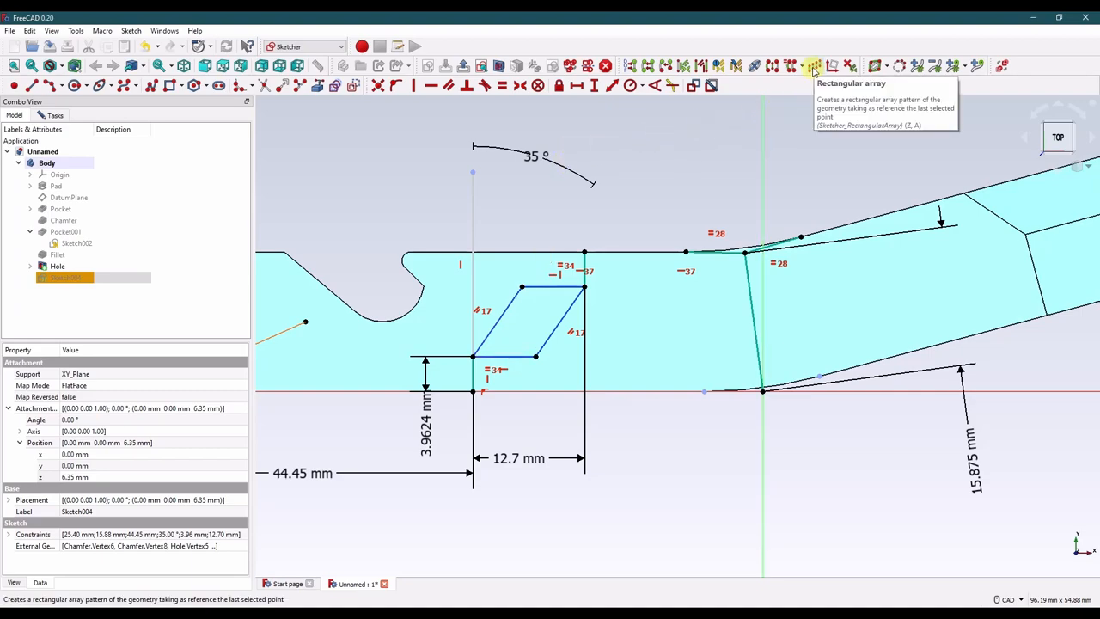
Rectangular-array the notch to add a second copy beside it and select the copy's lower corner and edge.
{"action": "left_click", "coordinate": [811, 65]}
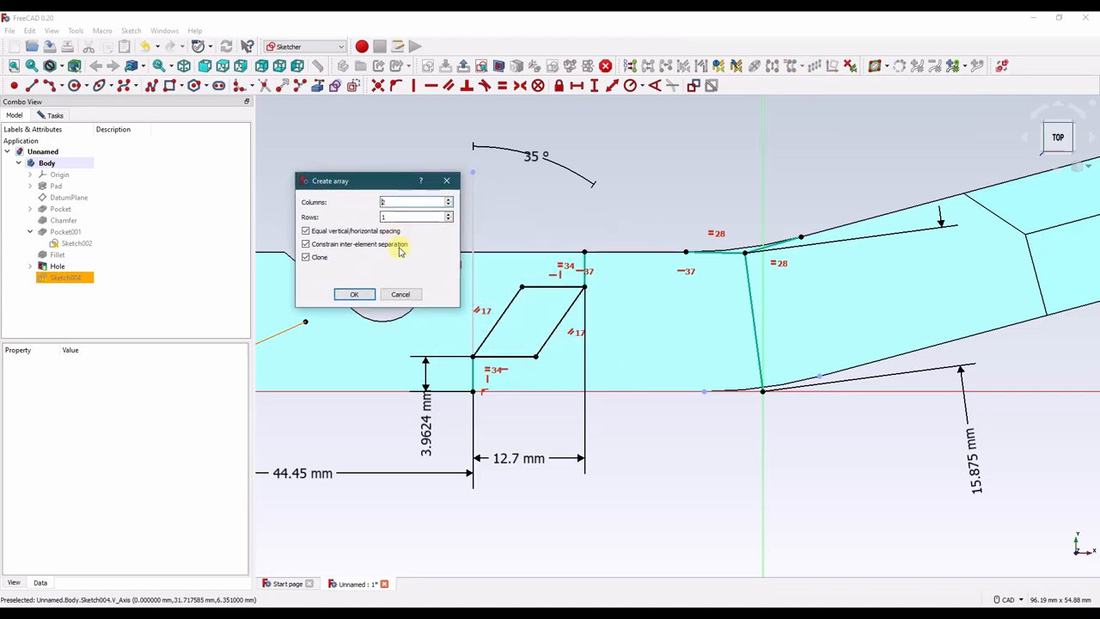
{"action": "left_click", "coordinate": [355, 294]}
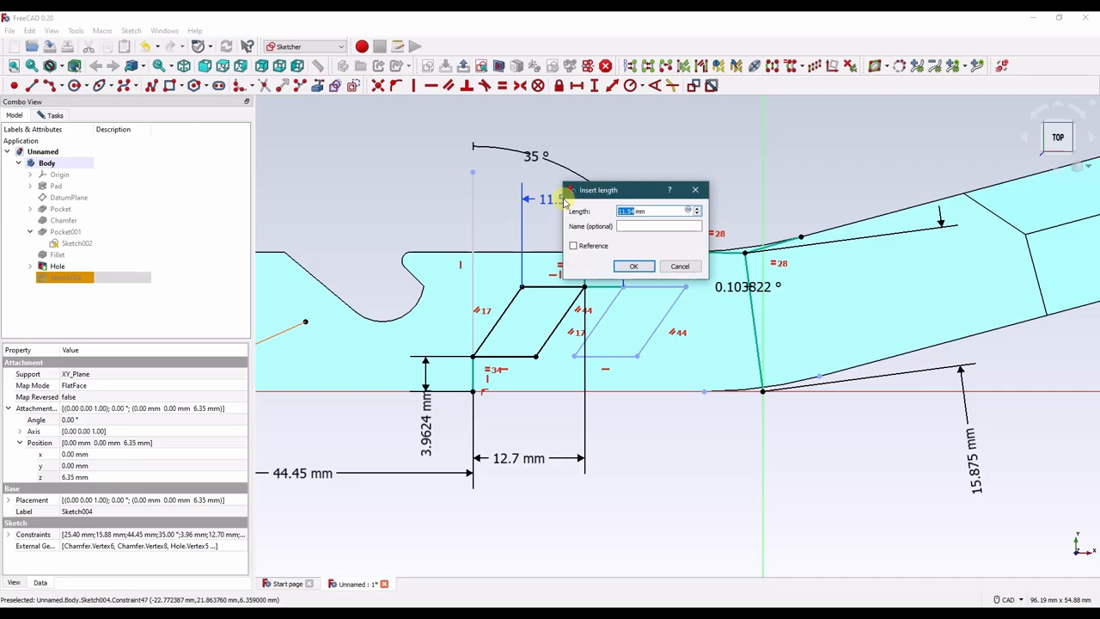
{"action": "left_click", "coordinate": [632, 264]}
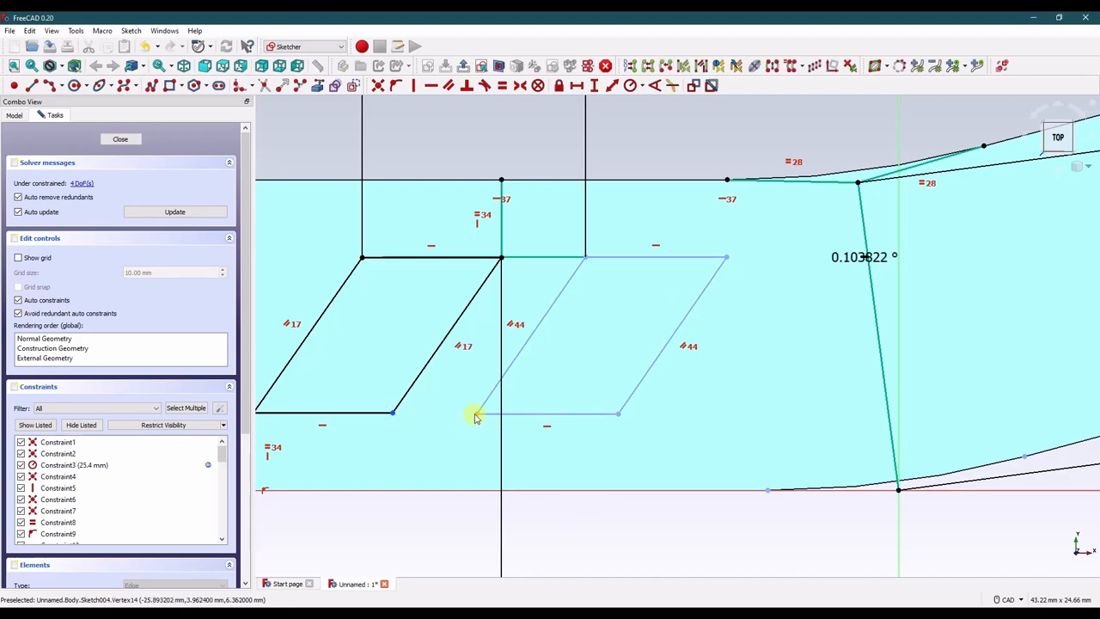
{"action": "left_click", "coordinate": [481, 414]}
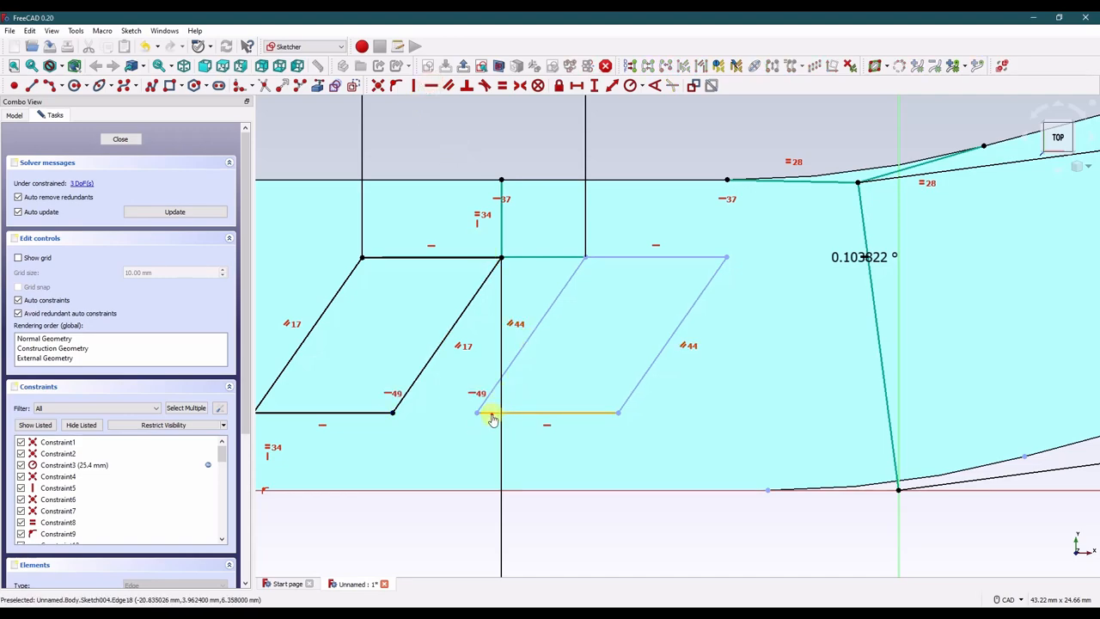
{"action": "left_click", "coordinate": [498, 86]}
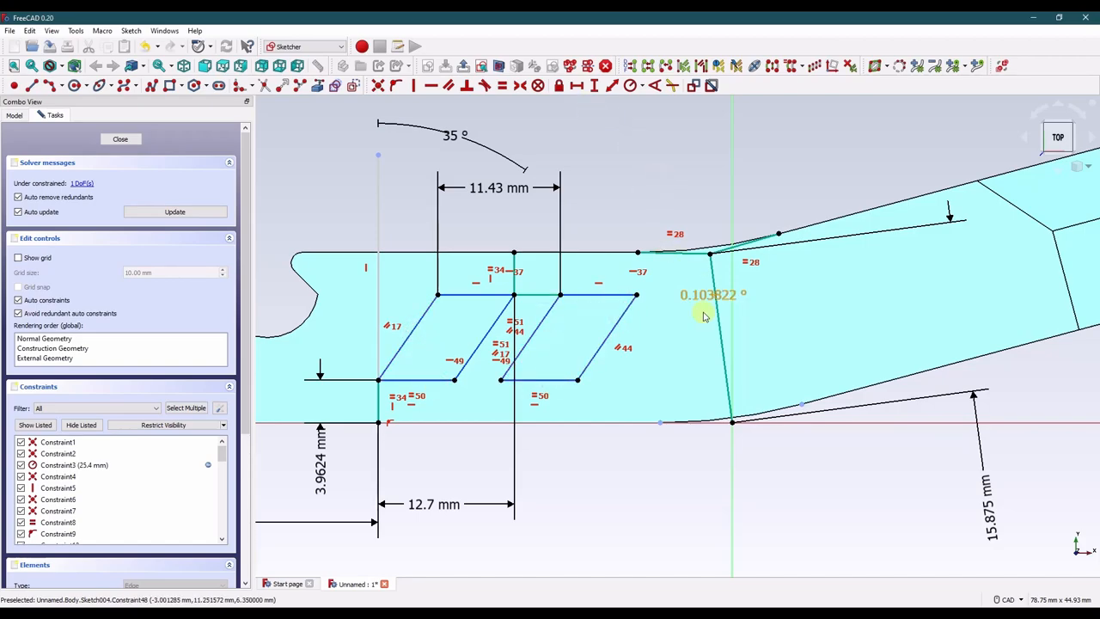
{"action": "mouse_move", "coordinate": [758, 413]}
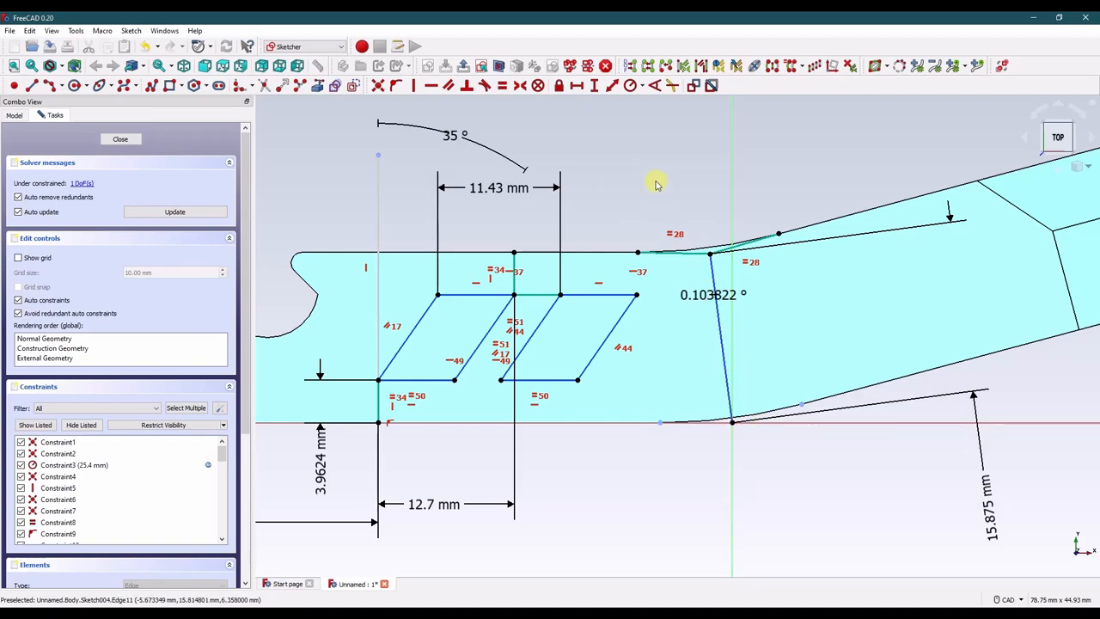
{"action": "mouse_move", "coordinate": [773, 65]}
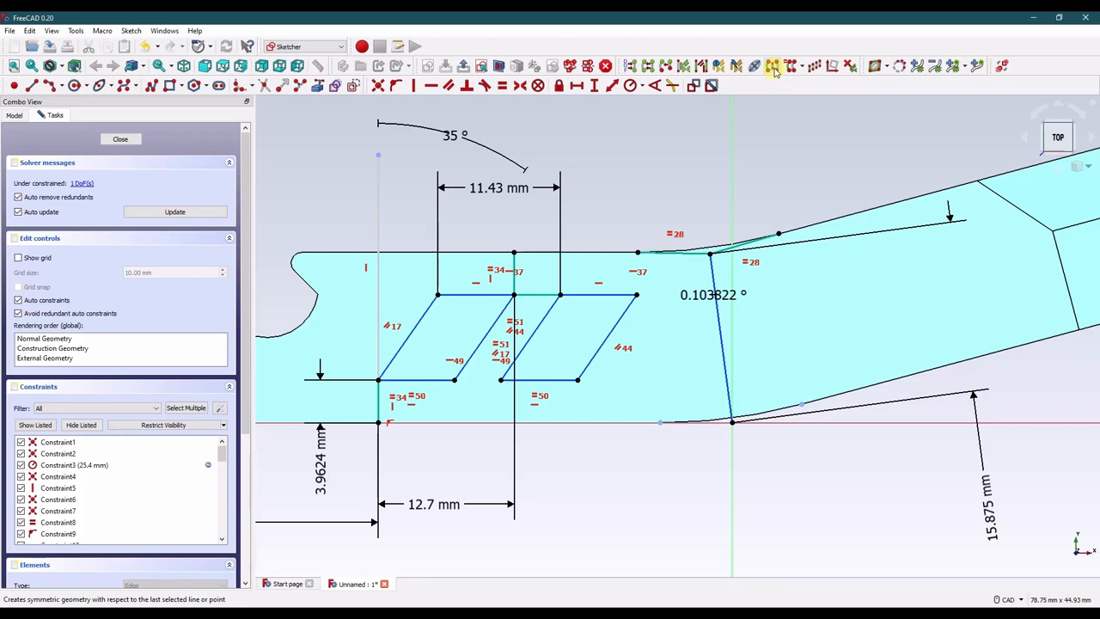
Mirror the notch geometry with the Symmetry tool after spacing the copies 11.43 mm apart.
{"action": "left_click", "coordinate": [773, 65]}
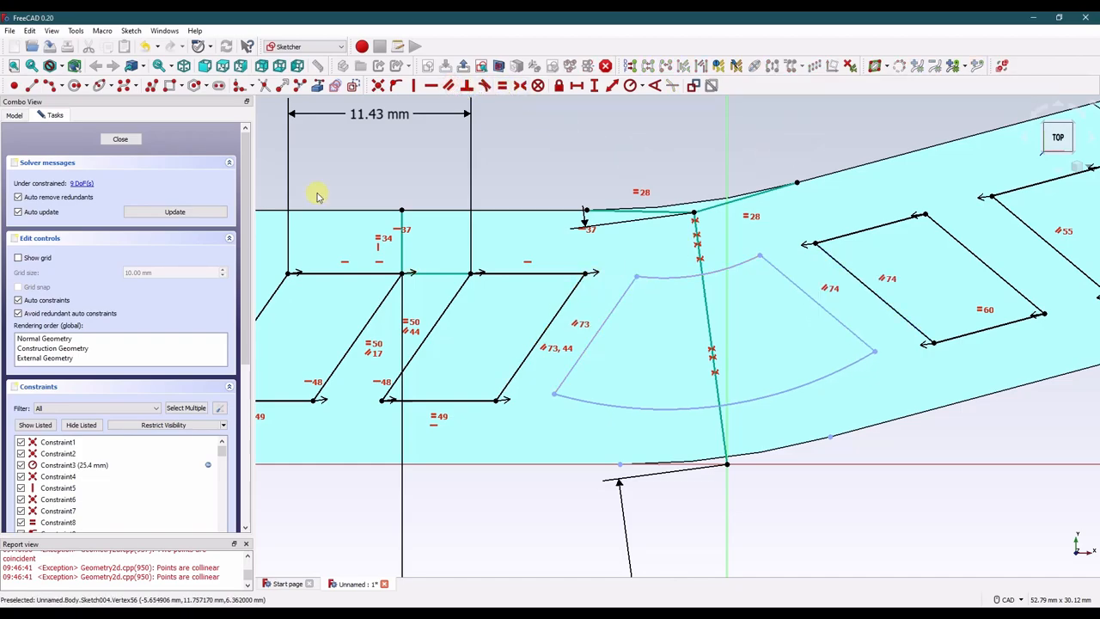
{"action": "mouse_move", "coordinate": [653, 282]}
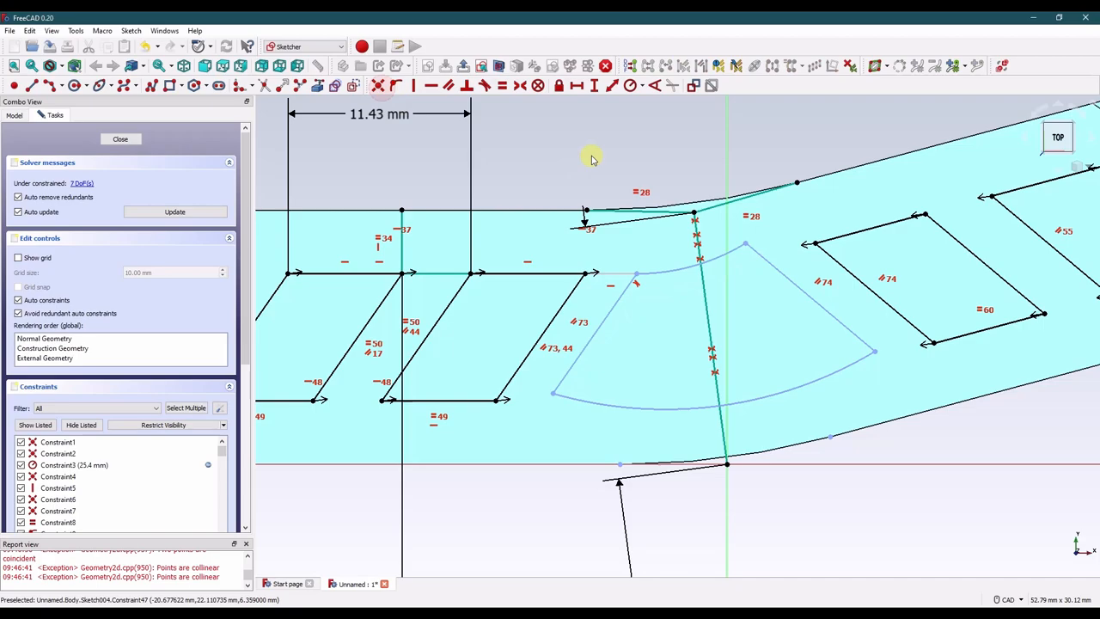
{"action": "mouse_move", "coordinate": [558, 411]}
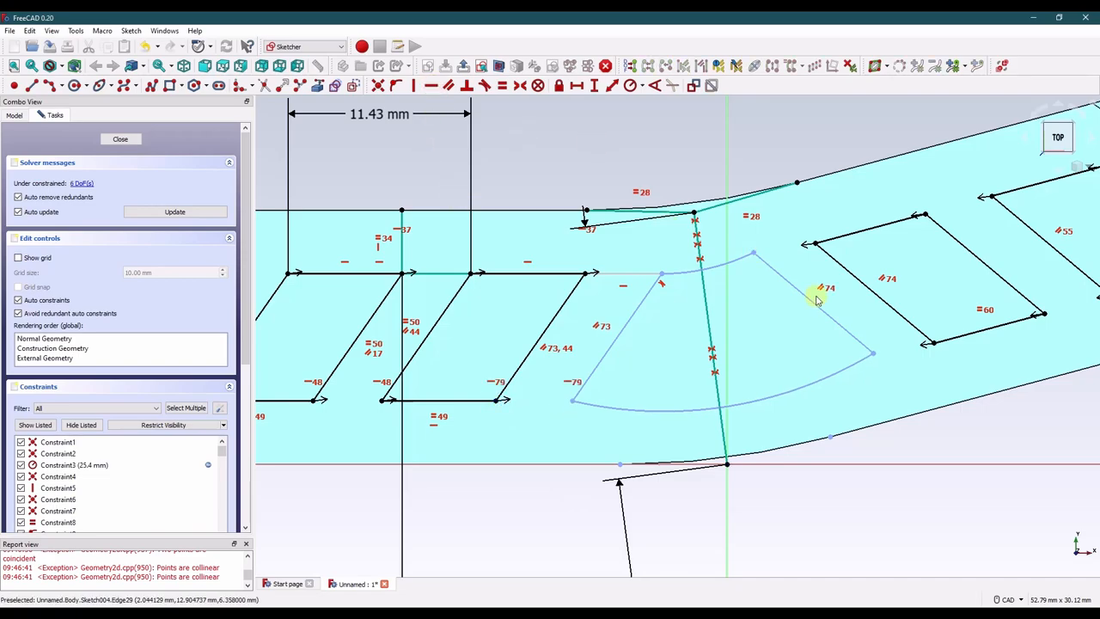
{"action": "mouse_move", "coordinate": [681, 279]}
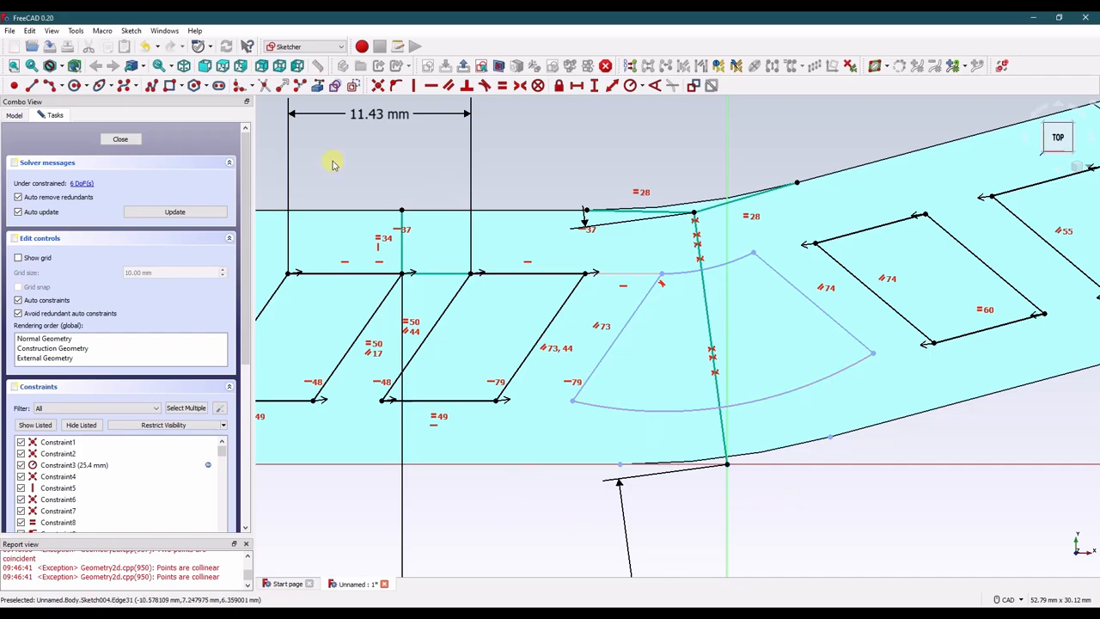
{"action": "mouse_move", "coordinate": [571, 399]}
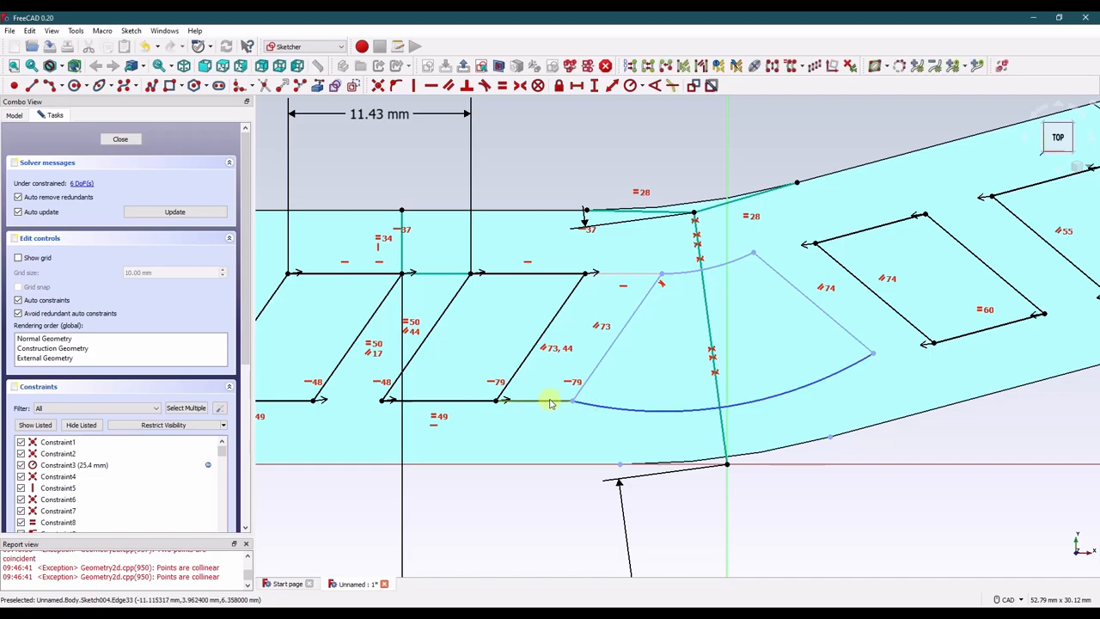
Reshape the curved notch outline at the bend so its sides match the neighbouring notches.
{"action": "left_click_drag", "start_coordinate": [550, 402], "coordinate": [827, 327]}
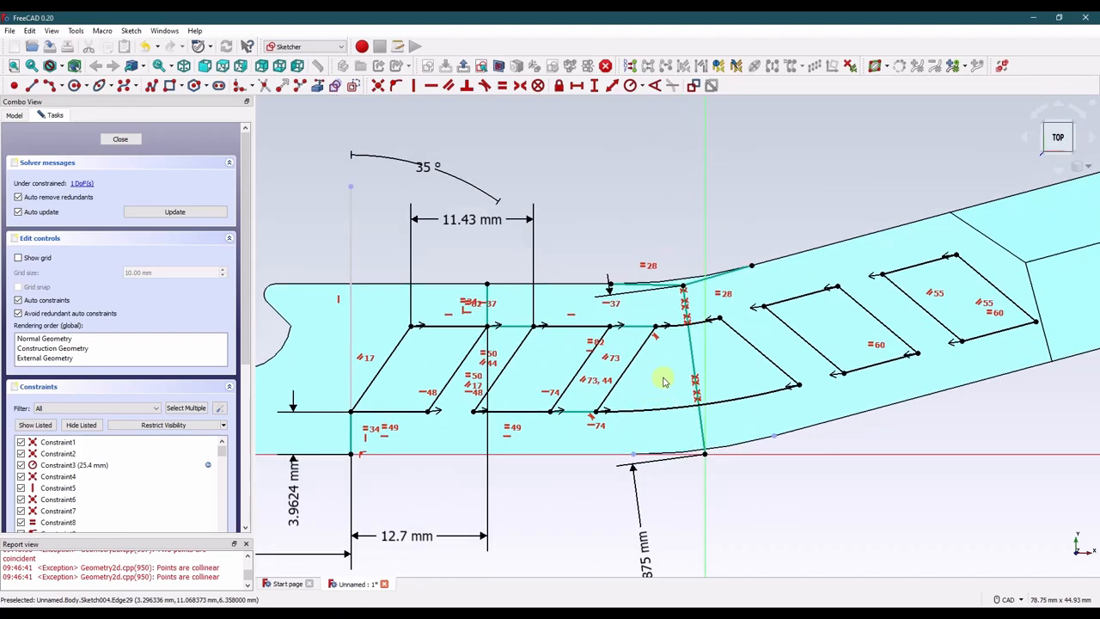
{"action": "mouse_move", "coordinate": [661, 370]}
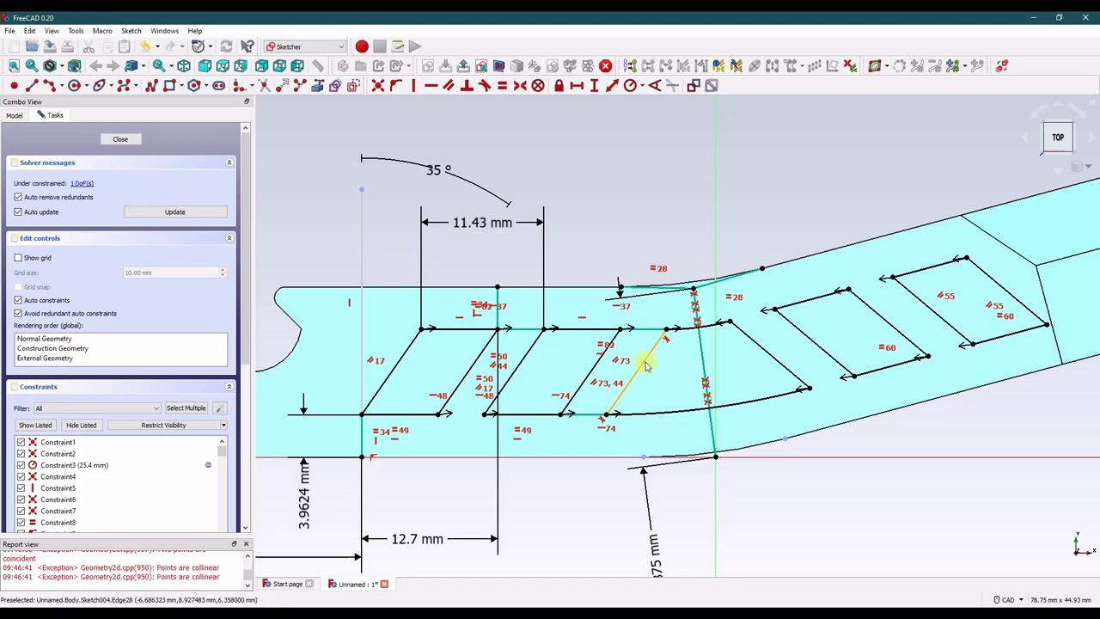
{"action": "mouse_move", "coordinate": [787, 489]}
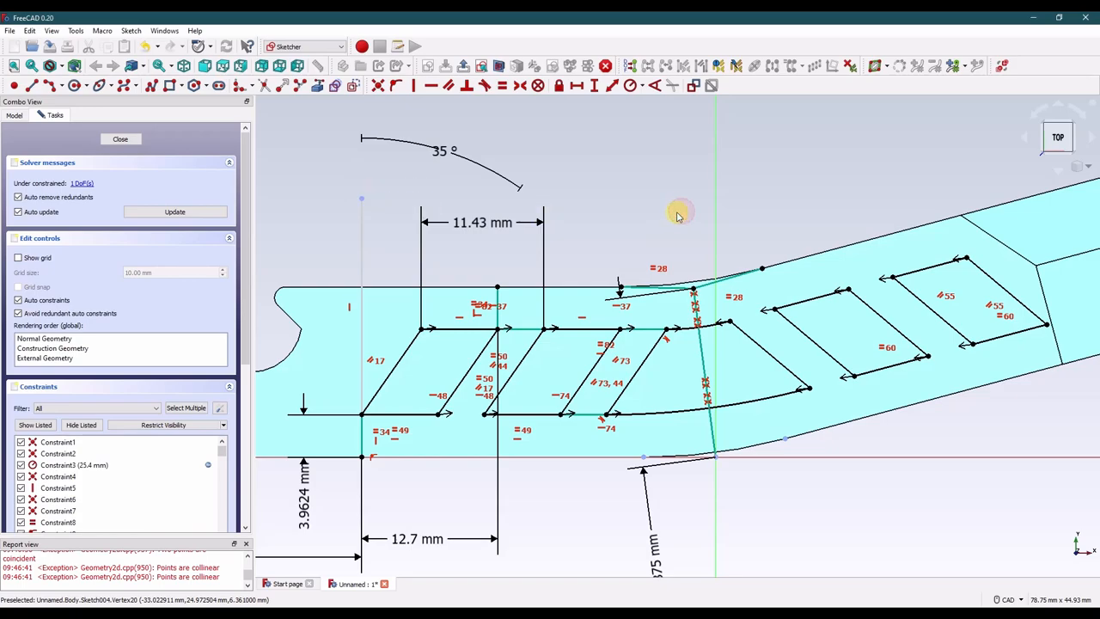
{"action": "mouse_move", "coordinate": [677, 215]}
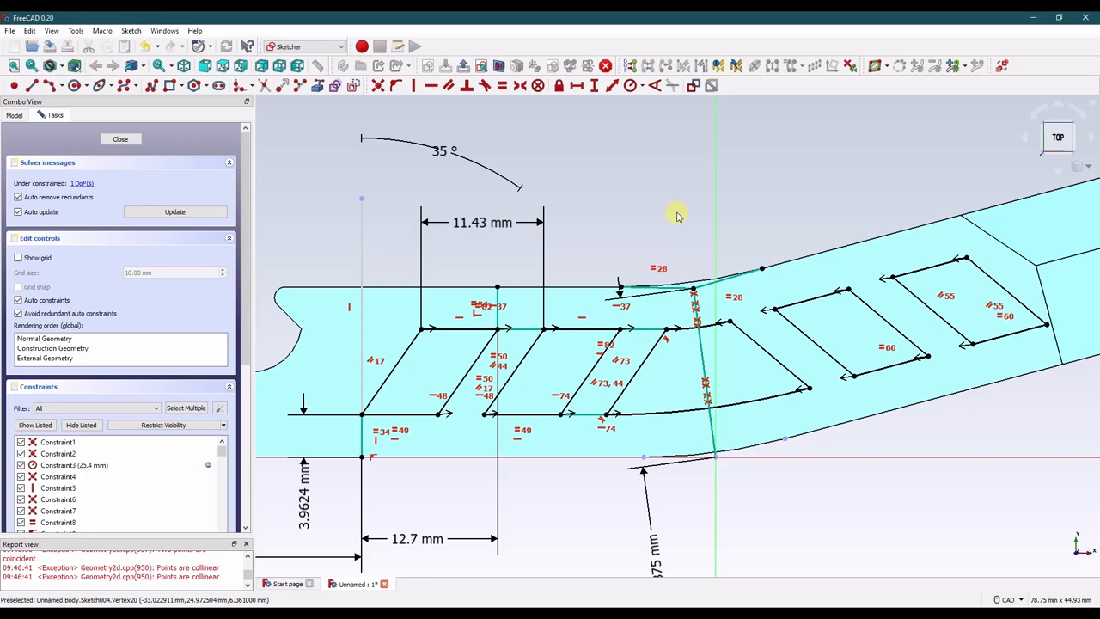
{"action": "mouse_move", "coordinate": [659, 182]}
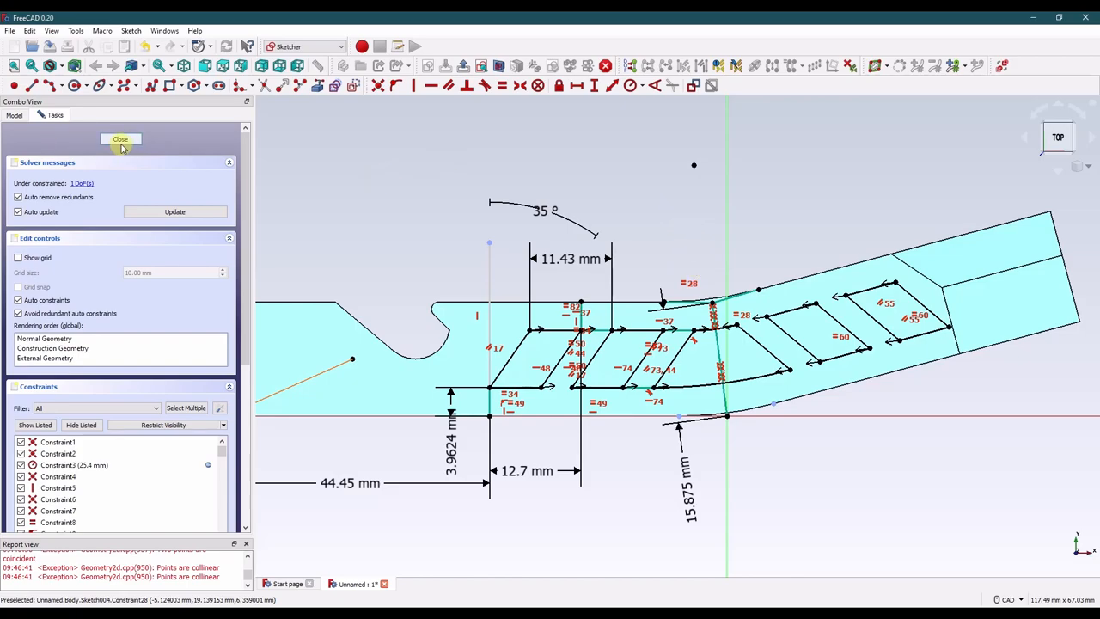
Close the notch sketch and cut Sketch004 through the bar as a Through all pocket (Pocket002).
{"action": "left_click", "coordinate": [121, 140]}
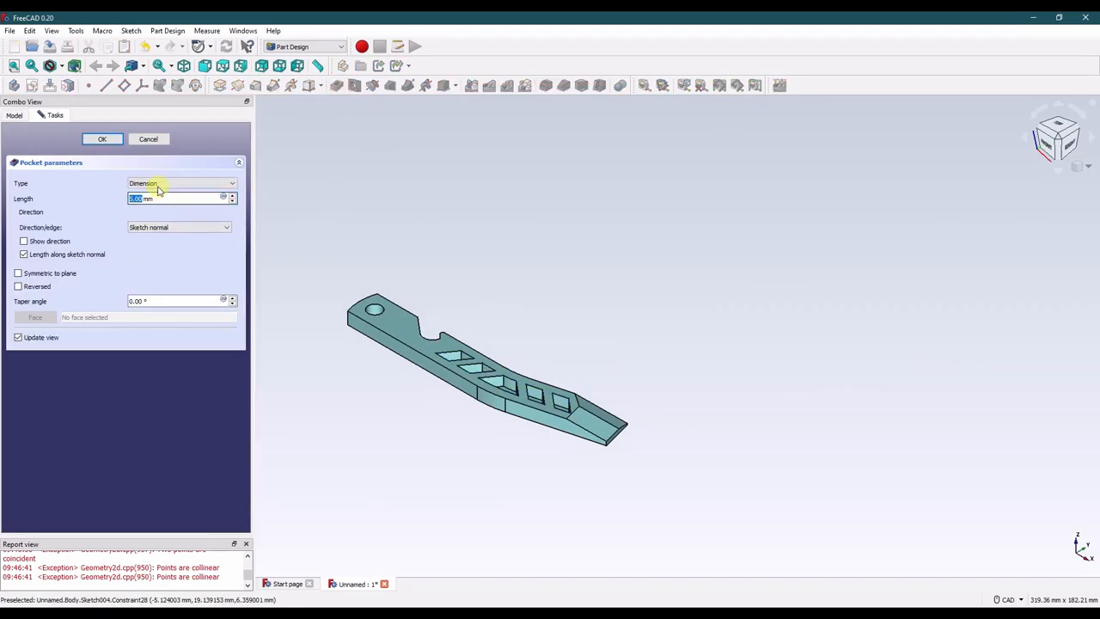
{"action": "left_click", "coordinate": [181, 182]}
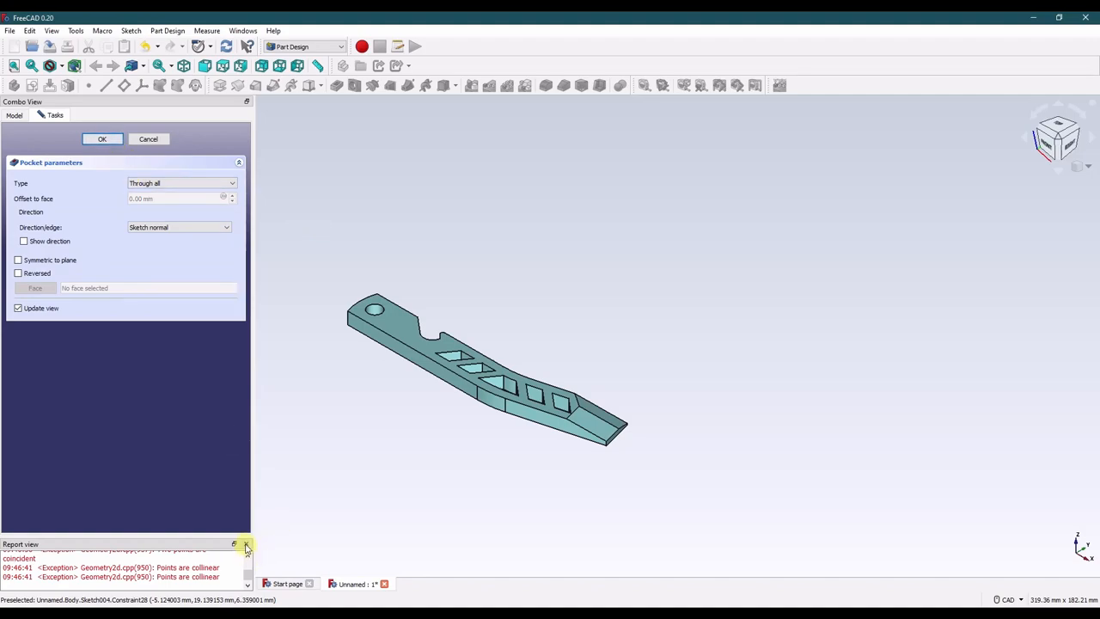
{"action": "left_click", "coordinate": [102, 137]}
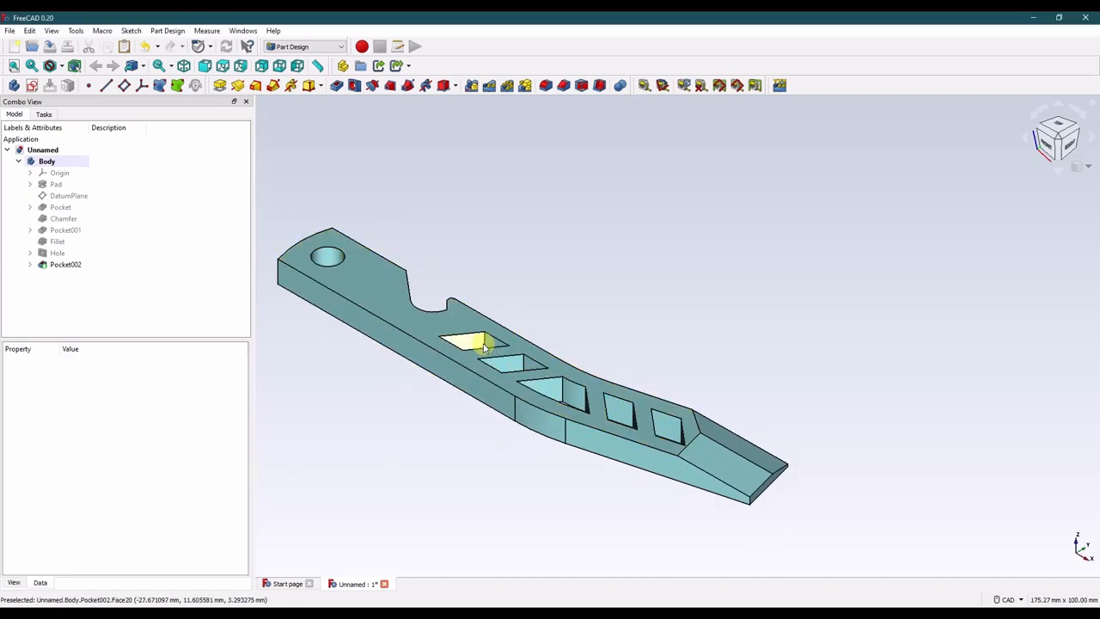
Start a 1.52 mm fillet on Pocket002 and pick the first cutout edges, orbiting to reach them.
{"action": "left_click", "coordinate": [65, 265]}
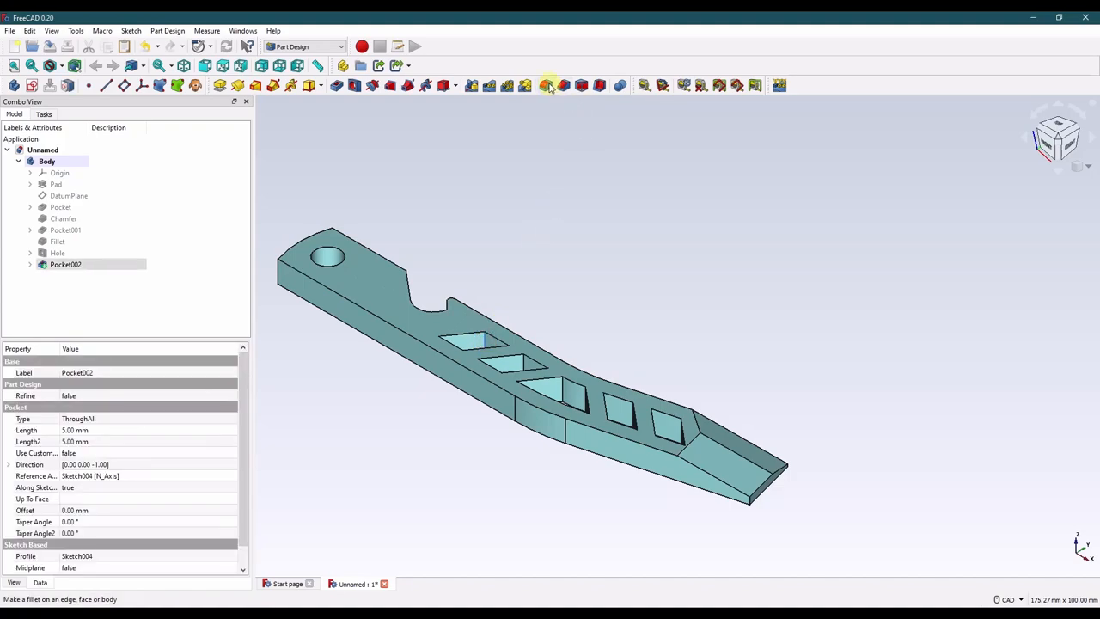
{"action": "left_click", "coordinate": [546, 86]}
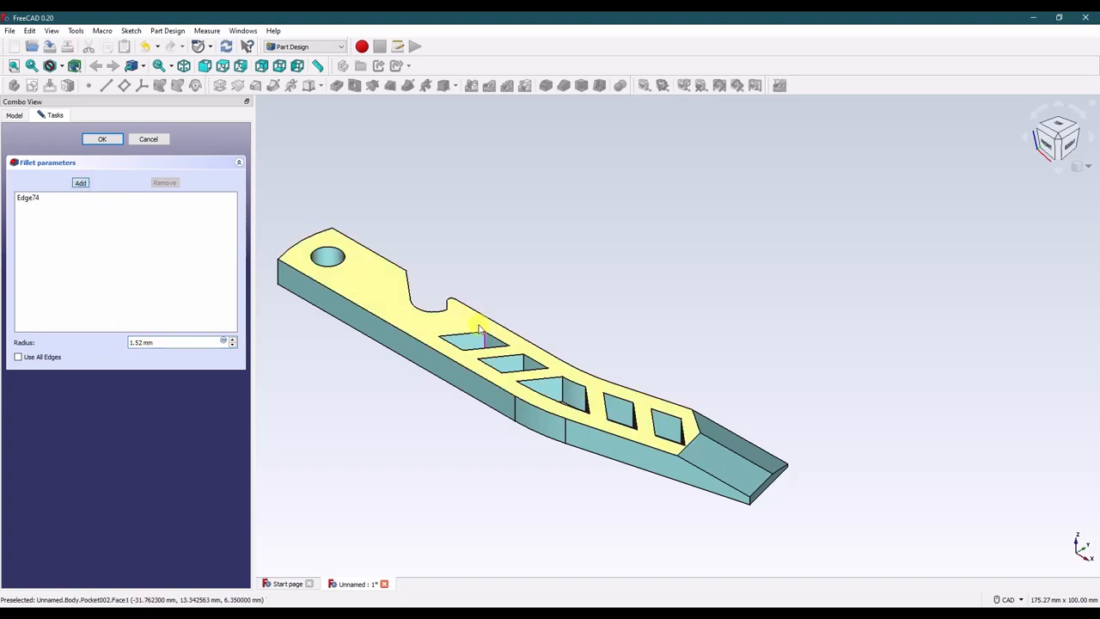
{"action": "left_click_drag", "start_coordinate": [481, 344], "coordinate": [361, 387]}
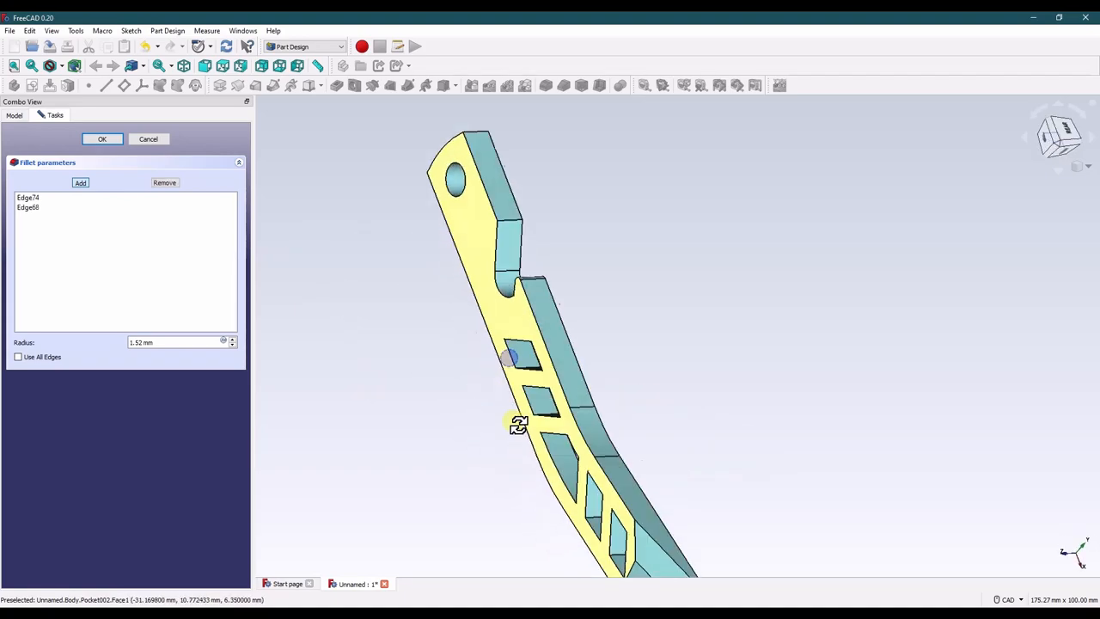
{"action": "left_click_drag", "start_coordinate": [519, 423], "coordinate": [502, 360]}
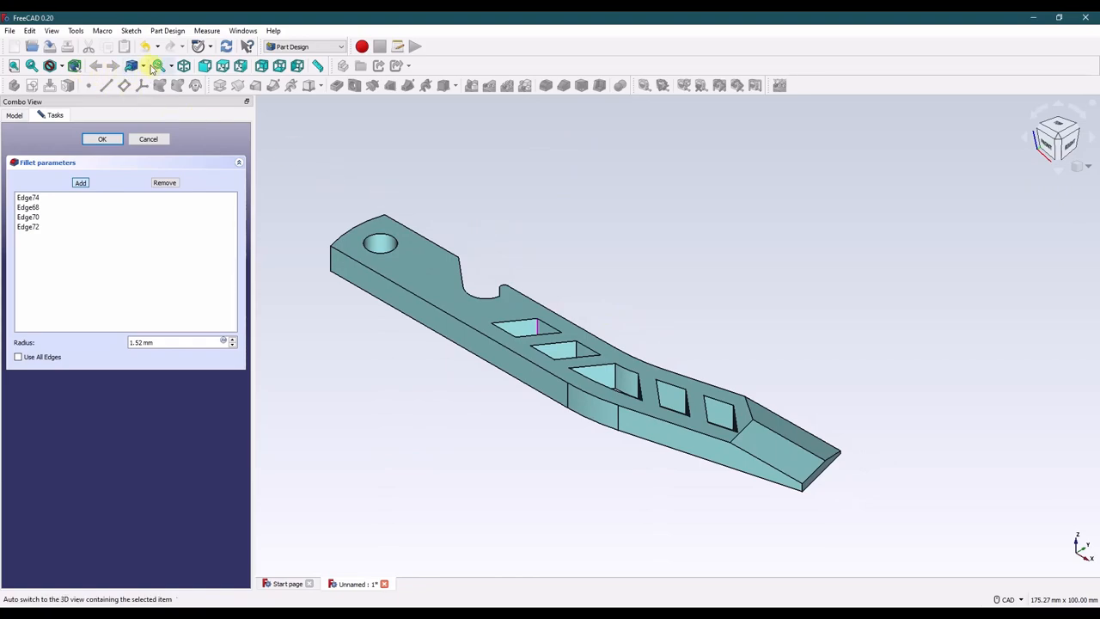
Switch the display to see-through Wireframe to expose the cutout edges.
{"action": "left_click", "coordinate": [49, 66]}
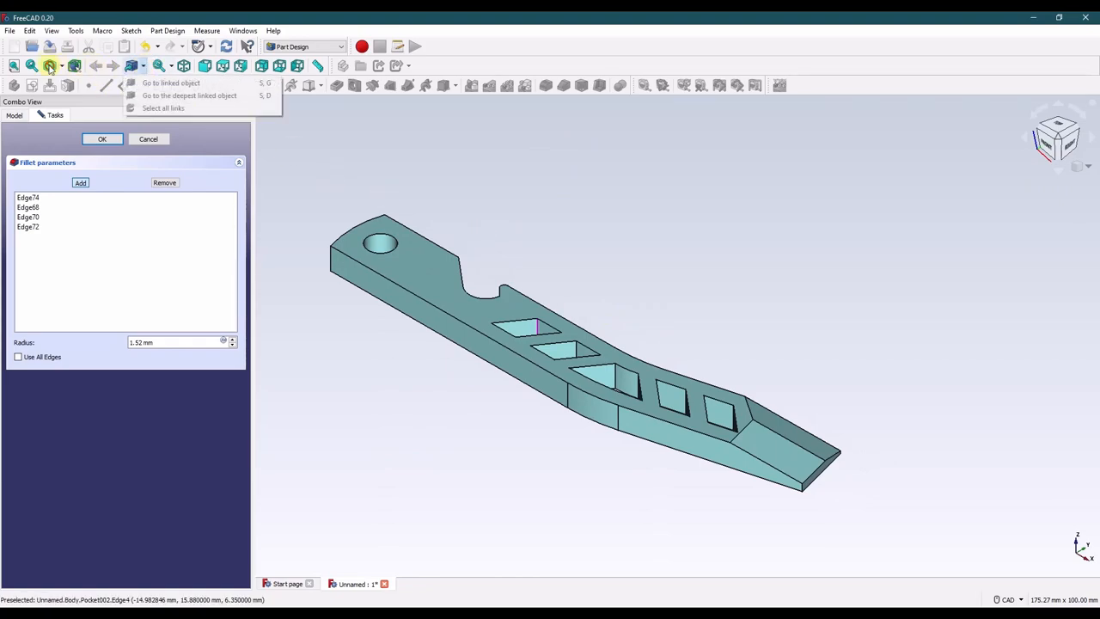
{"action": "left_click", "coordinate": [58, 66]}
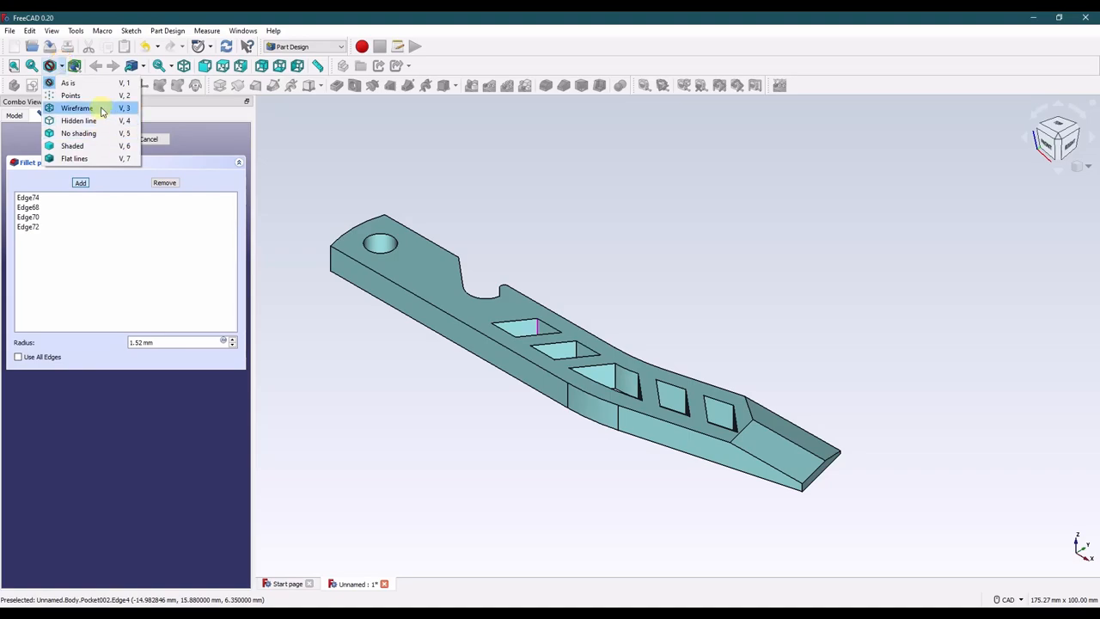
{"action": "left_click", "coordinate": [75, 106]}
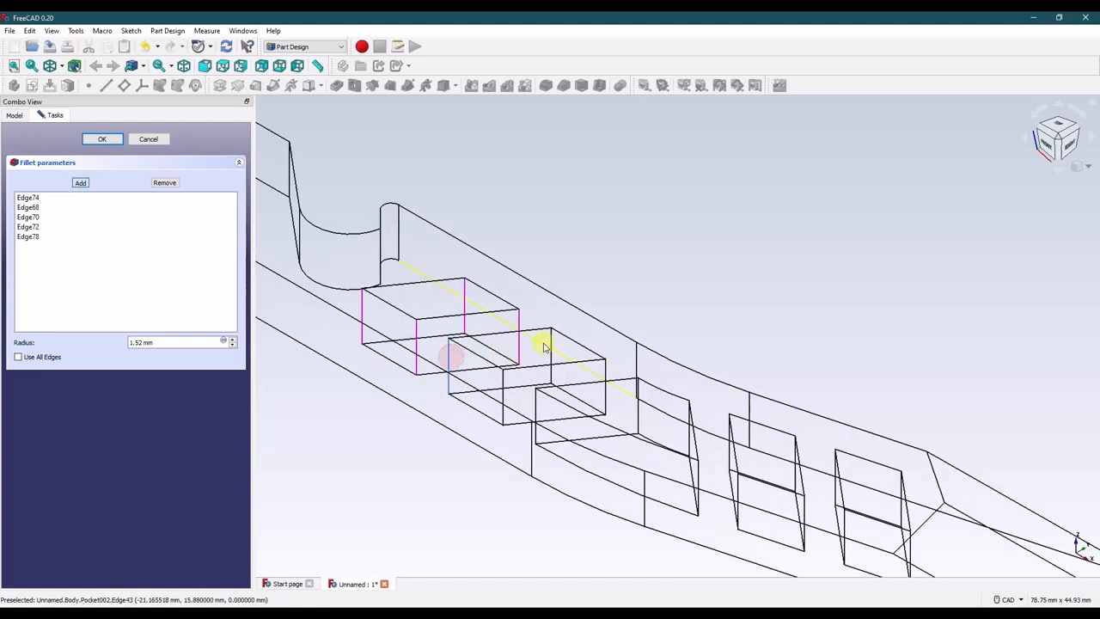
Add the remaining cutout corner edges and confirm the 1.52 mm fillet as Fillet001.
{"action": "left_click", "coordinate": [547, 356]}
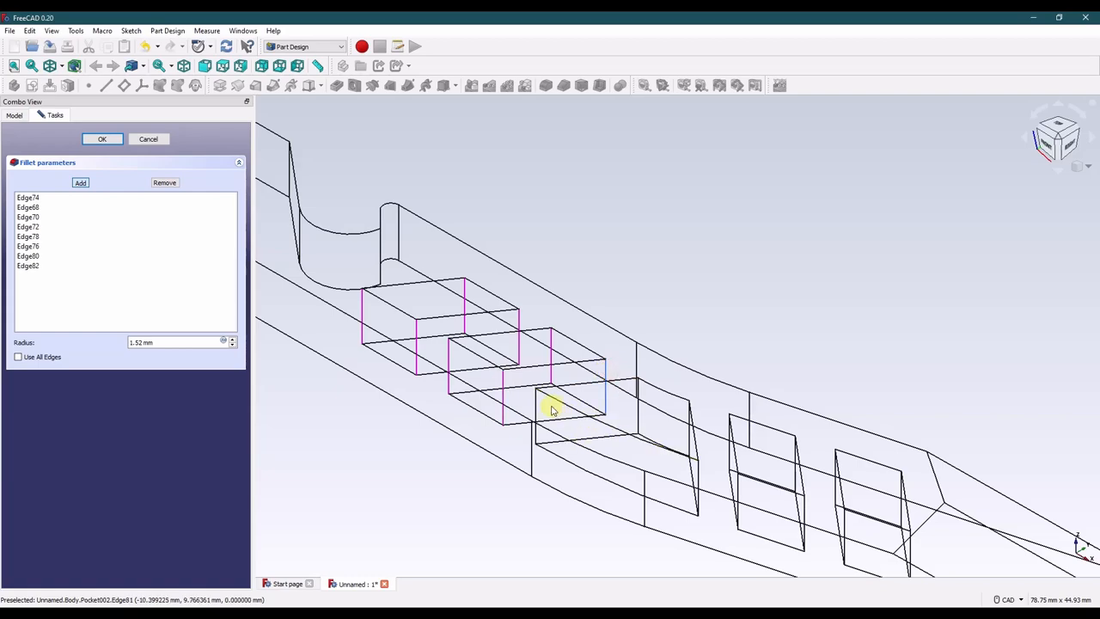
{"action": "left_click", "coordinate": [639, 426]}
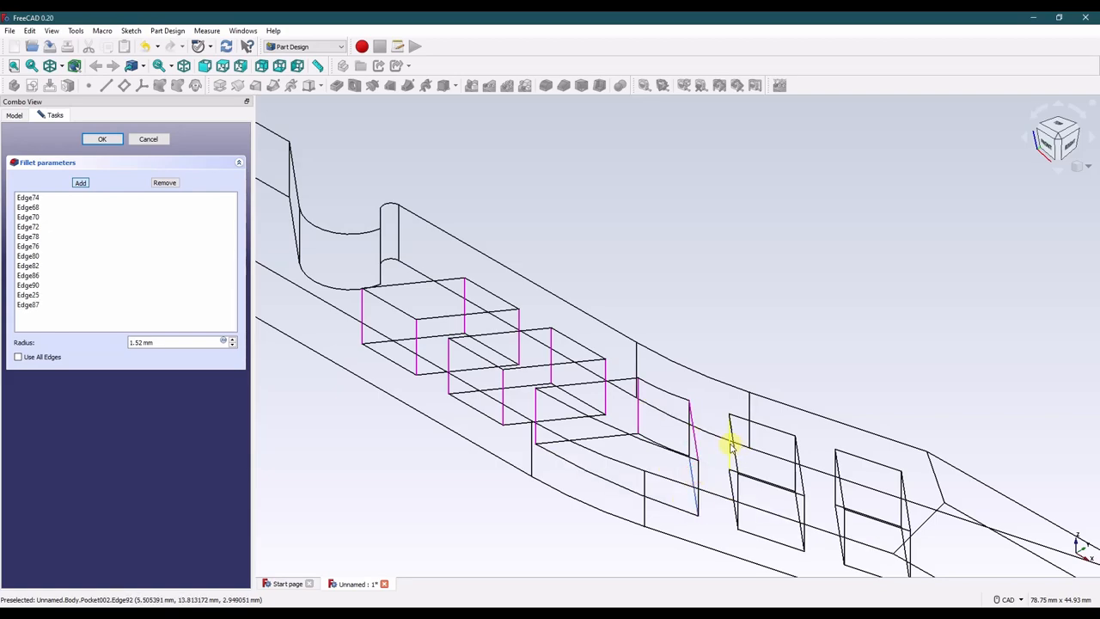
{"action": "left_click", "coordinate": [731, 447]}
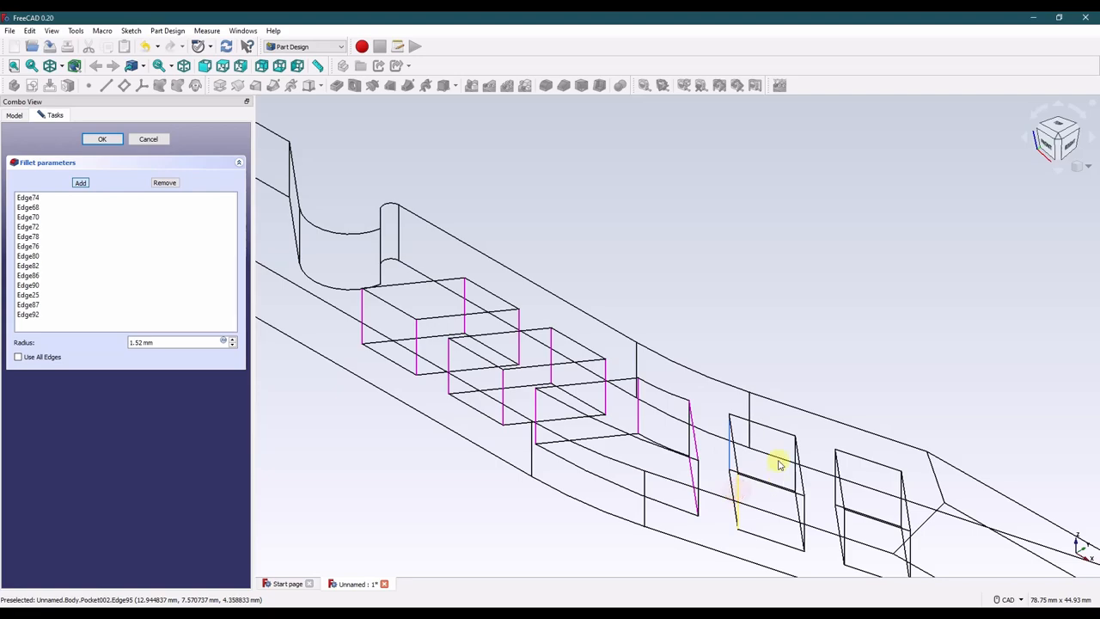
{"action": "left_click", "coordinate": [781, 462]}
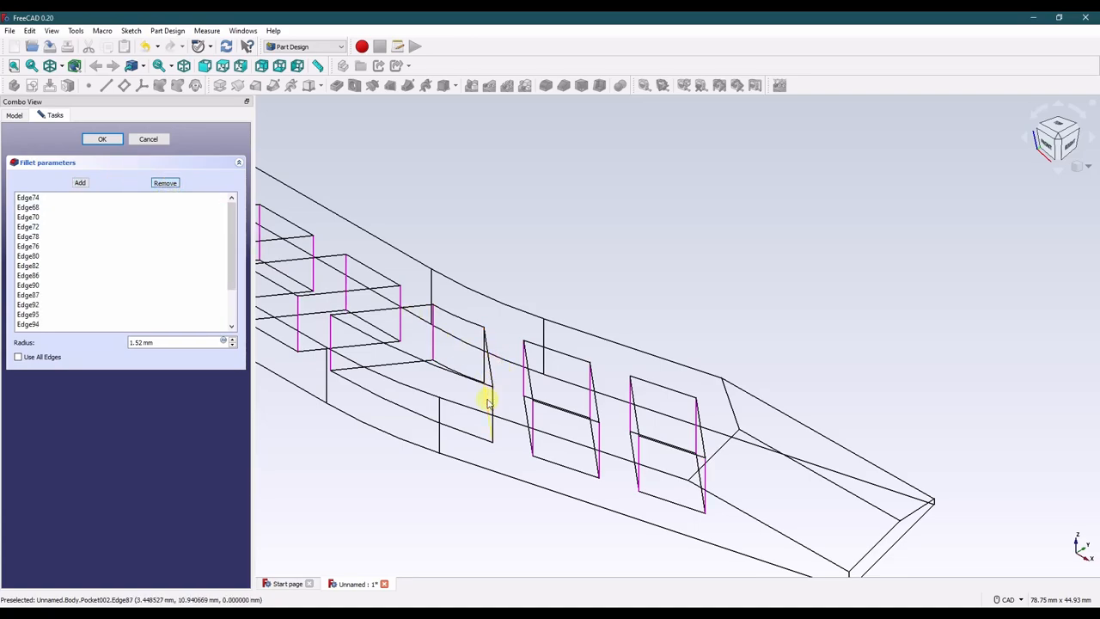
{"action": "left_click", "coordinate": [79, 182]}
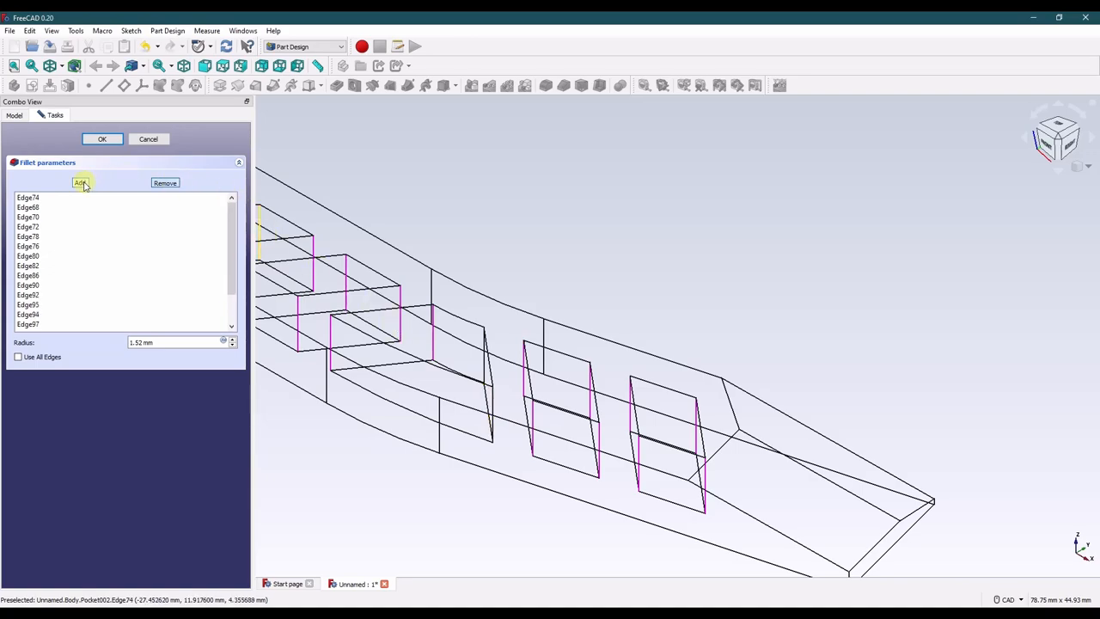
{"action": "mouse_move", "coordinate": [494, 426]}
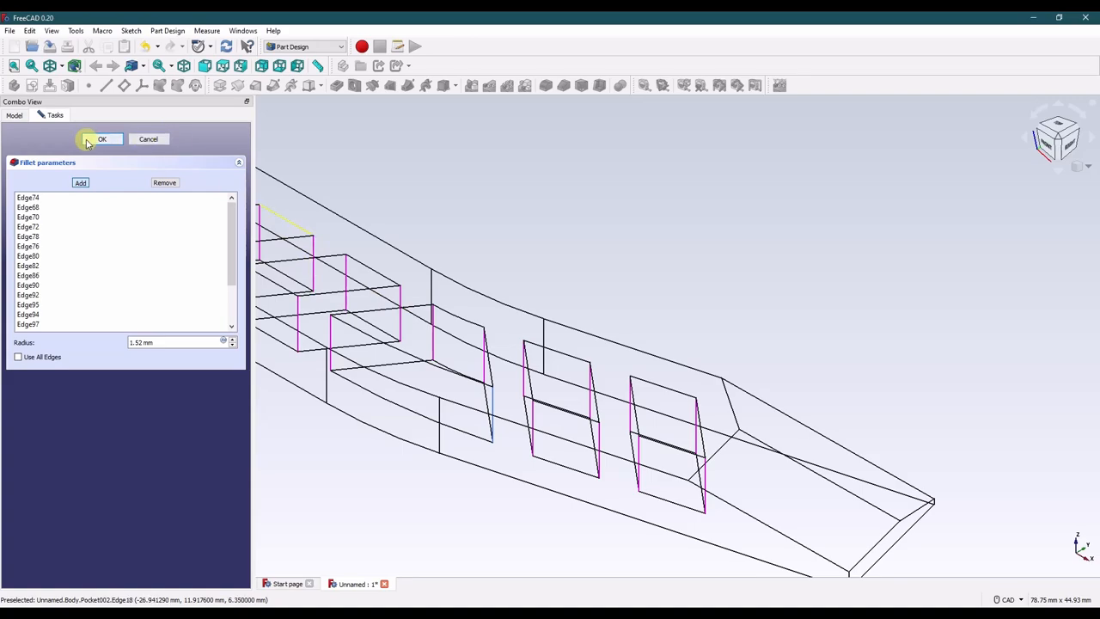
{"action": "left_click", "coordinate": [102, 139]}
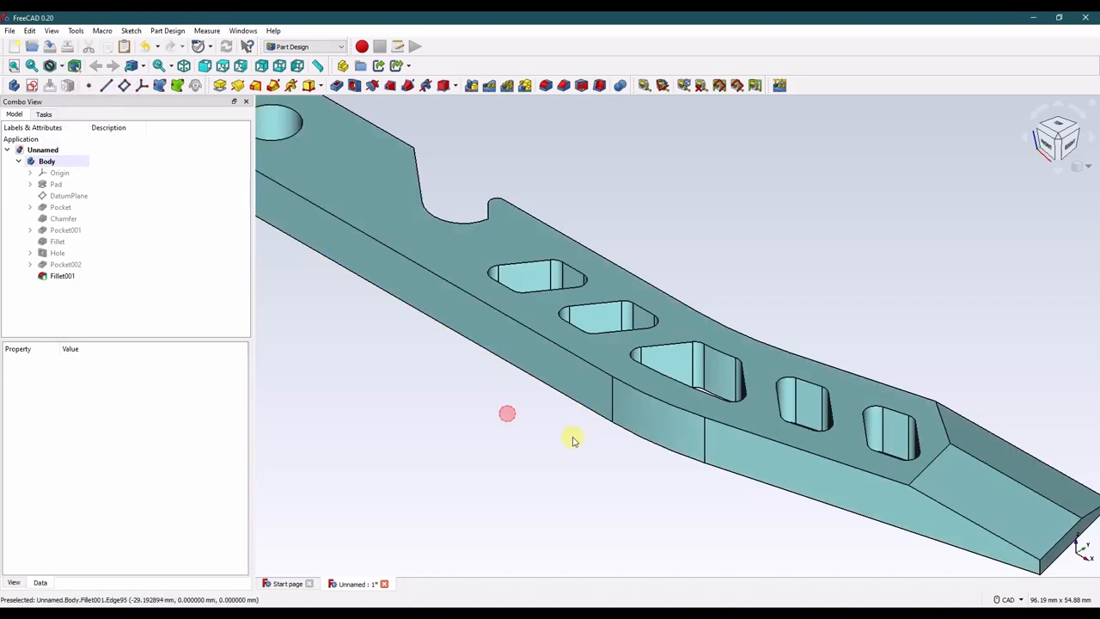
Start a chamfer on Fillet001 with Size 0.5 mm.
{"action": "scroll", "scroll_direction": "down", "scroll_amount": 3}
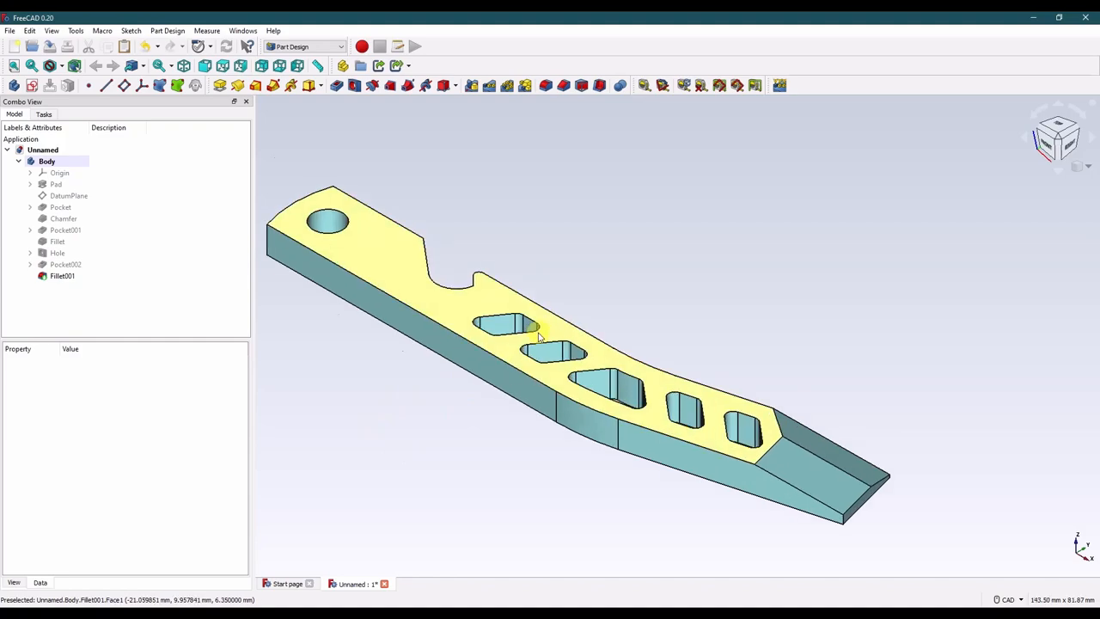
{"action": "left_click", "coordinate": [62, 275]}
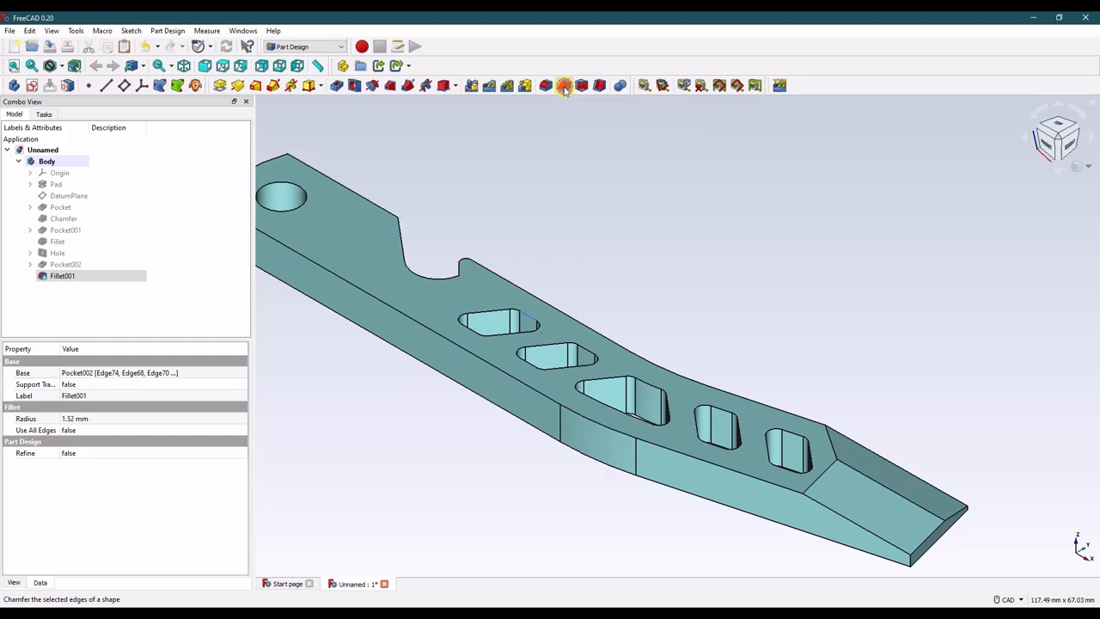
{"action": "left_click", "coordinate": [564, 86]}
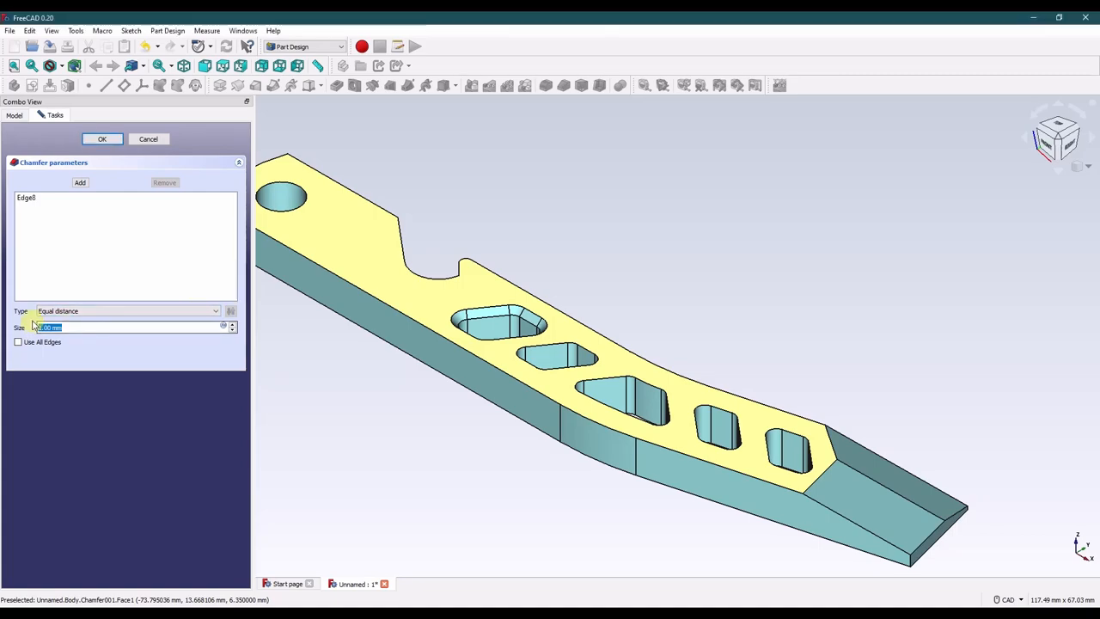
{"action": "type", "text": "0.5 mm"}
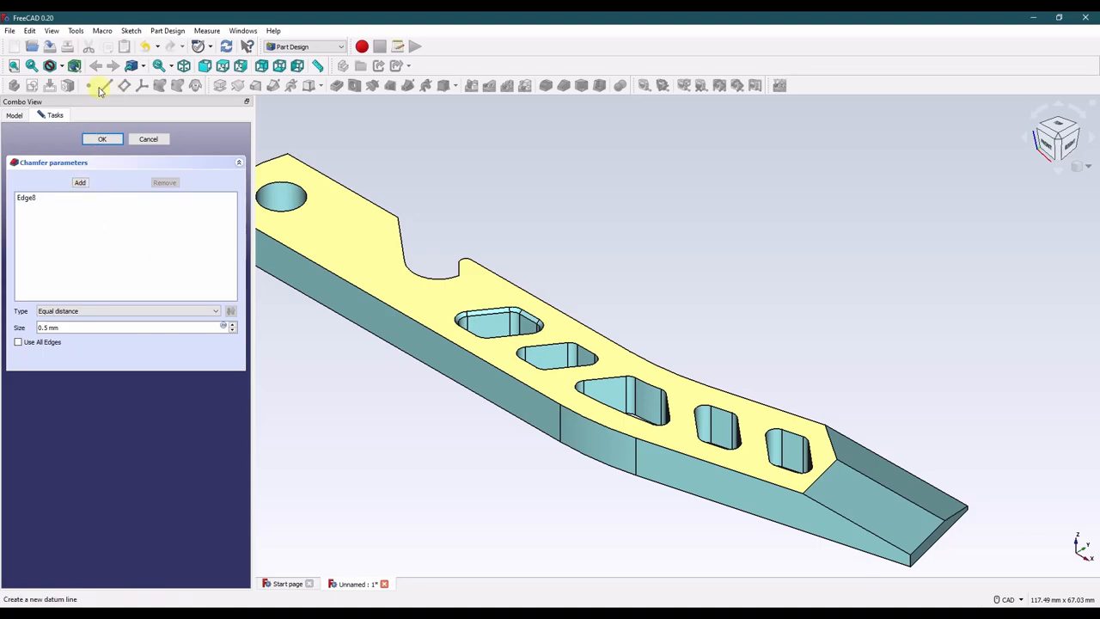
In Wireframe, add the cutout rim edges and confirm the 0.5 mm chamfer as Chamfer001.
{"action": "left_click", "coordinate": [77, 110]}
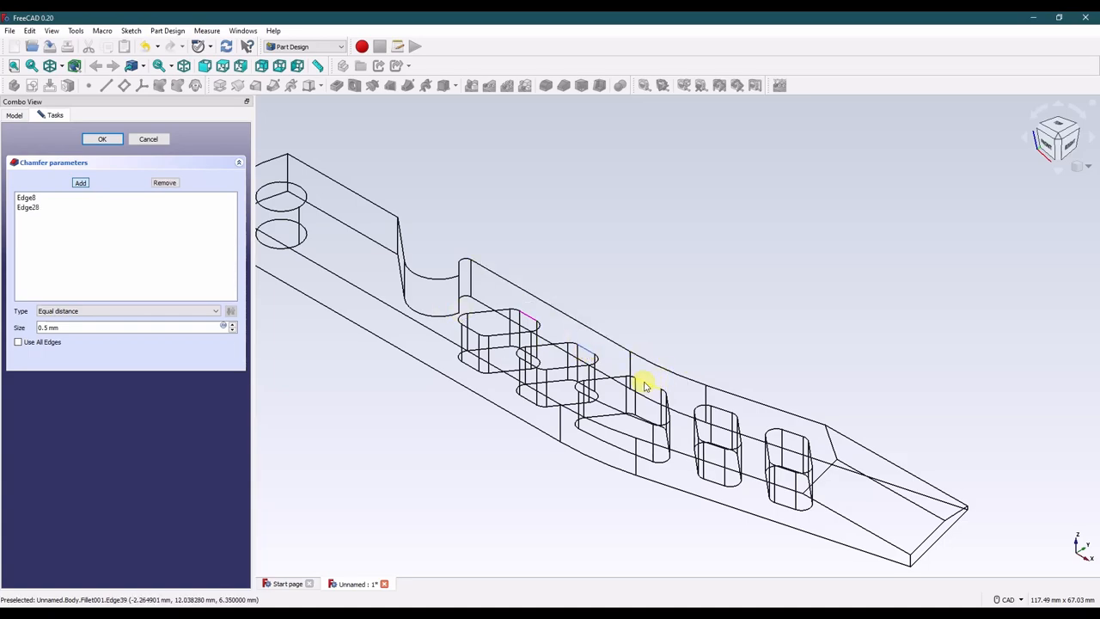
{"action": "left_click", "coordinate": [790, 433]}
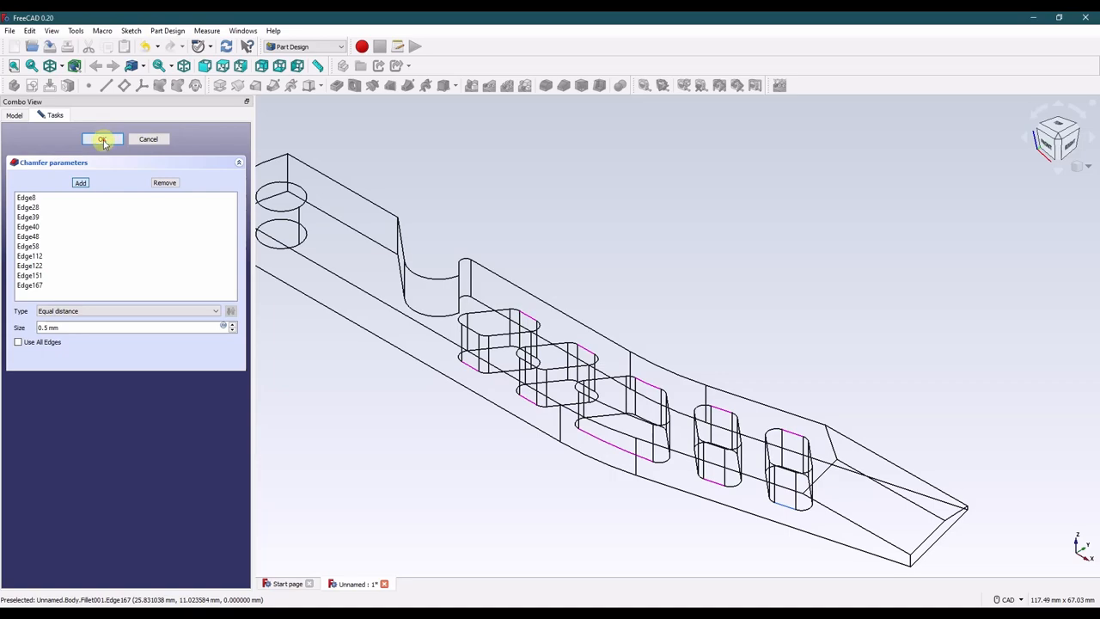
{"action": "left_click", "coordinate": [103, 139]}
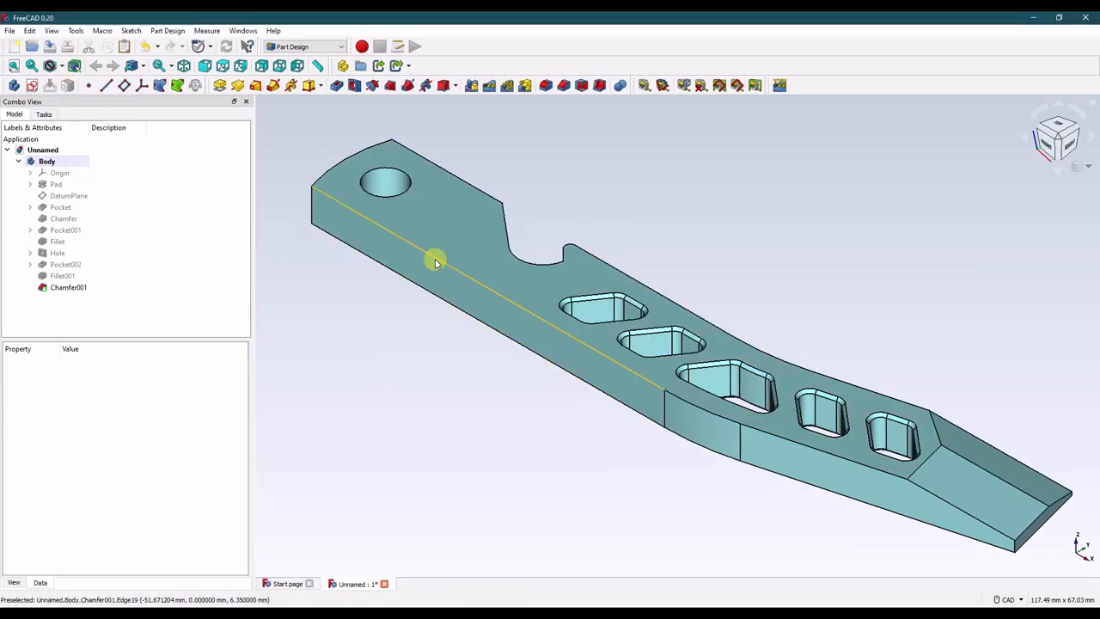
Select the bar's long top edge for a chamfer and switch the display to Wireframe.
{"action": "left_click", "coordinate": [68, 287]}
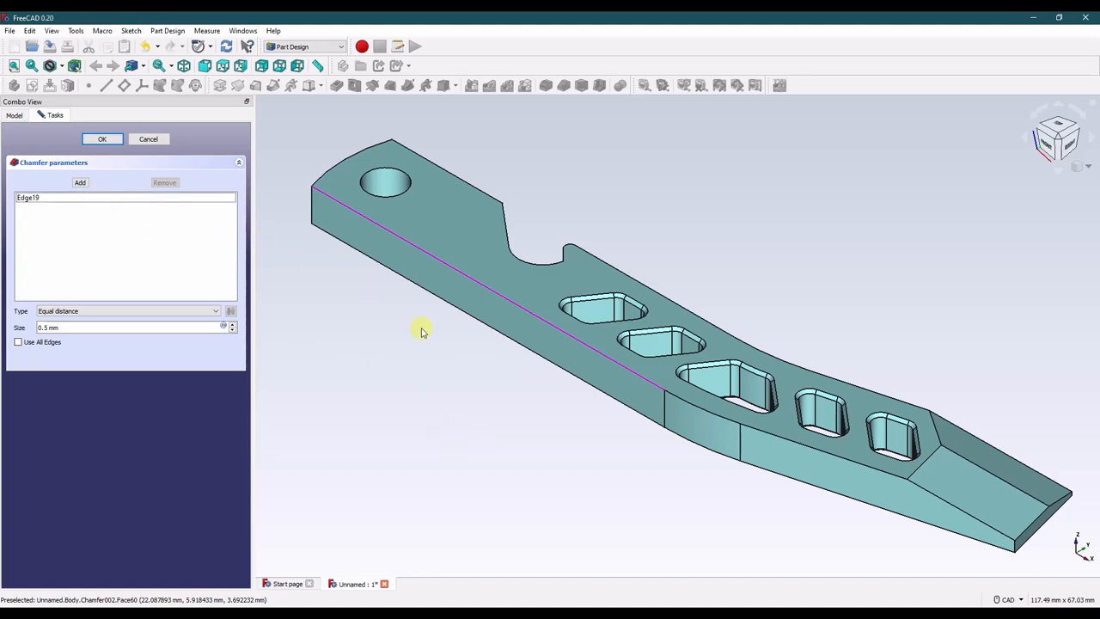
{"action": "left_click", "coordinate": [67, 65]}
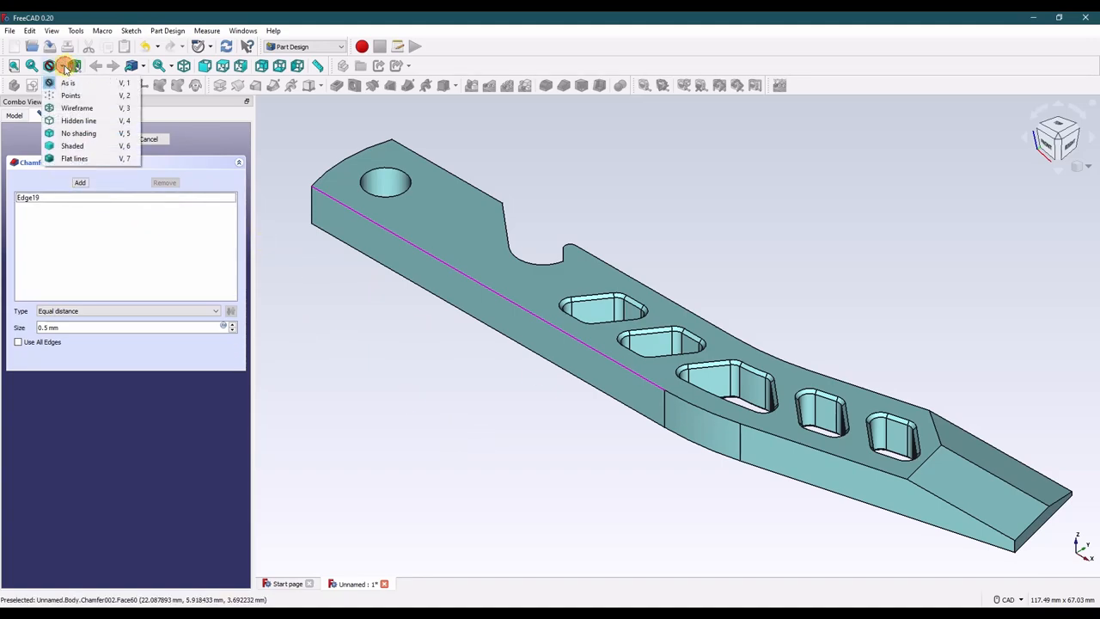
{"action": "mouse_move", "coordinate": [79, 121]}
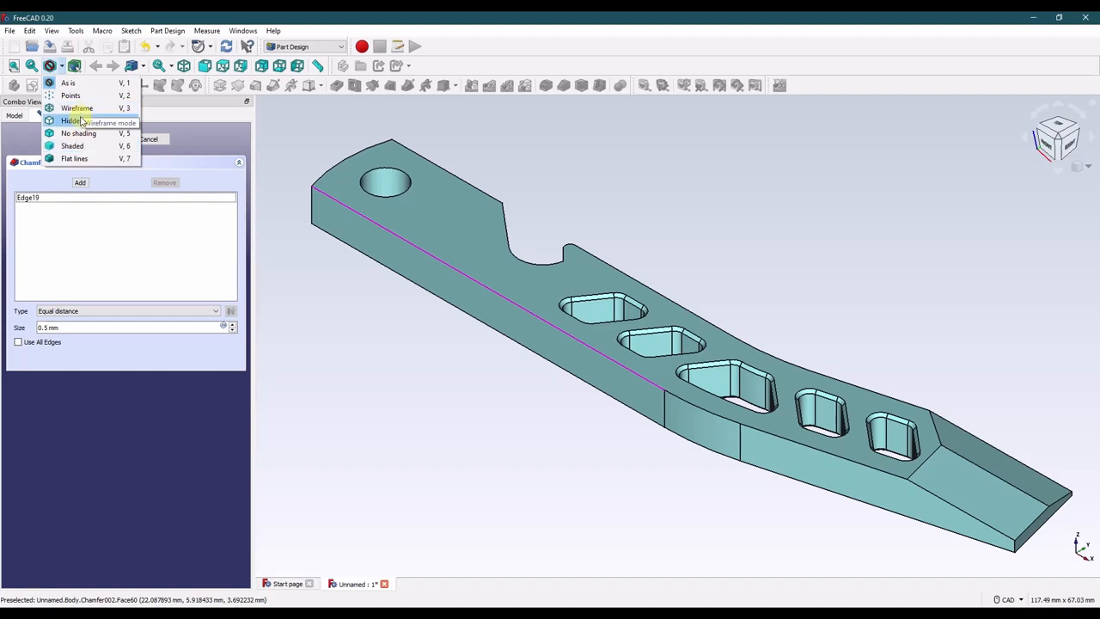
{"action": "left_click", "coordinate": [78, 107]}
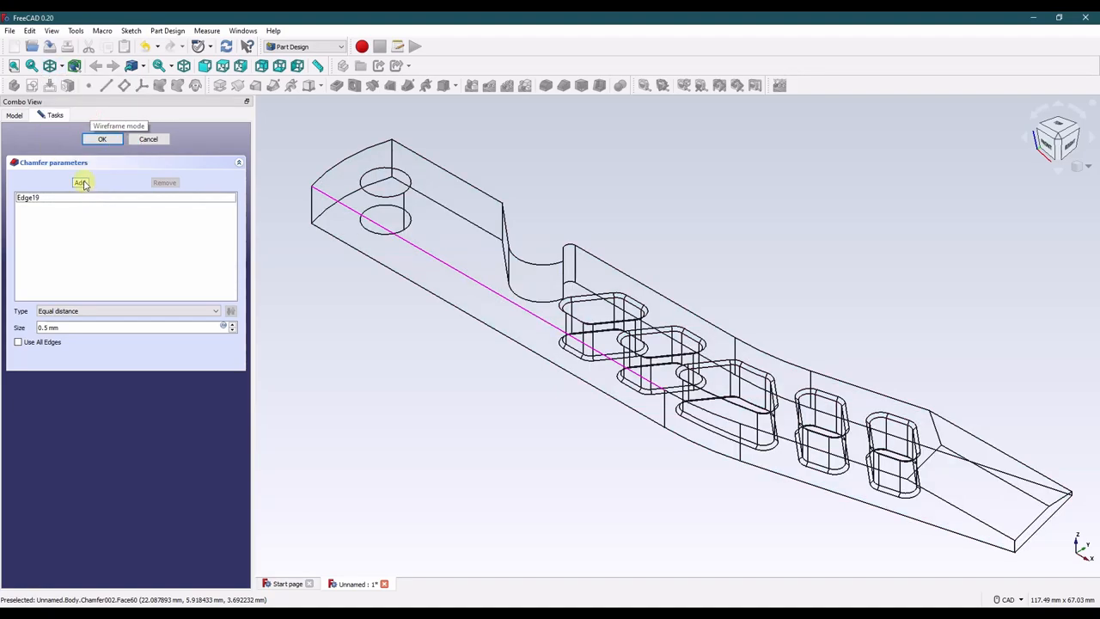
{"action": "mouse_move", "coordinate": [632, 426]}
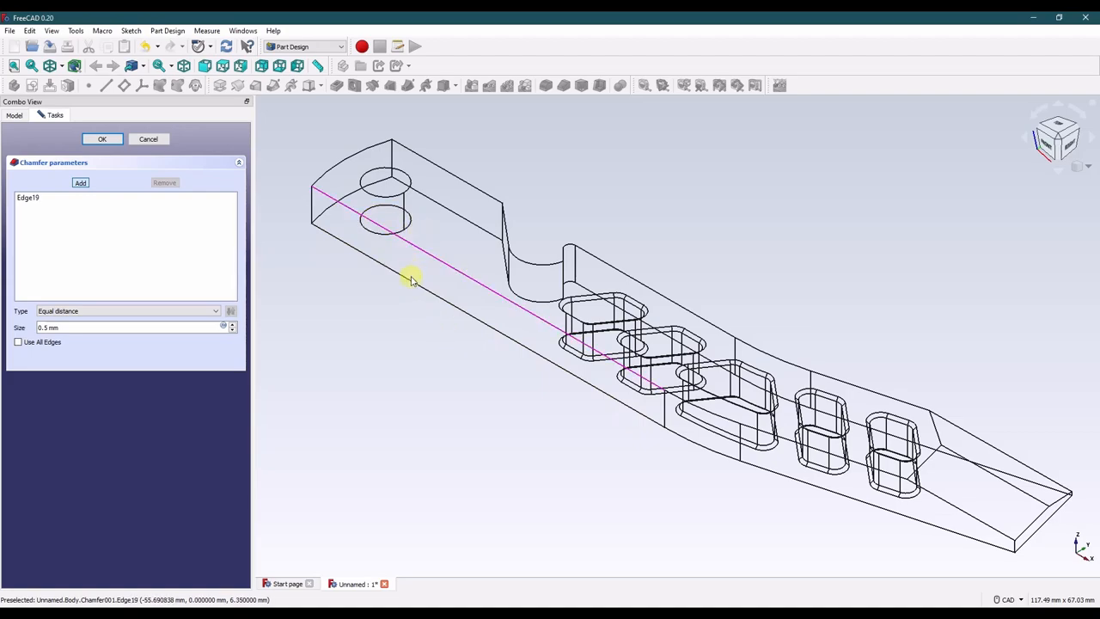
{"action": "mouse_move", "coordinate": [421, 258]}
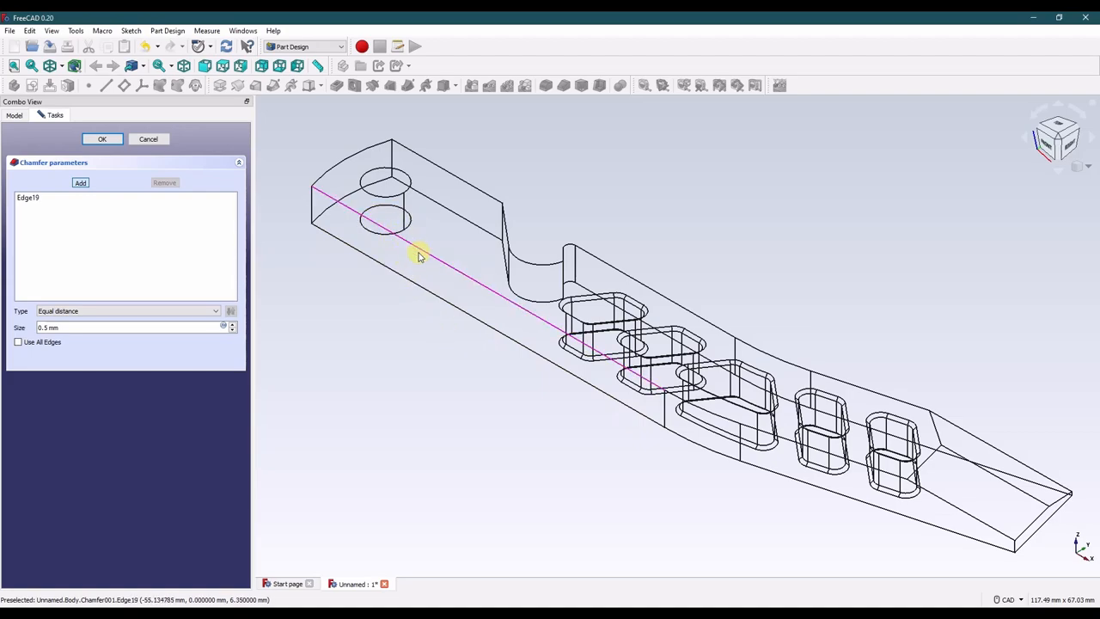
{"action": "mouse_move", "coordinate": [394, 230]}
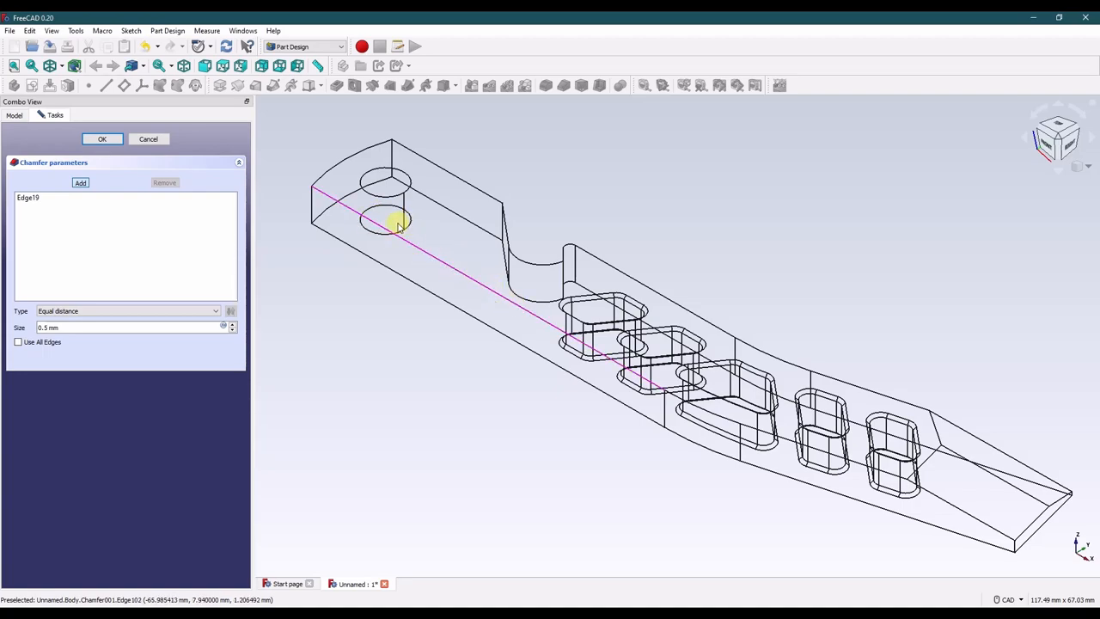
{"action": "mouse_move", "coordinate": [541, 327]}
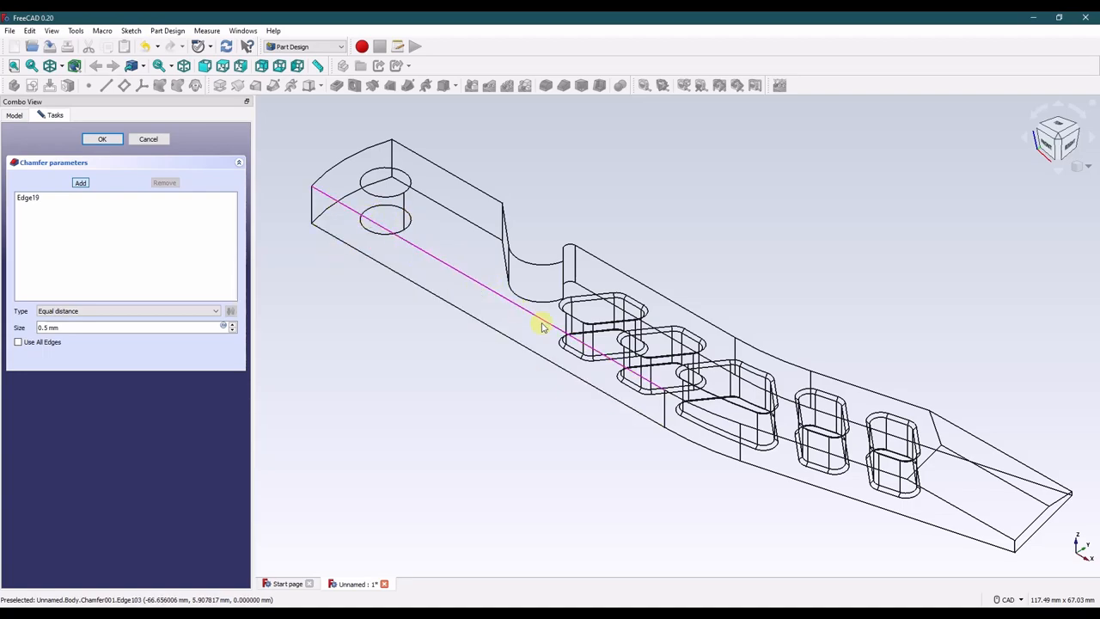
{"action": "mouse_move", "coordinate": [326, 308]}
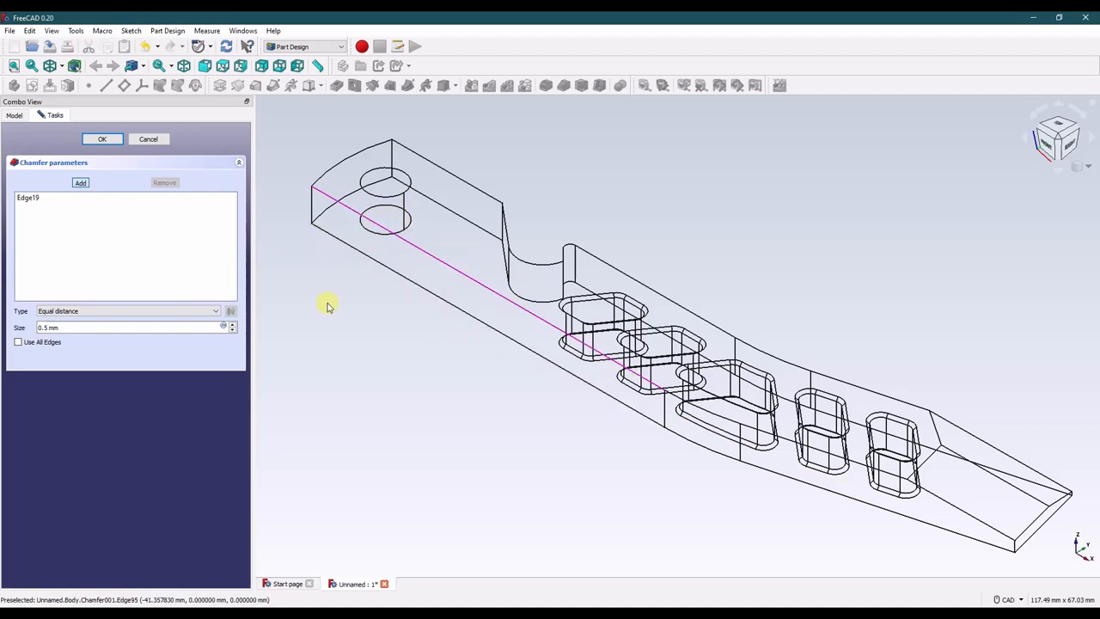
{"action": "mouse_move", "coordinate": [341, 198]}
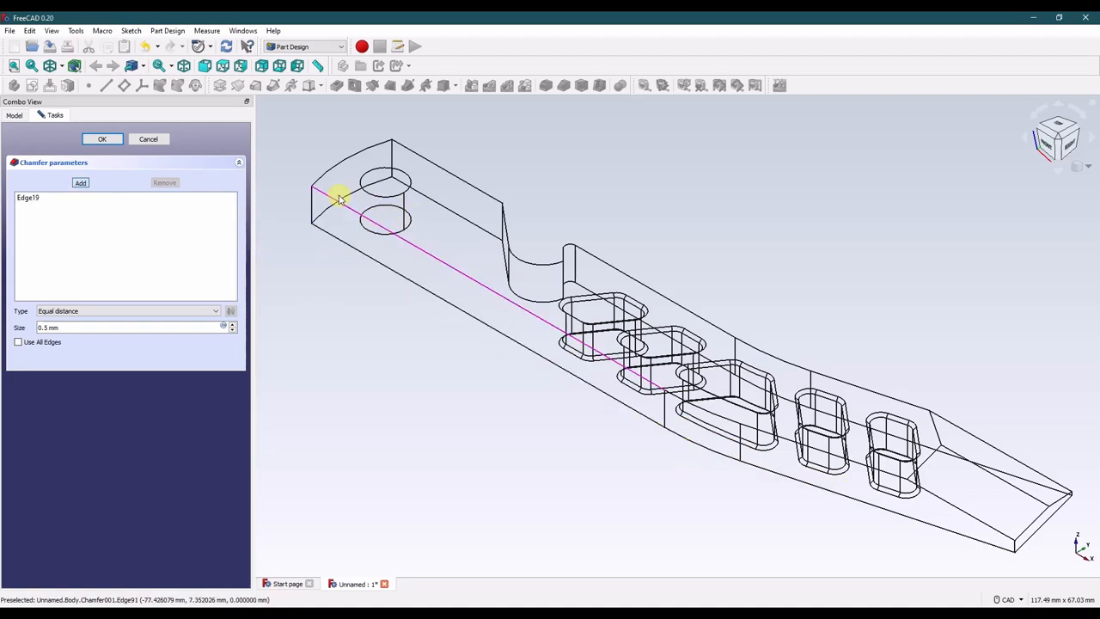
Add the head, handle and bottom outline edges and confirm the 0.5 mm chamfer as Chamfer002.
{"action": "left_click", "coordinate": [413, 153]}
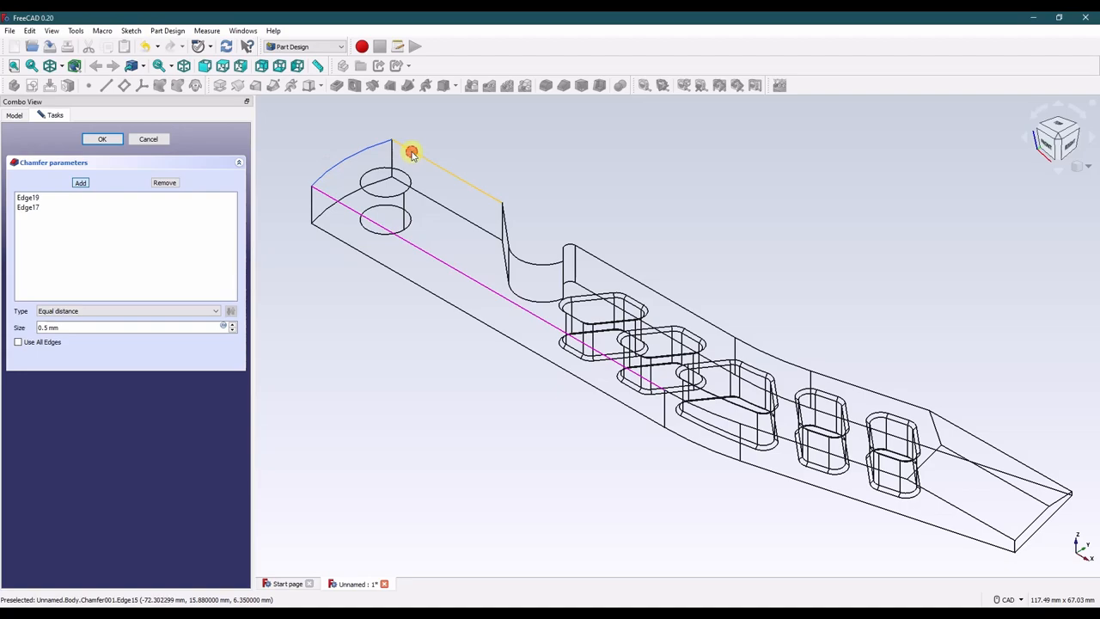
{"action": "left_click", "coordinate": [410, 151]}
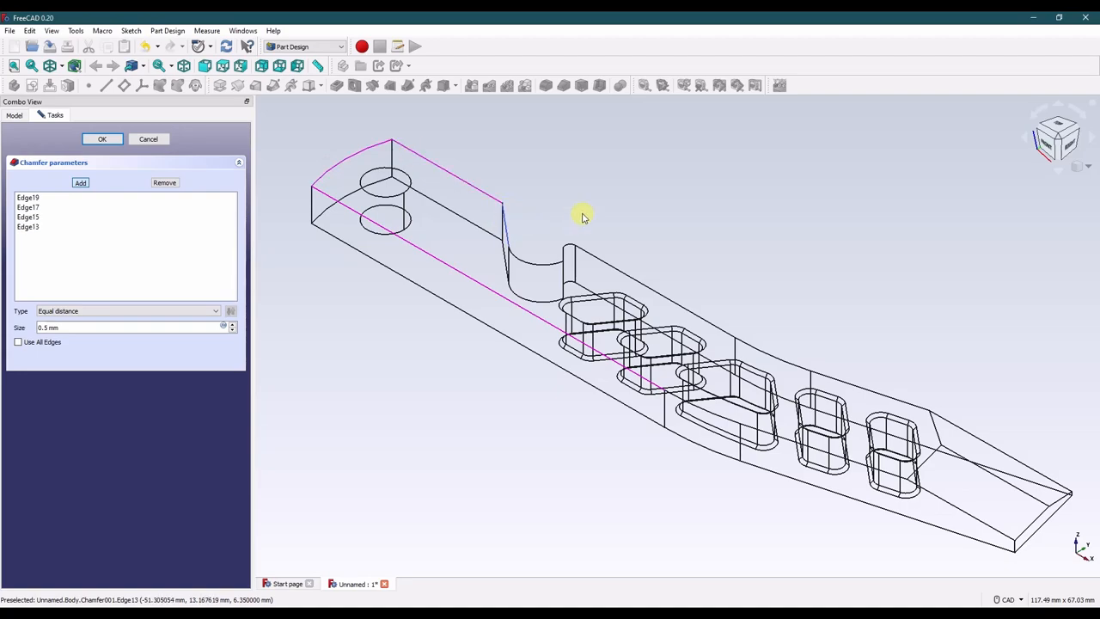
{"action": "left_click", "coordinate": [569, 255]}
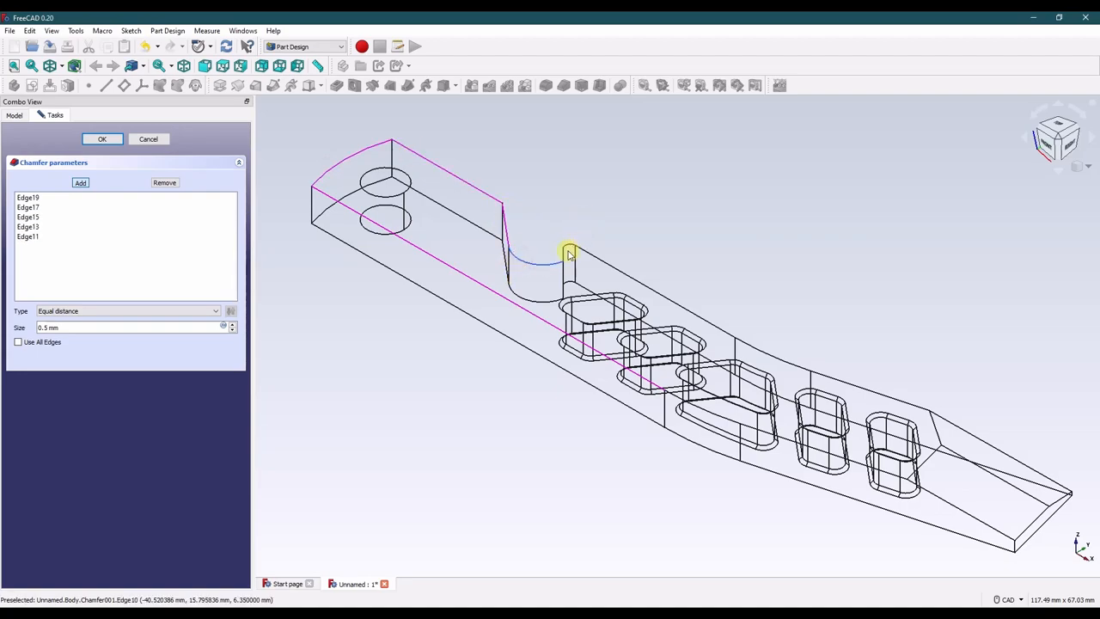
{"action": "left_click", "coordinate": [567, 254]}
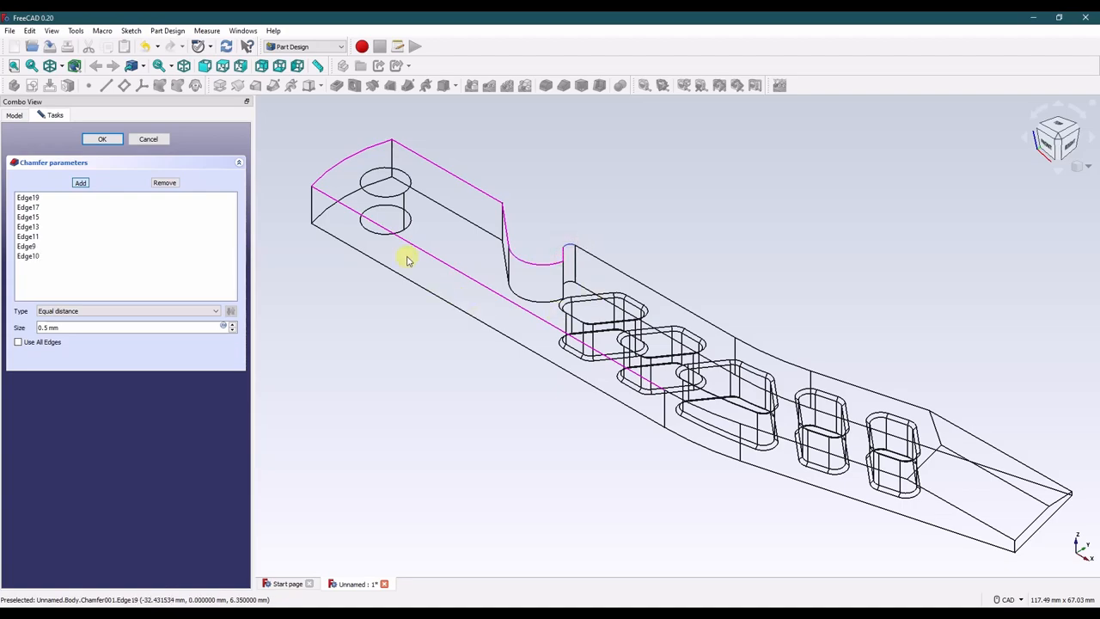
{"action": "left_click", "coordinate": [336, 241]}
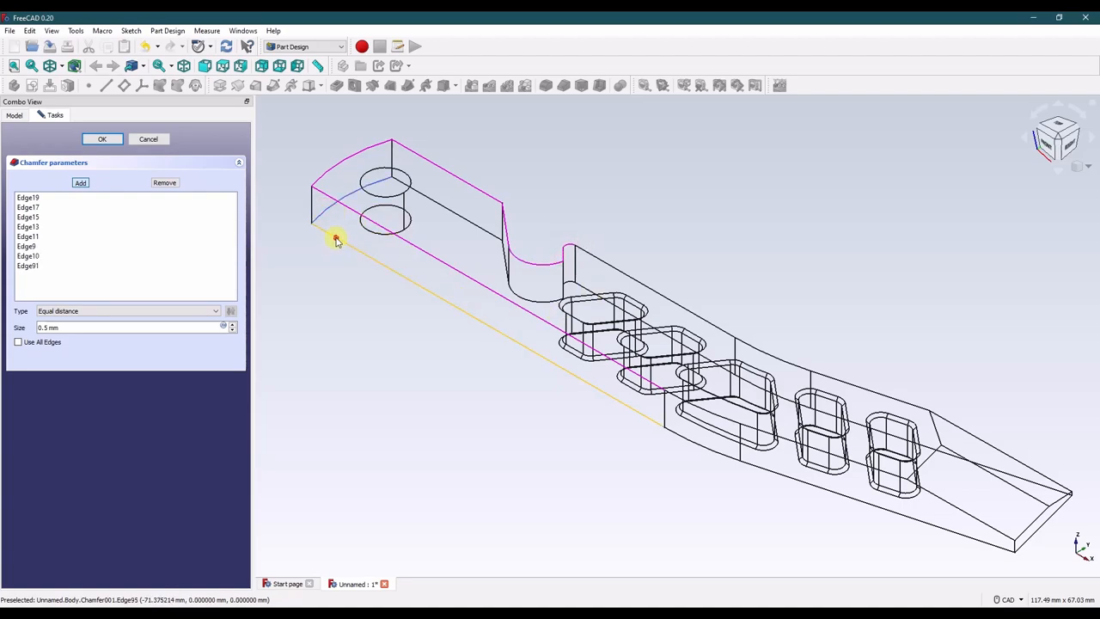
{"action": "left_click", "coordinate": [502, 249]}
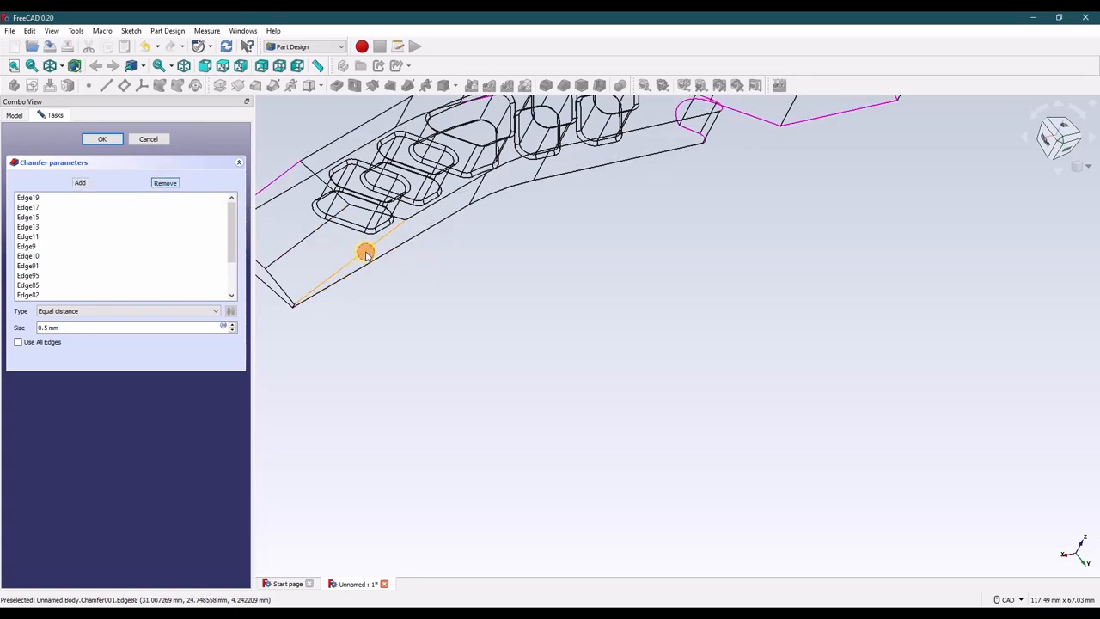
{"action": "left_click", "coordinate": [102, 138]}
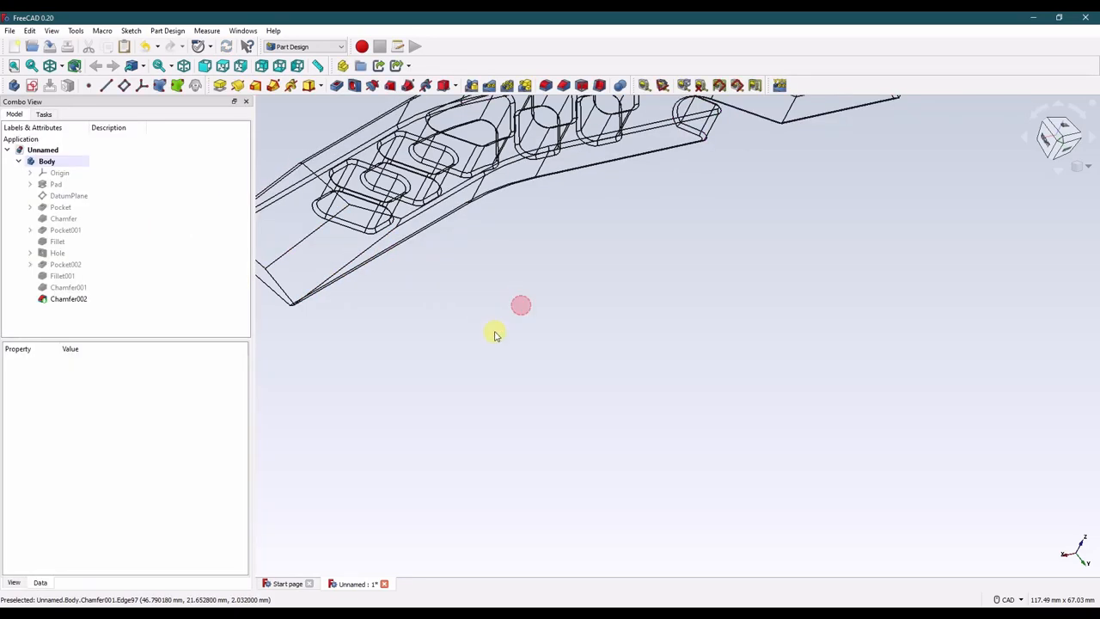
Switch the shaded bar to an orthographic projection for a top-down view.
{"action": "left_click", "coordinate": [50, 84]}
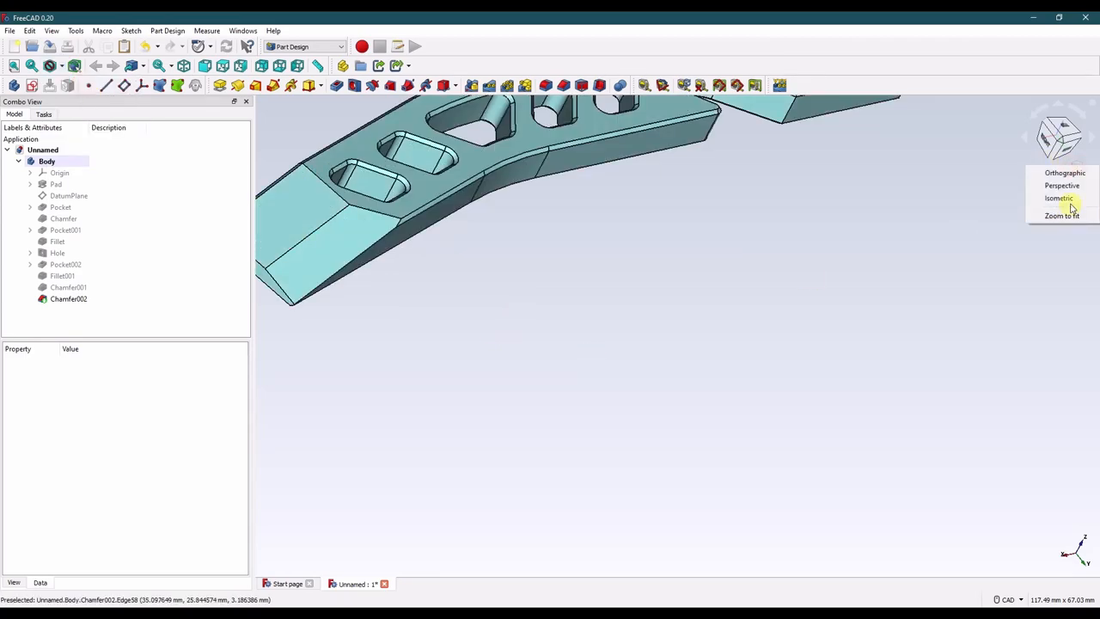
{"action": "left_click", "coordinate": [1062, 216]}
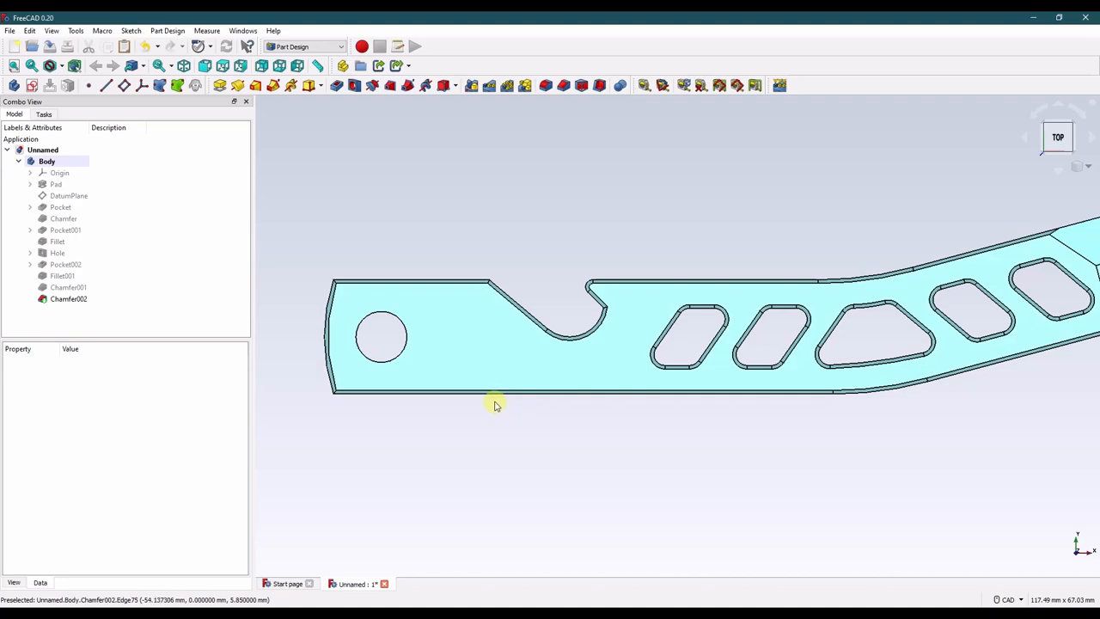
{"action": "mouse_move", "coordinate": [385, 254]}
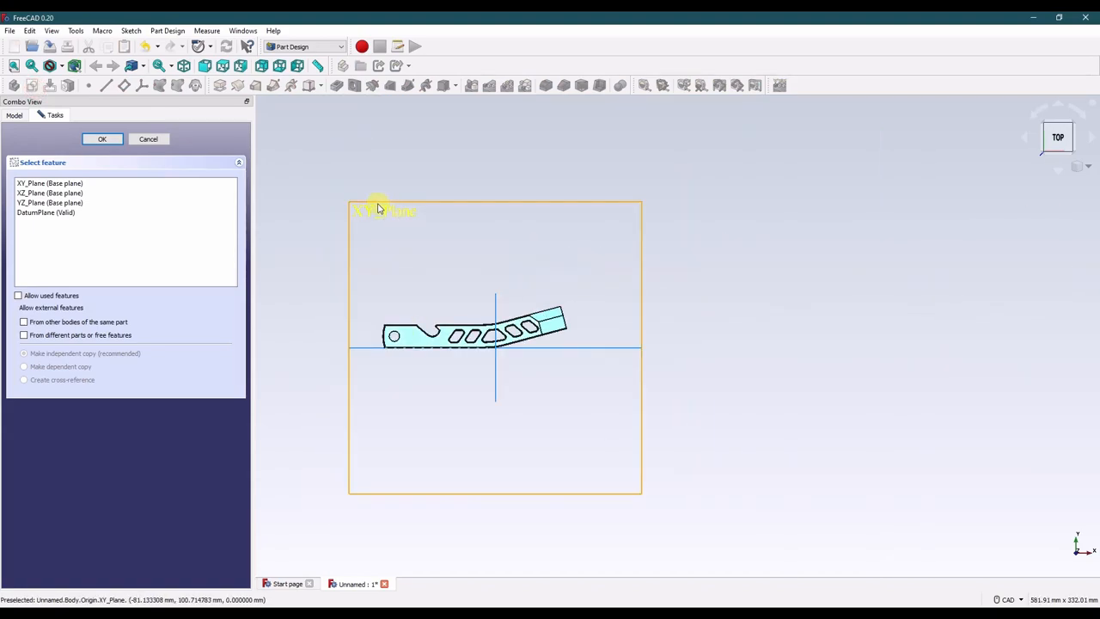
Create Sketch005 on the XY plane with its z position raised to 6.3 mm and open it for editing.
{"action": "left_click", "coordinate": [101, 139]}
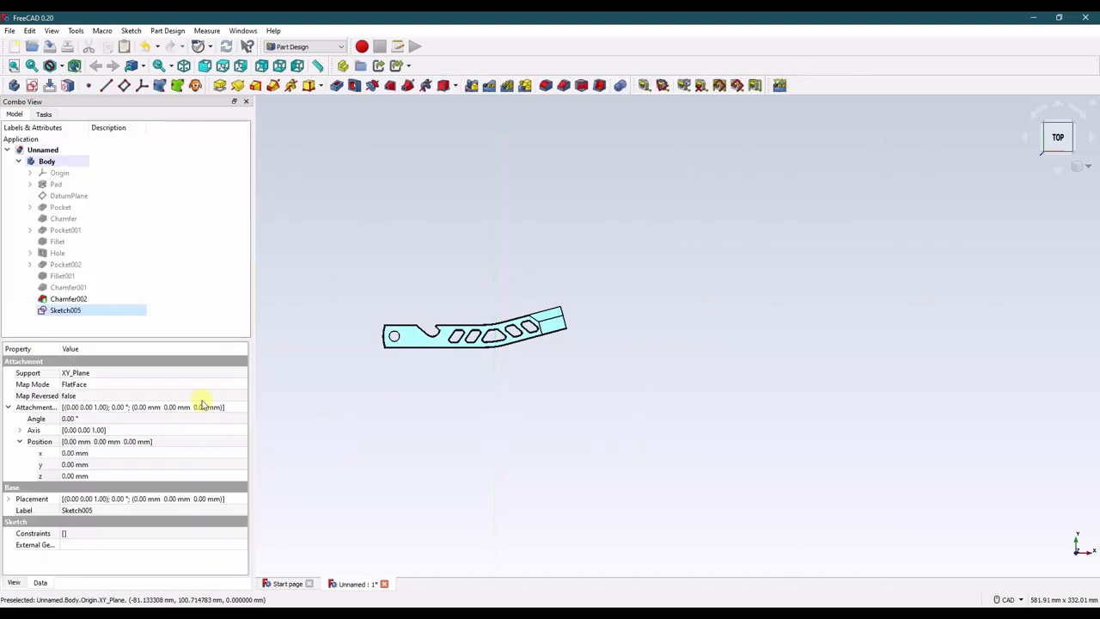
{"action": "left_click", "coordinate": [103, 475]}
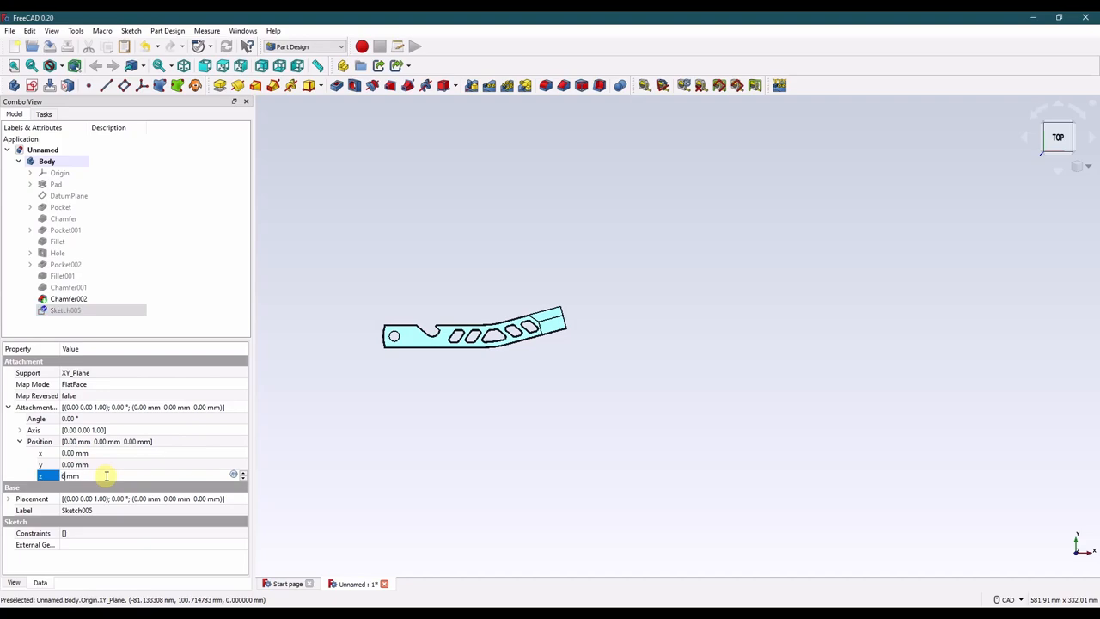
{"action": "type", "text": "6.3"}
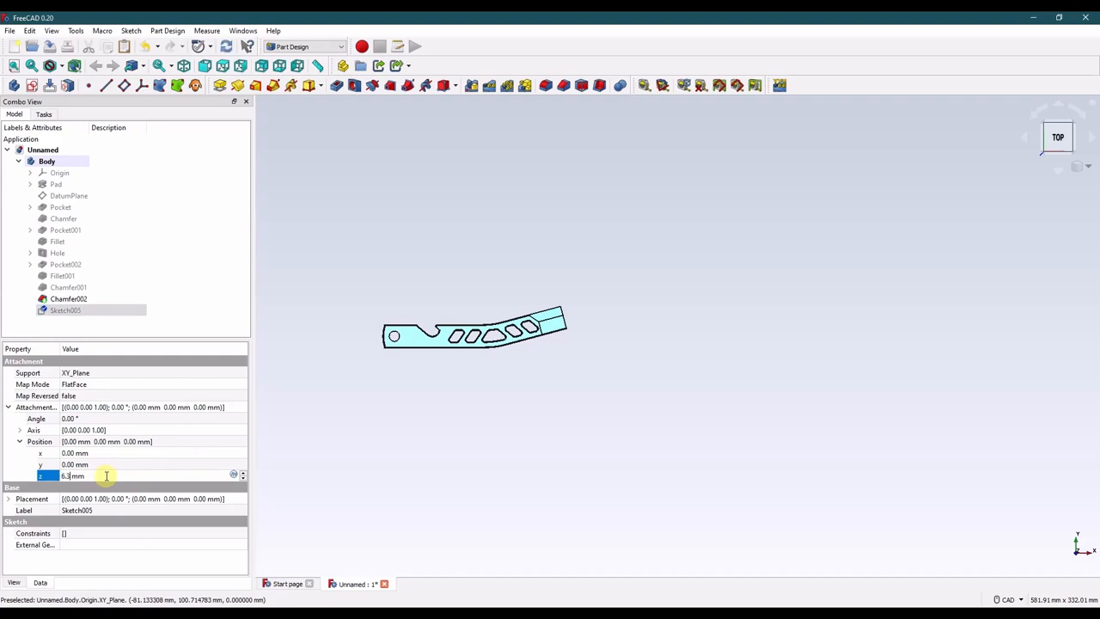
{"action": "left_click", "coordinate": [495, 491]}
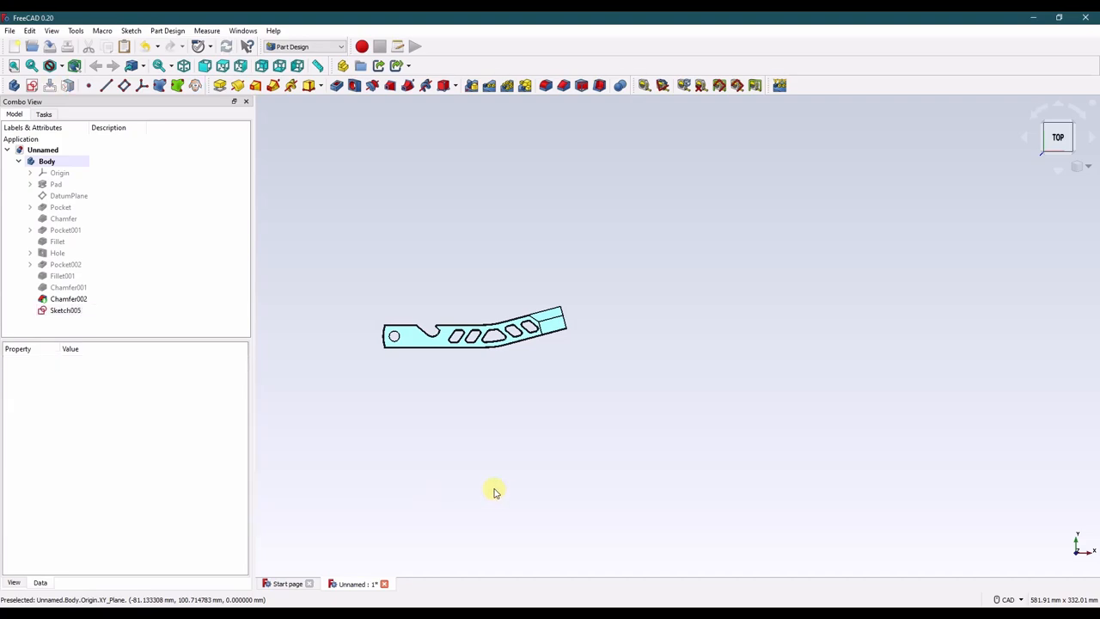
{"action": "double_click", "coordinate": [65, 309]}
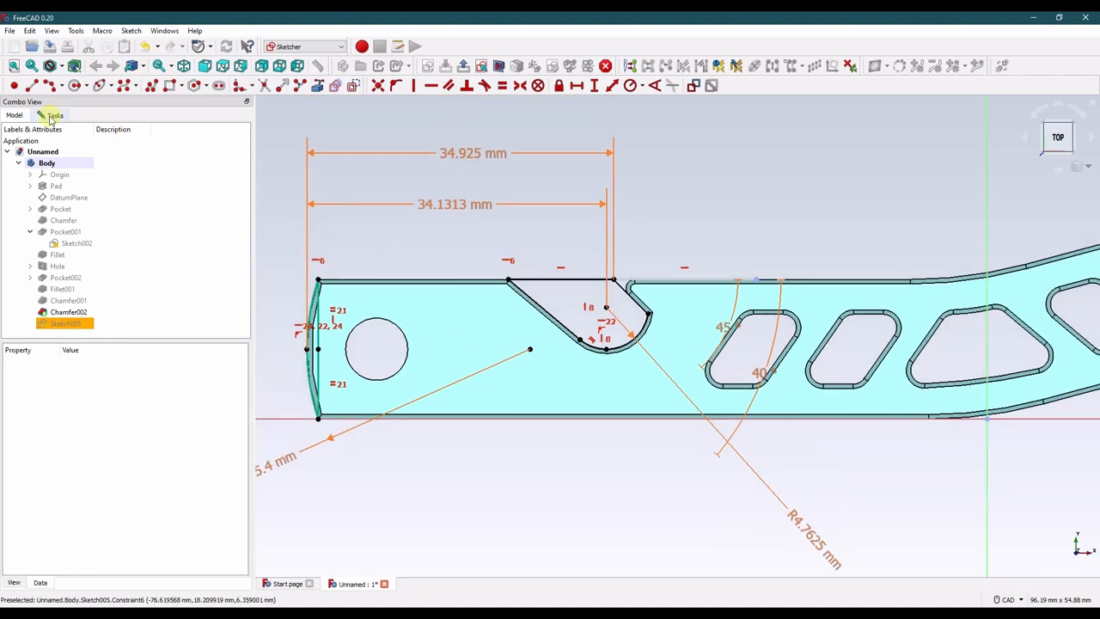
Show the Tasks panel to draw the small triangular notch on the bar's bottom edge.
{"action": "left_click", "coordinate": [55, 114]}
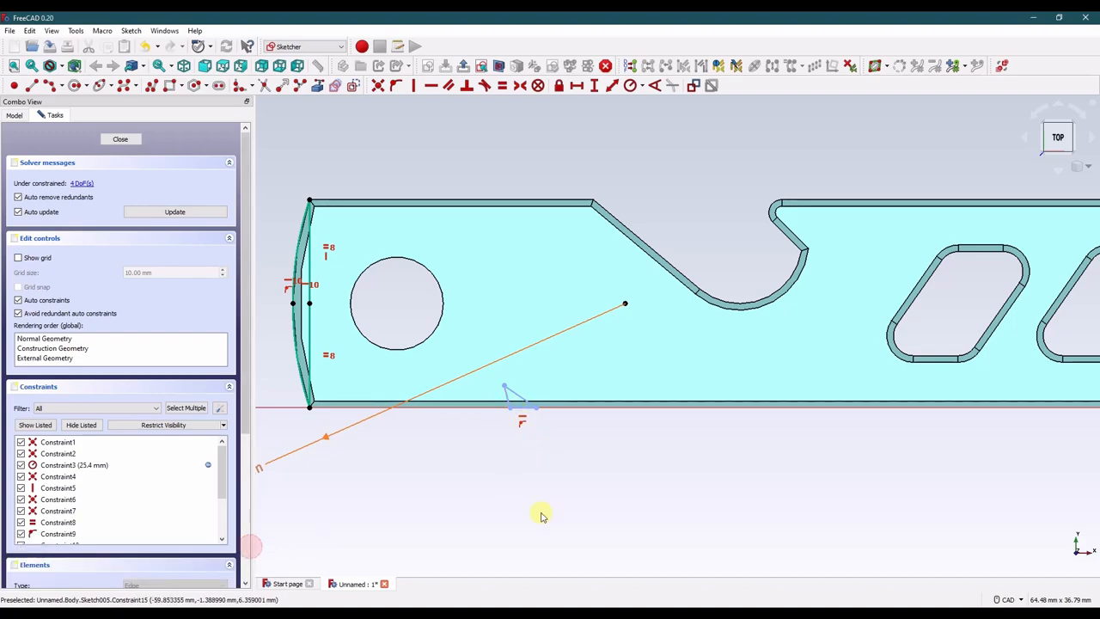
{"action": "mouse_move", "coordinate": [555, 478]}
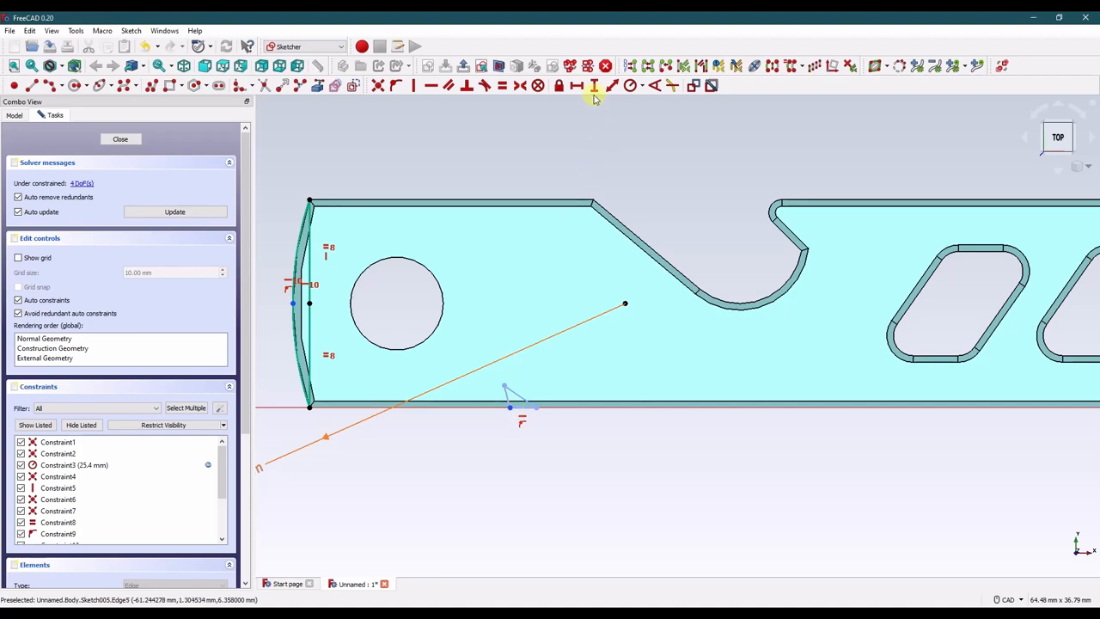
Dimension the notch 13.97 mm from the end, 2.32 mm wide and 1.5875 mm deep, then close the sketch.
{"action": "left_click", "coordinate": [595, 86]}
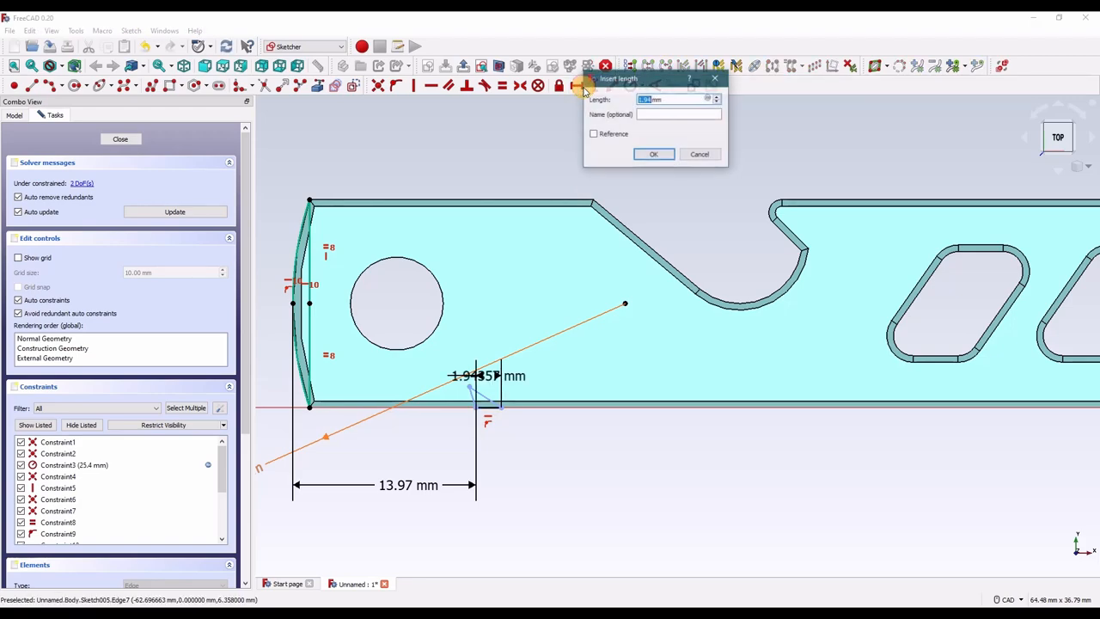
{"action": "left_click", "coordinate": [653, 155]}
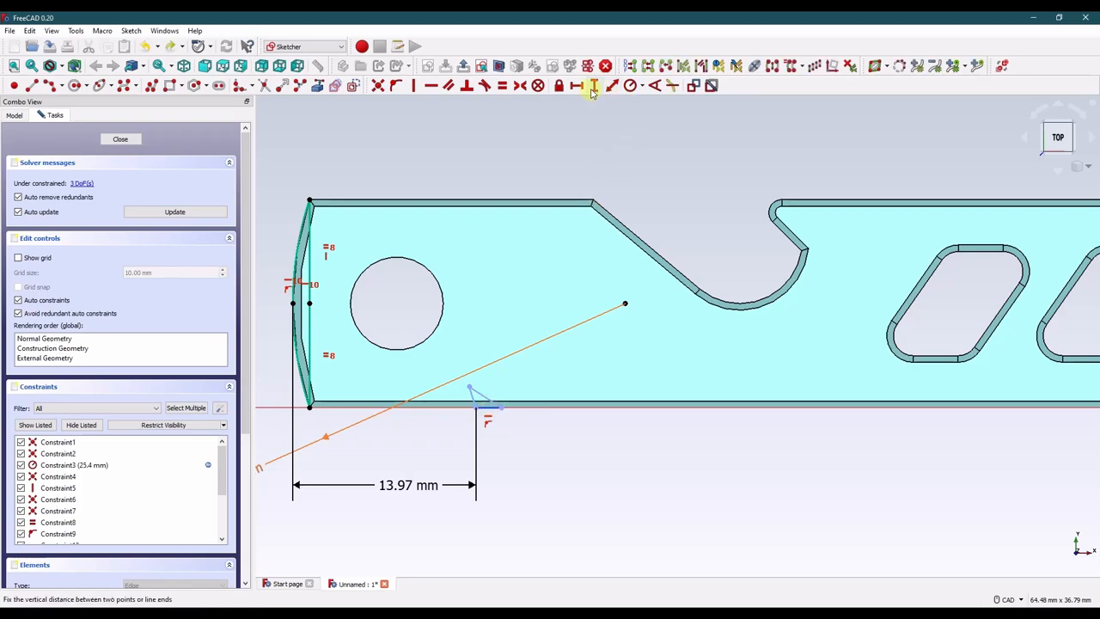
{"action": "left_click", "coordinate": [593, 86]}
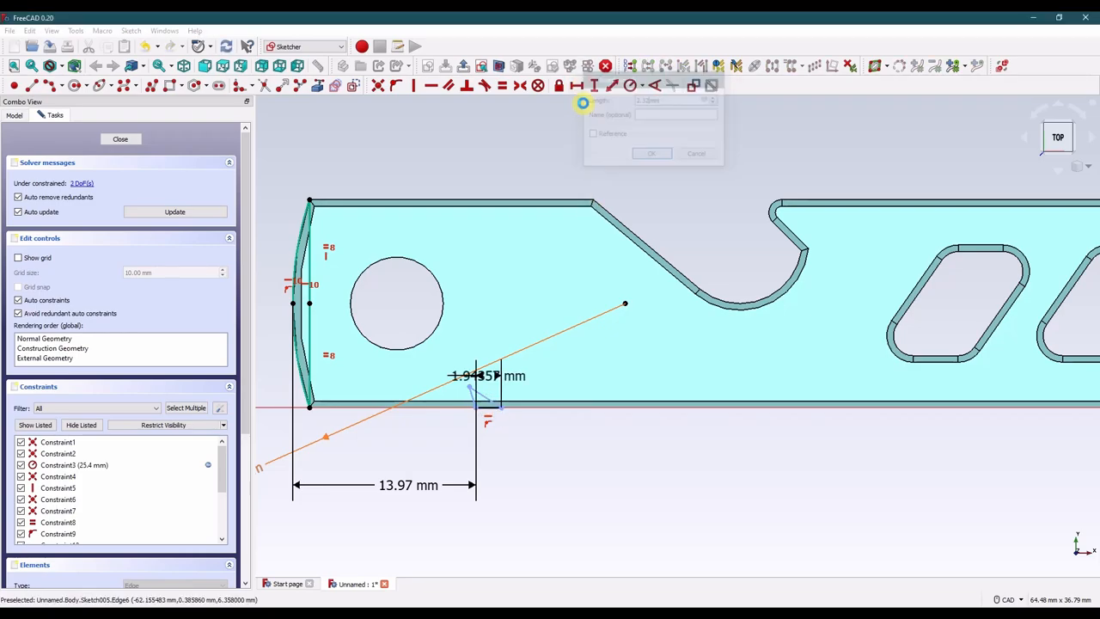
{"action": "left_click", "coordinate": [650, 153]}
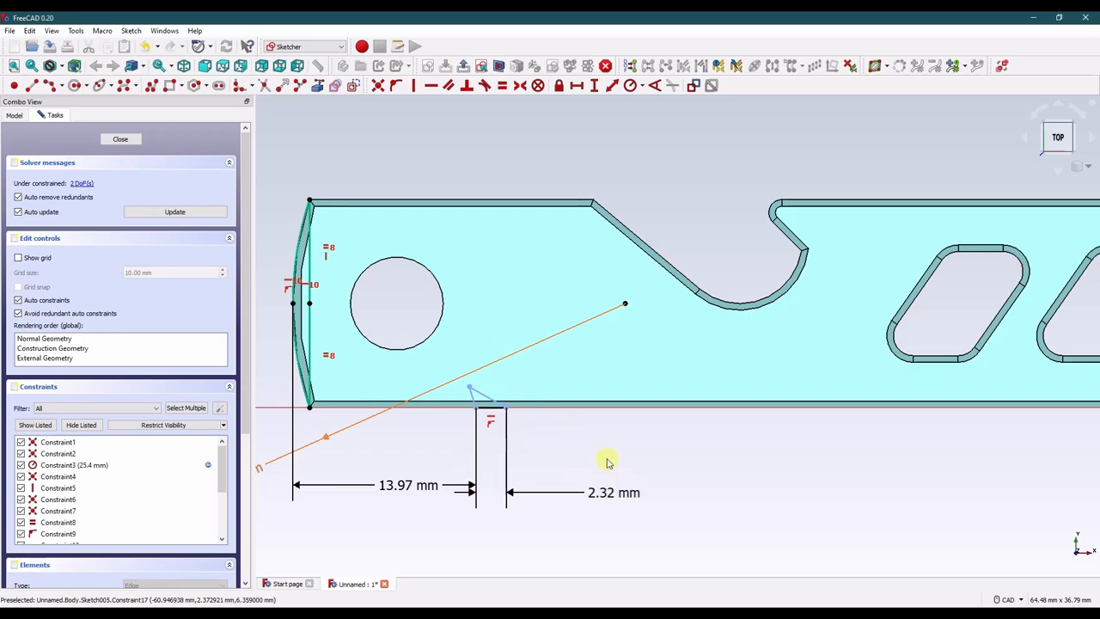
{"action": "mouse_move", "coordinate": [556, 433]}
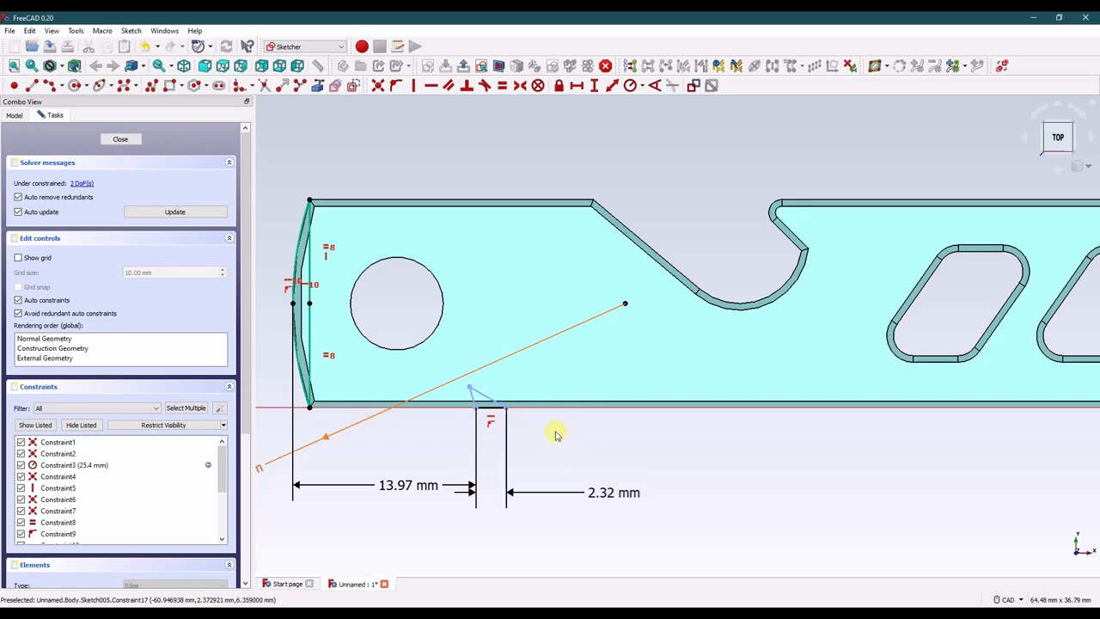
{"action": "mouse_move", "coordinate": [502, 412]}
{"action": "type", "text": "1.5"}
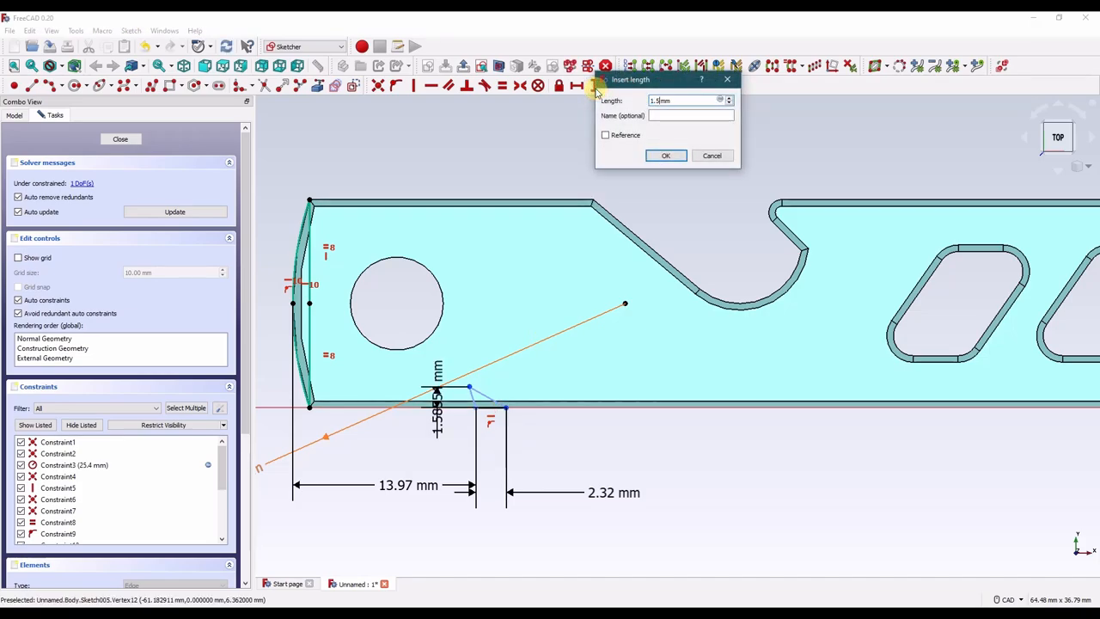
{"action": "left_click", "coordinate": [665, 155]}
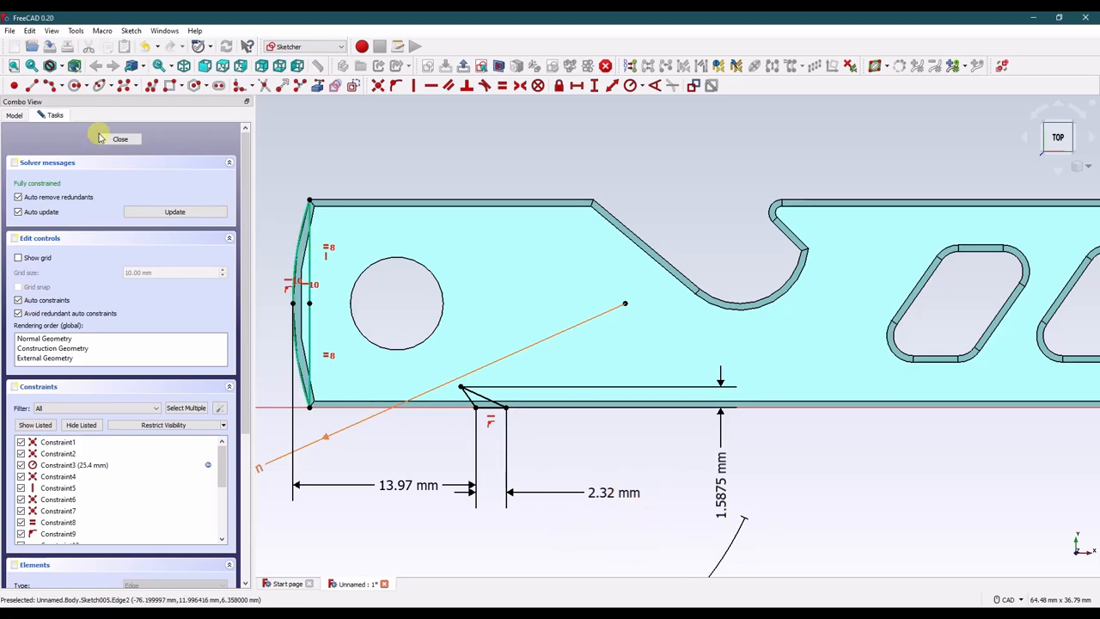
{"action": "left_click", "coordinate": [120, 138]}
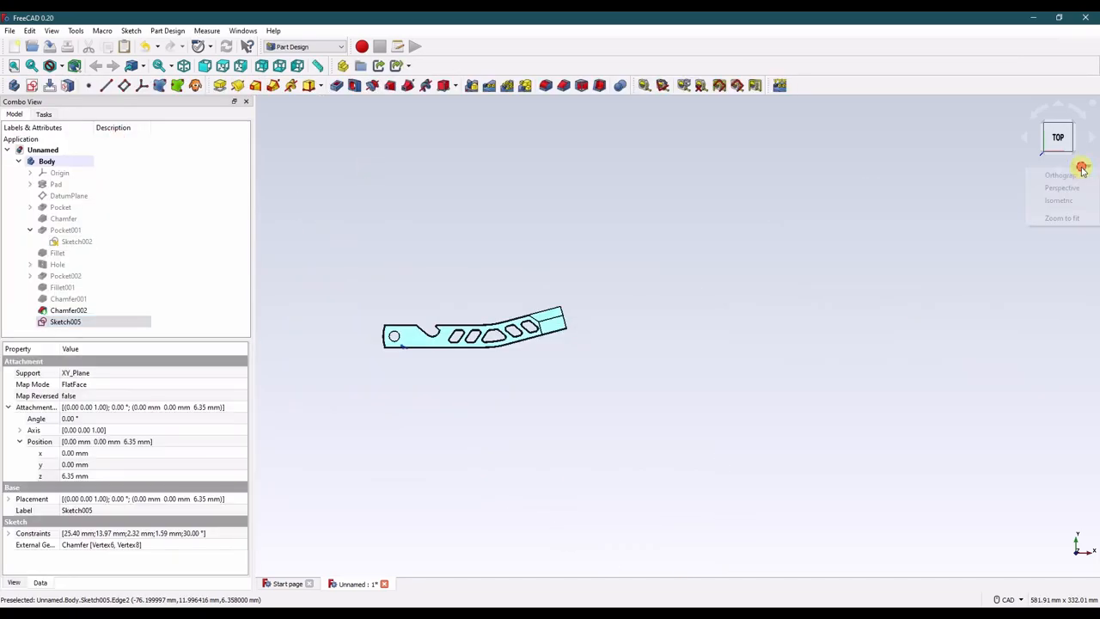
Confirm Pocket003 as a through-all notch and select its edge for rounding.
{"action": "left_click", "coordinate": [1059, 199]}
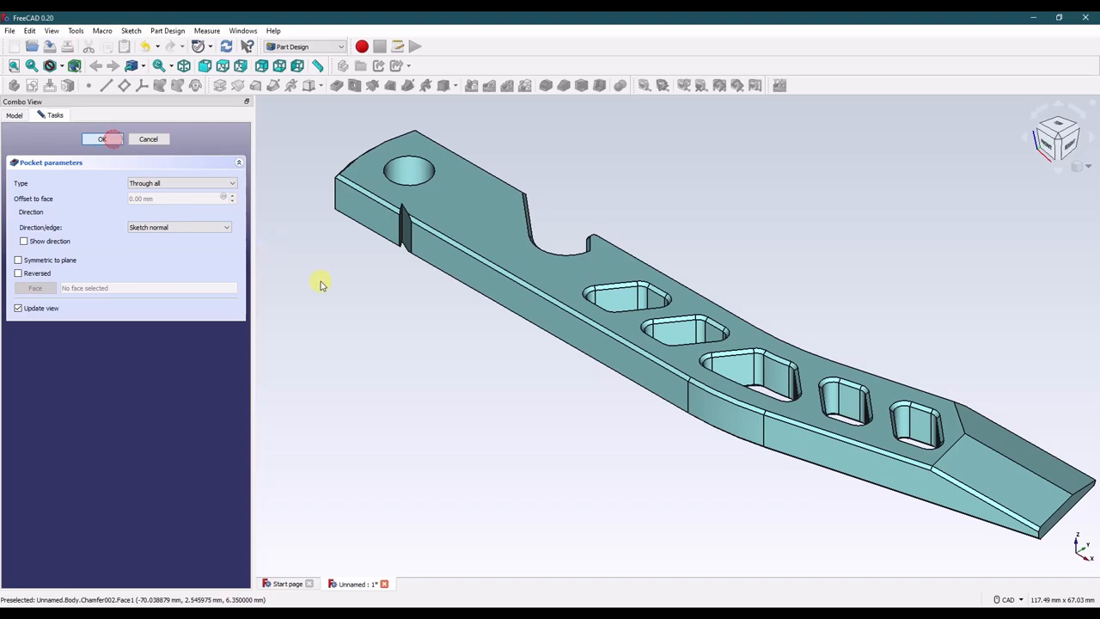
{"action": "left_click", "coordinate": [103, 138]}
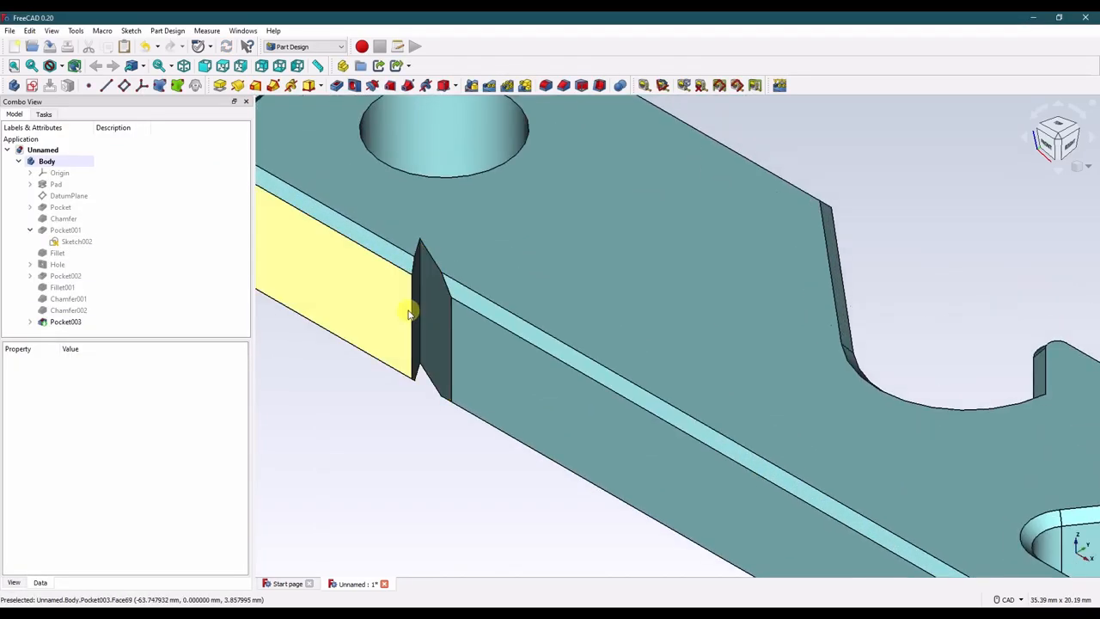
{"action": "left_click", "coordinate": [65, 321]}
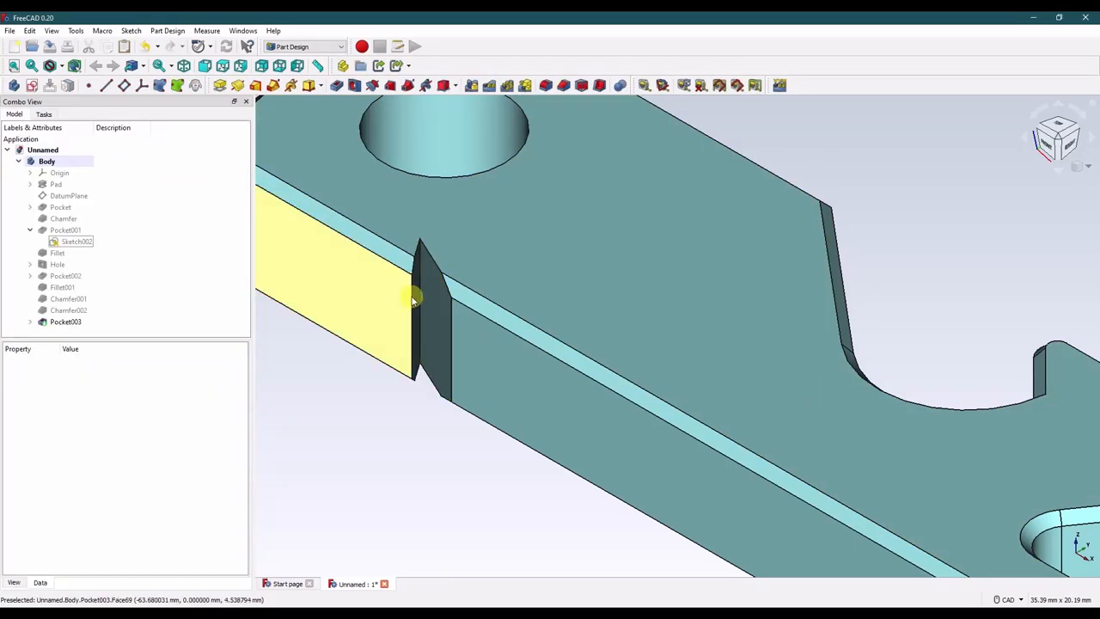
{"action": "left_click", "coordinate": [65, 321]}
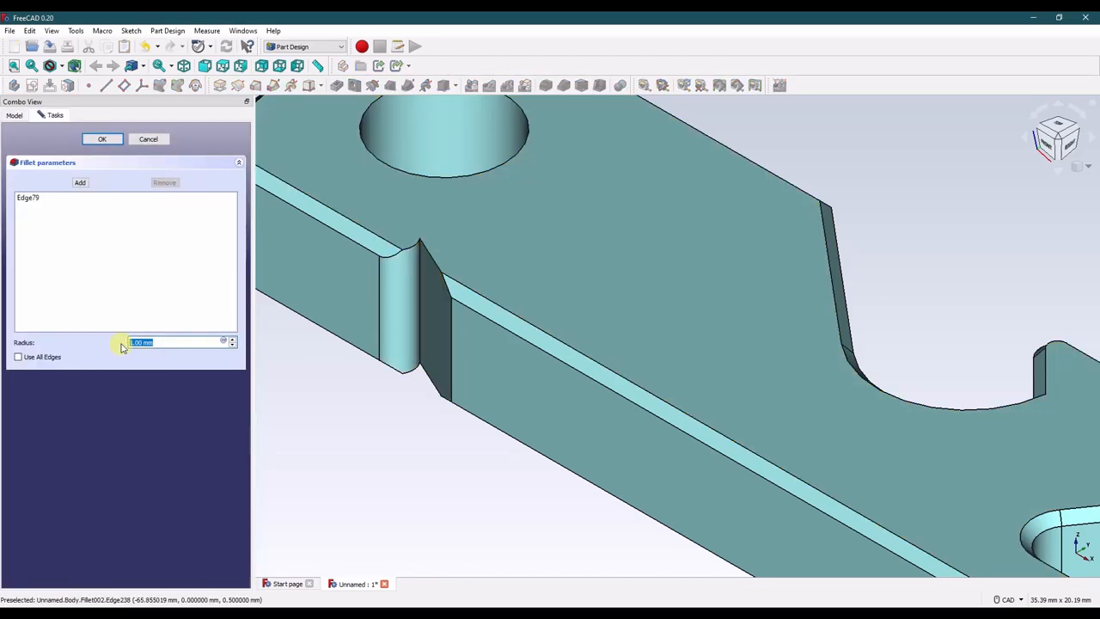
Apply Fillet002 at 0.25 mm radius, then edit it to include the notch's second edge.
{"action": "type", "text": "0.25"}
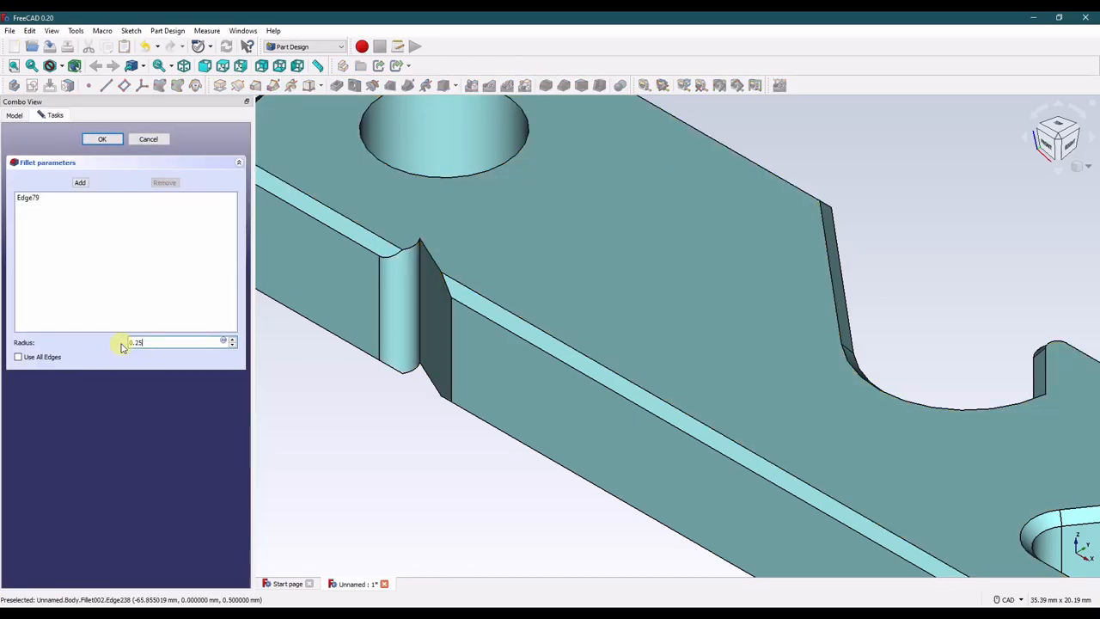
{"action": "left_click", "coordinate": [101, 139]}
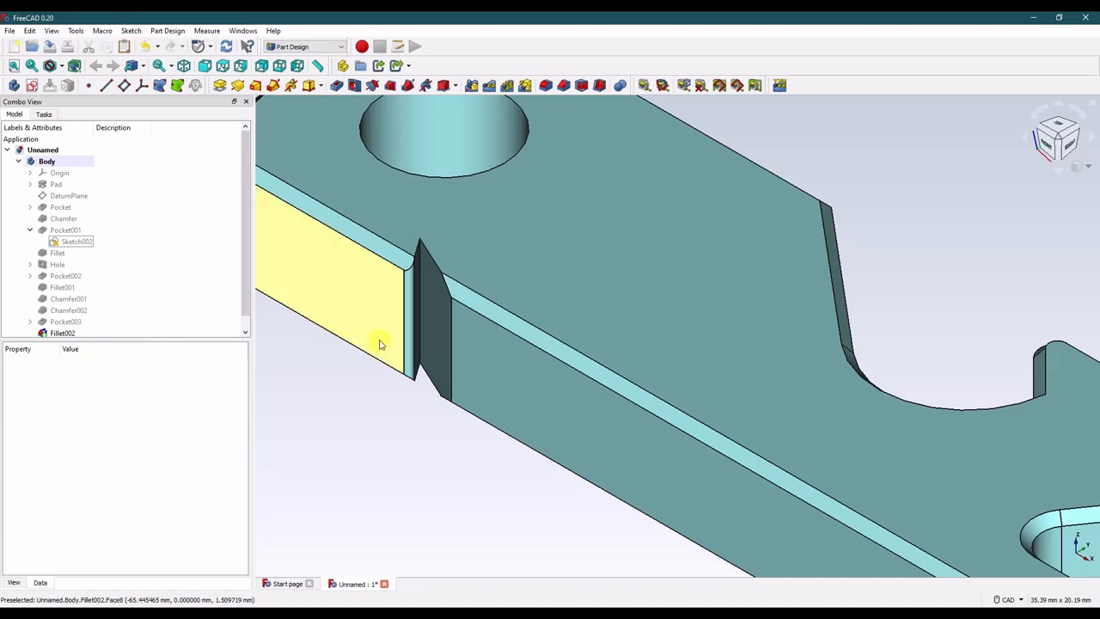
{"action": "right_click", "coordinate": [62, 323]}
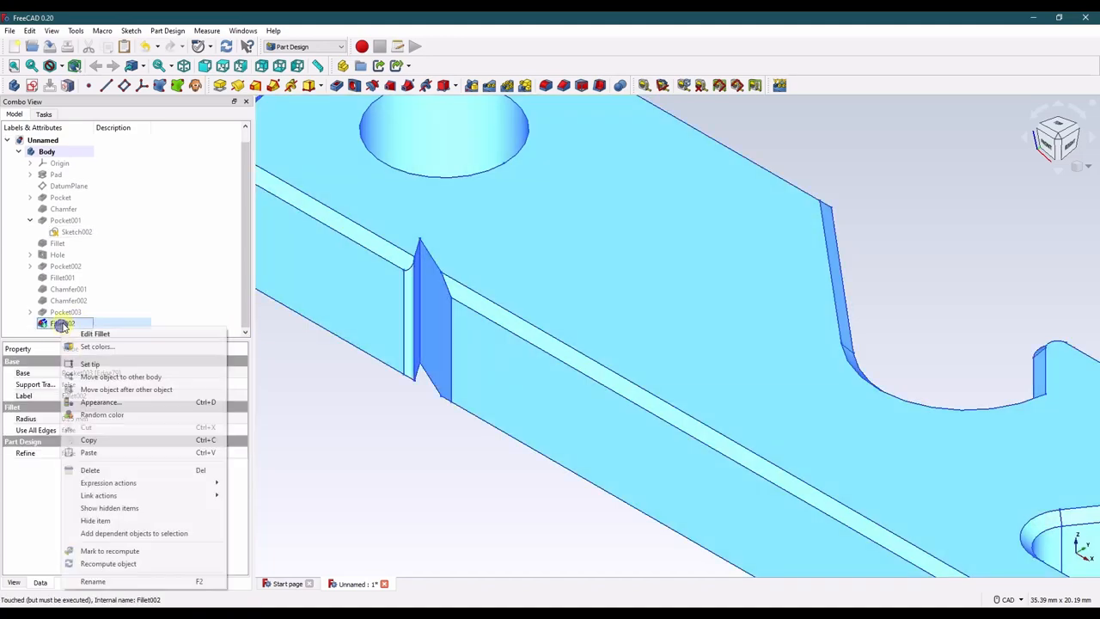
{"action": "left_click", "coordinate": [96, 333]}
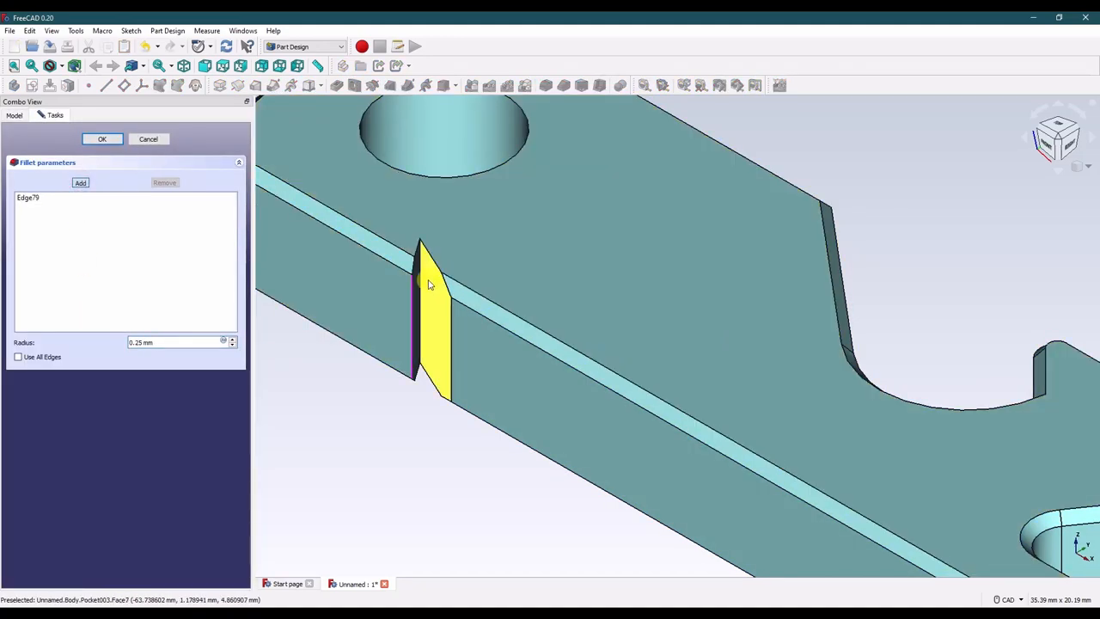
{"action": "left_click", "coordinate": [296, 313]}
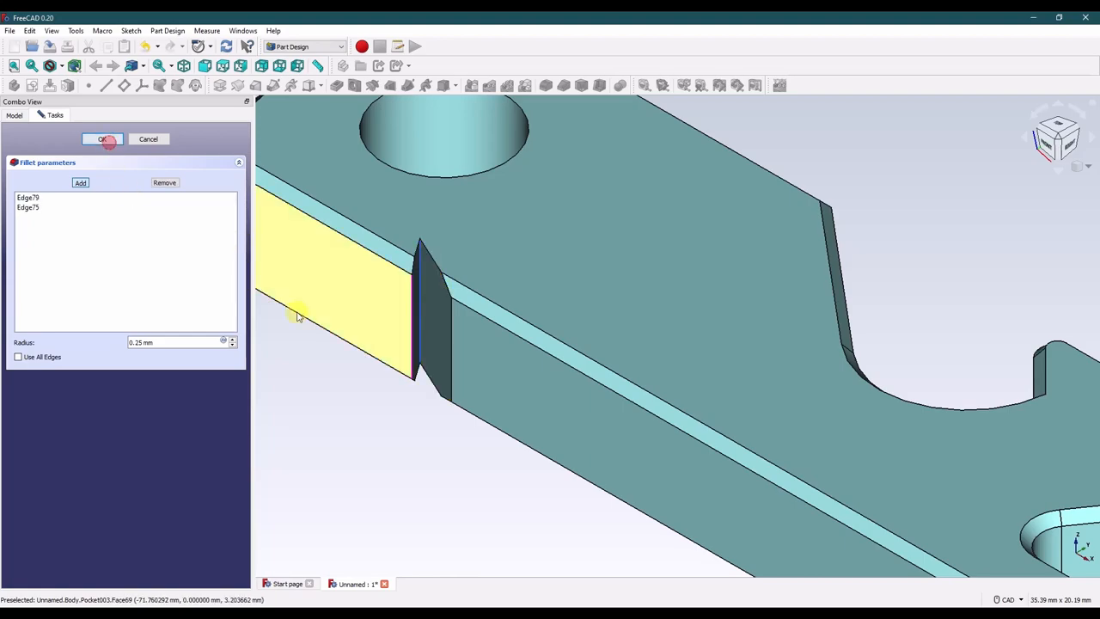
{"action": "left_click", "coordinate": [103, 139]}
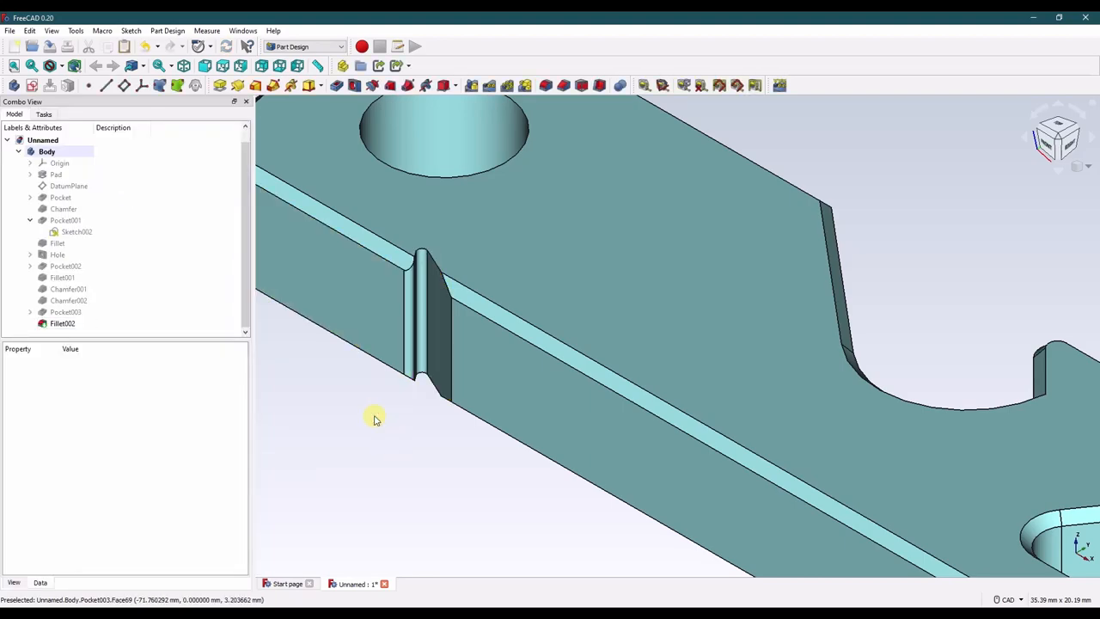
{"action": "left_click", "coordinate": [65, 311]}
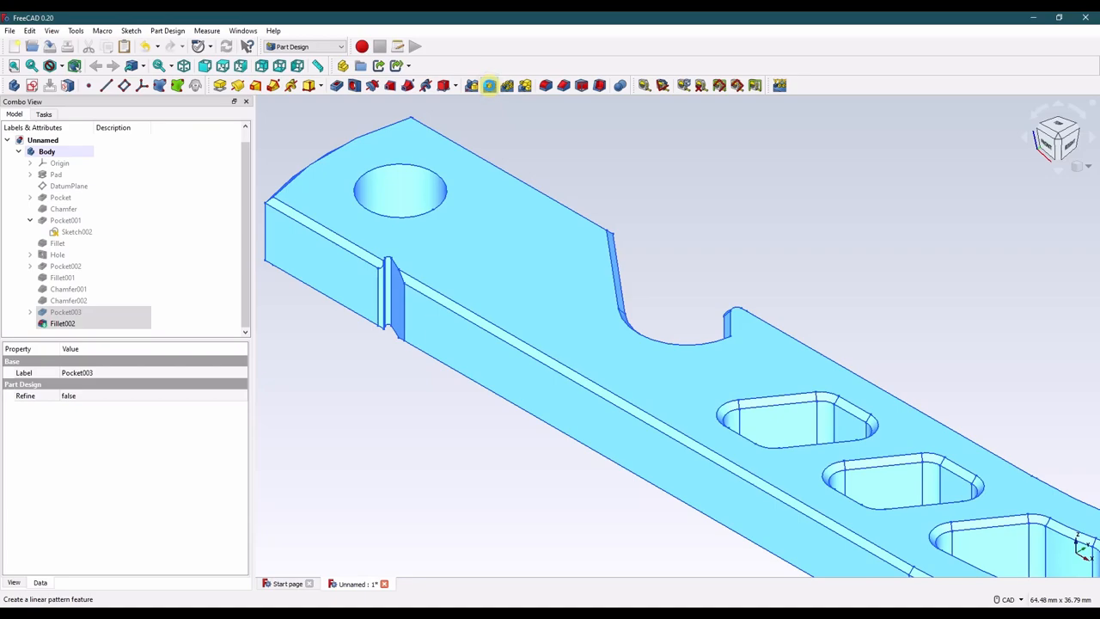
Create a LinearPattern of Pocket003 and Fillet002, length 25.4 mm, with more occurrences.
{"action": "left_click", "coordinate": [489, 86]}
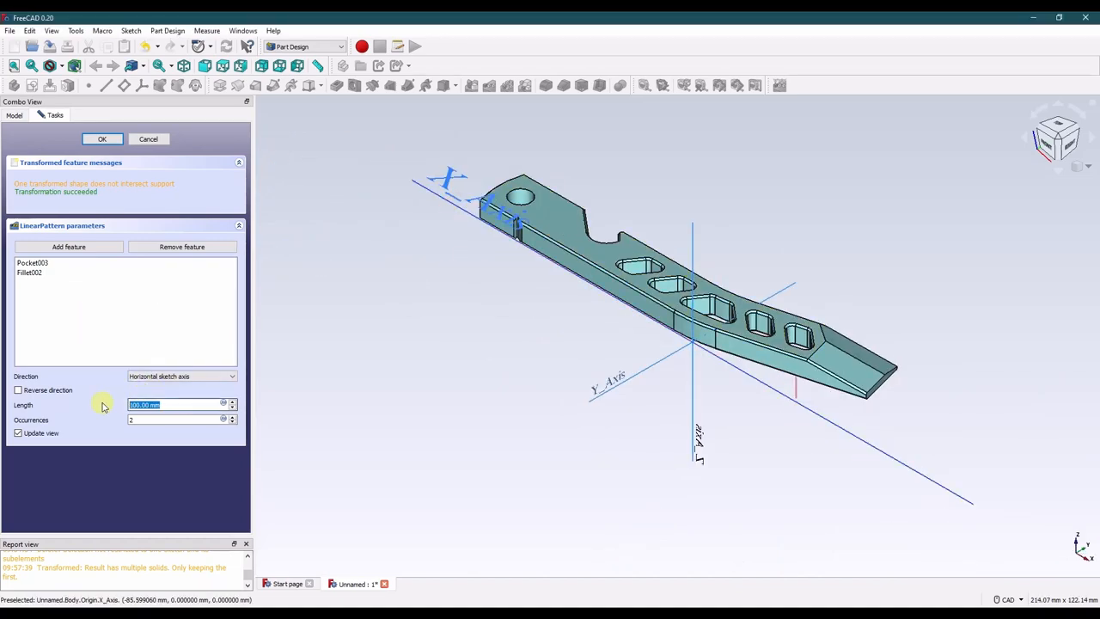
{"action": "type", "text": "25.4 mm"}
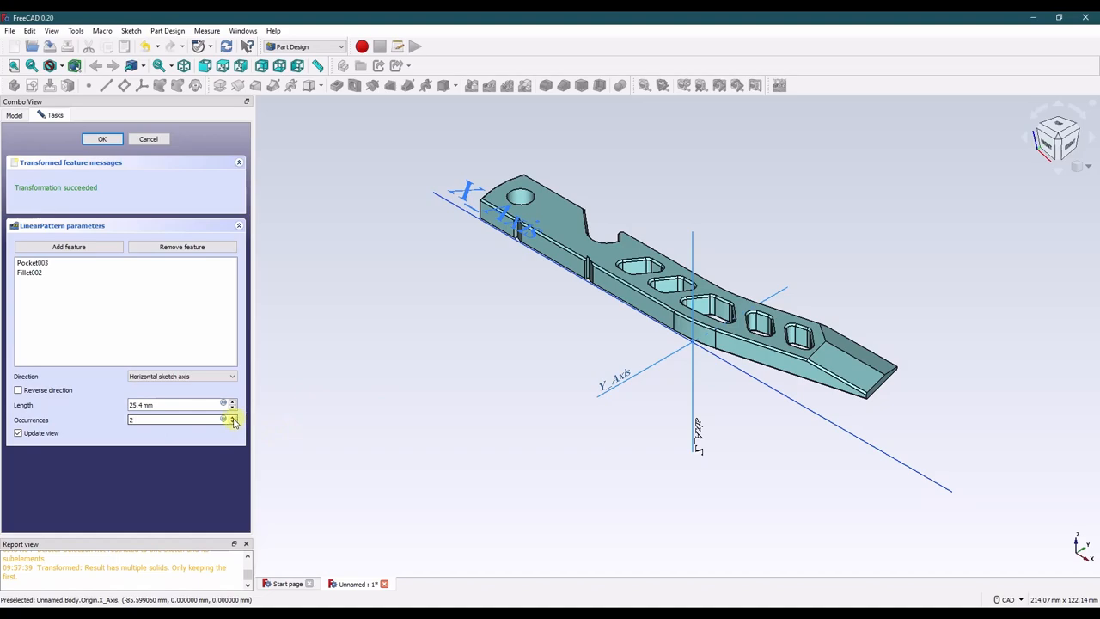
{"action": "left_click", "coordinate": [234, 422]}
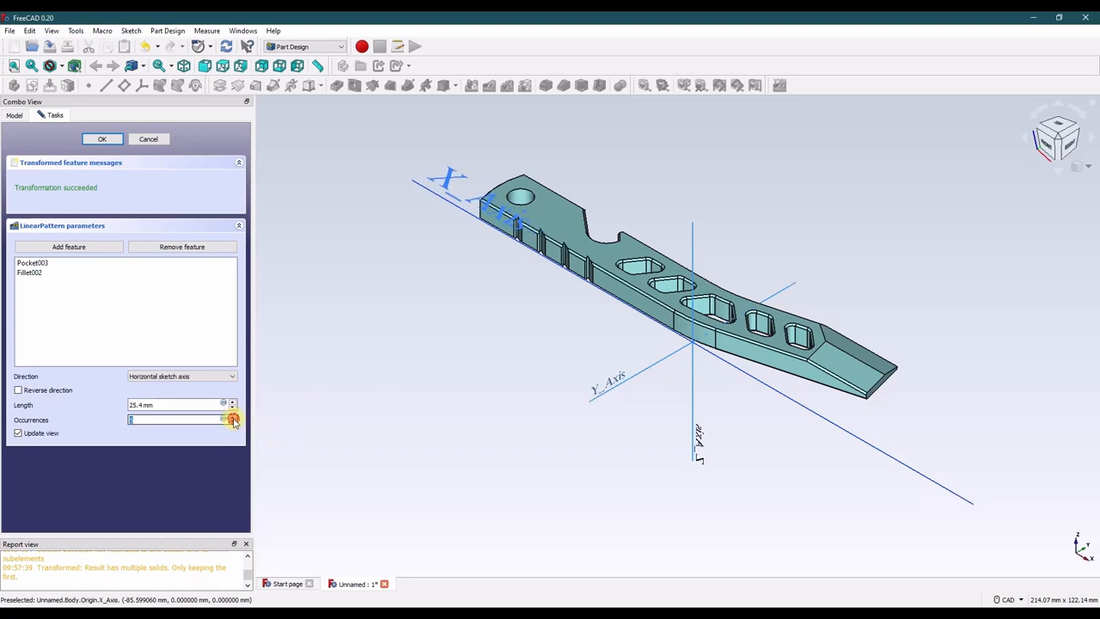
{"action": "left_click", "coordinate": [233, 417]}
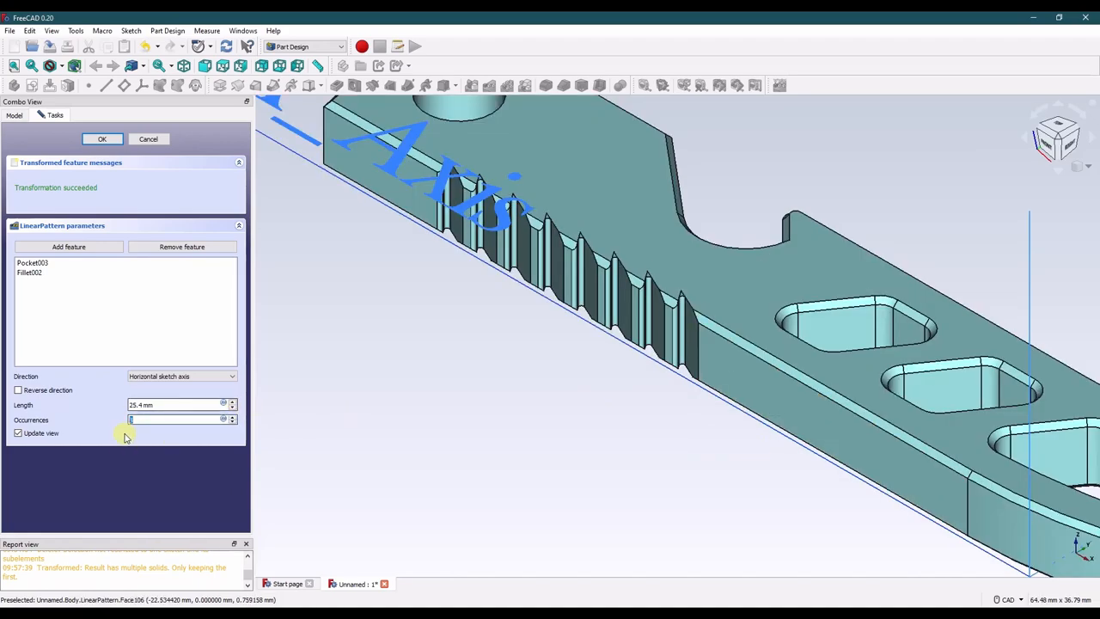
{"action": "left_click", "coordinate": [101, 137]}
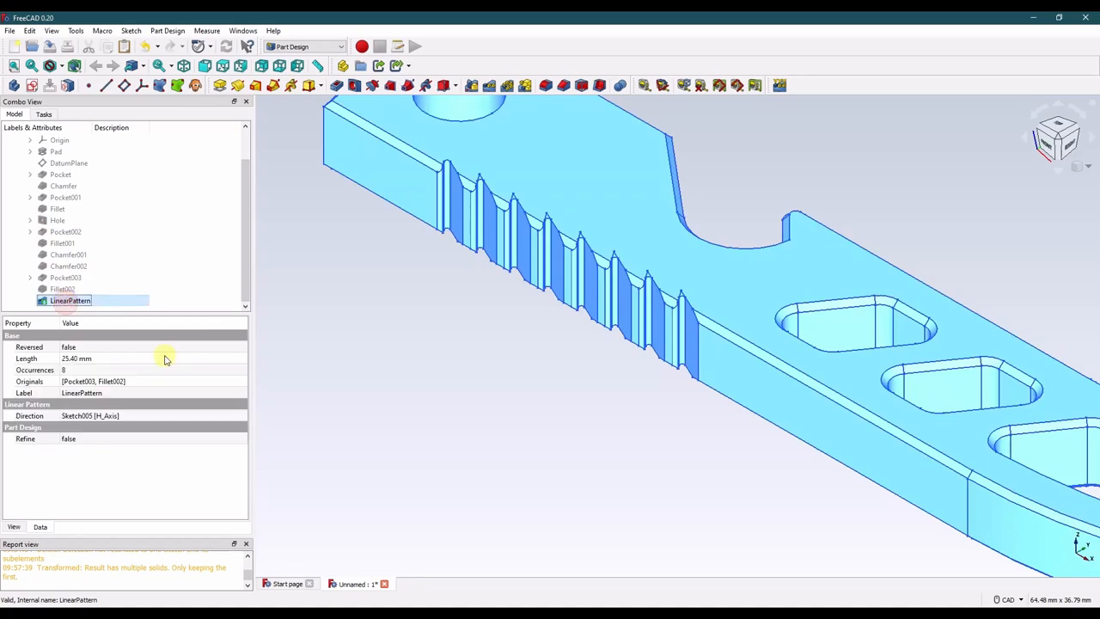
{"action": "mouse_move", "coordinate": [96, 352]}
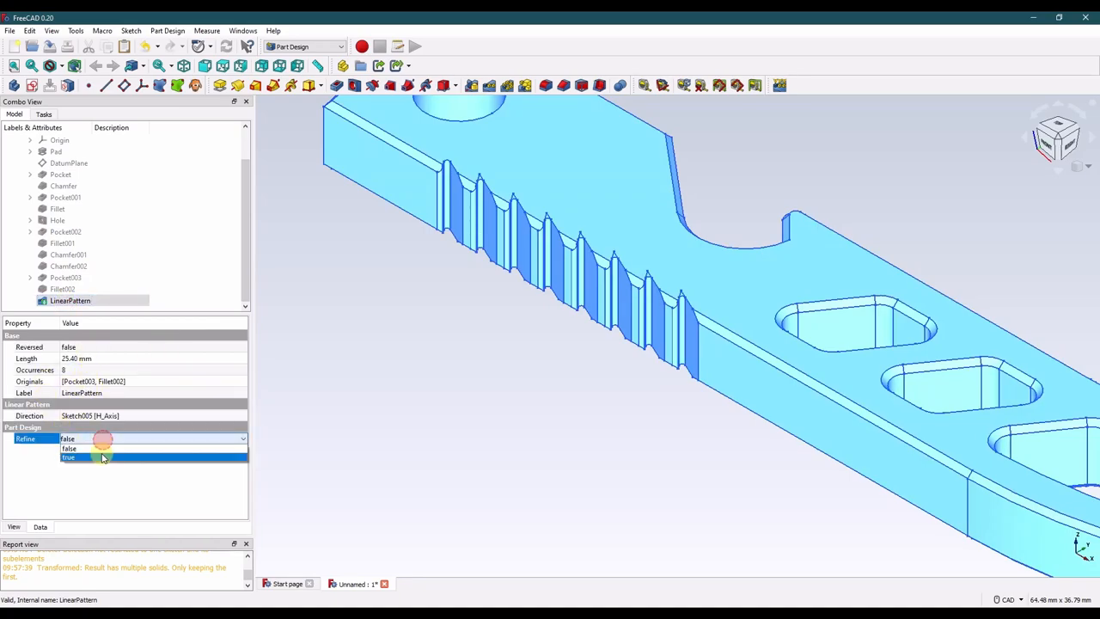
Set the LinearPattern's Refine property to true.
{"action": "left_click", "coordinate": [68, 457]}
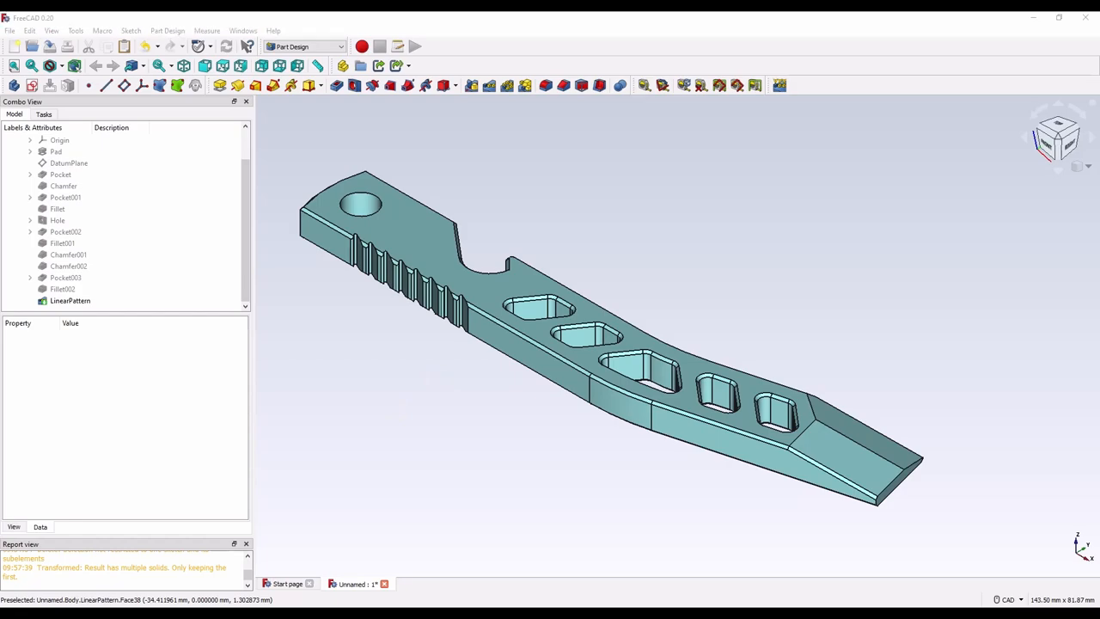
Reopen Chamfer002, review its edge list and 0.50 mm size, and accept it.
{"action": "left_click", "coordinate": [66, 265]}
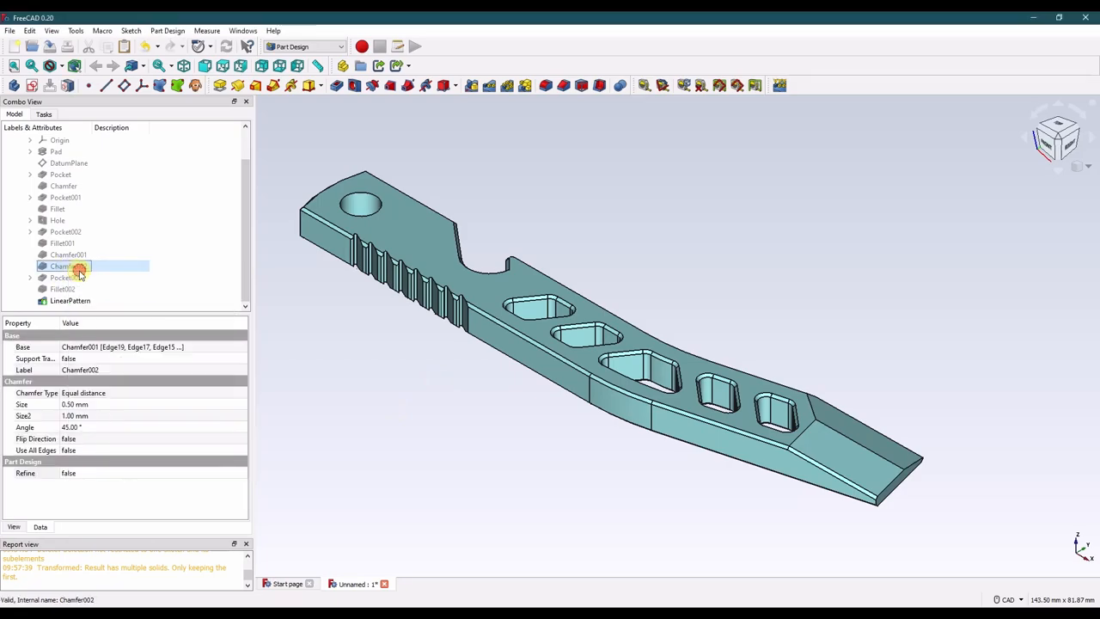
{"action": "double_click", "coordinate": [62, 265]}
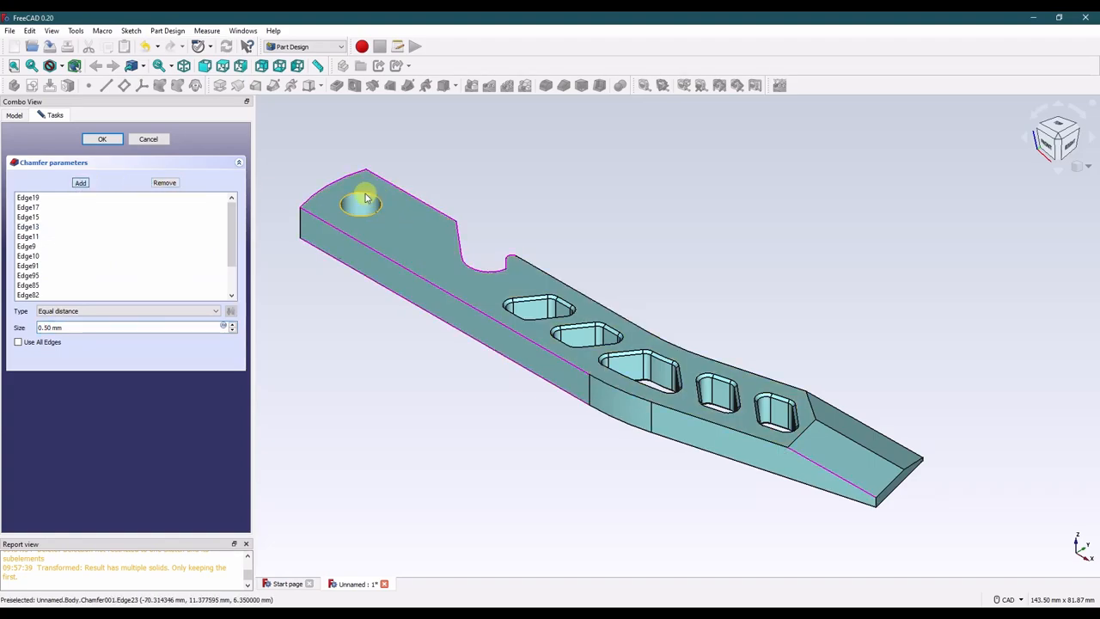
{"action": "mouse_move", "coordinate": [354, 326]}
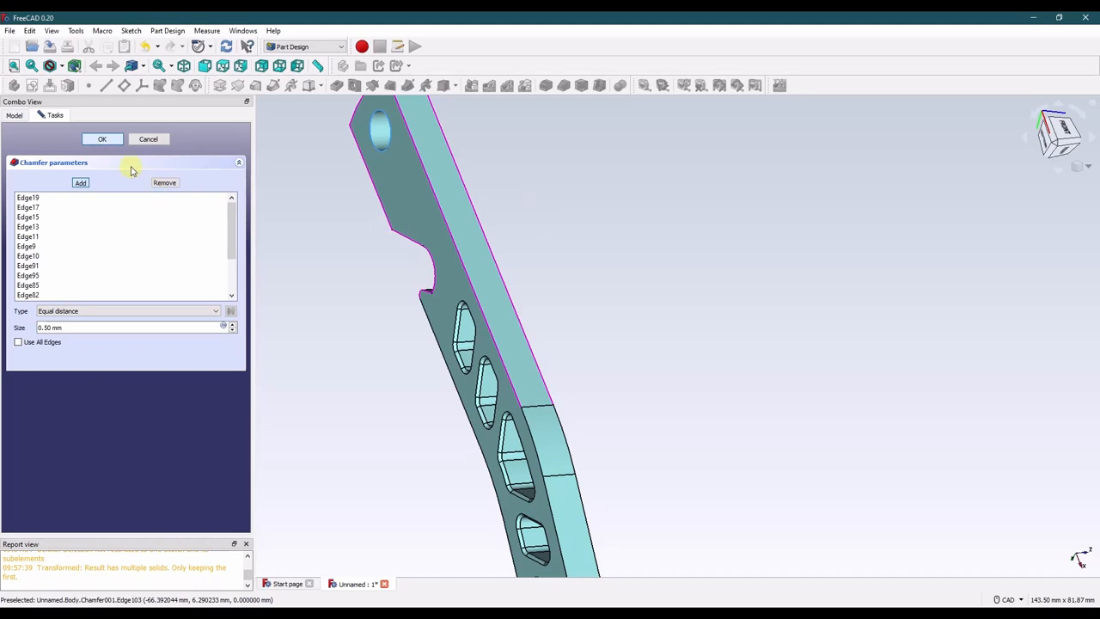
{"action": "mouse_move", "coordinate": [695, 227]}
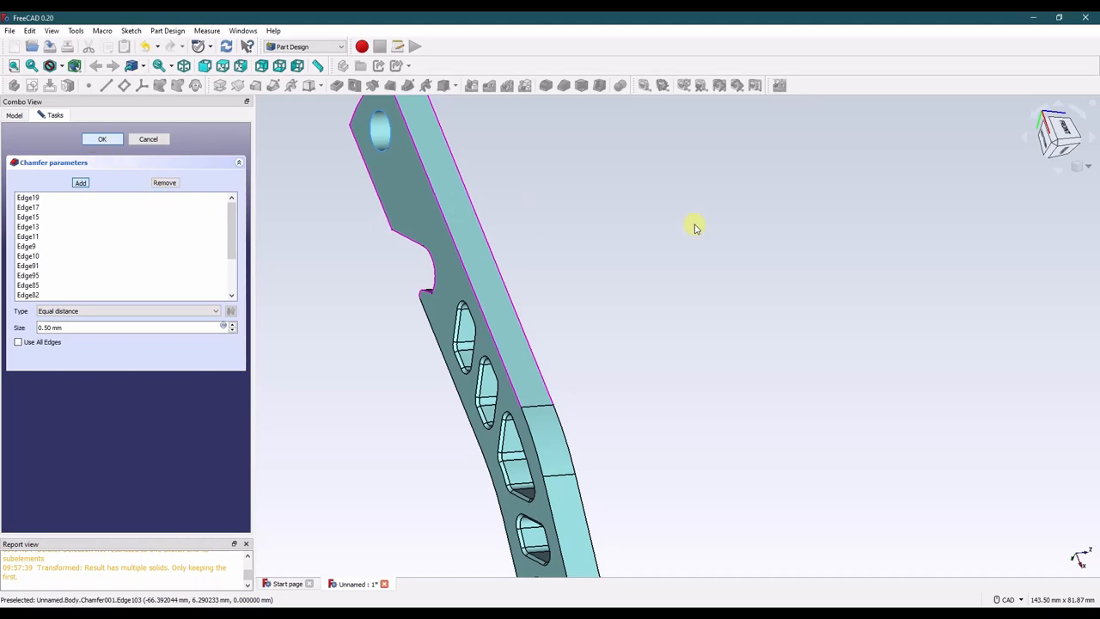
{"action": "left_click", "coordinate": [102, 137]}
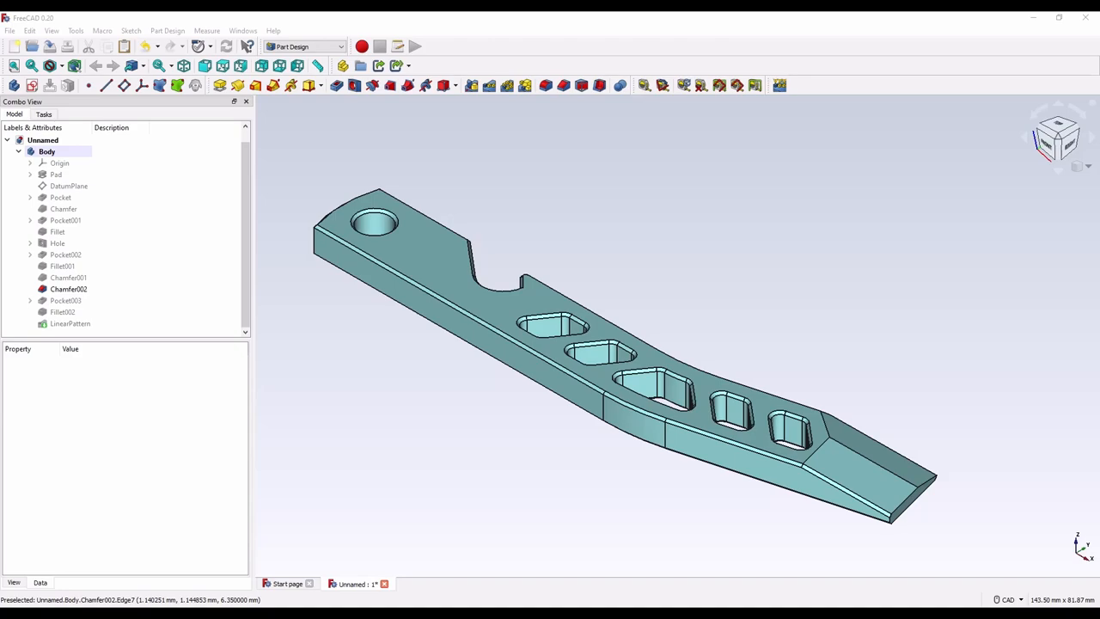
{"action": "mouse_move", "coordinate": [519, 450]}
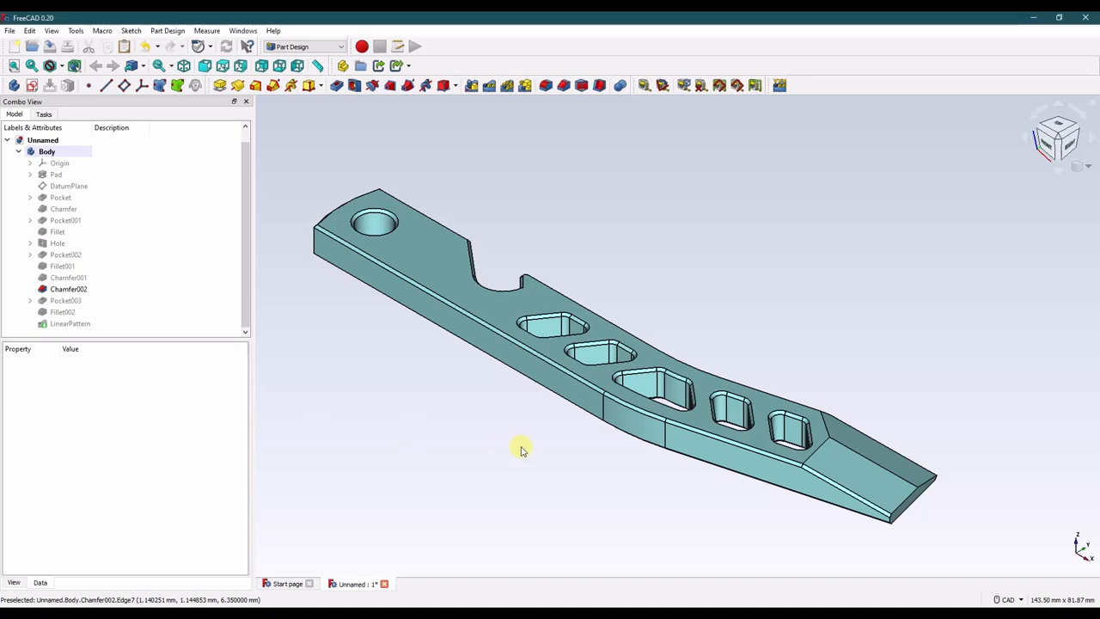
{"action": "mouse_move", "coordinate": [488, 409]}
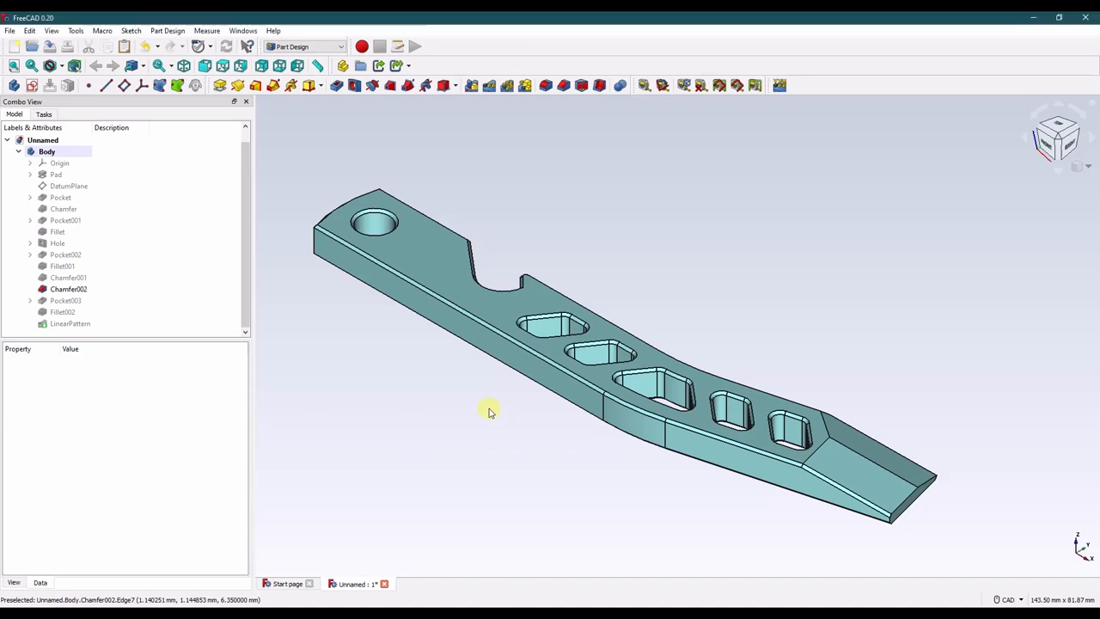
Show the LinearPattern again and orbit to view the row of grip notches.
{"action": "left_click", "coordinate": [69, 323]}
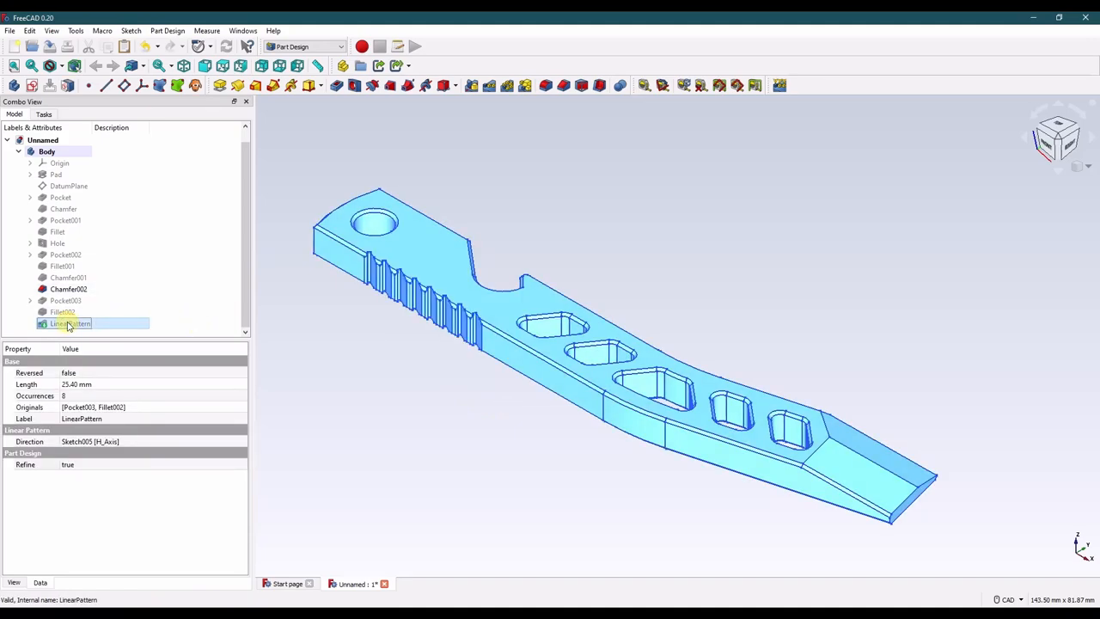
{"action": "left_click", "coordinate": [576, 492]}
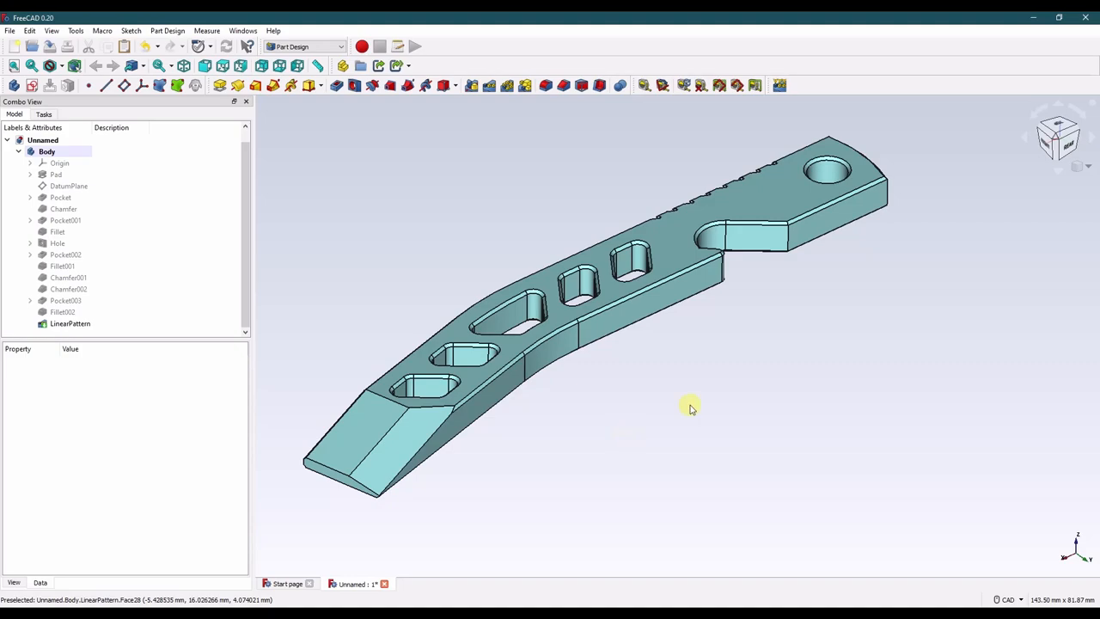
{"action": "left_click_drag", "start_coordinate": [691, 409], "coordinate": [737, 317]}
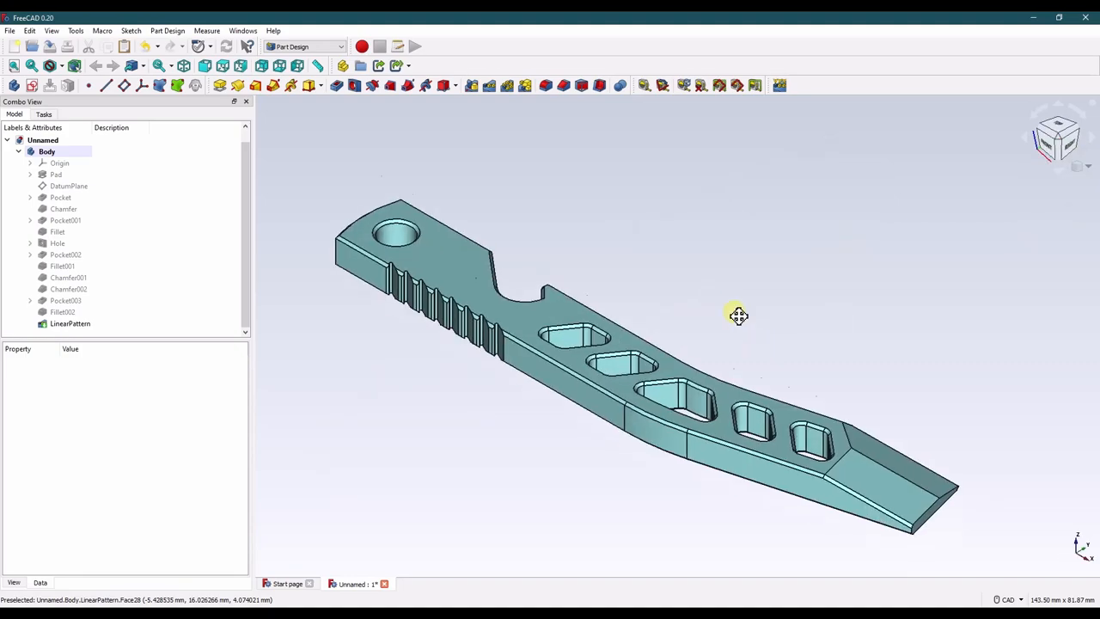